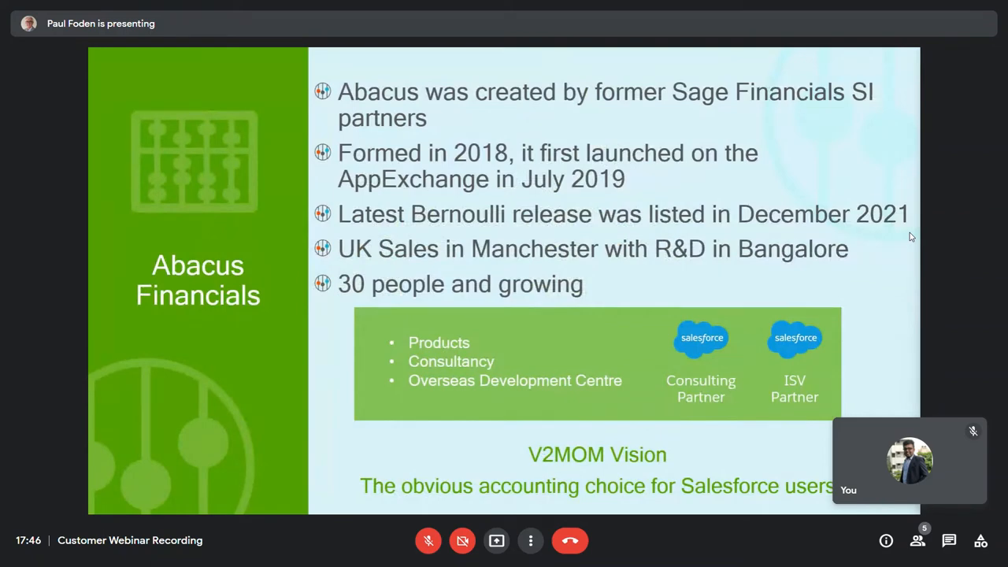
mouse_move(910, 236)
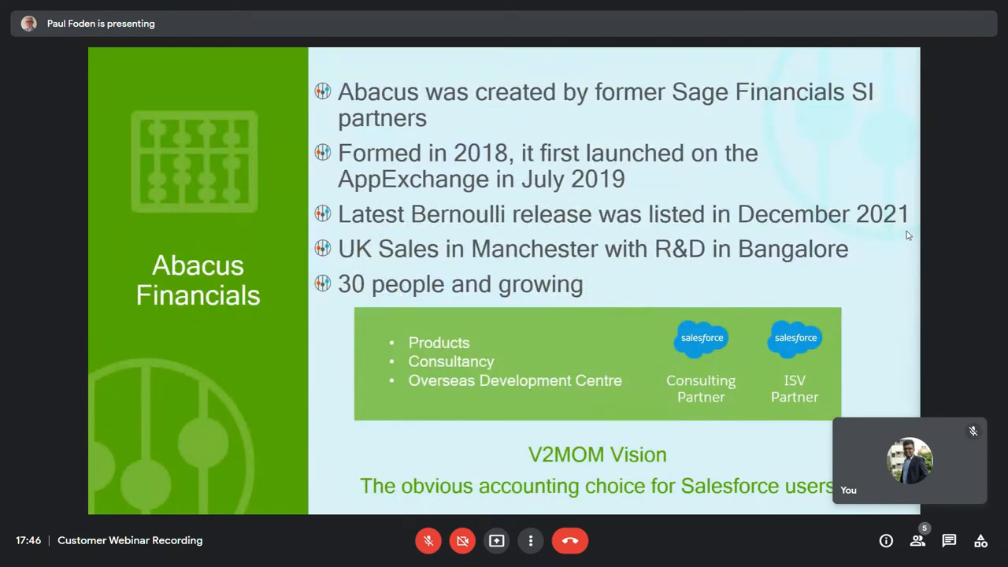
mouse_move(904, 245)
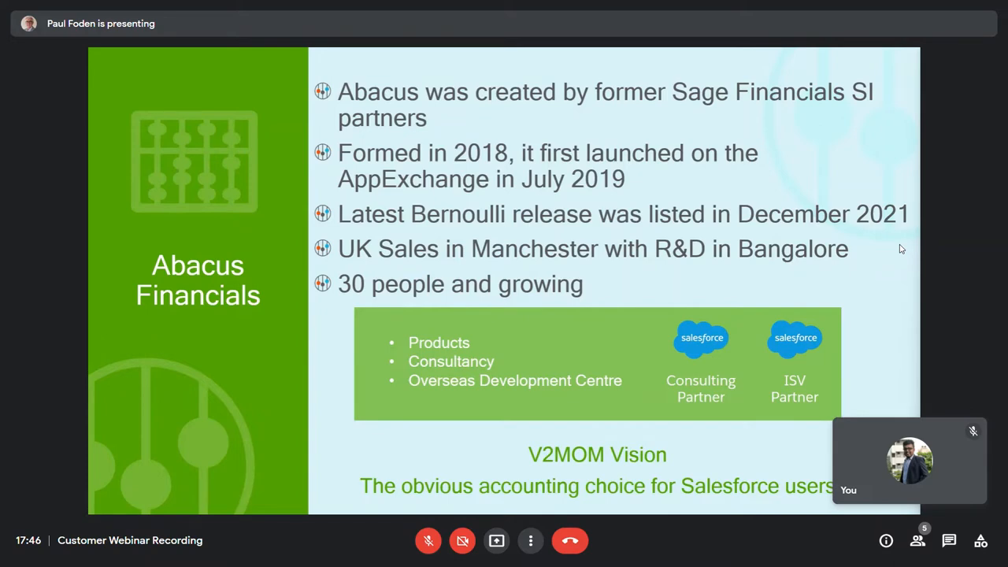
mouse_move(945, 79)
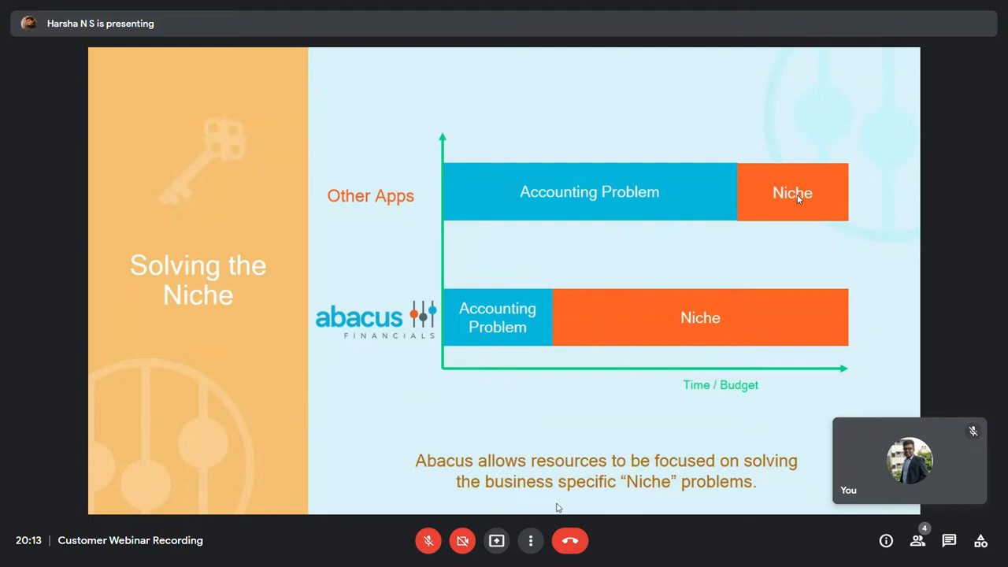
Advance the deck to the 'Abacus is 100% Salesforce' slide
key("right")
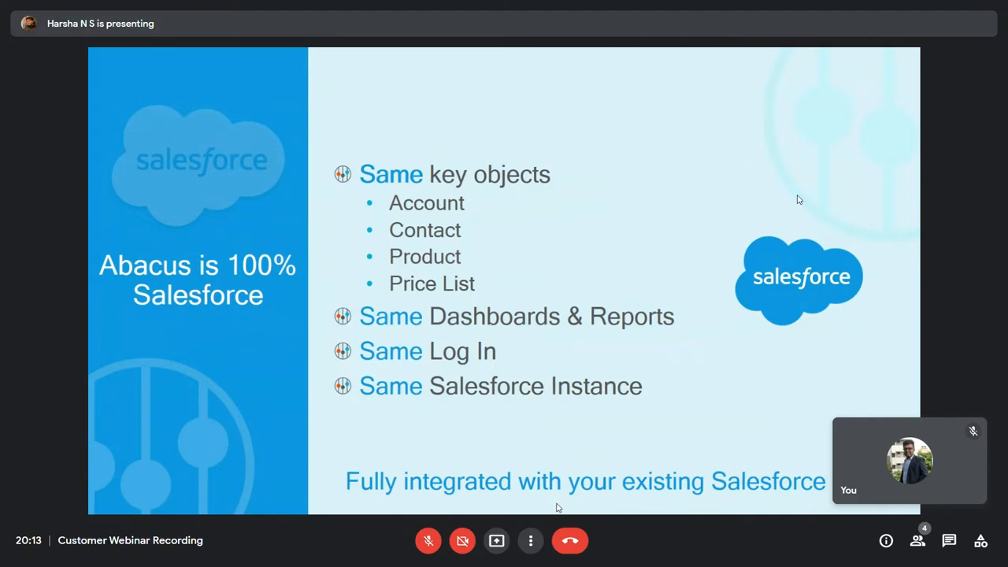
Advance the deck to the 'Dashboards are easy to build' slide
key("Right")
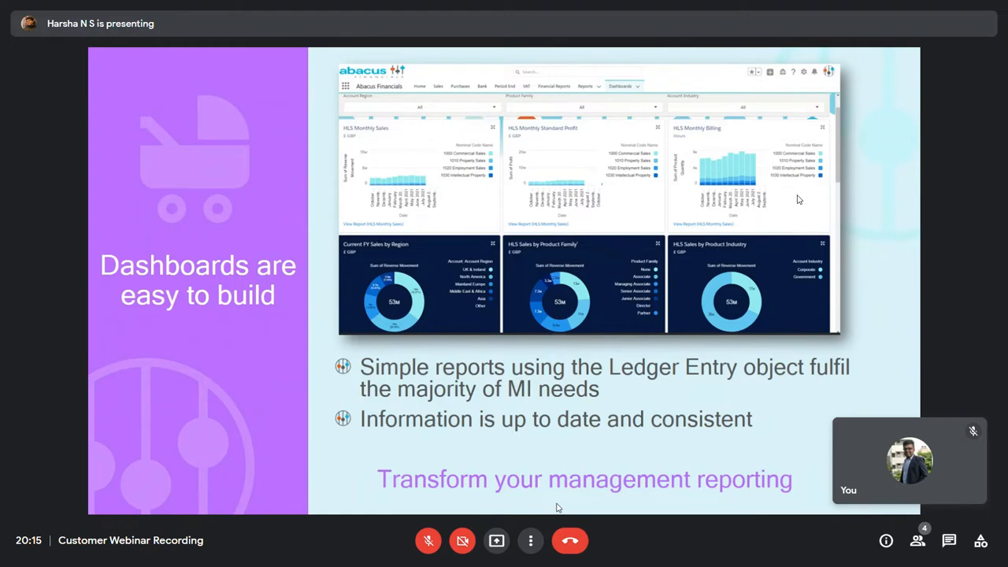
Advance the deck to the 'Multiple Companies' slide
key("Right")
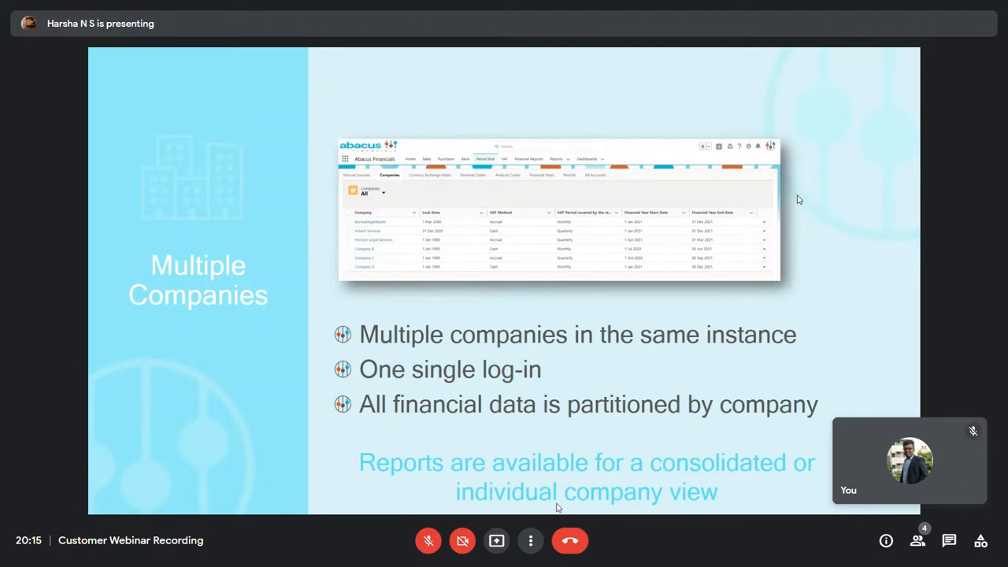
Advance the deck to the Product Comparison slide contrasting Abacus with FinancialForce, Accounting Seed and Xero
key("Right")
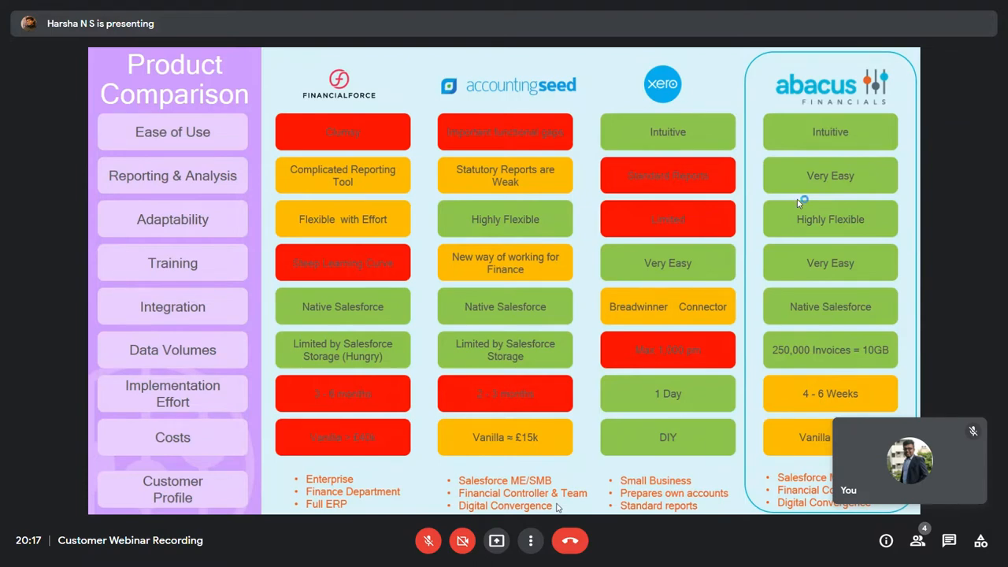
mouse_move(800, 201)
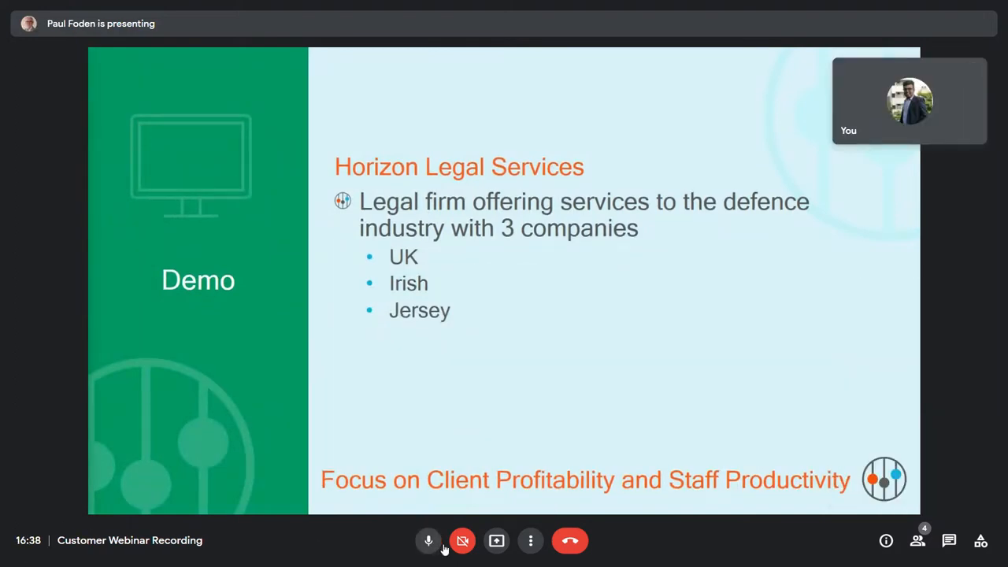
Switch the shared screen to the Abacus Financials Horizon Home Page dashboard
left_click(428, 540)
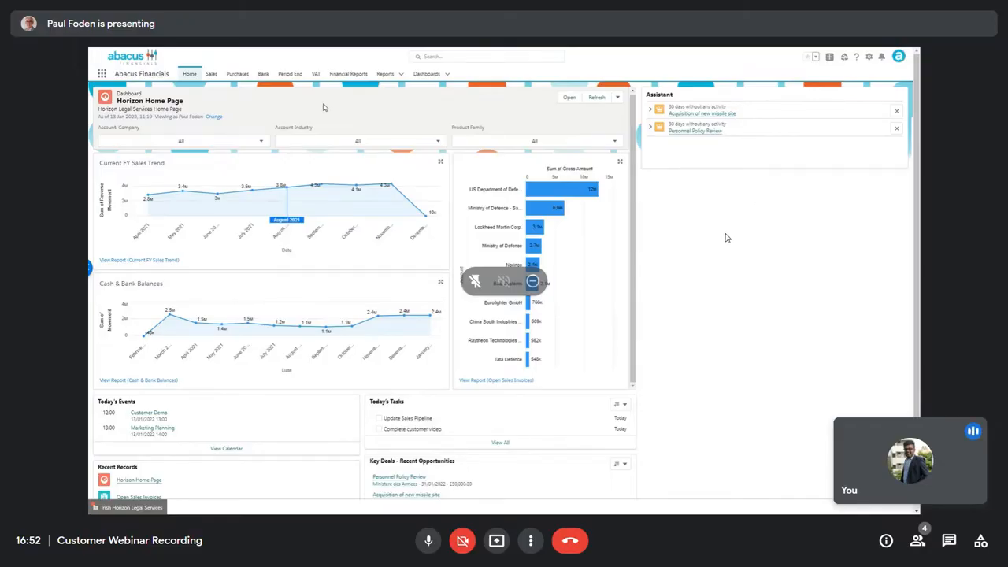
mouse_move(429, 541)
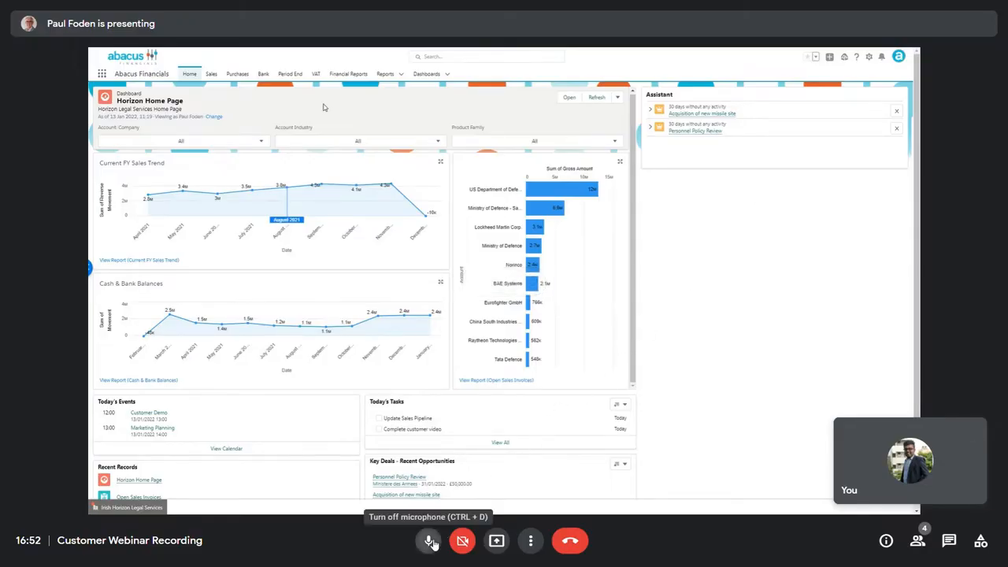
left_click(428, 540)
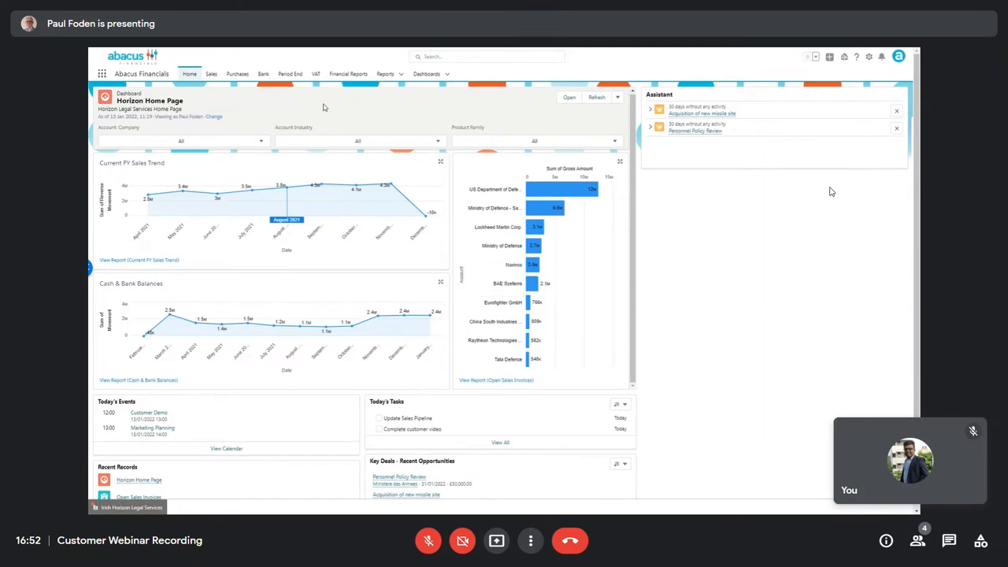
mouse_move(841, 202)
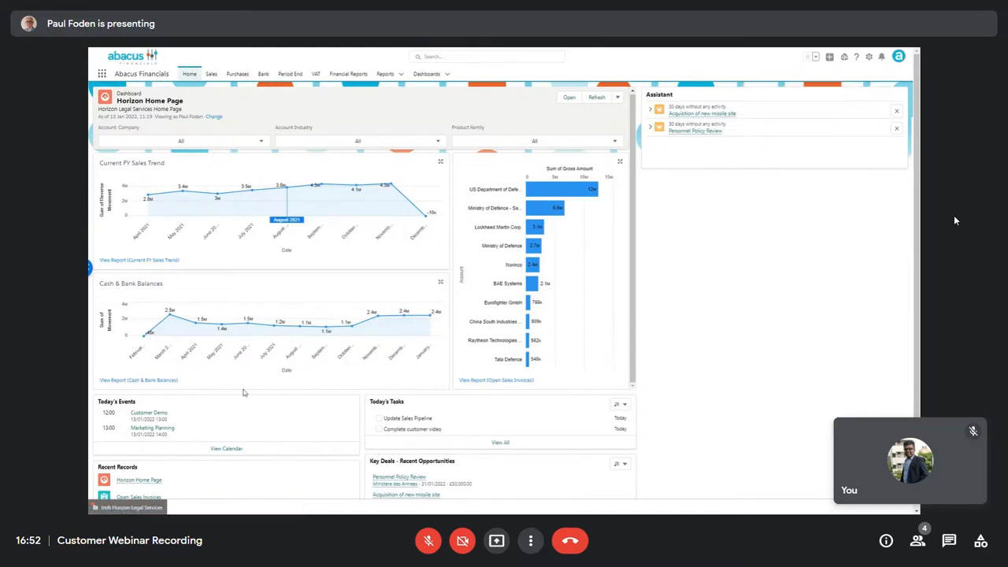
mouse_move(211, 422)
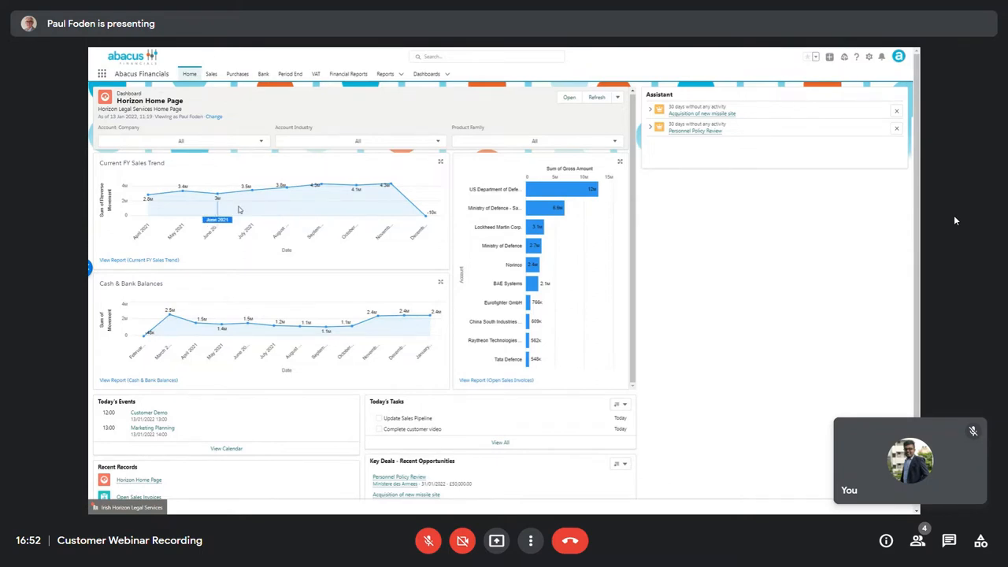
Filter the home dashboard's Account Company to UK Horizon Legal Services
left_click(179, 142)
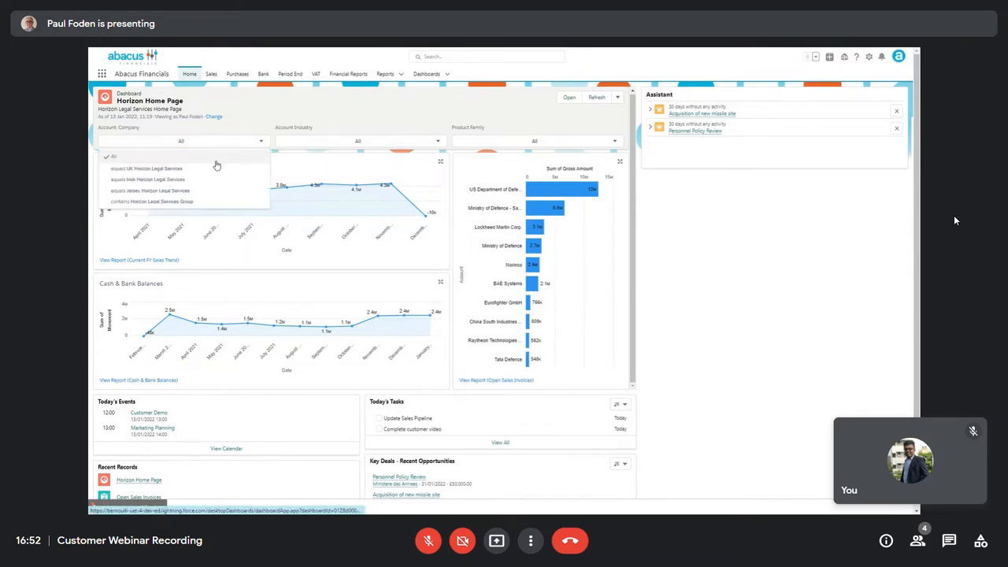
left_click(147, 167)
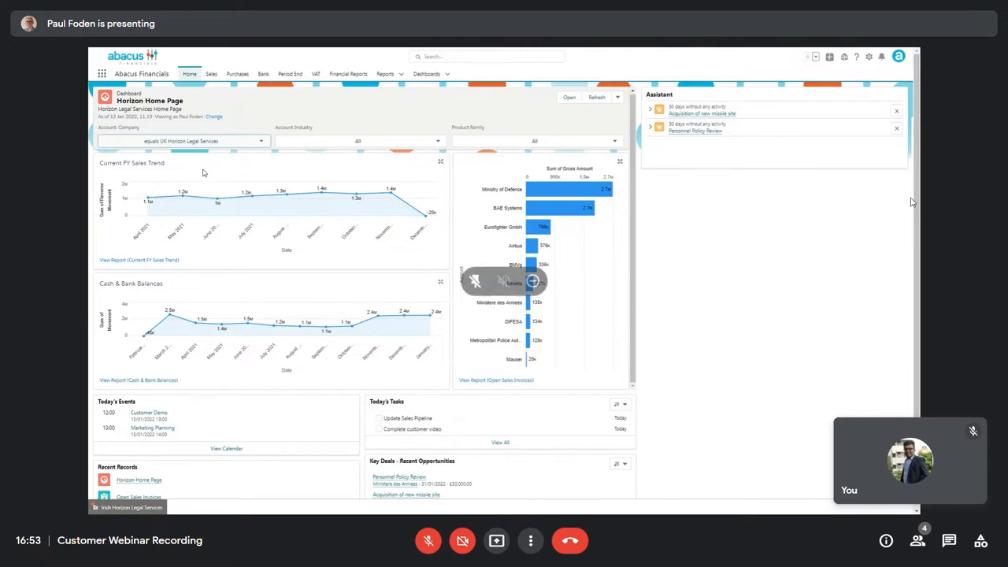
mouse_move(98, 415)
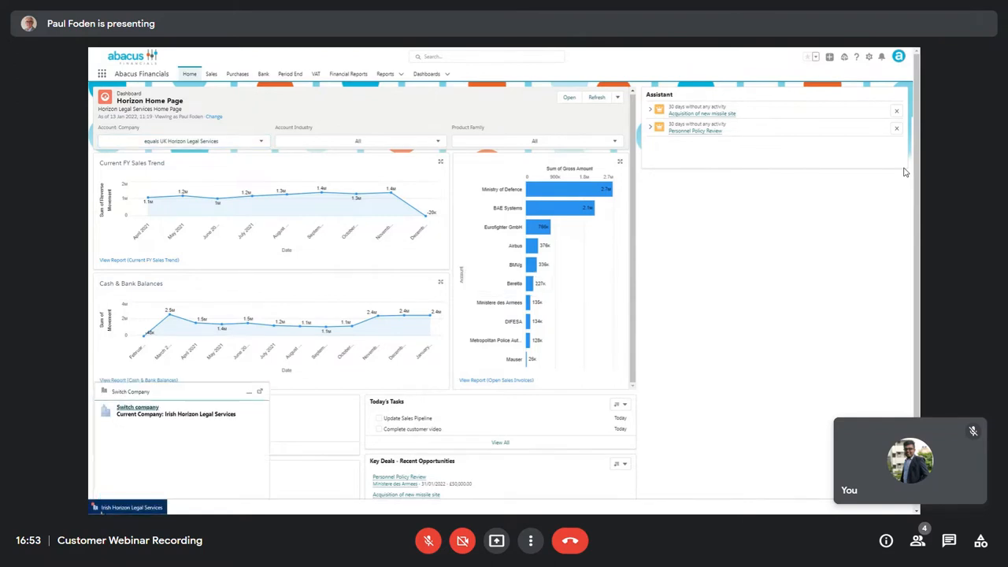
Switch the current working company to UK Horizon Legal Services
left_click(139, 407)
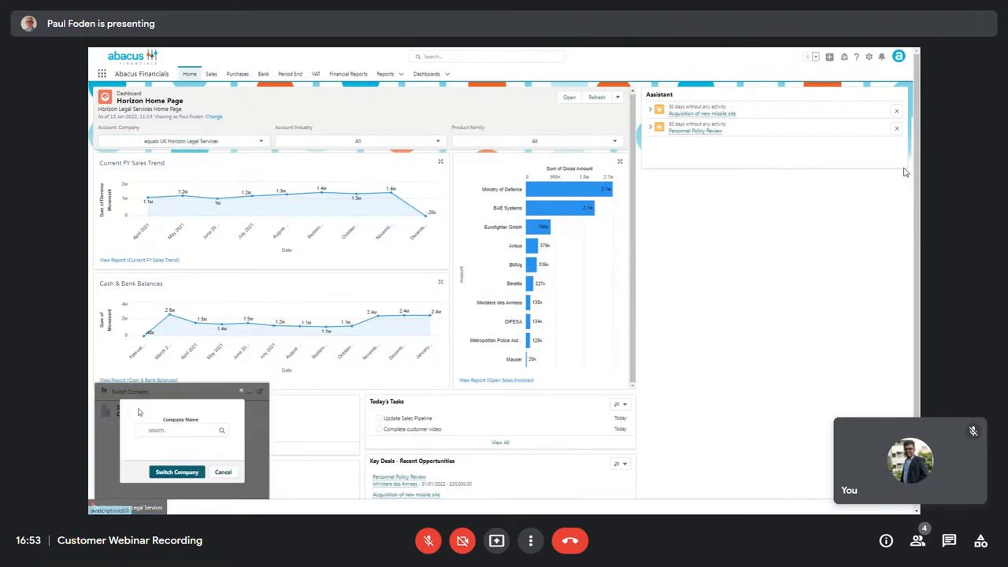
left_click(179, 429)
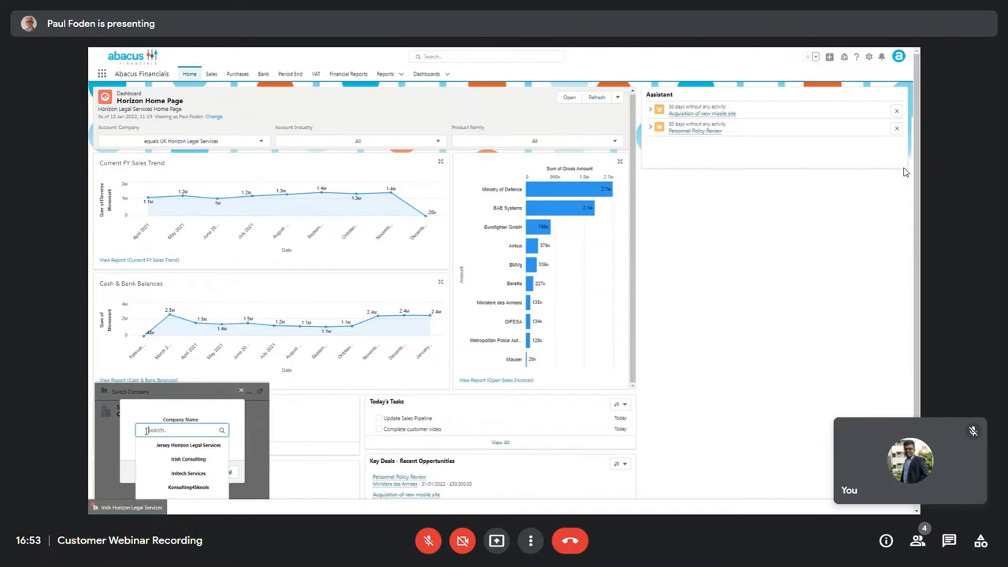
left_click(183, 430)
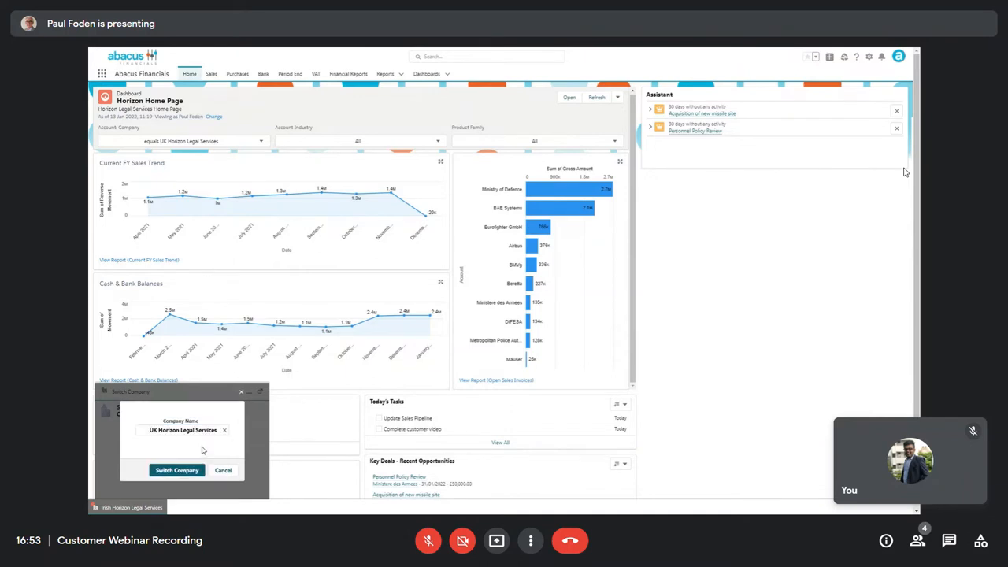
left_click(176, 470)
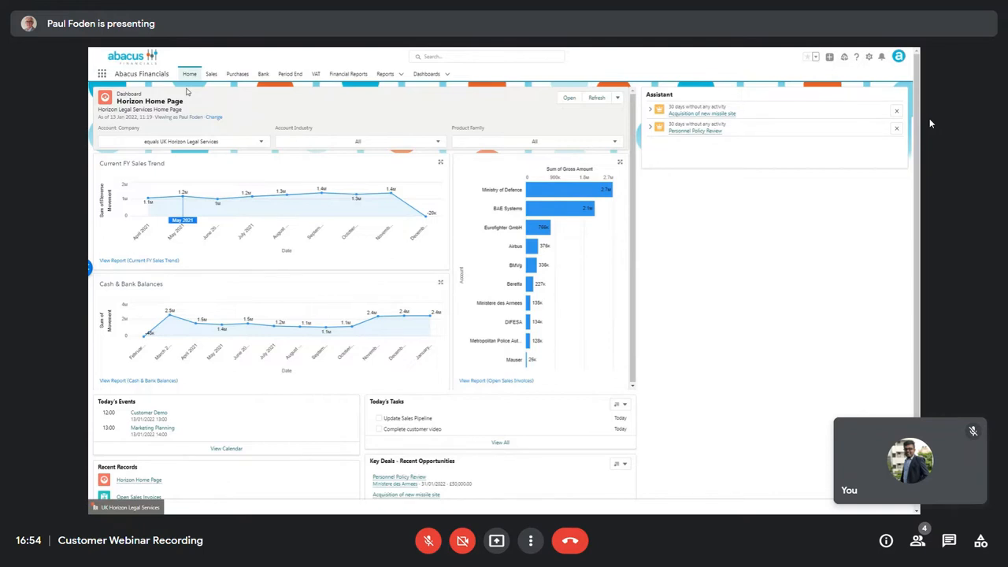
Show the Sales area's Customers list with credit statuses and balances
left_click(211, 74)
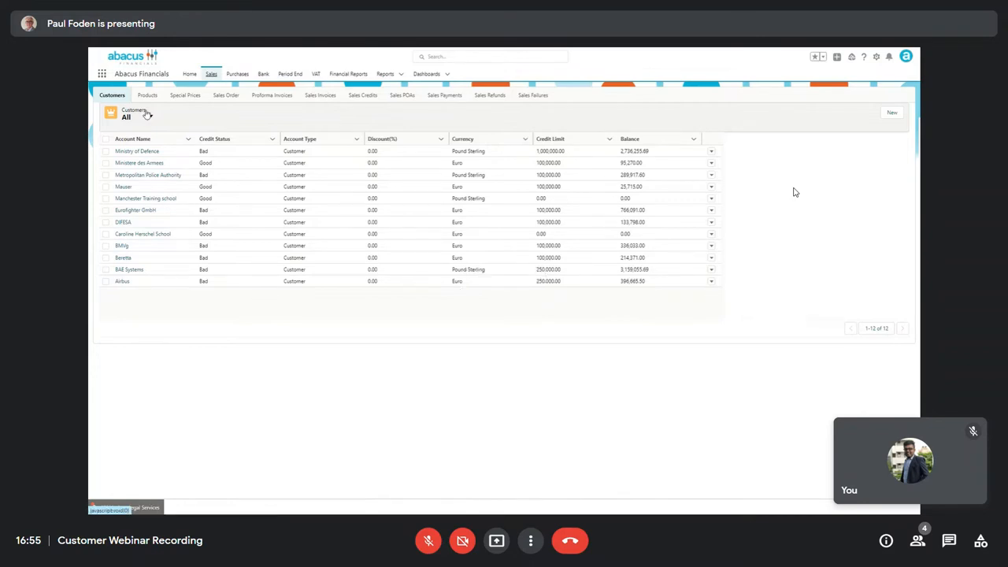
Go into the Ministry of Defence customer account record
left_click(137, 151)
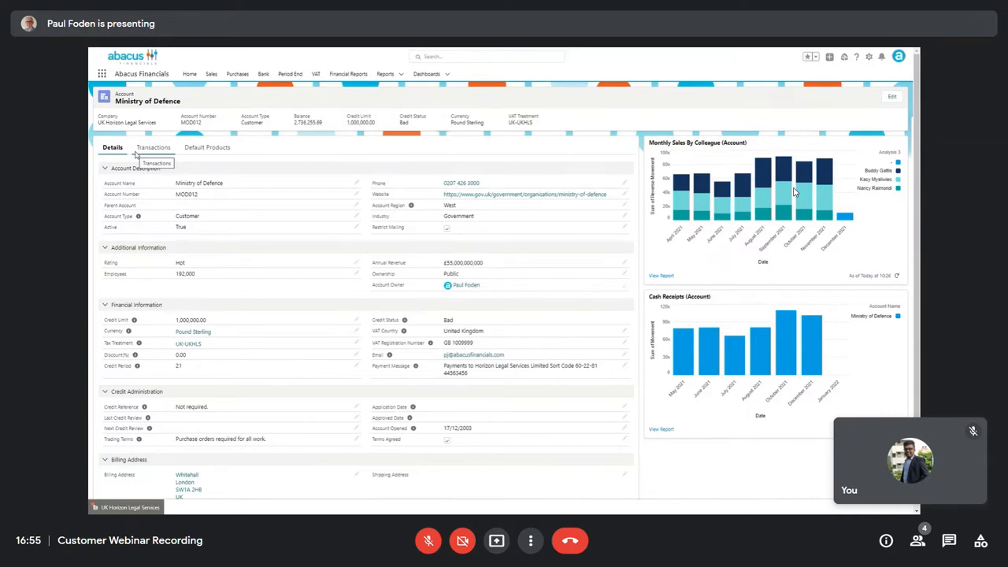
mouse_move(167, 155)
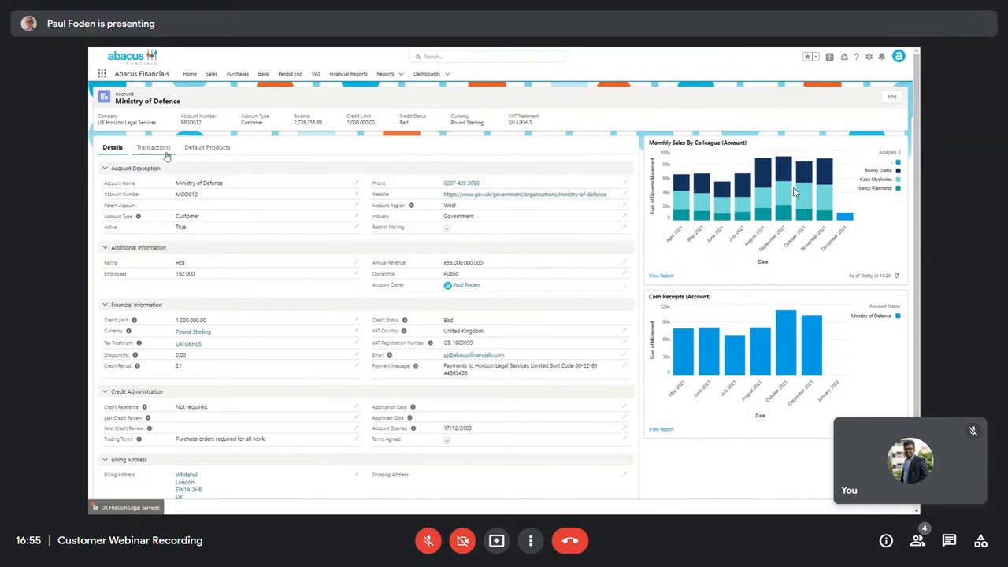
List the Ministry of Defence account's transactions, then show its Default Products and allocations
left_click(154, 148)
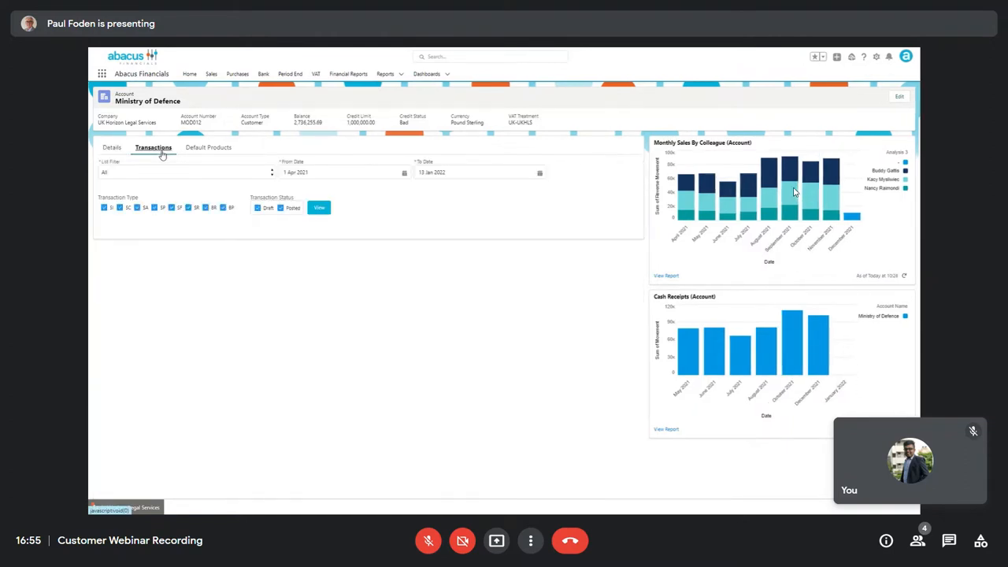
mouse_move(227, 183)
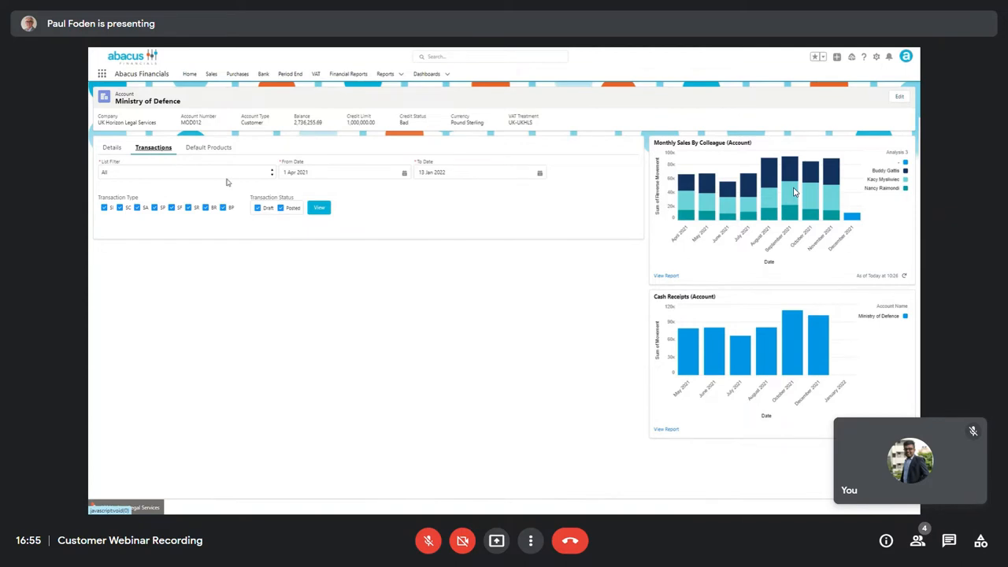
left_click(318, 208)
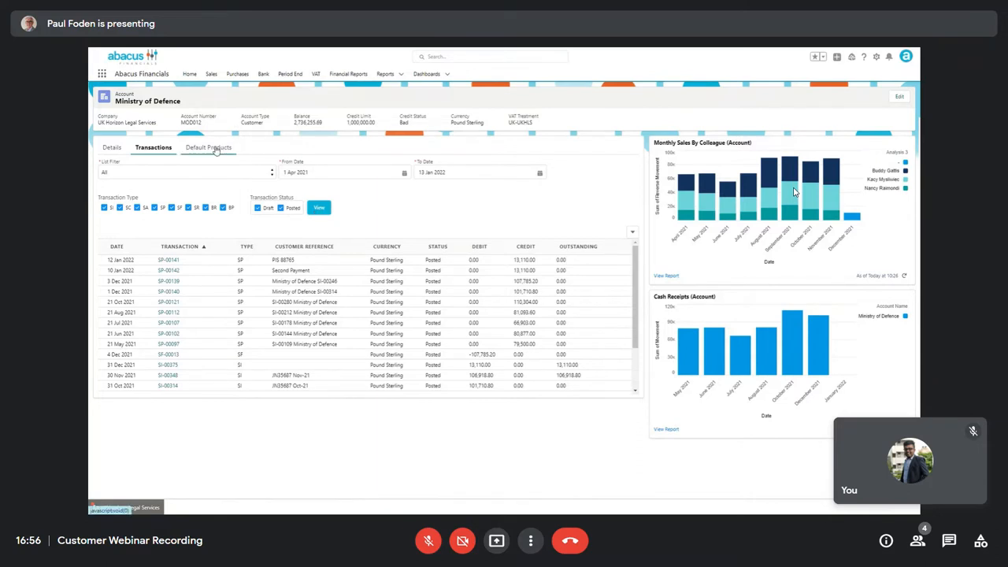
left_click(208, 148)
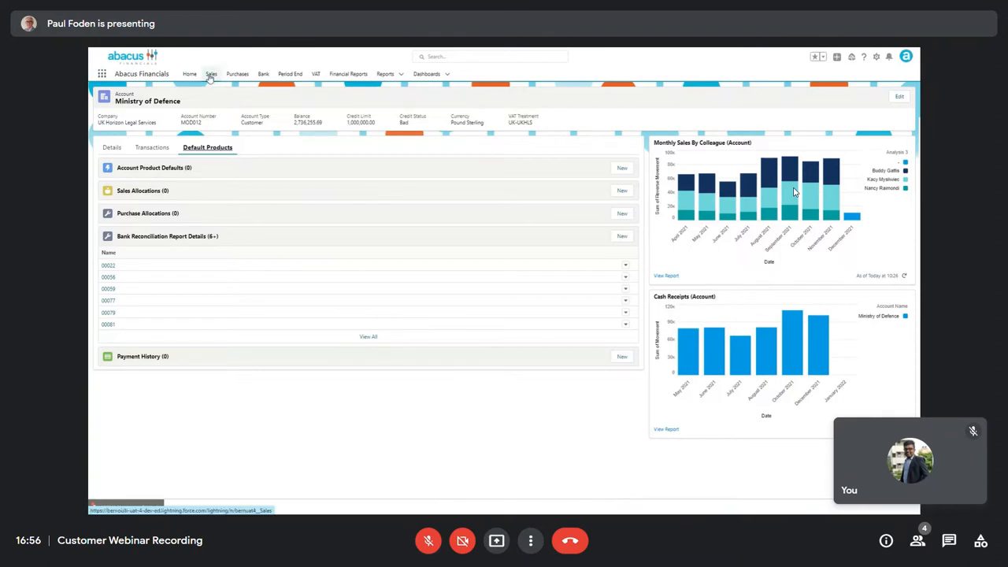
Show the Sales Products list with codes, families, types, companies and standard costs
left_click(211, 74)
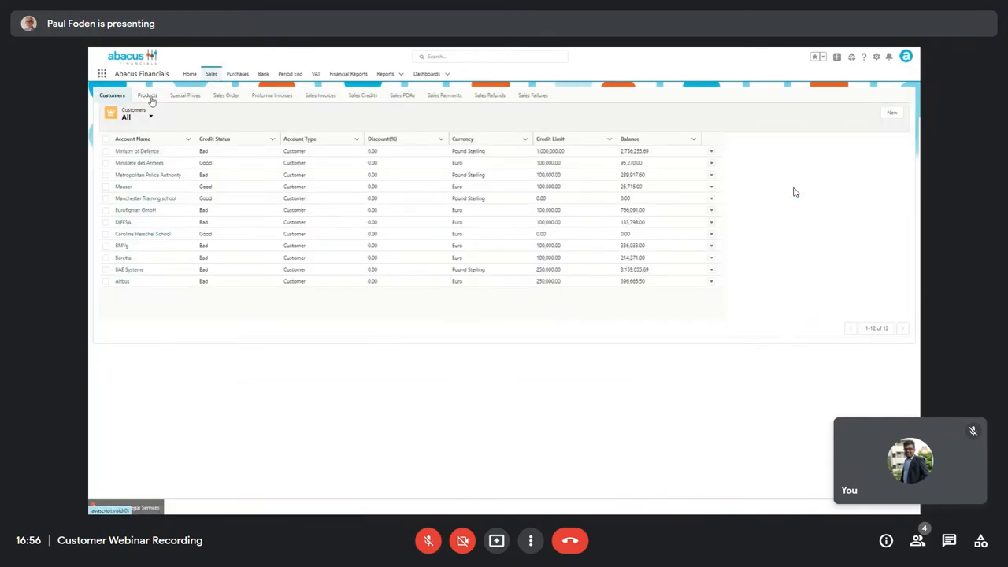
left_click(148, 97)
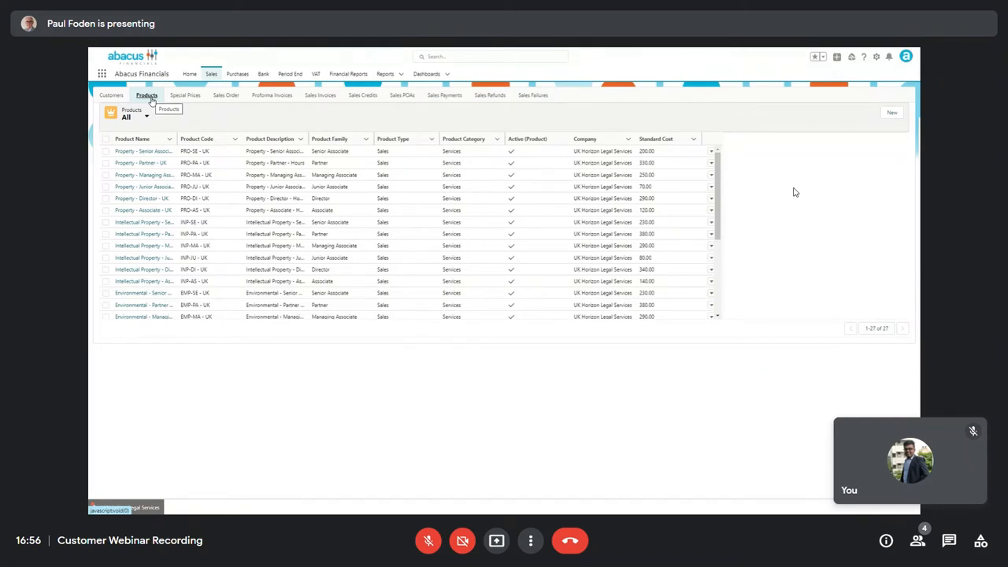
View the Property - Senior Associate - UK product record and its tax information
left_click(141, 151)
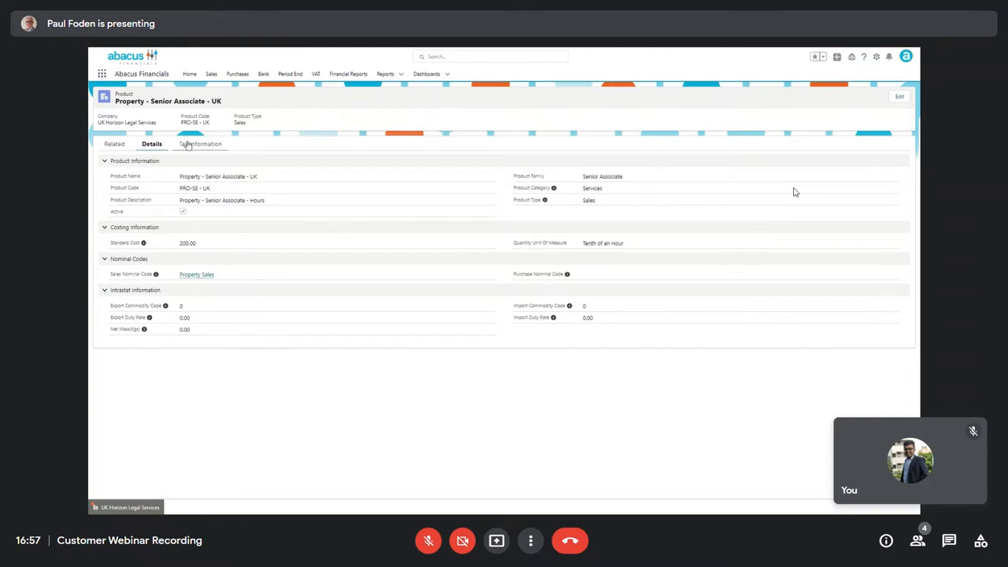
left_click(200, 143)
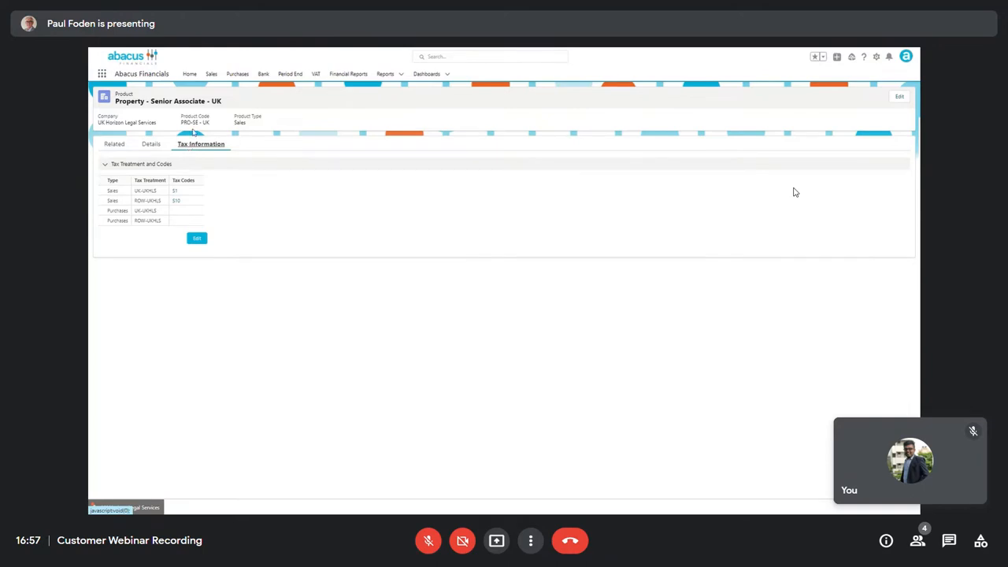
Leave the product's tax information and return to the Sales area
left_click(211, 74)
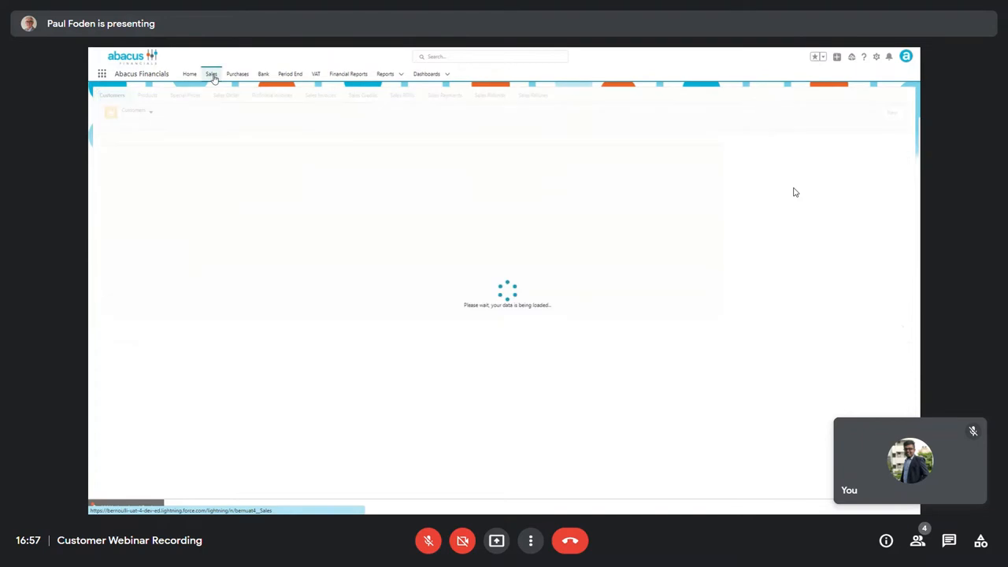
Show the Special Prices list of Ministry of Defence account product prices
left_click(186, 94)
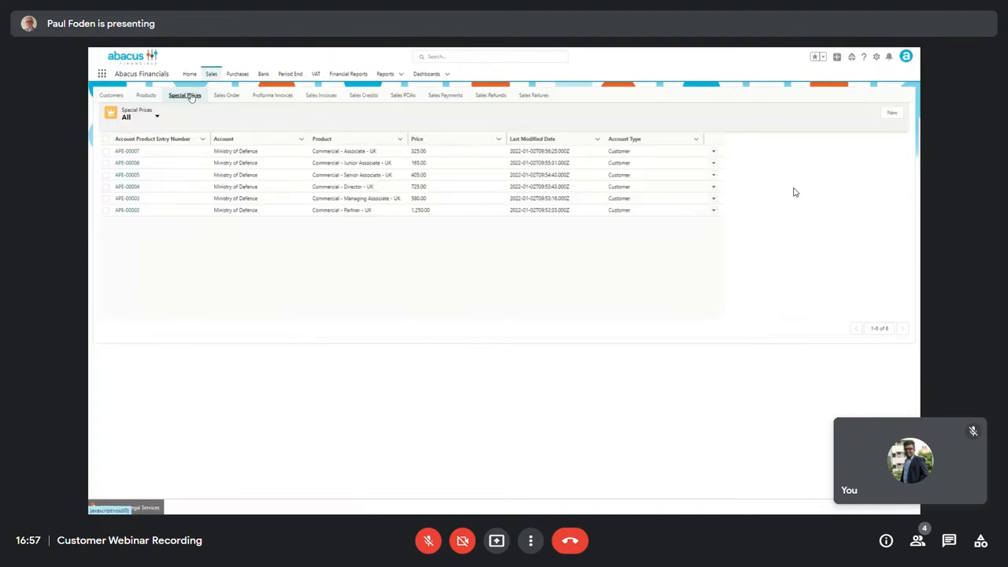
mouse_move(186, 96)
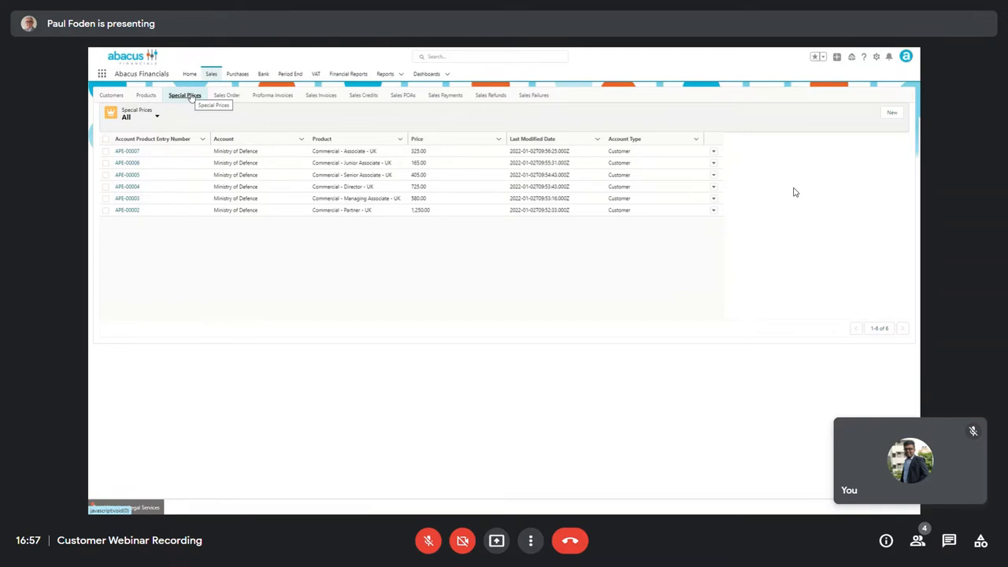
Show the Sales Orders list, then the Sales Invoices list with statuses, amounts and balances
left_click(226, 94)
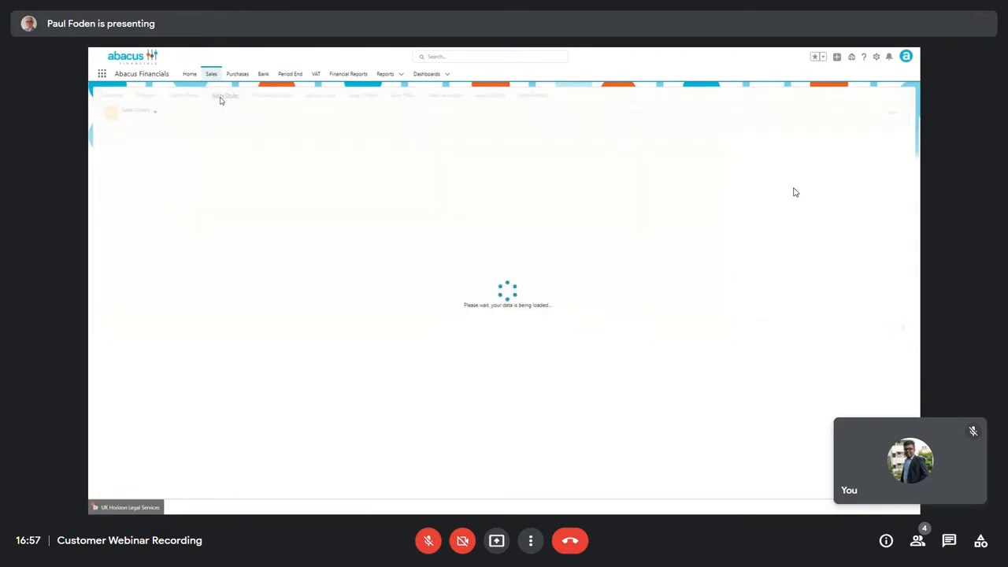
left_click(225, 96)
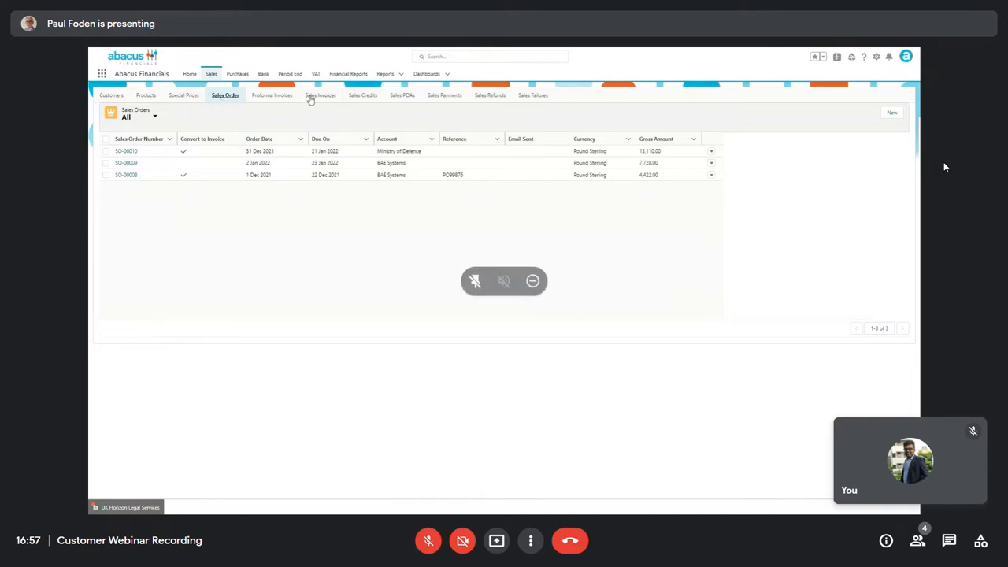
left_click(320, 95)
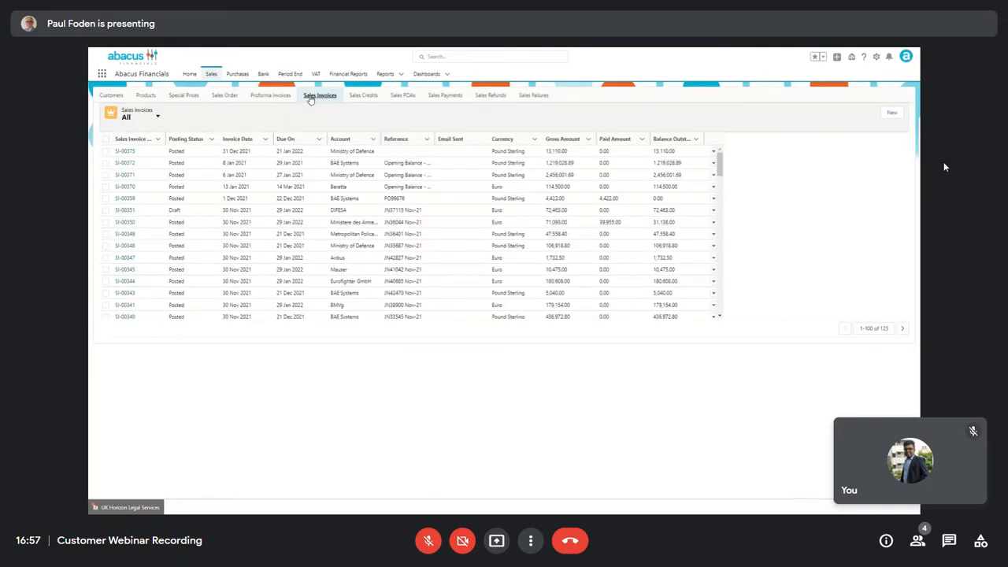
mouse_move(322, 94)
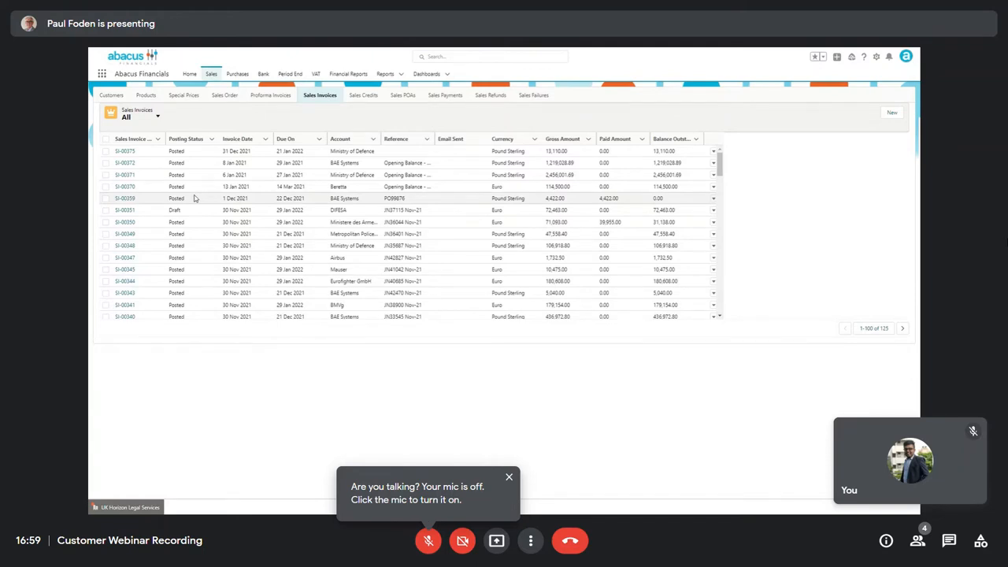
left_click(509, 476)
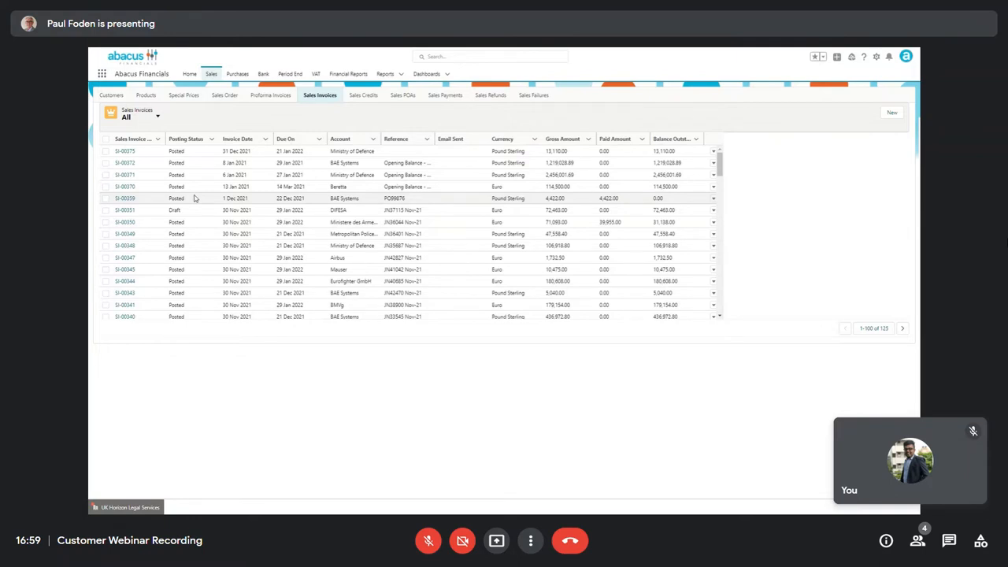
left_click(157, 117)
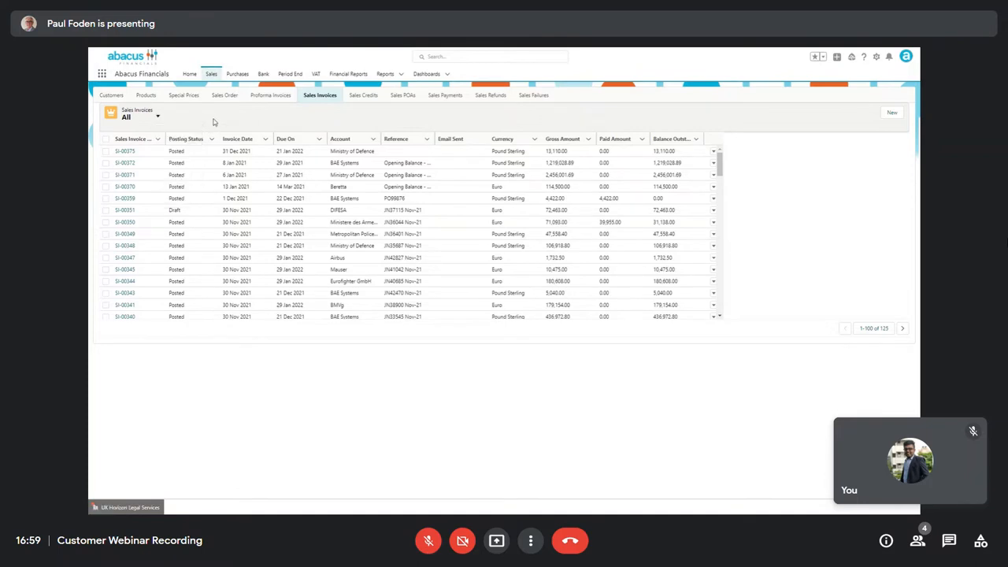
Step through the Sales Credits, POAs and Payments lists, ending on Sales Refunds
left_click(362, 95)
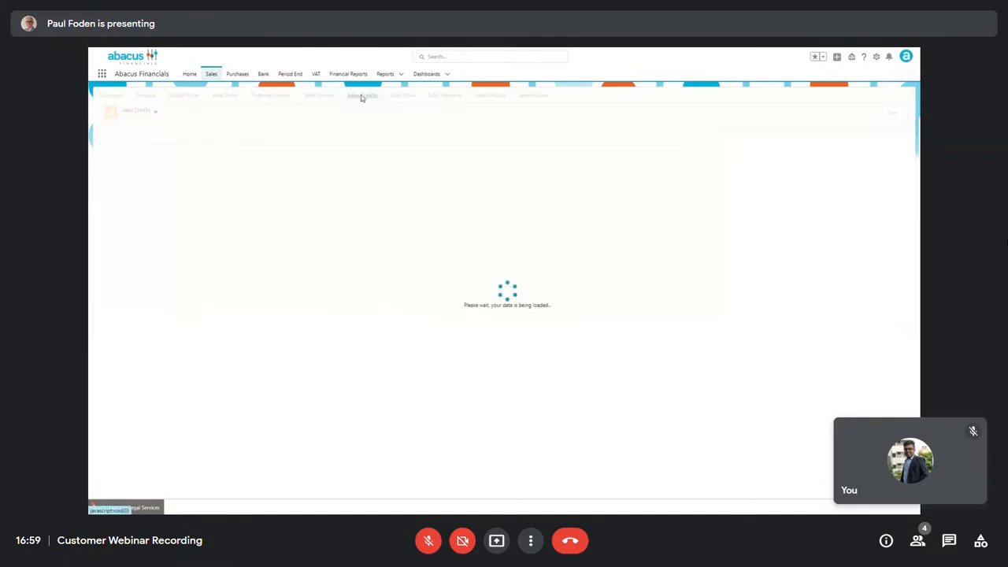
left_click(362, 96)
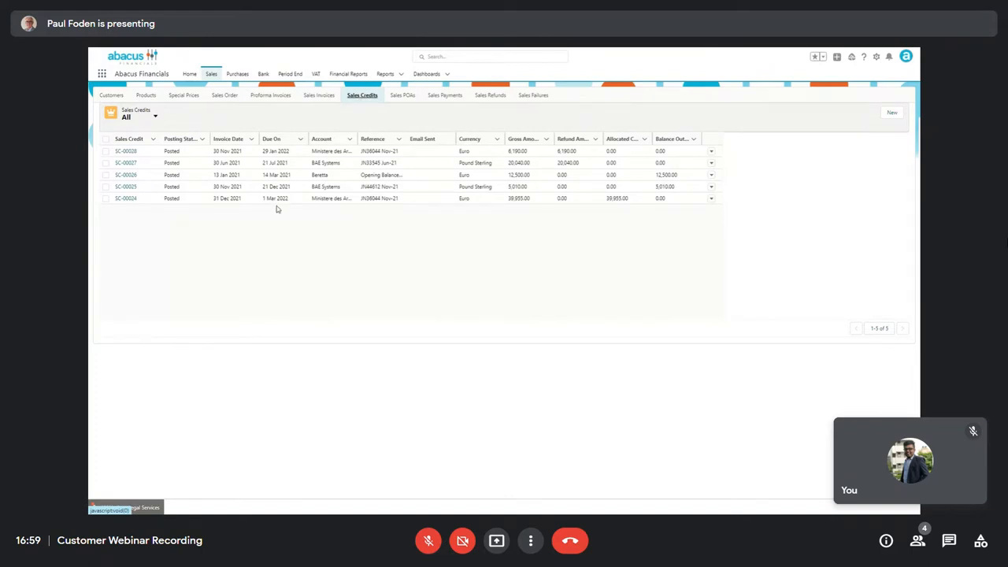
mouse_move(400, 96)
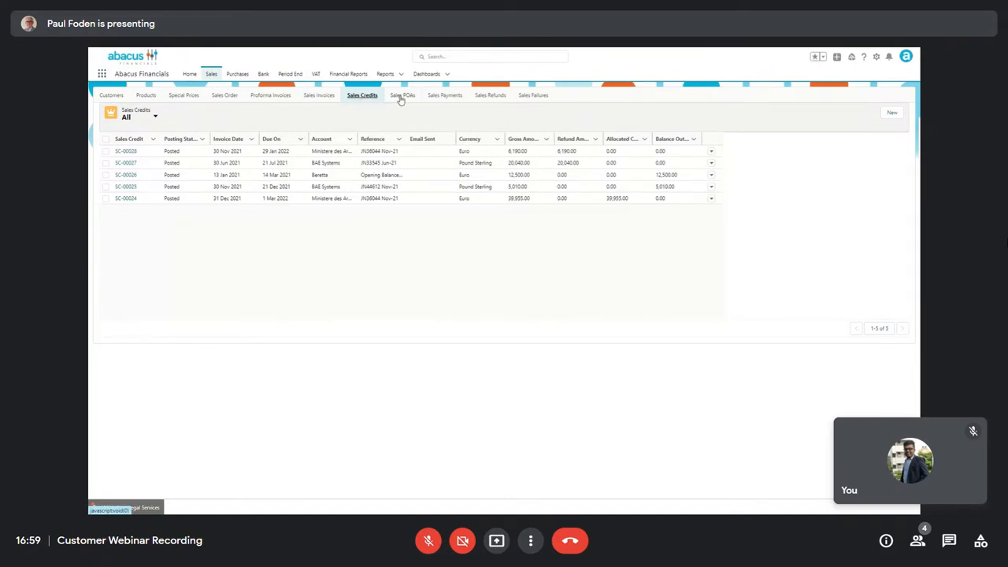
left_click(401, 96)
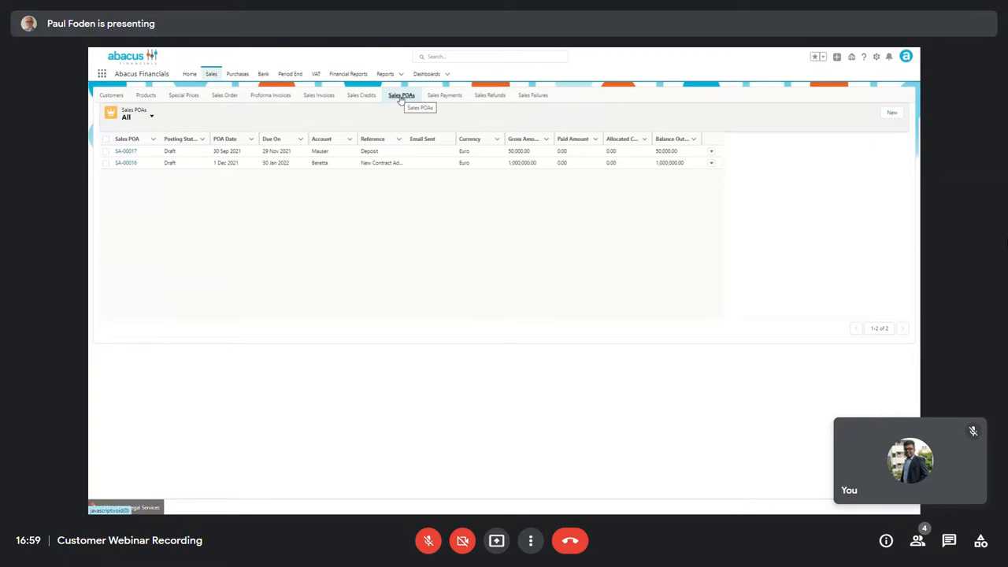
mouse_move(425, 96)
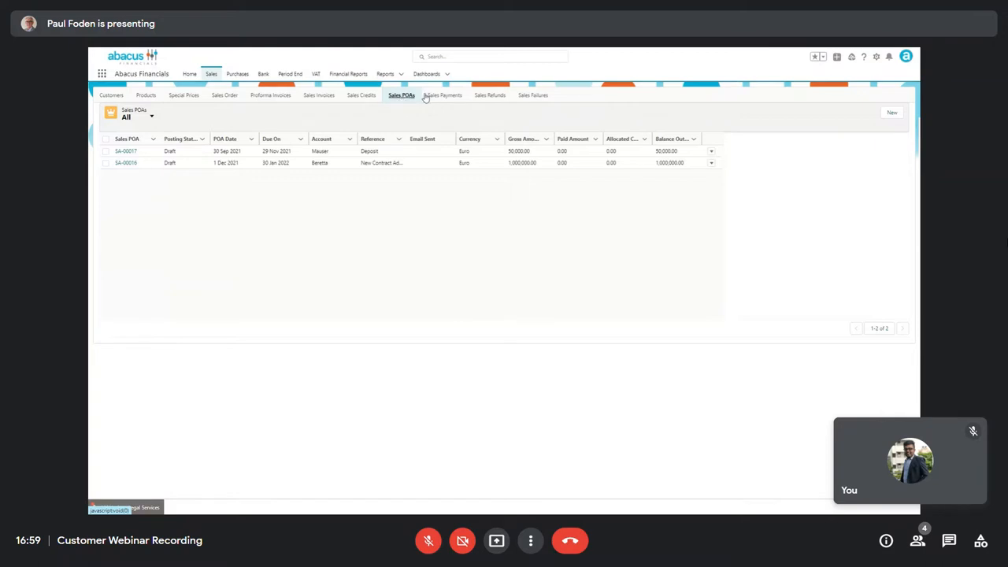
left_click(444, 96)
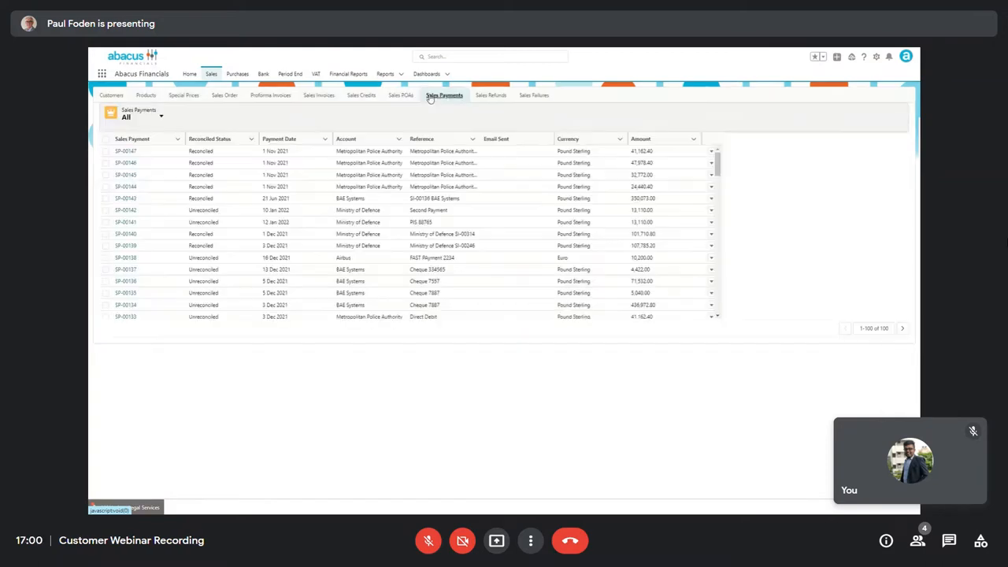
mouse_move(444, 94)
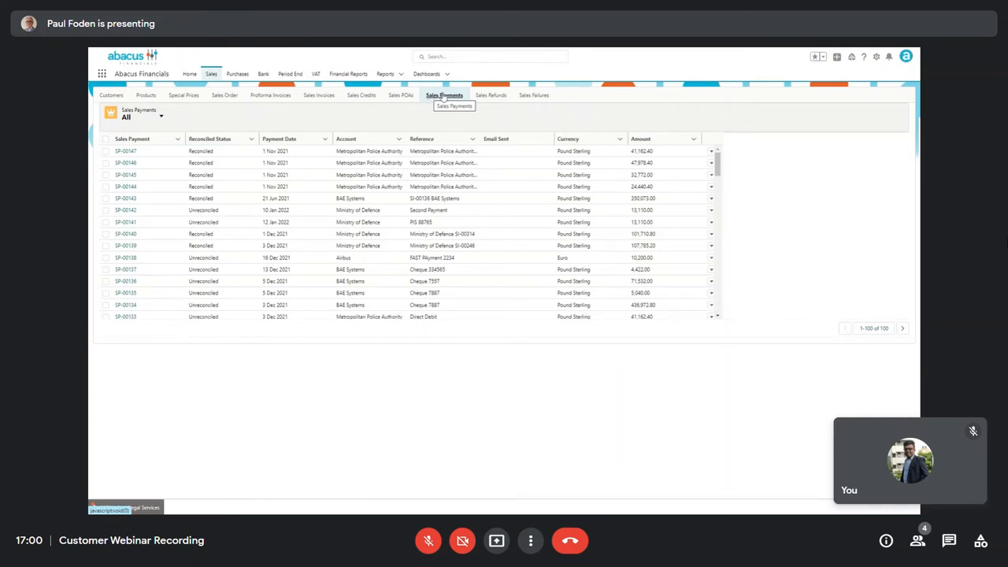
left_click(489, 94)
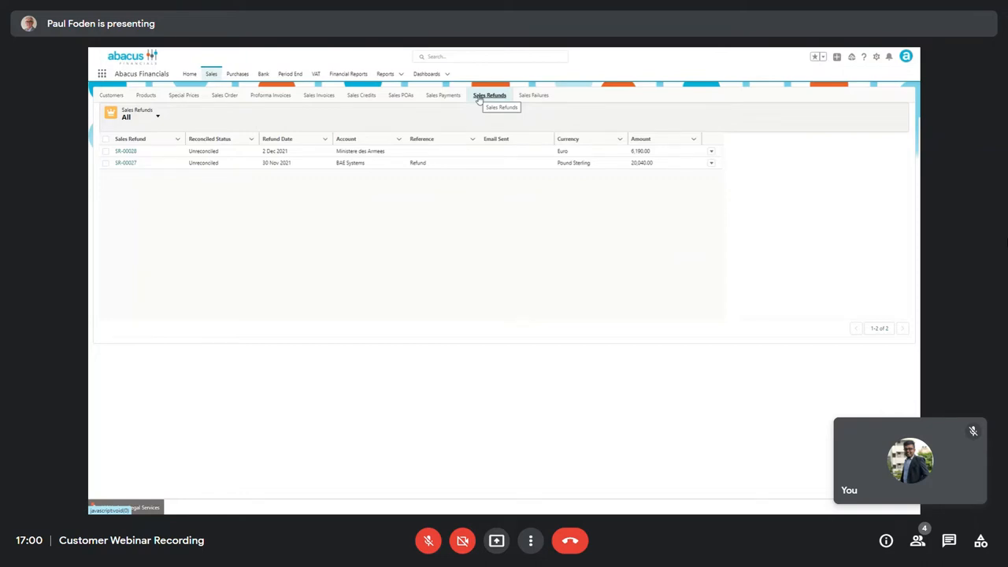
Show the Sales Failures list, then the Purchase area's Suppliers list
left_click(532, 95)
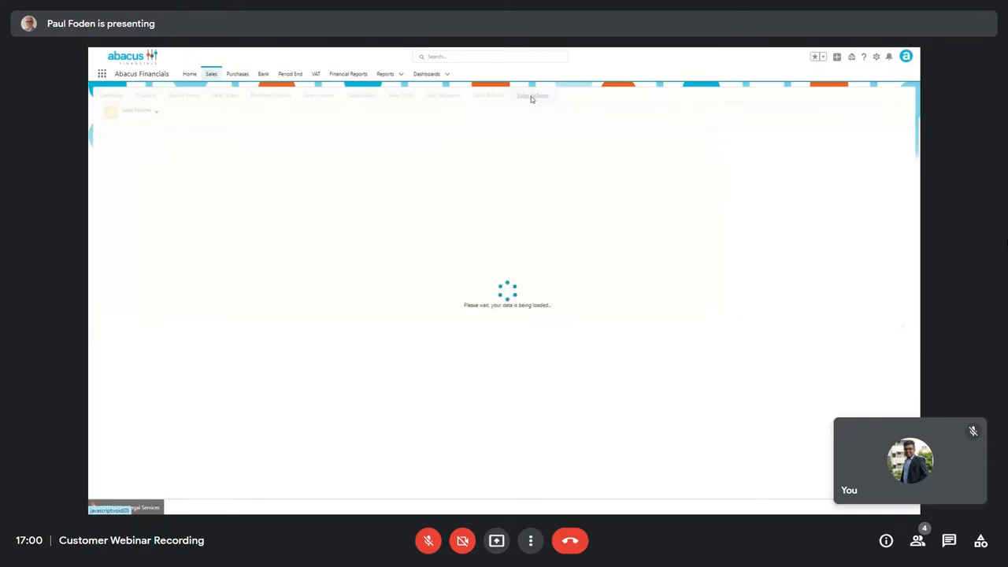
left_click(532, 96)
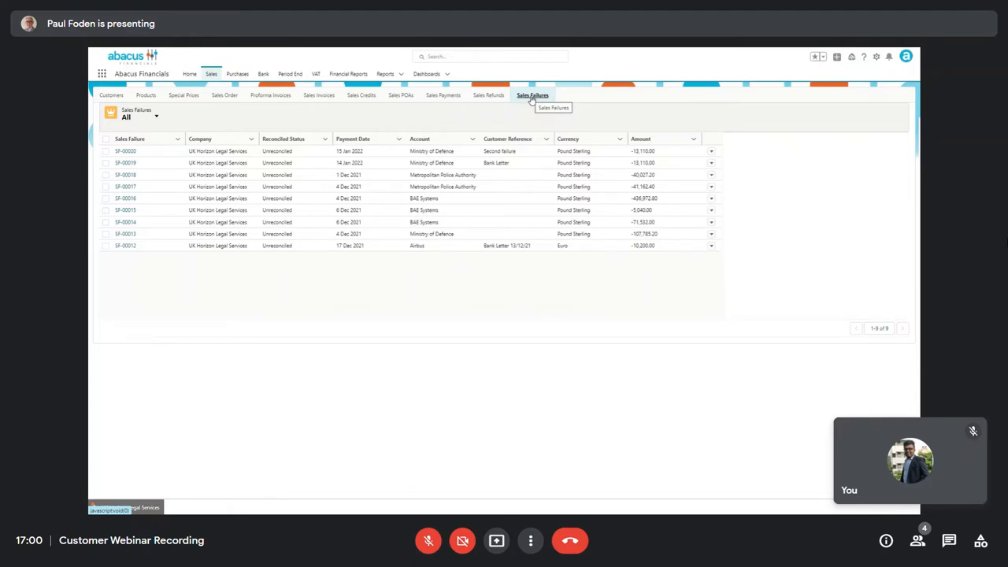
left_click(236, 74)
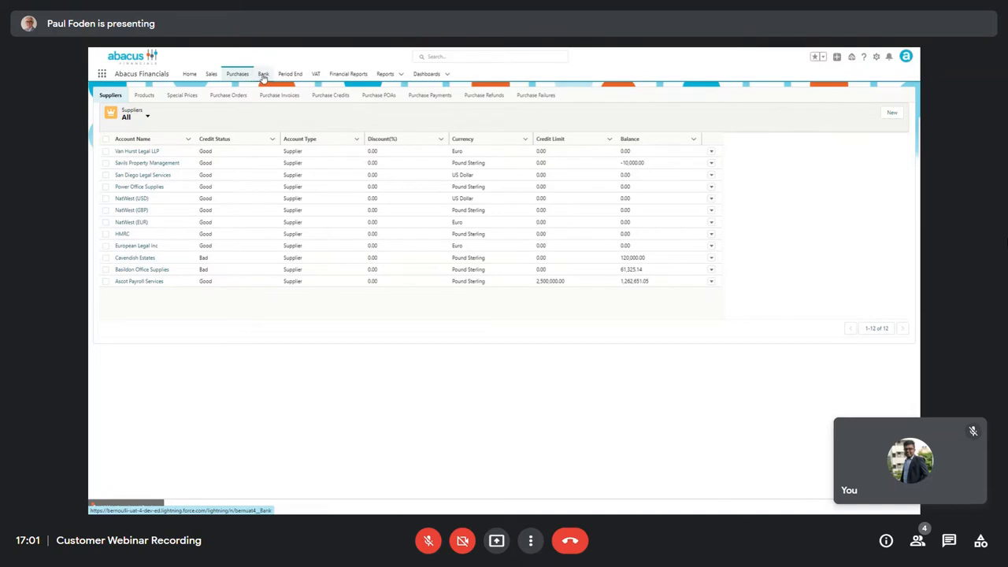
View the Nat West EUR bank account record with its details and account numbers
left_click(262, 74)
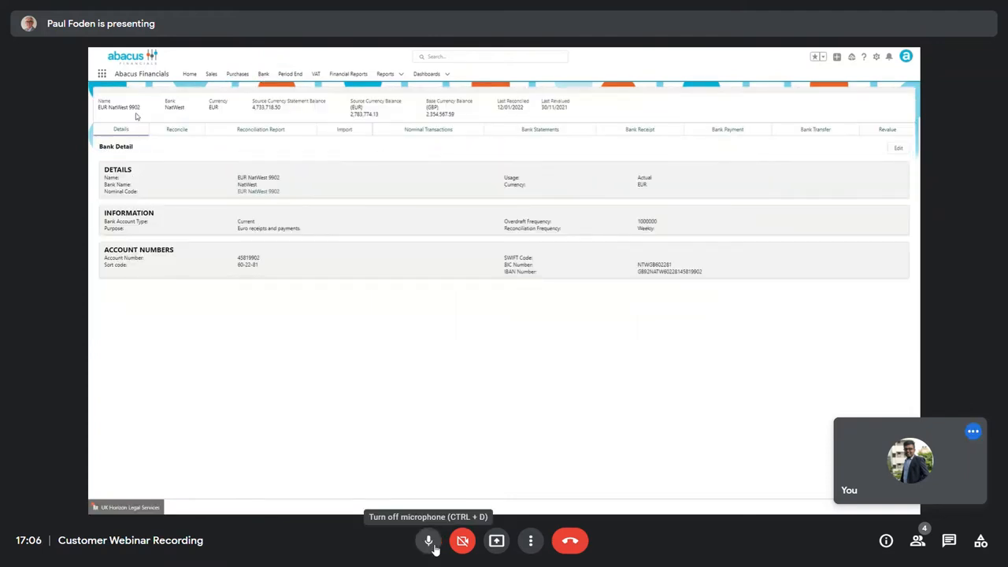
left_click(428, 540)
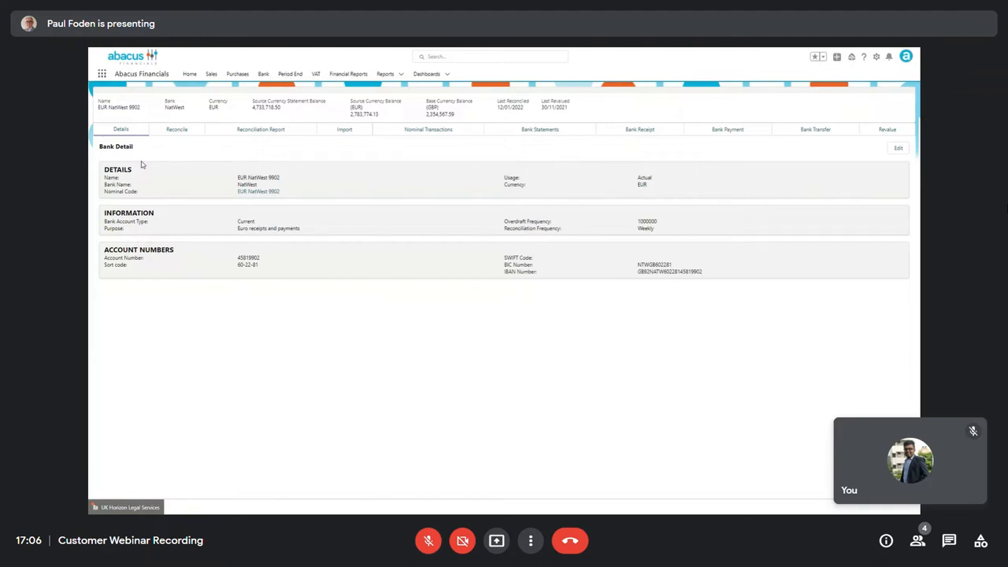
mouse_move(293, 197)
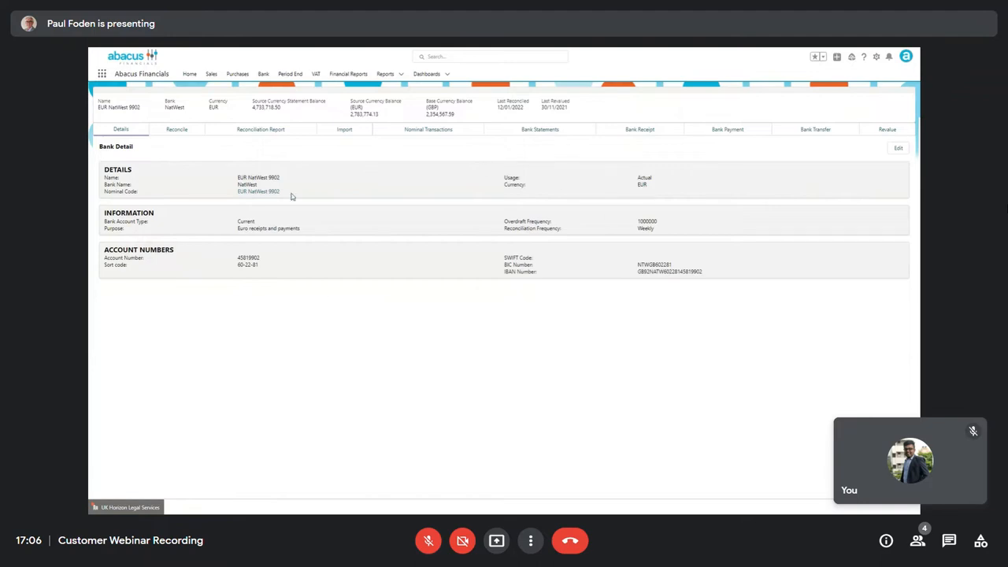
mouse_move(228, 205)
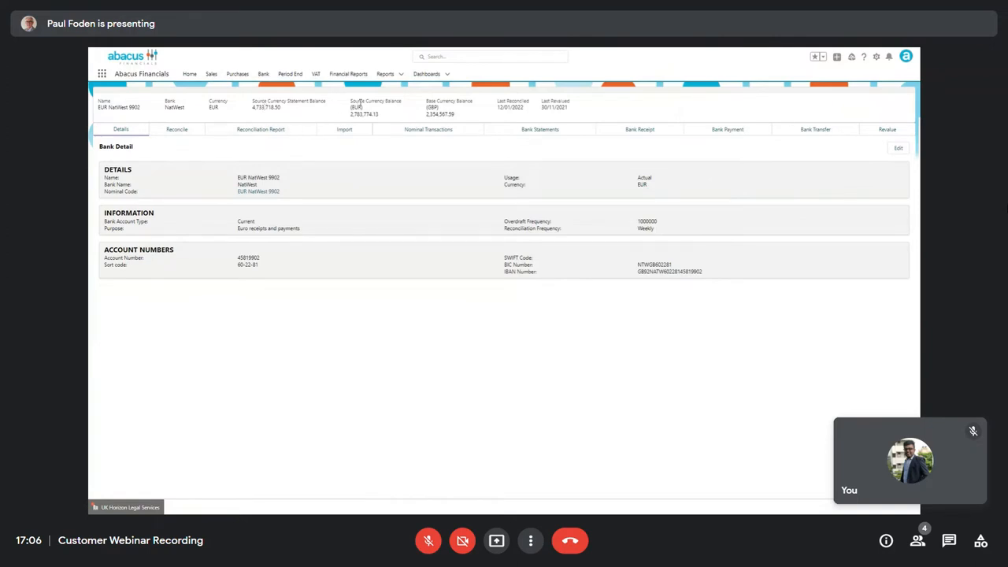
mouse_move(375, 107)
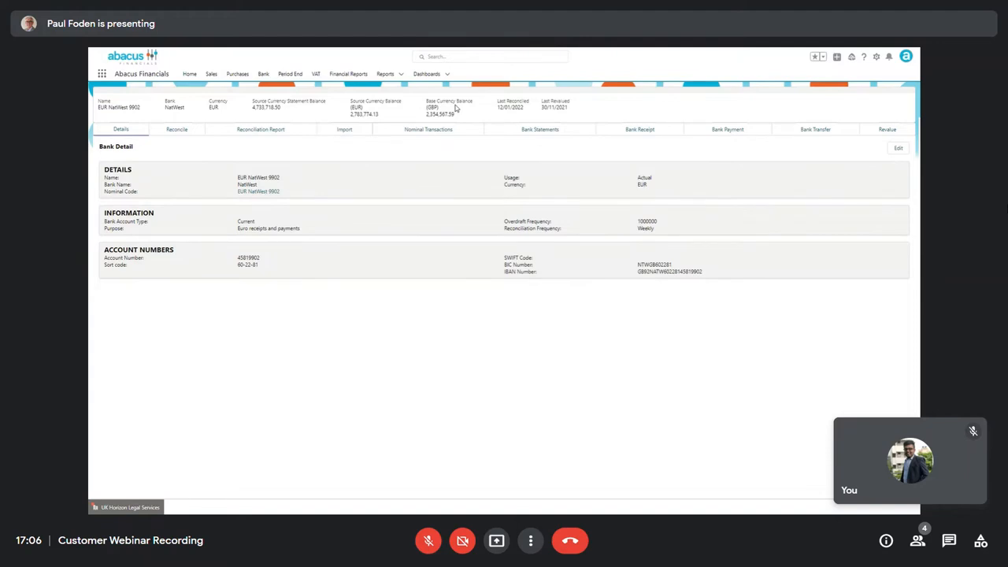
mouse_move(501, 113)
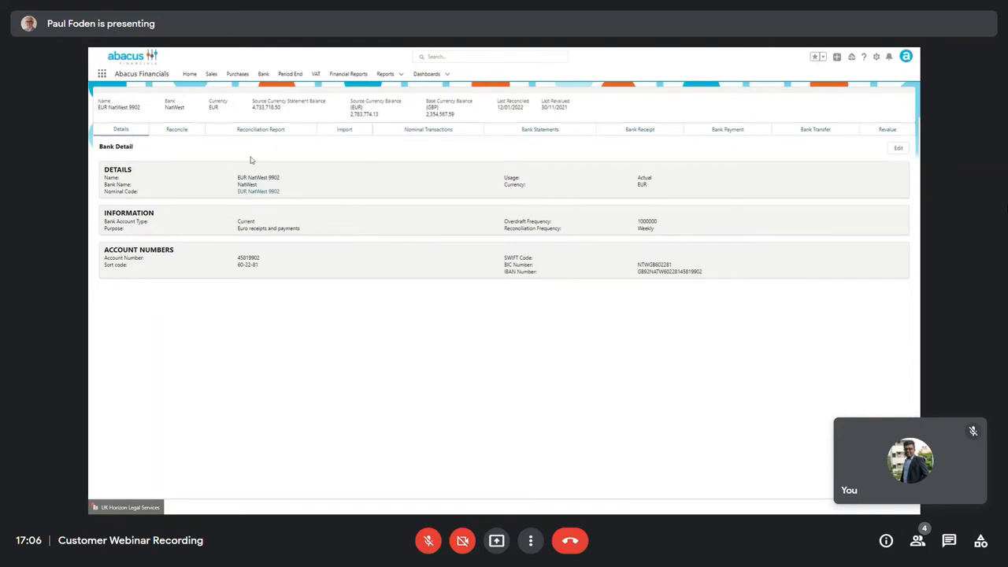
mouse_move(400, 137)
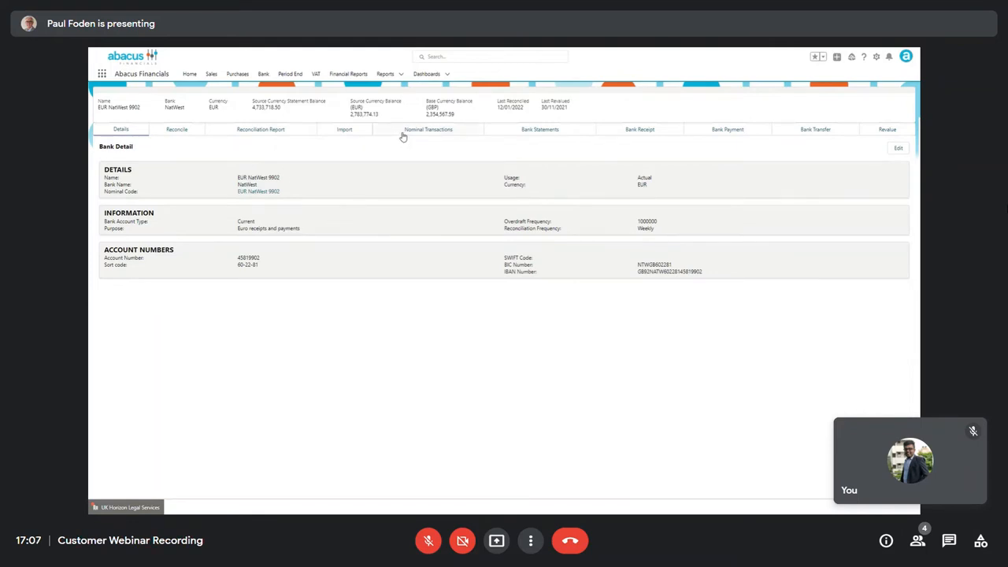
Show the Nat West EUR account's Bank Nominal Transactions with reconciliation statuses
left_click(427, 130)
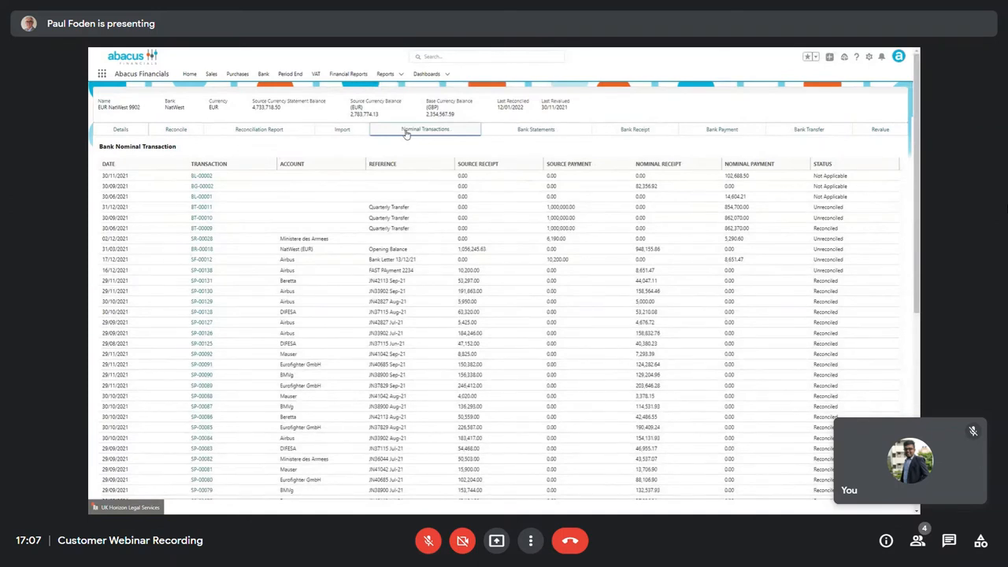
mouse_move(227, 176)
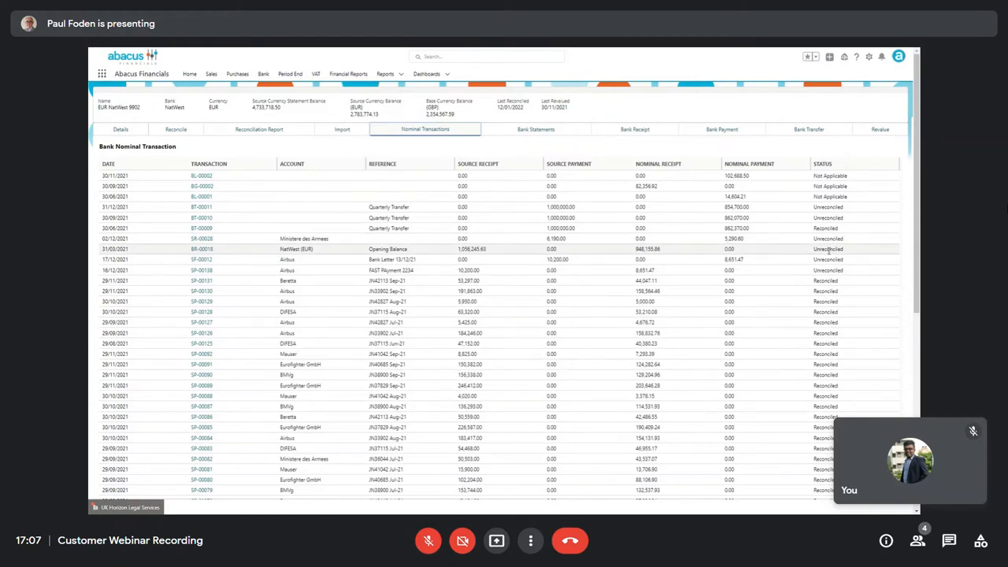
Review the account's imported Bank Statements, then bring up a blank Bank Receipt form
left_click(535, 129)
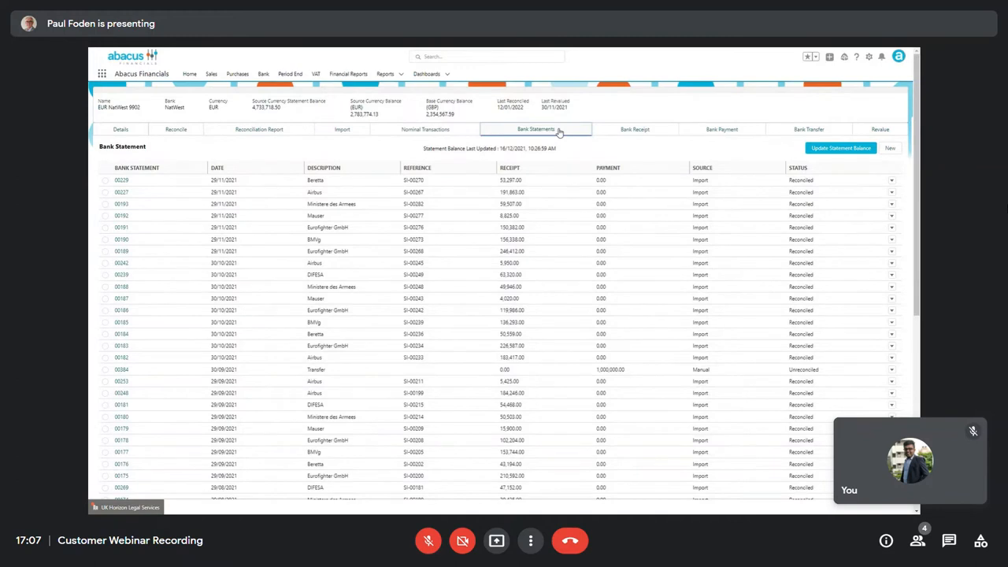
mouse_move(372, 192)
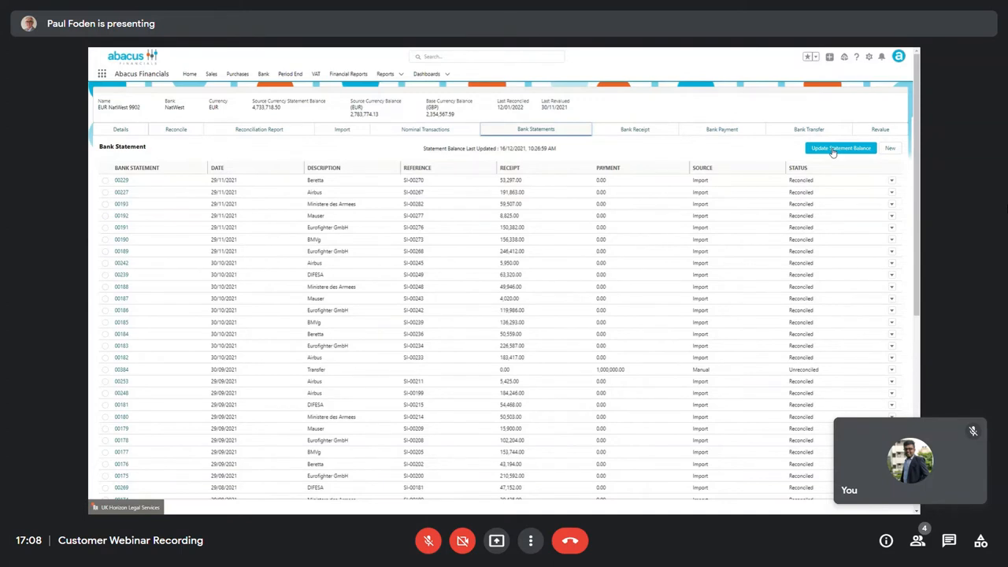
left_click(639, 129)
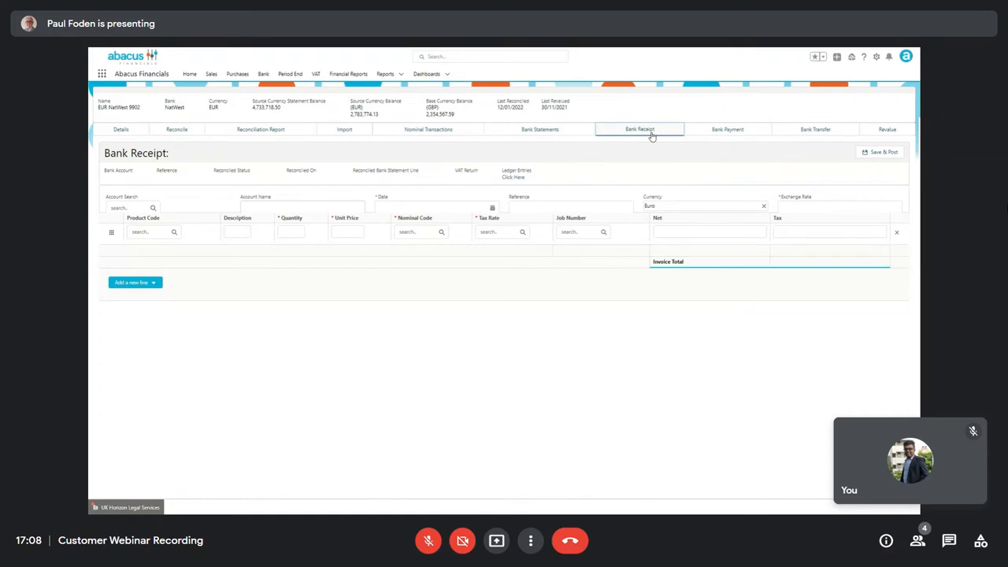
View the blank Bank Payment and Bank Transfer forms, then go to Period End's Manual Journals list
left_click(727, 129)
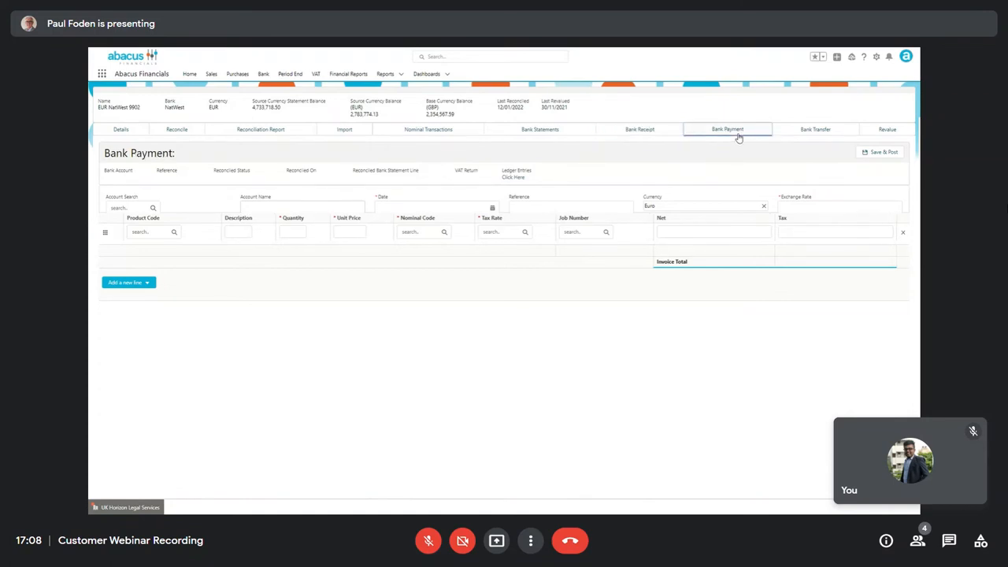
left_click(815, 129)
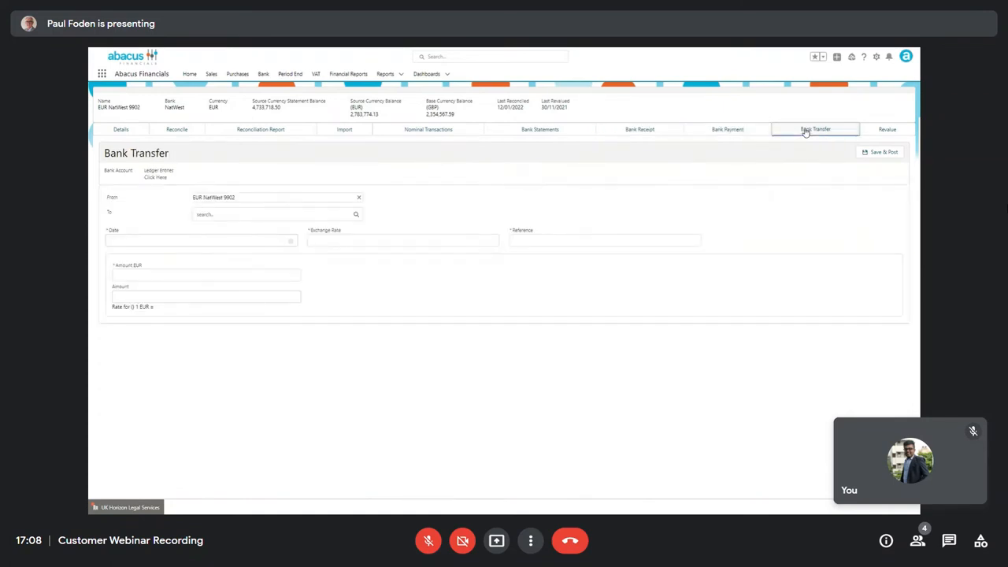
left_click(886, 129)
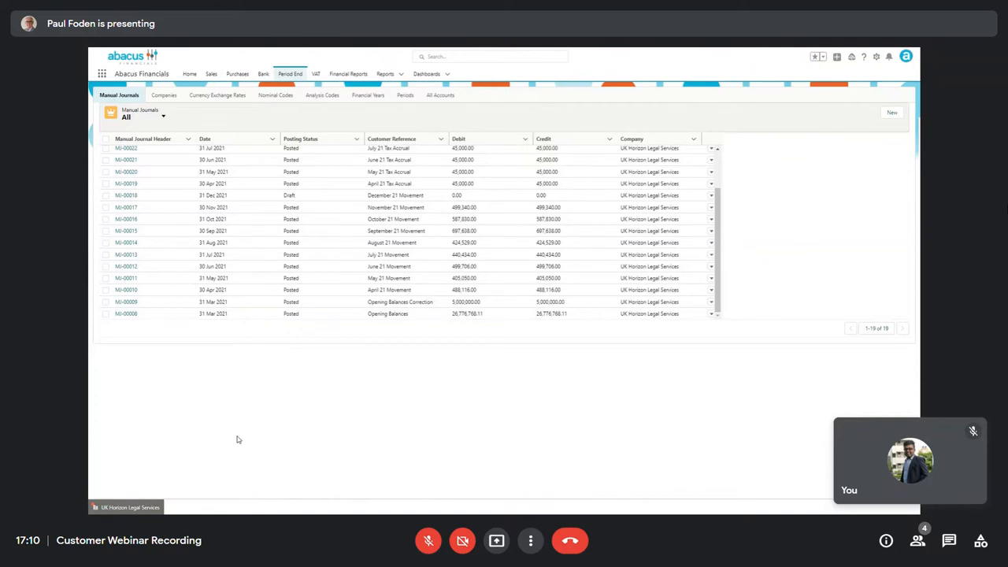
mouse_move(182, 358)
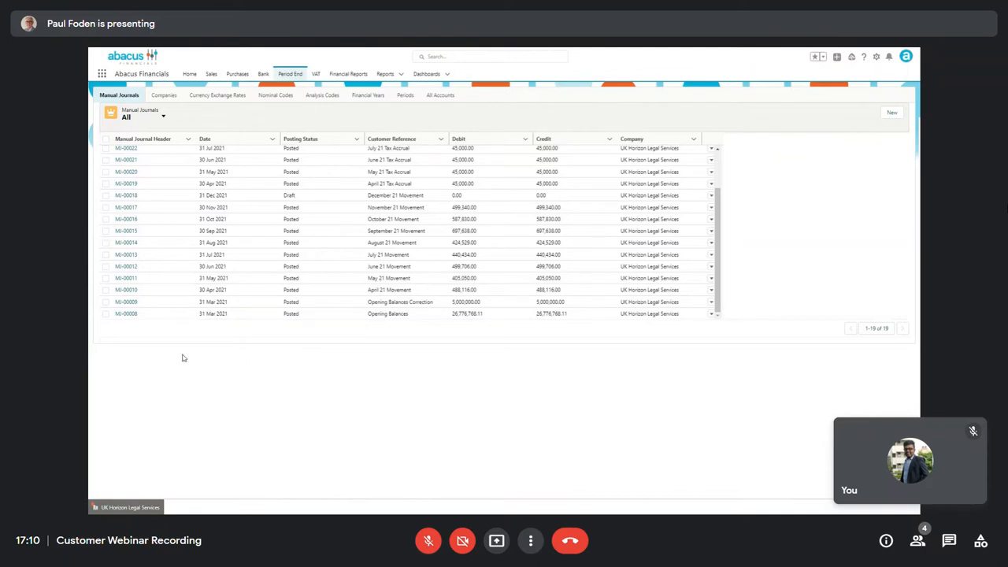
Switch from Manual Journals to the Currency Exchange Rates list under Period End
left_click(891, 112)
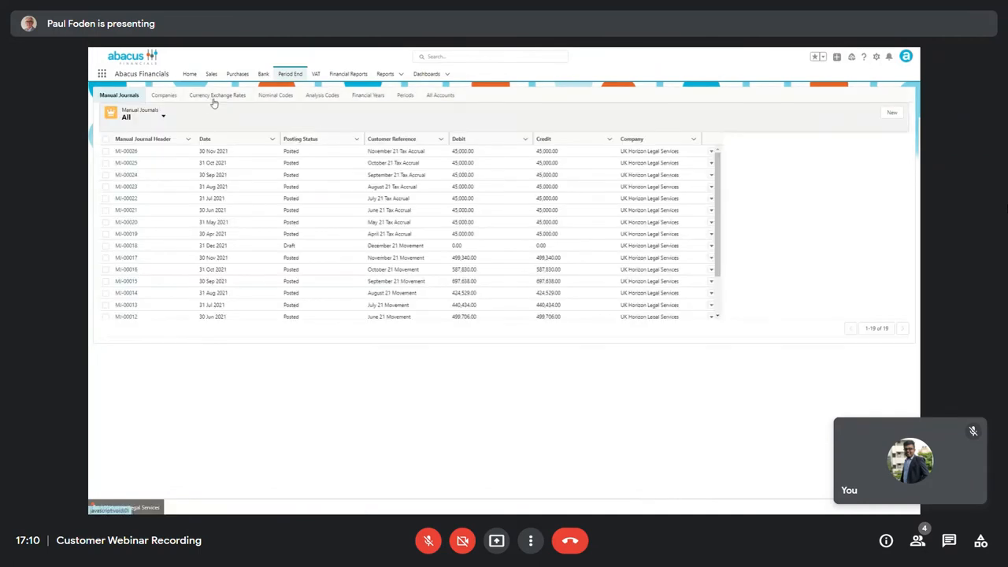
left_click(217, 96)
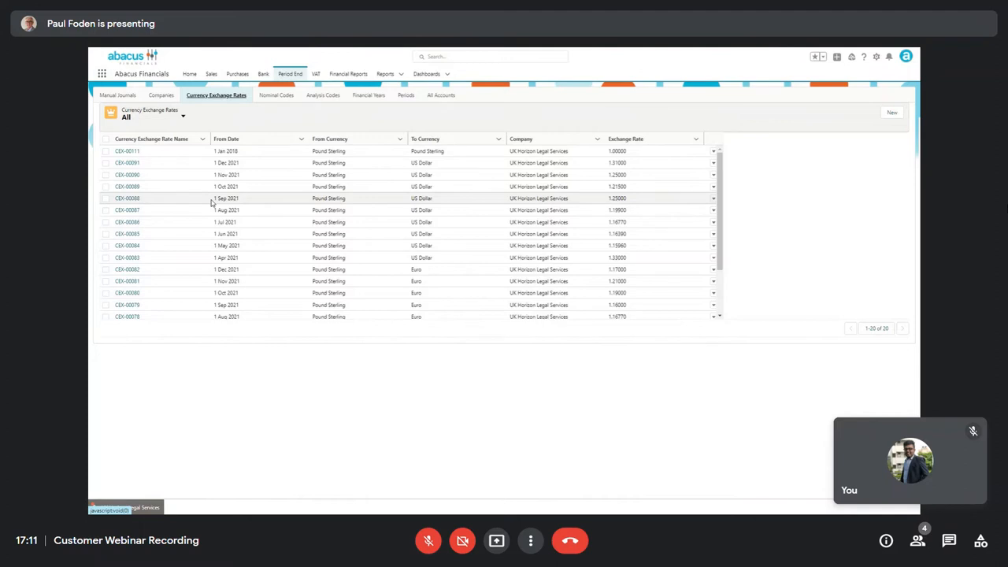
Start loading the Nominal Codes list under Period End
left_click(276, 94)
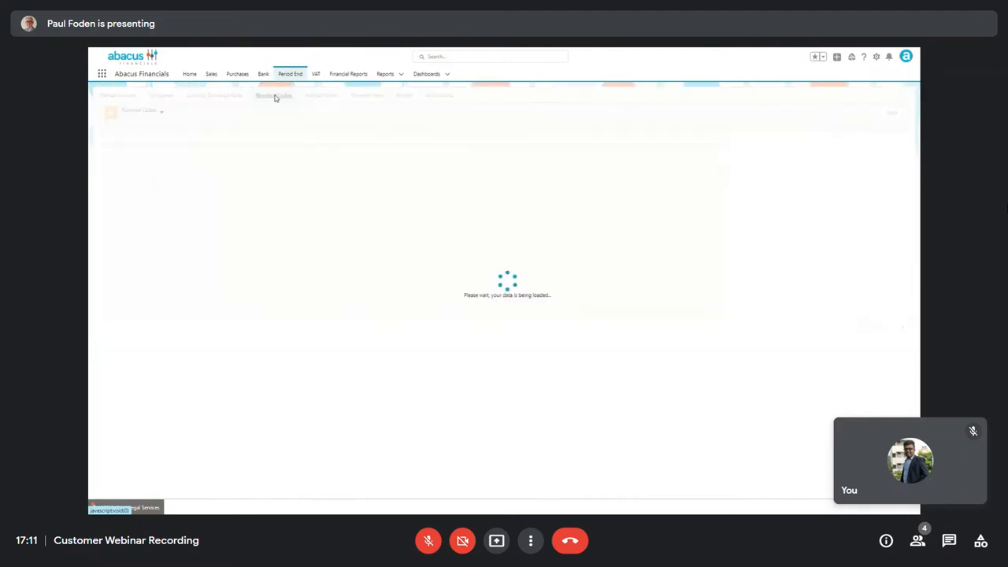
Review the Nominal Codes list, then move to the empty Analysis Codes page
left_click(274, 96)
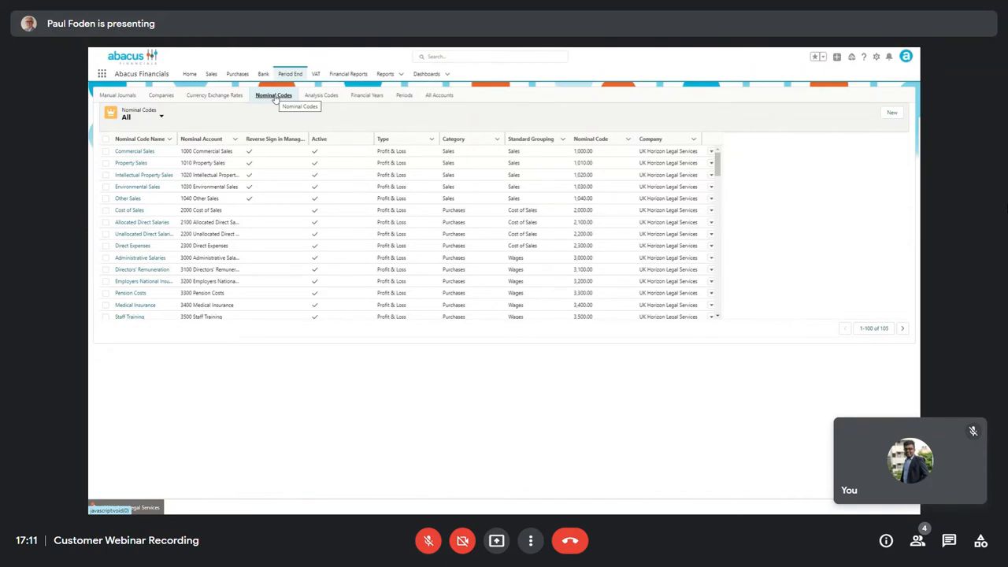
mouse_move(302, 102)
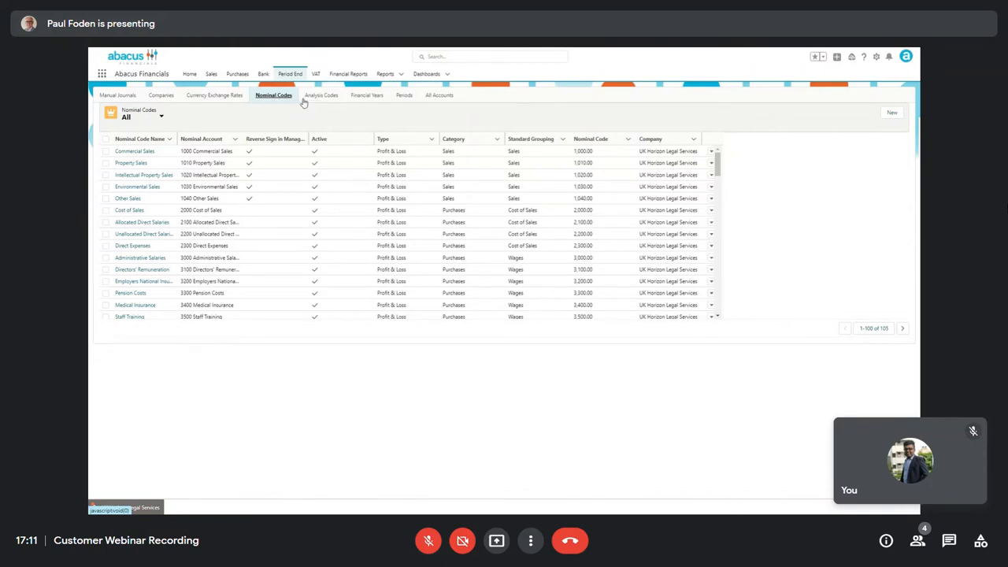
left_click(321, 96)
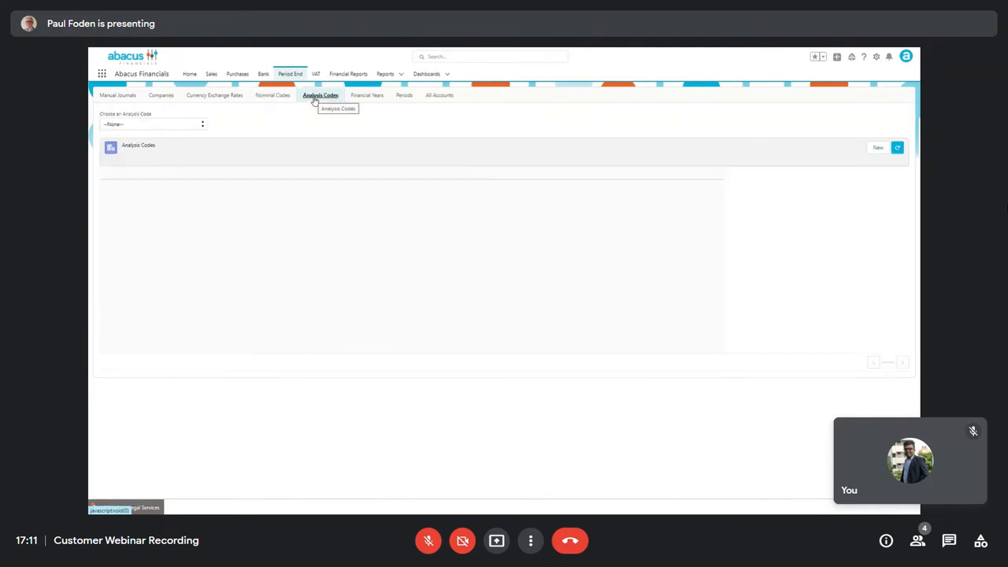
List the Colleague analysis codes, show Financial Years, then go to the VAT Returns page
left_click(151, 123)
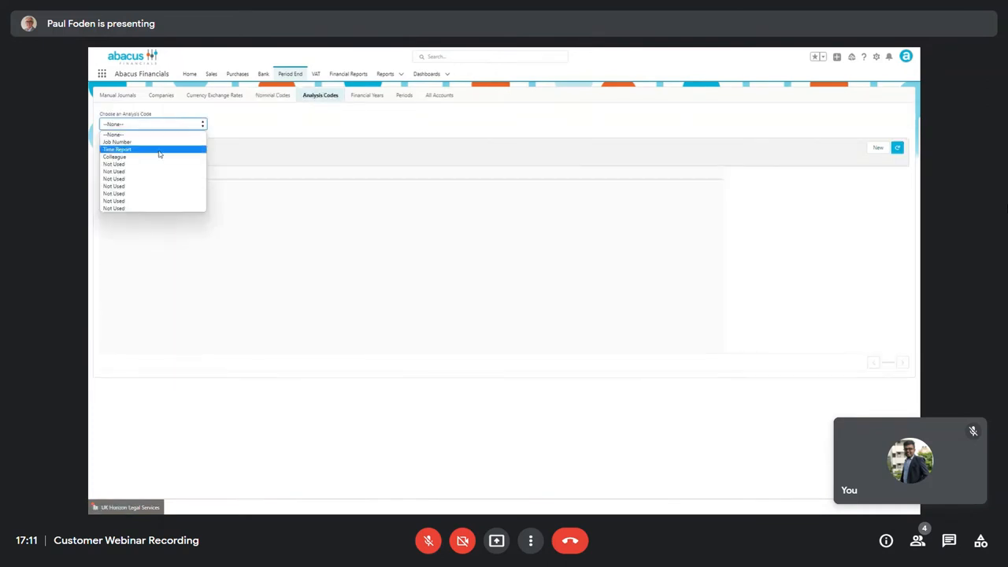
left_click(115, 157)
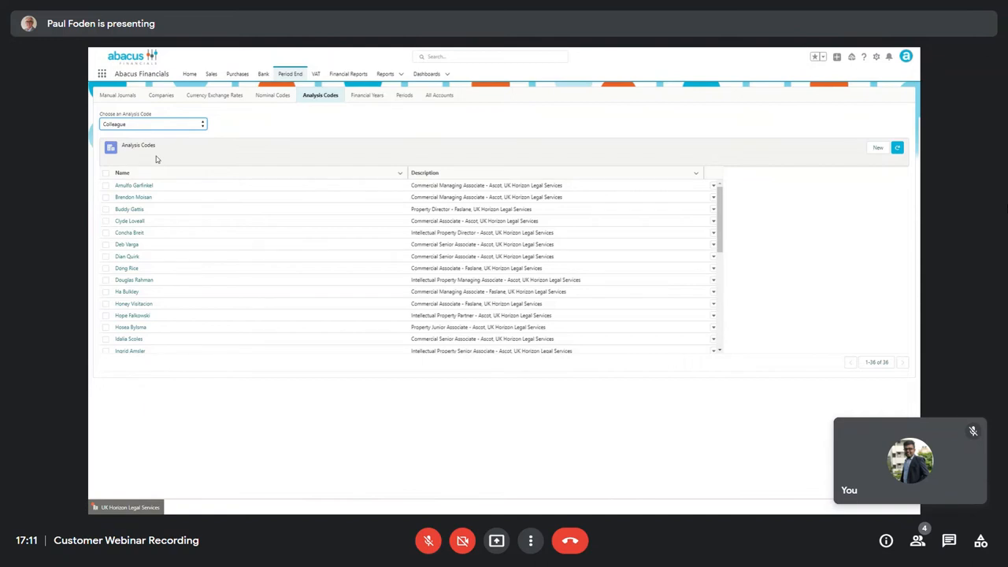
left_click(365, 96)
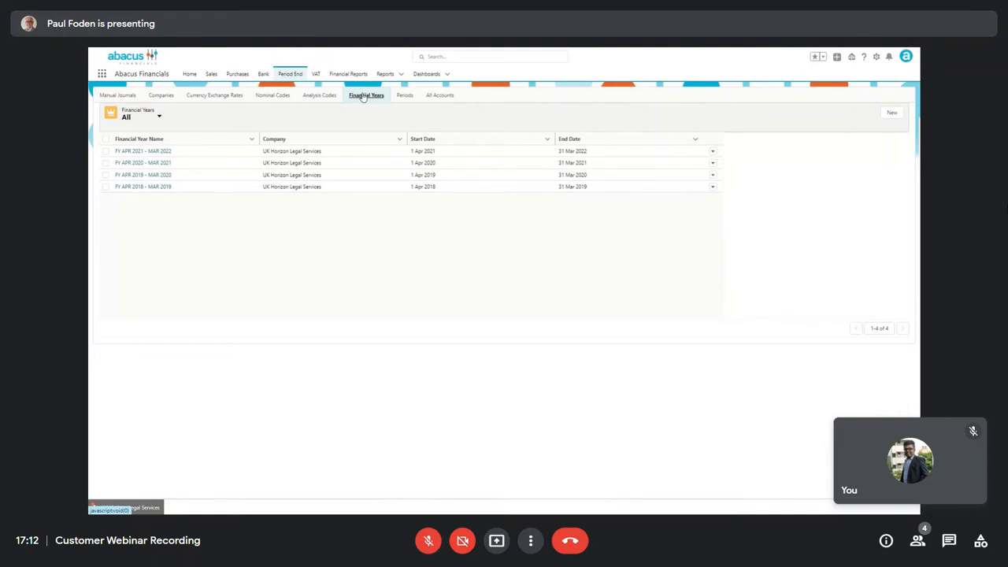
left_click(315, 74)
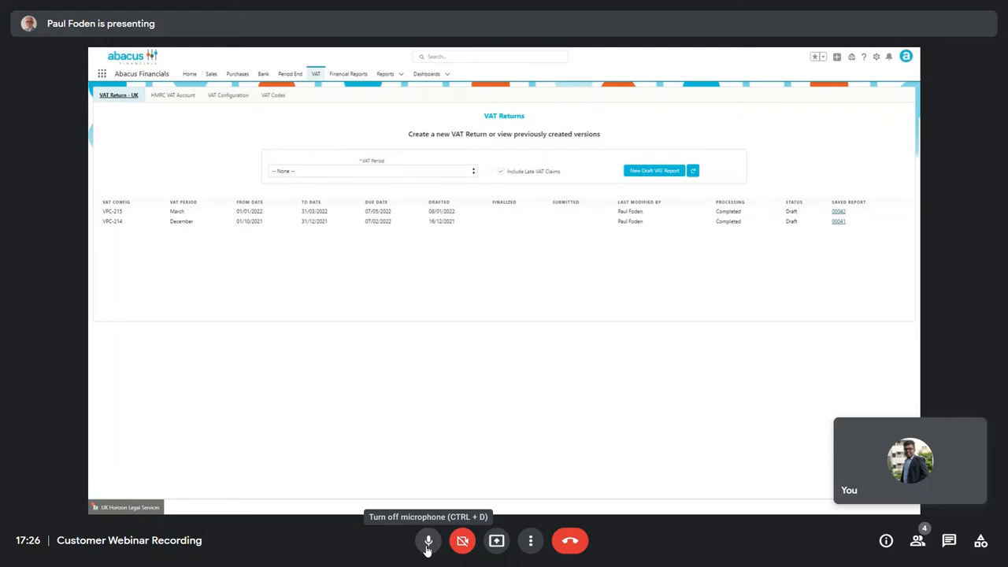
Mute the microphone and bring up the saved UK VAT Accrual Detail Report
left_click(428, 540)
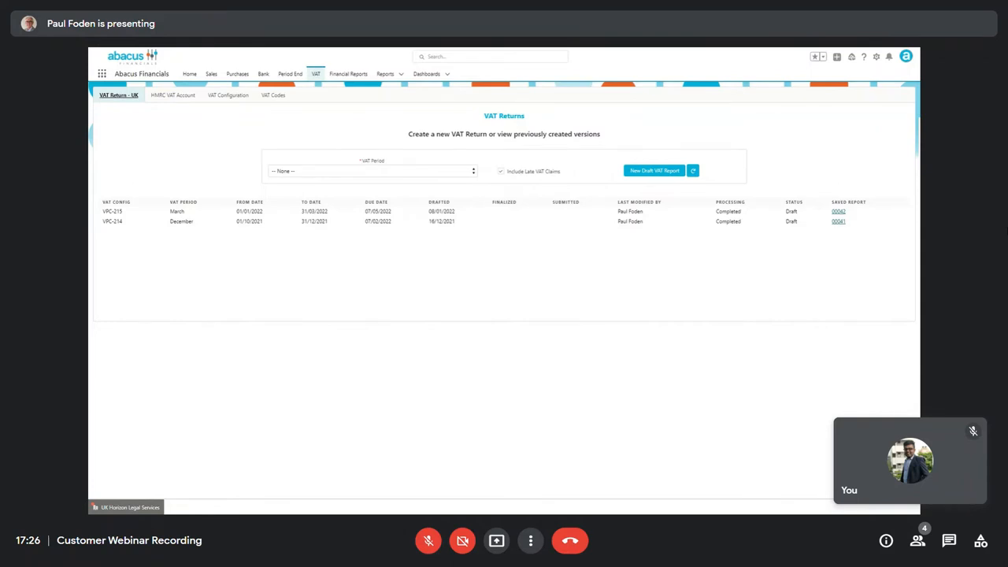
mouse_move(486, 387)
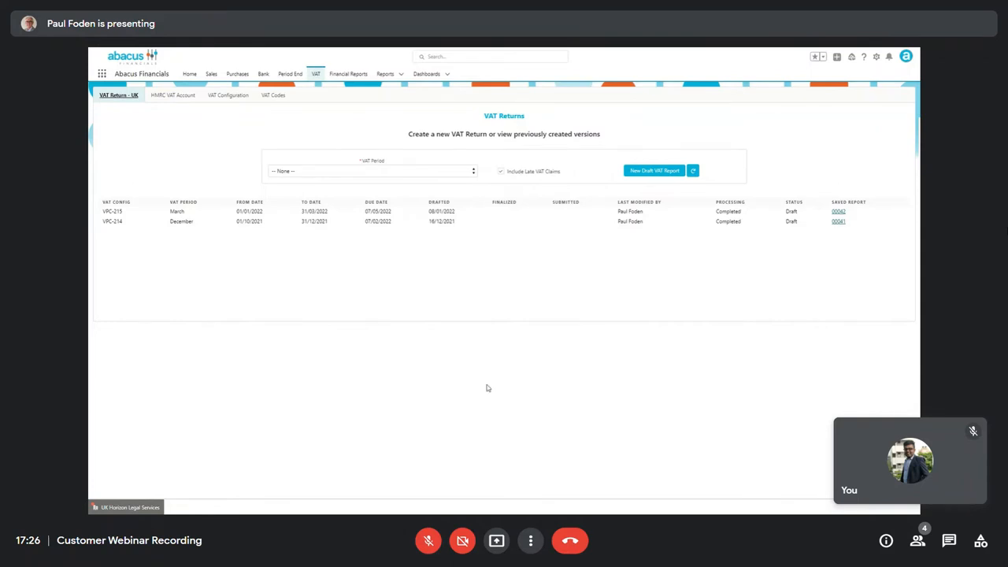
left_click(838, 211)
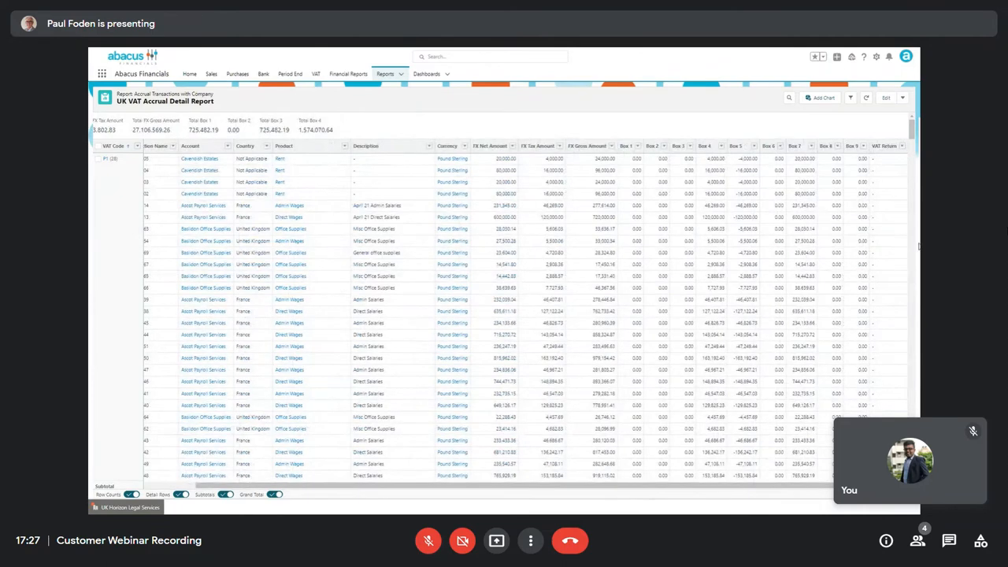
Scroll down through the UK VAT Accrual Detail Report's transactions
scroll("down", 3)
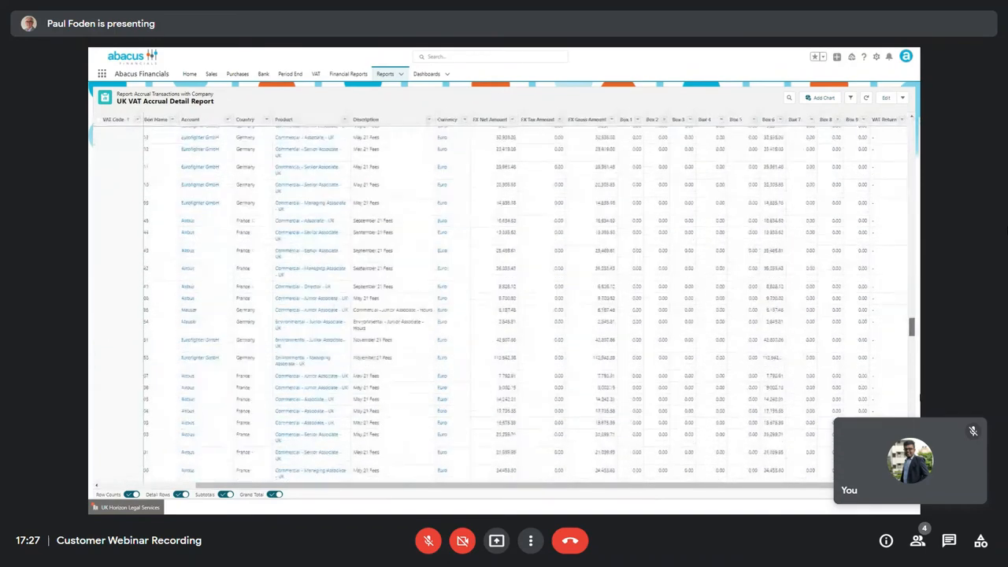
scroll("down", 3)
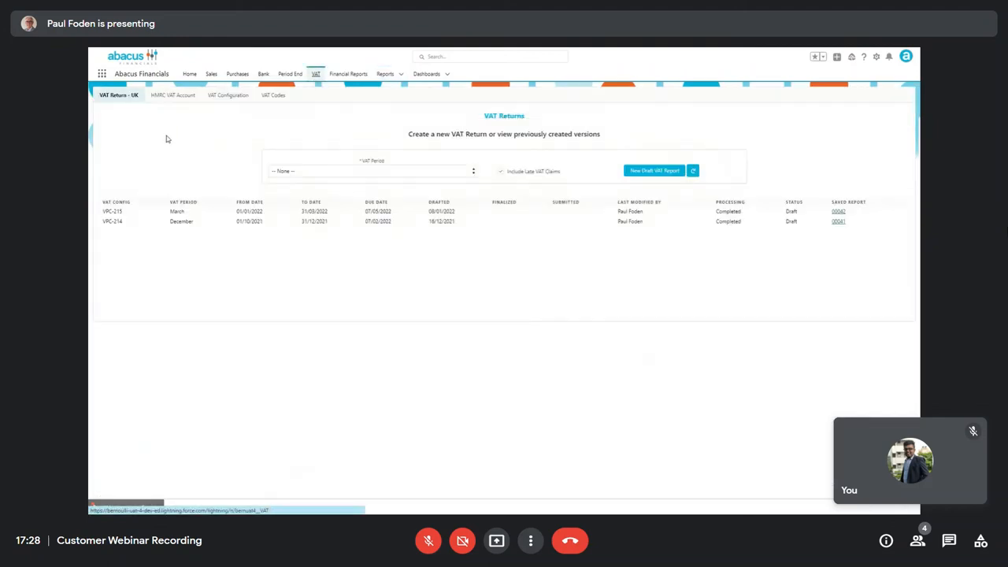
Show HMRC VAT Account, VAT Configuration and VAT Codes, then the Financial Reports list
left_click(170, 95)
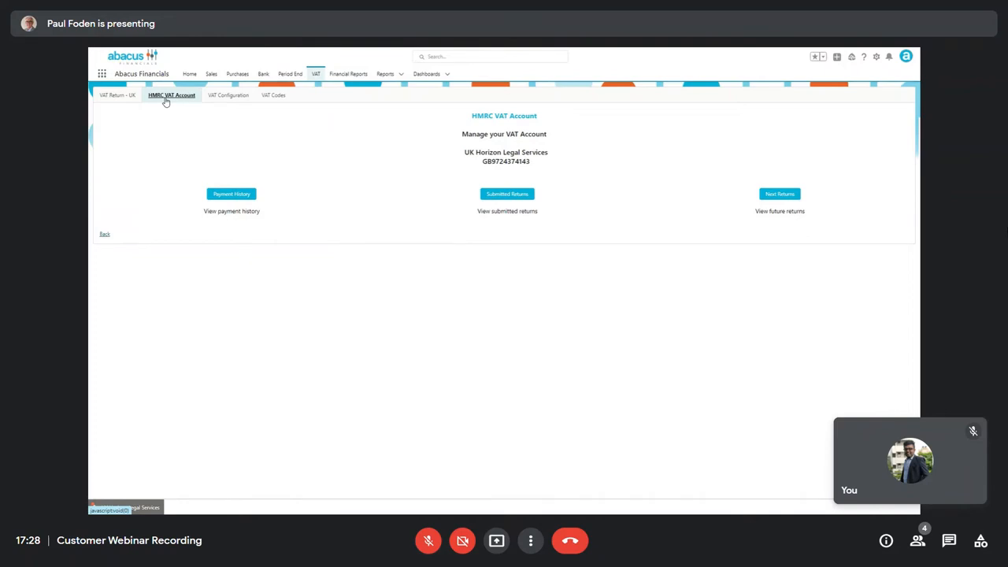
left_click(227, 96)
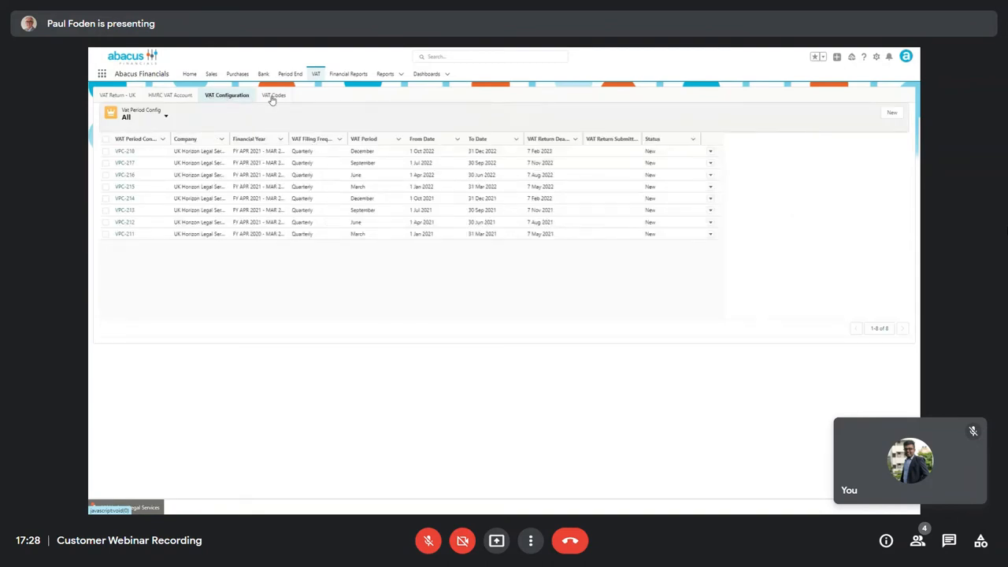
left_click(274, 96)
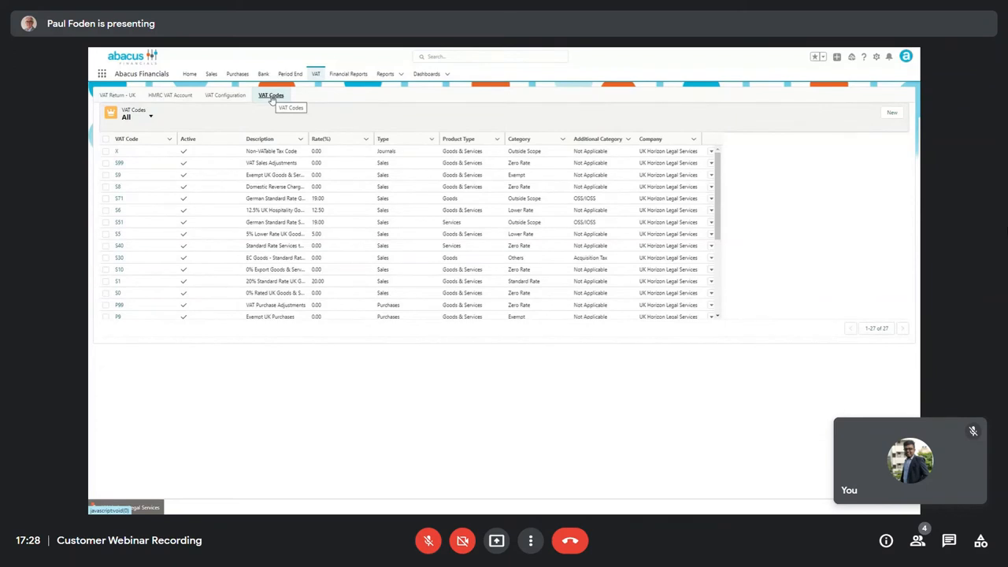
left_click(348, 74)
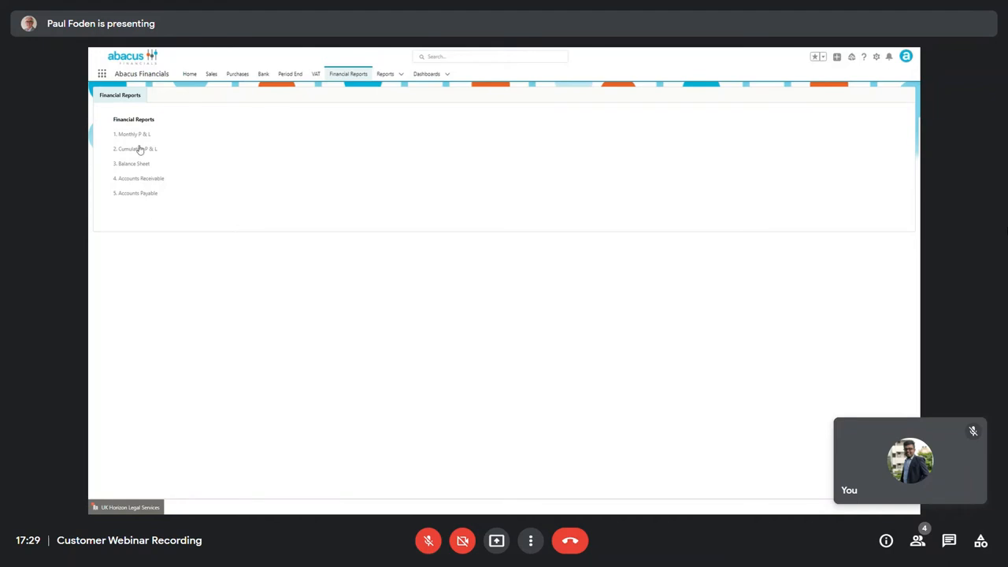
View the P & L Monthly Ledger Entry Audit Report, then return to Financial Reports
left_click(132, 133)
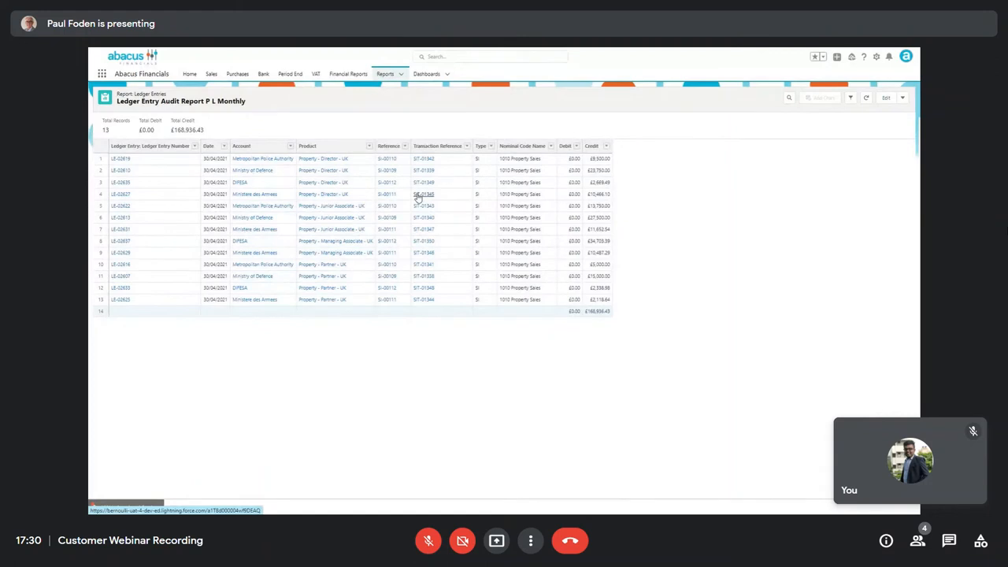
mouse_move(384, 180)
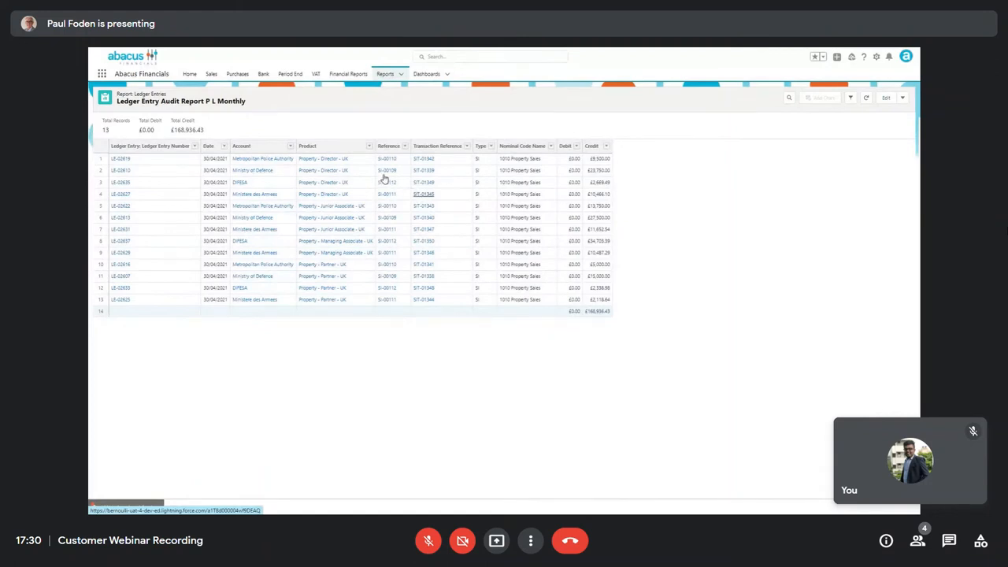
left_click(348, 74)
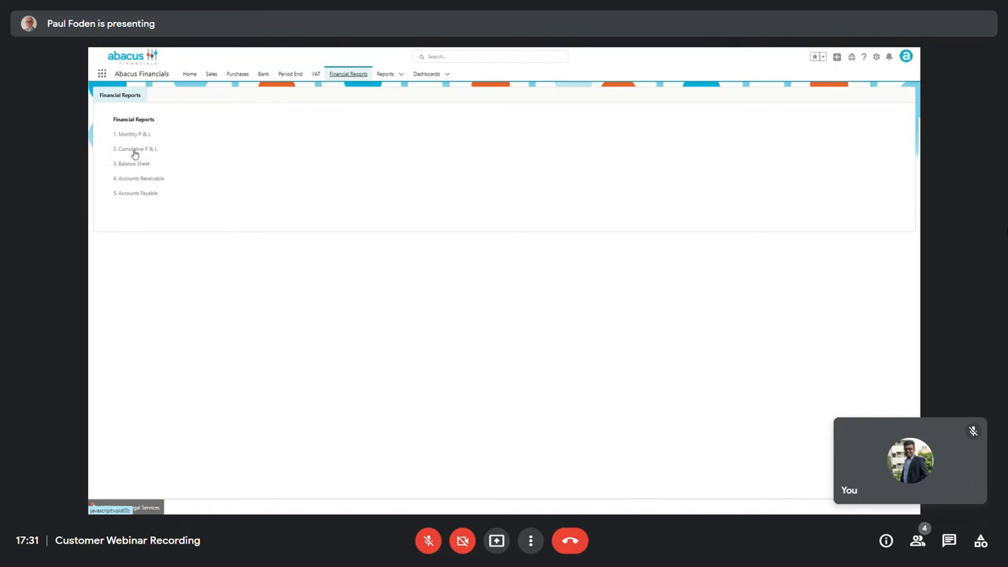
Create an Accounts Receivable report dated 31 Mar 2021, view Aged Debtors, then return to Financial Reports
left_click(142, 178)
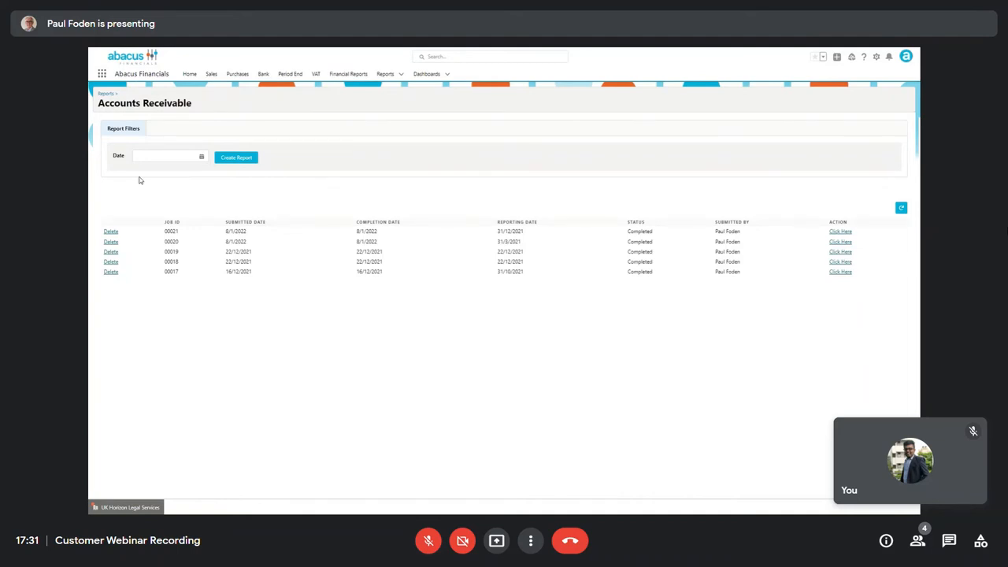
left_click(165, 156)
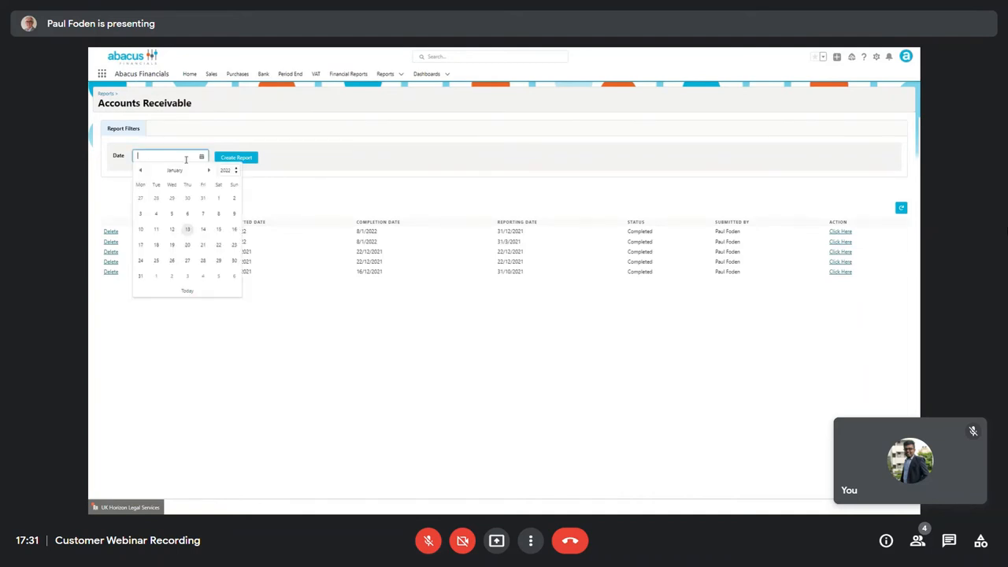
left_click(141, 170)
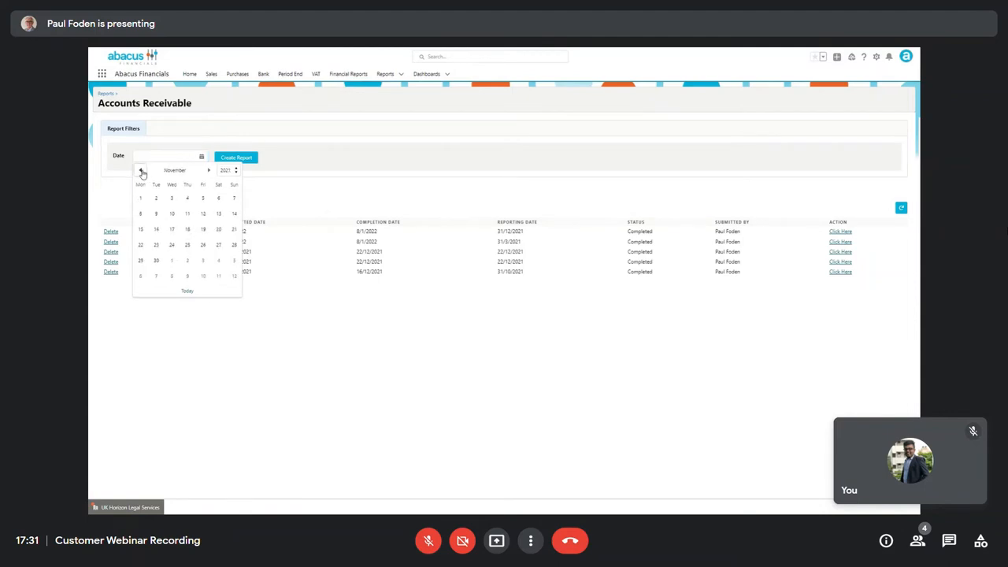
left_click(141, 170)
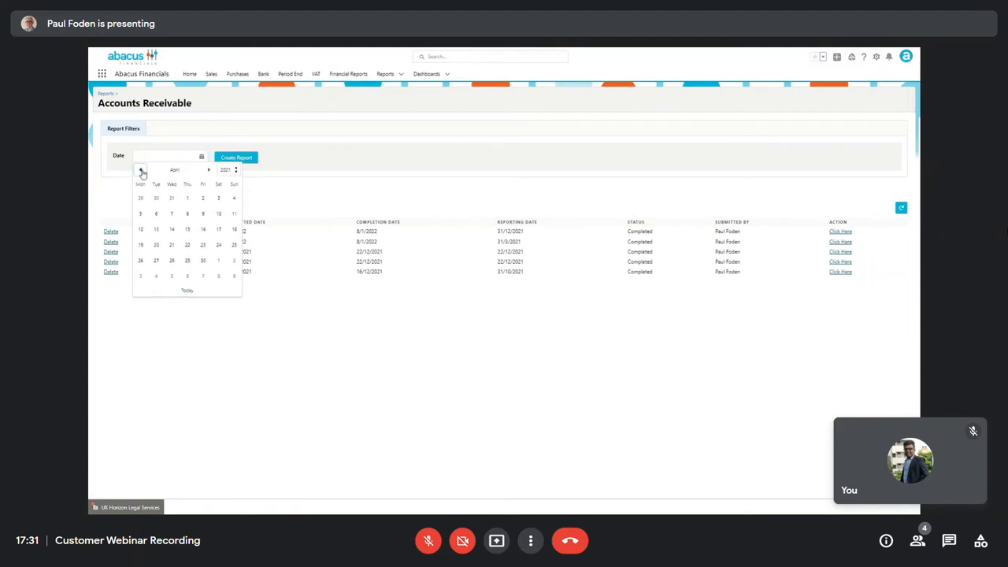
left_click(171, 199)
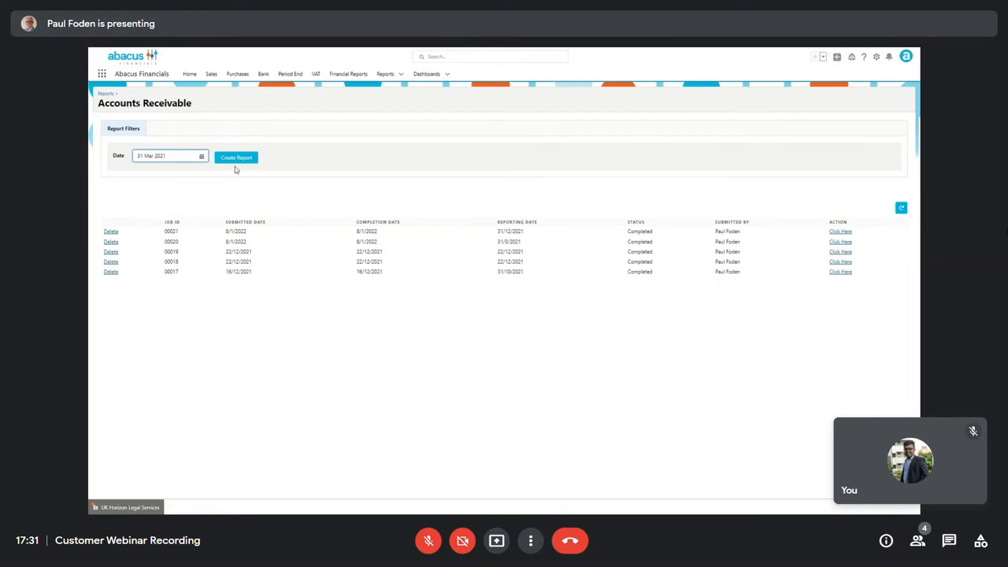
left_click(236, 157)
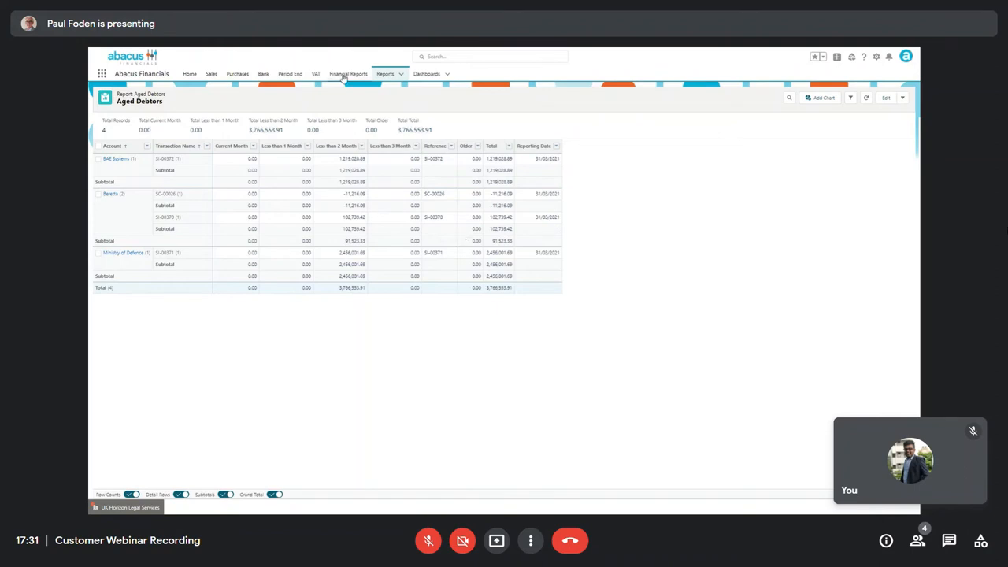
left_click(348, 74)
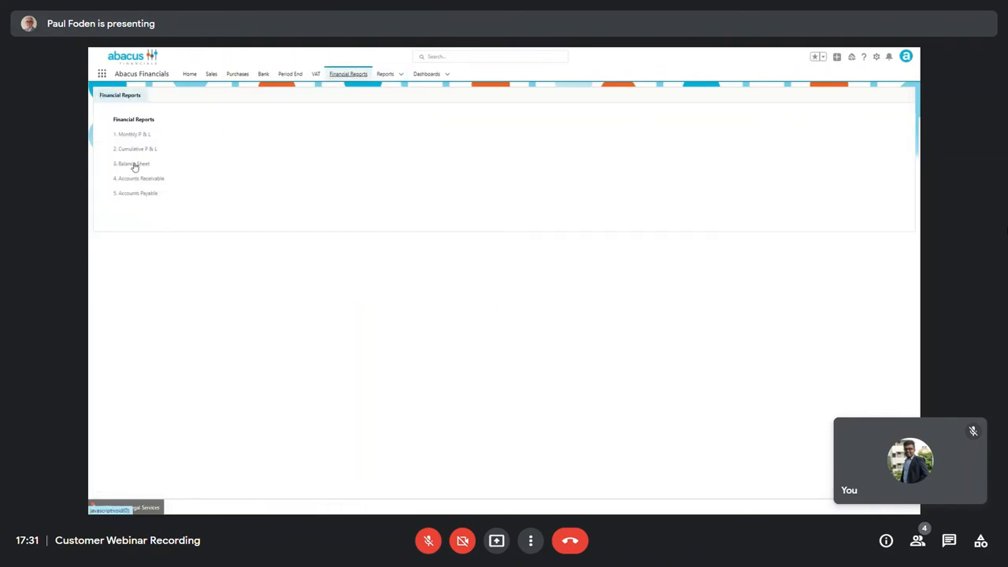
Generate the 31 Mar 2021 balance sheet report and dismiss the submitted confirmation
left_click(133, 162)
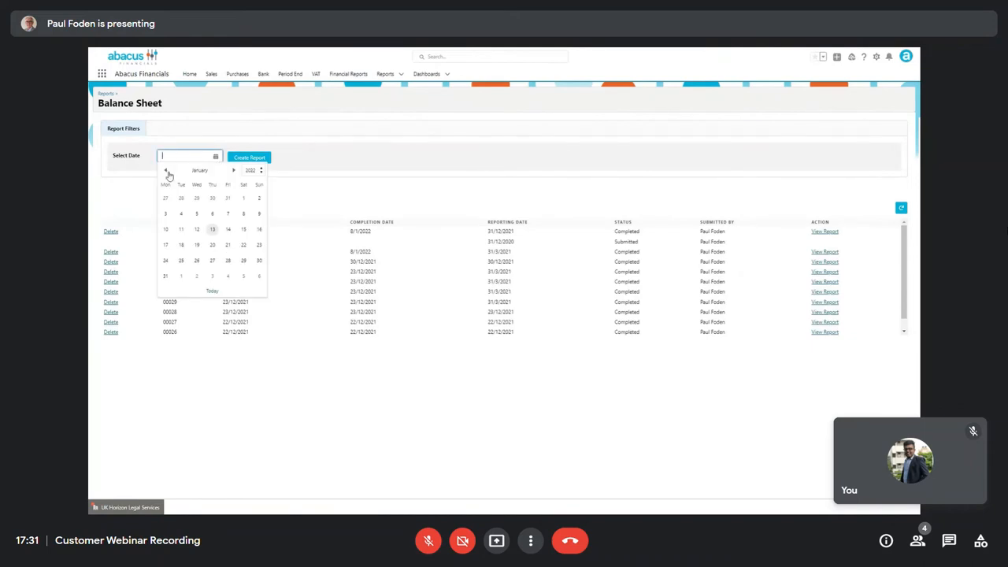
left_click(165, 170)
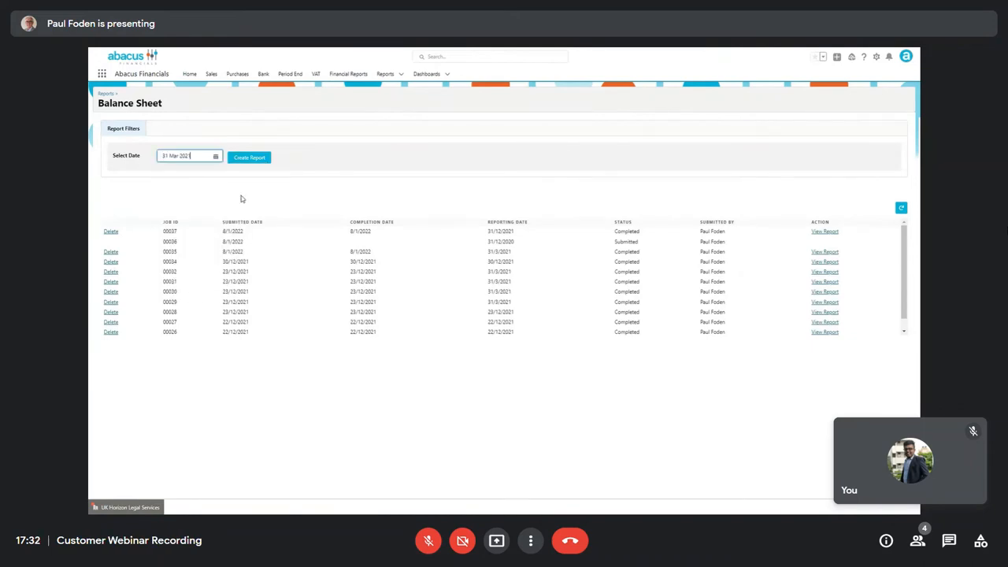
left_click(249, 158)
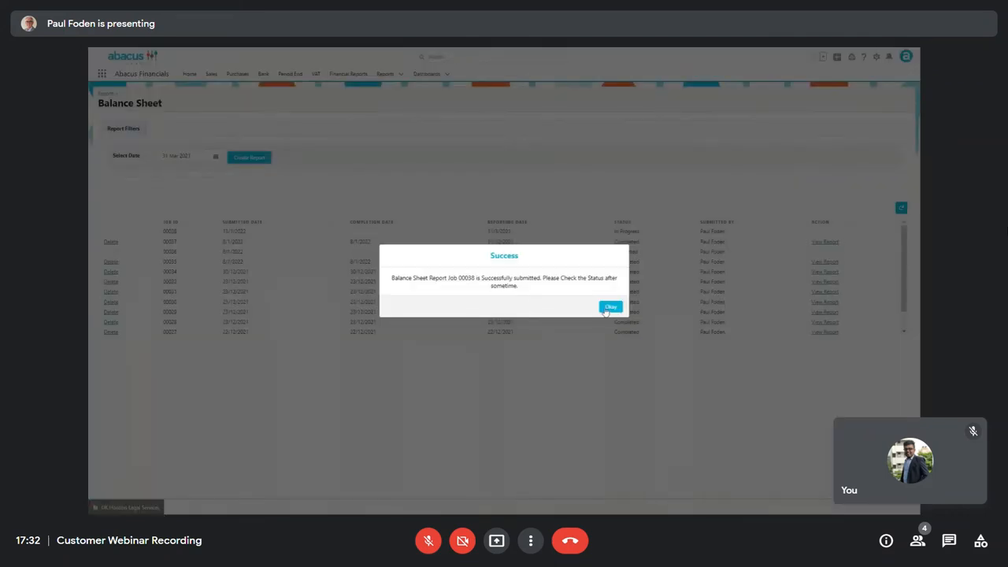
left_click(611, 305)
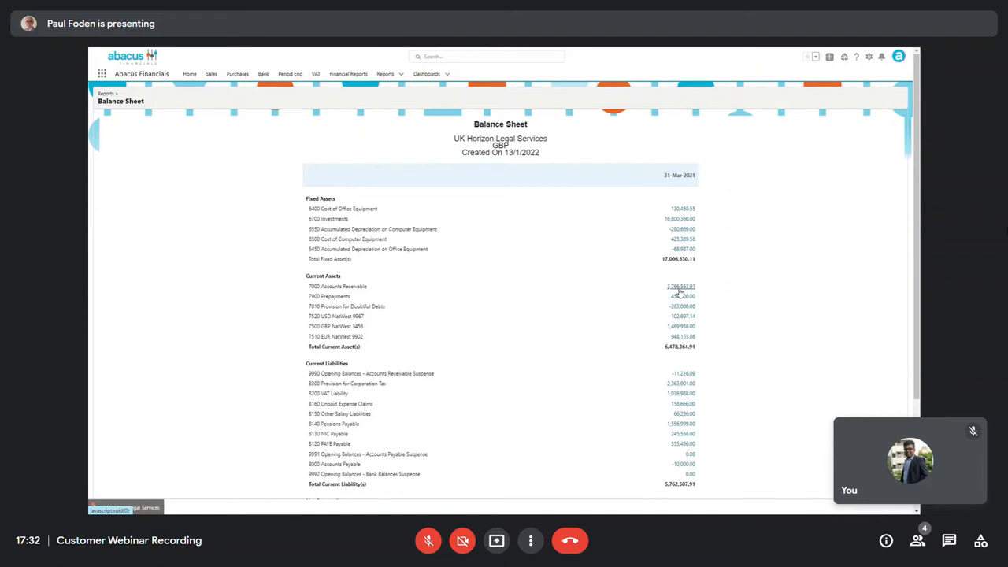
mouse_move(180, 175)
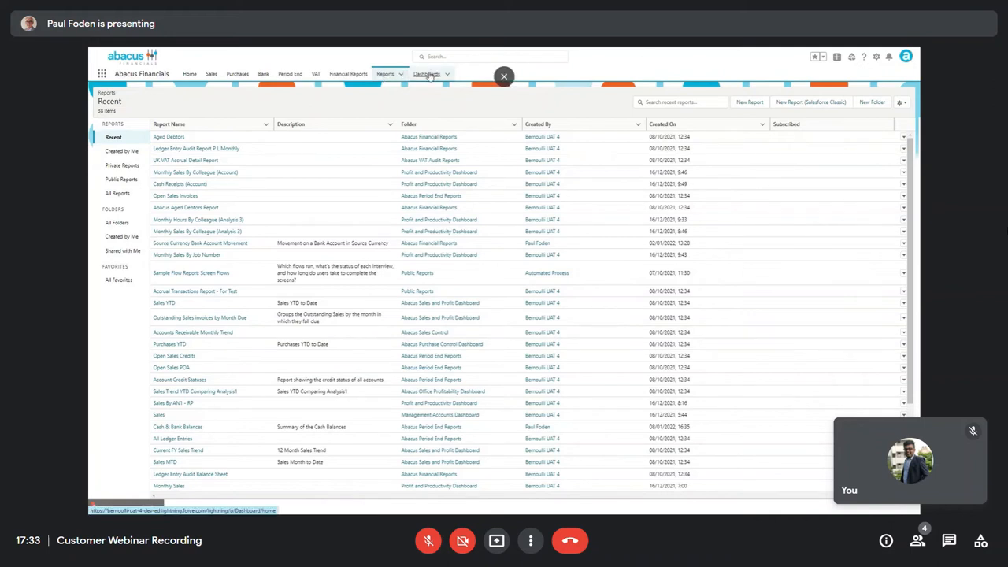
Open the Management Accounts dashboard from the recent dashboards list
left_click(425, 74)
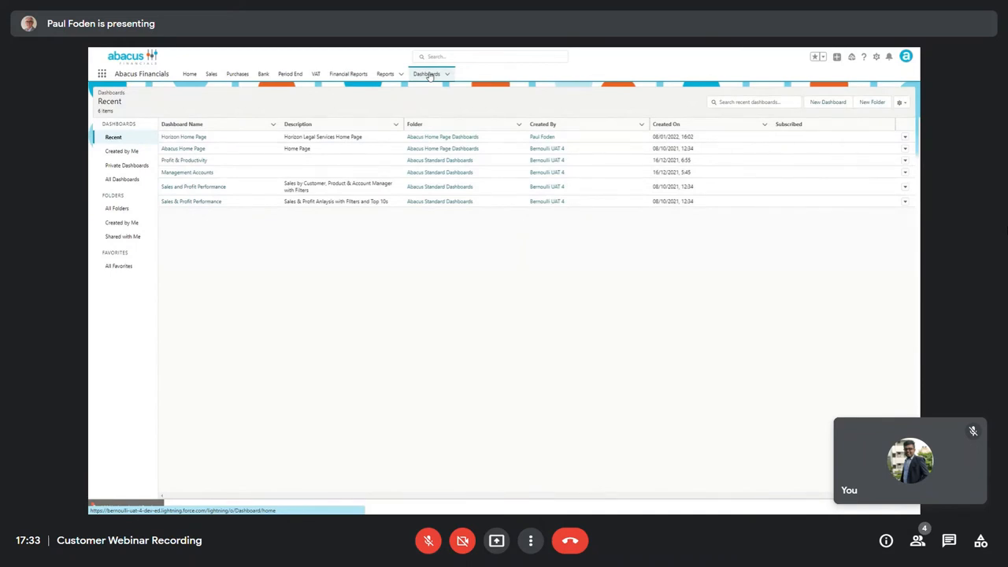
left_click(183, 136)
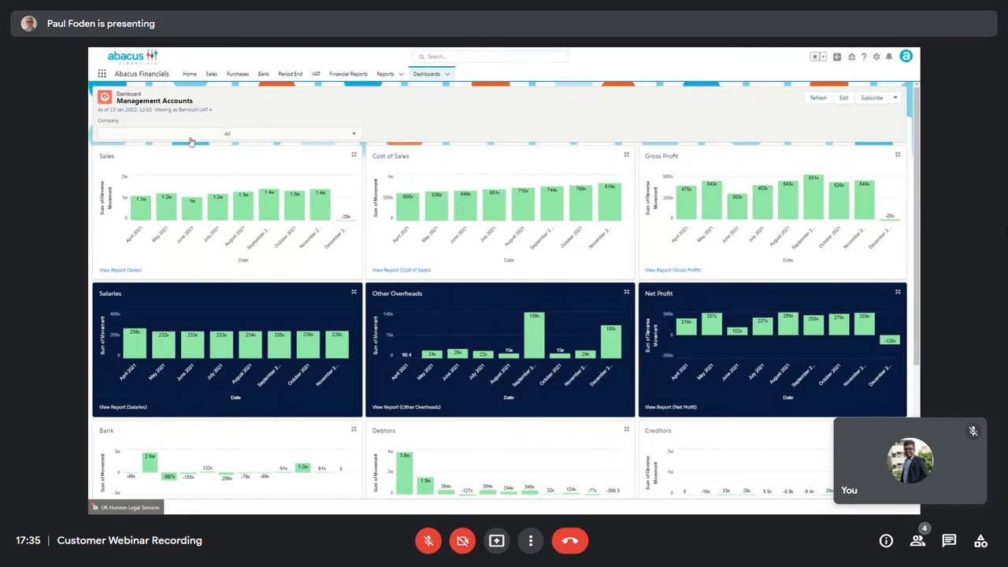
Filter the Management Accounts dashboard to UK Horizon Legal Services, then return to the Horizon Home Page
scroll("down", 3)
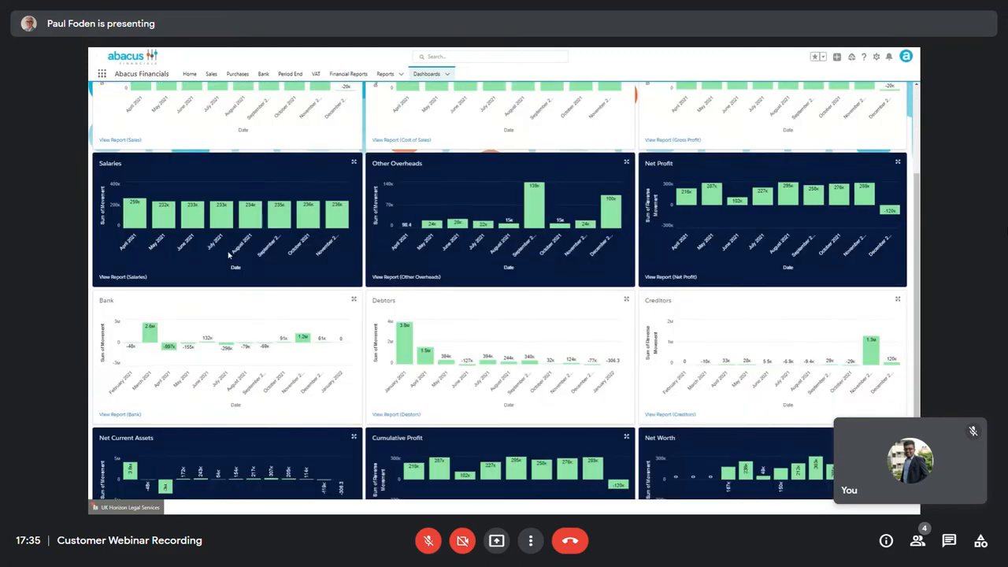
mouse_move(416, 386)
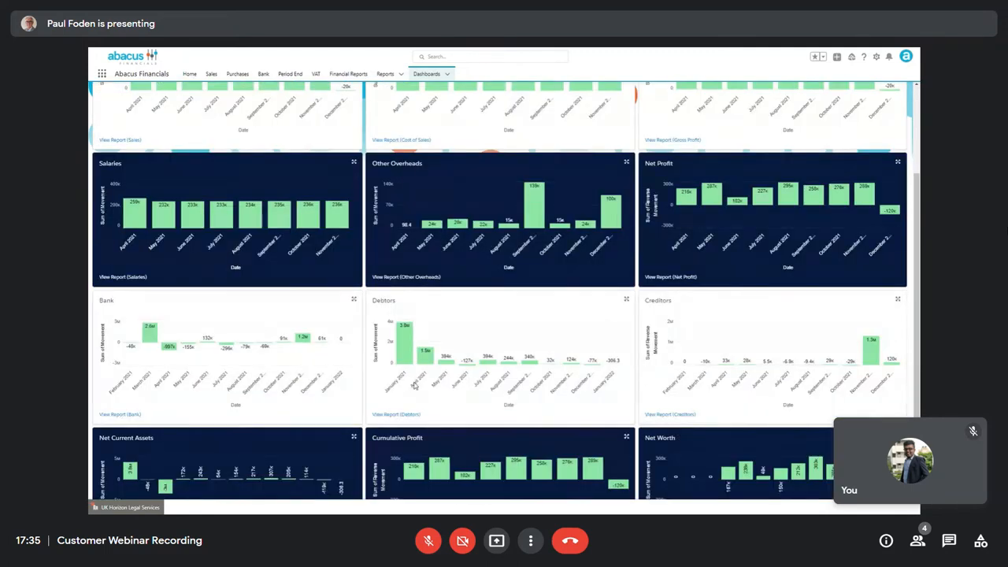
mouse_move(680, 384)
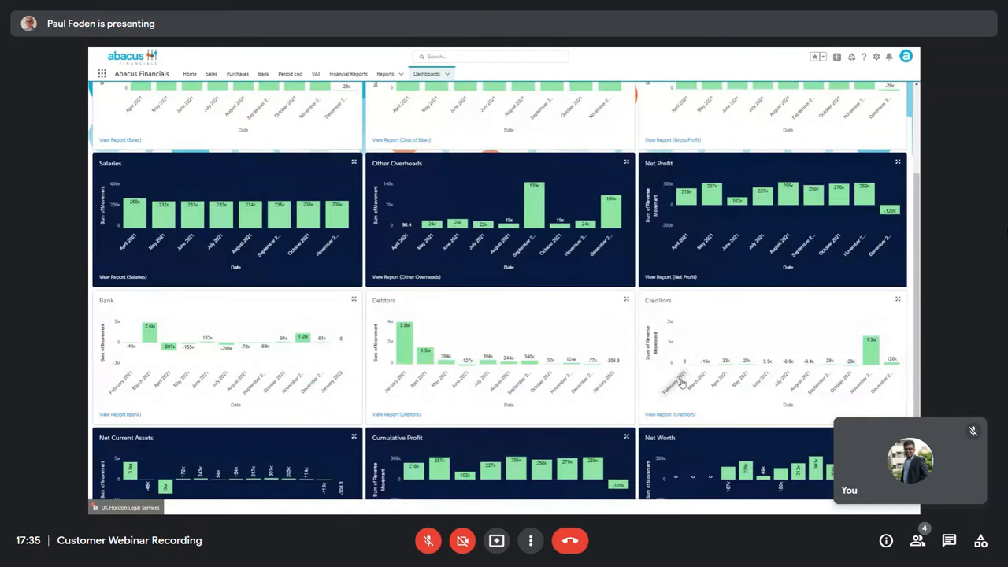
mouse_move(746, 451)
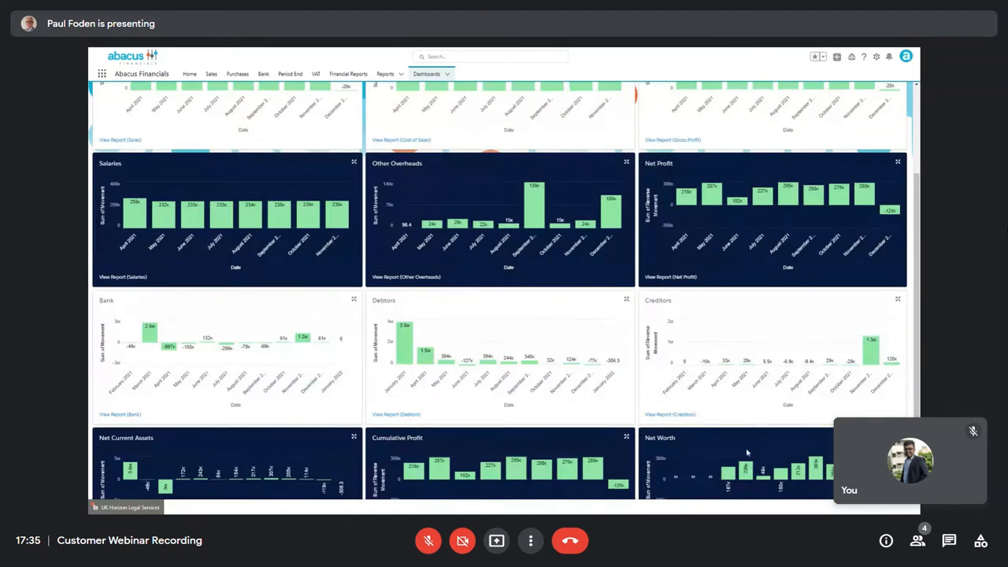
scroll("down", 3)
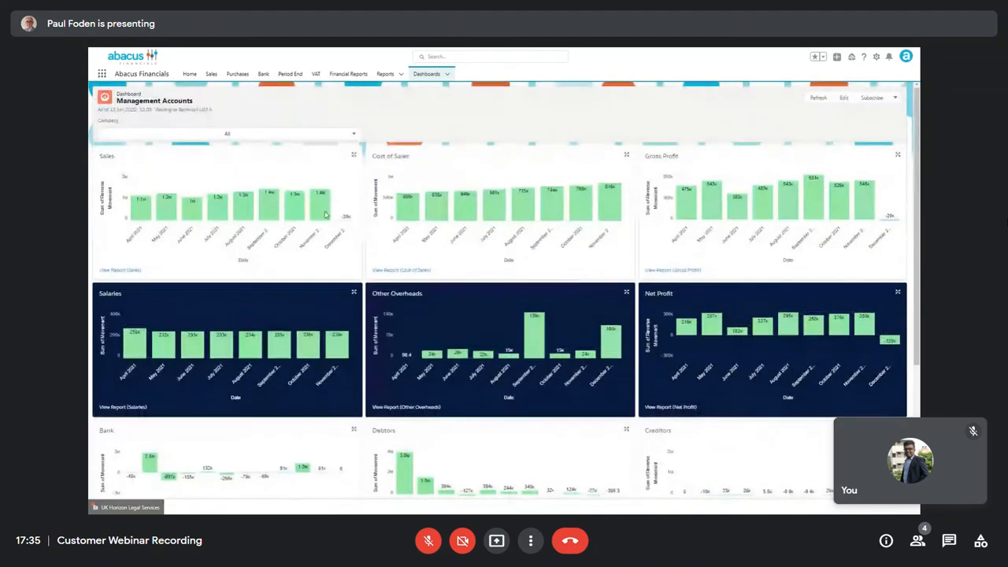
left_click(227, 133)
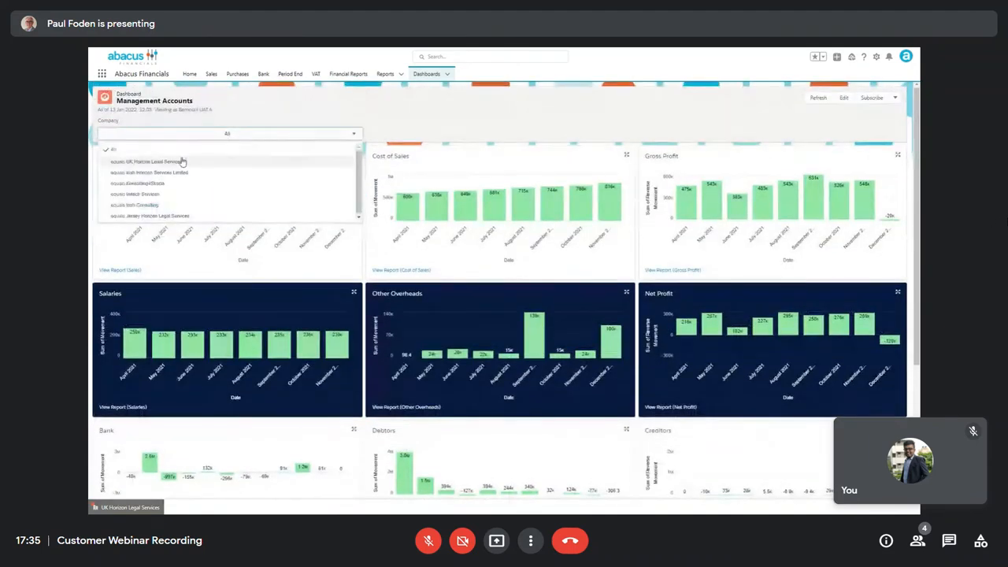
left_click(148, 161)
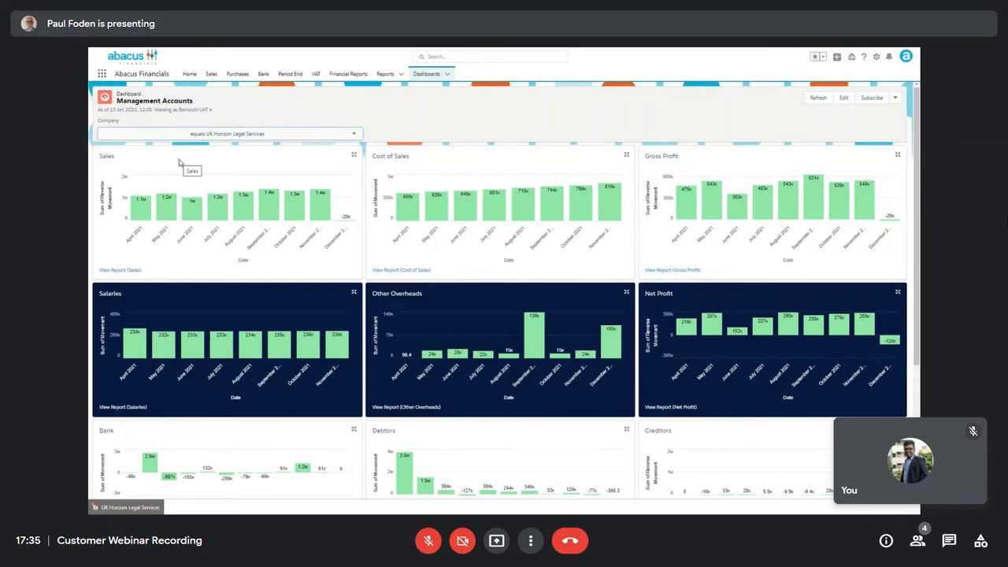
left_click(189, 74)
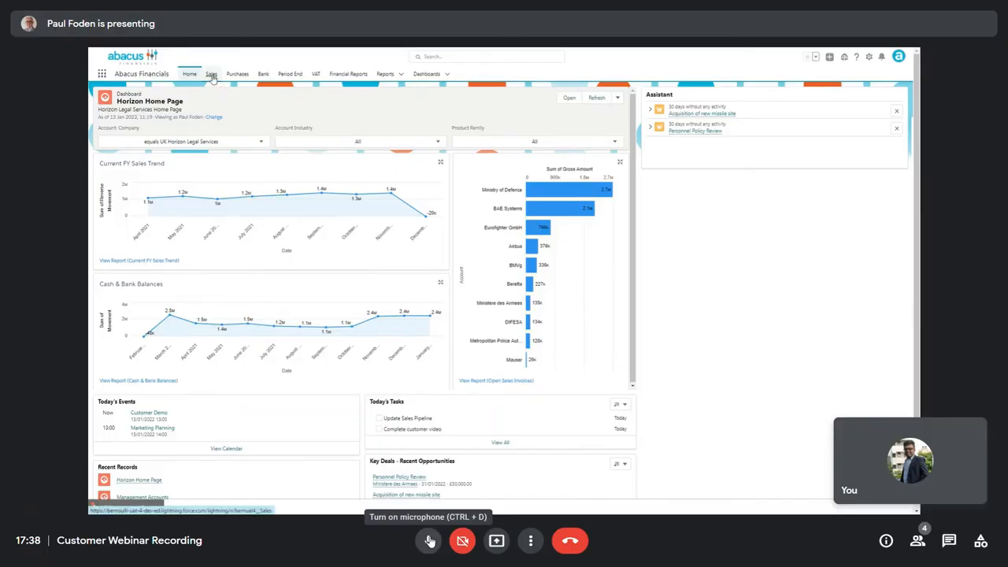
Start a new sales order for the Ministry of Defence account
left_click(211, 74)
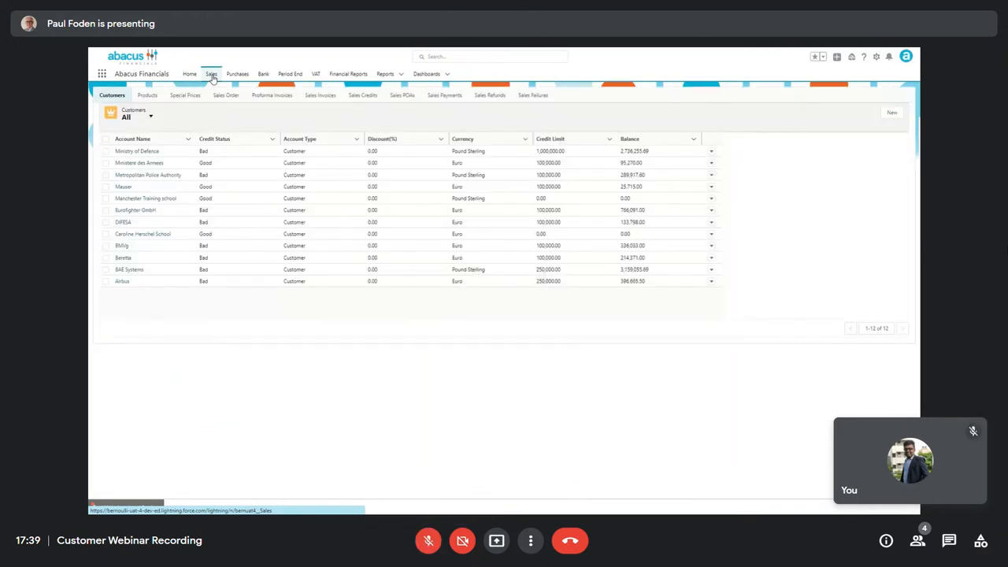
left_click(227, 96)
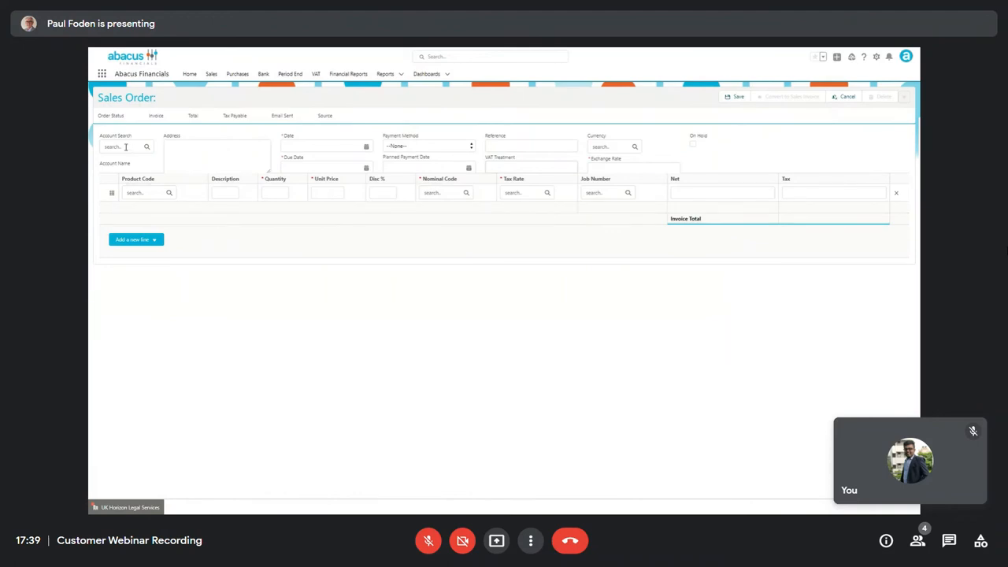
left_click(126, 146)
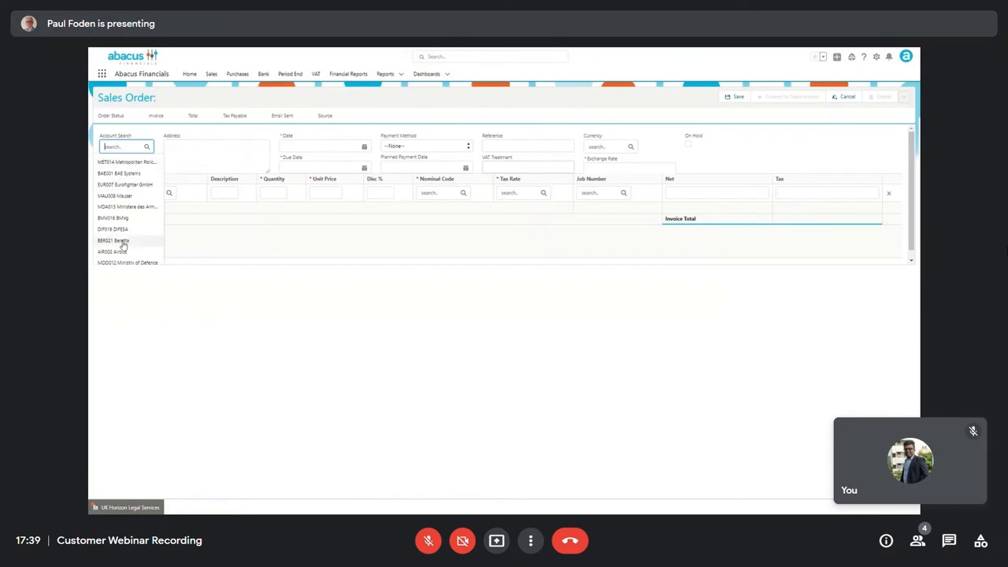
left_click(126, 261)
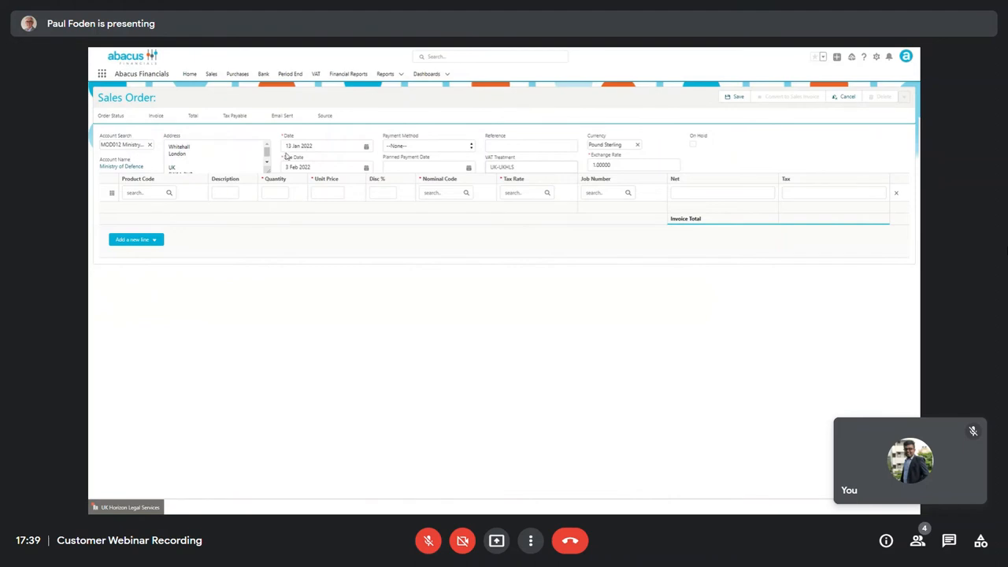
Set the order's payment method to Direct Debit and enter its reference
left_click(428, 145)
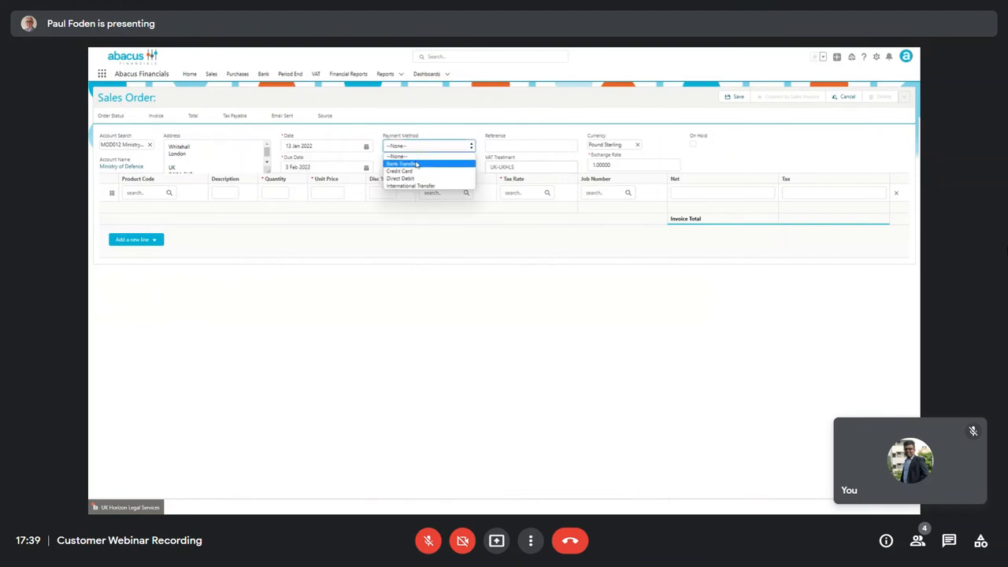
left_click(400, 178)
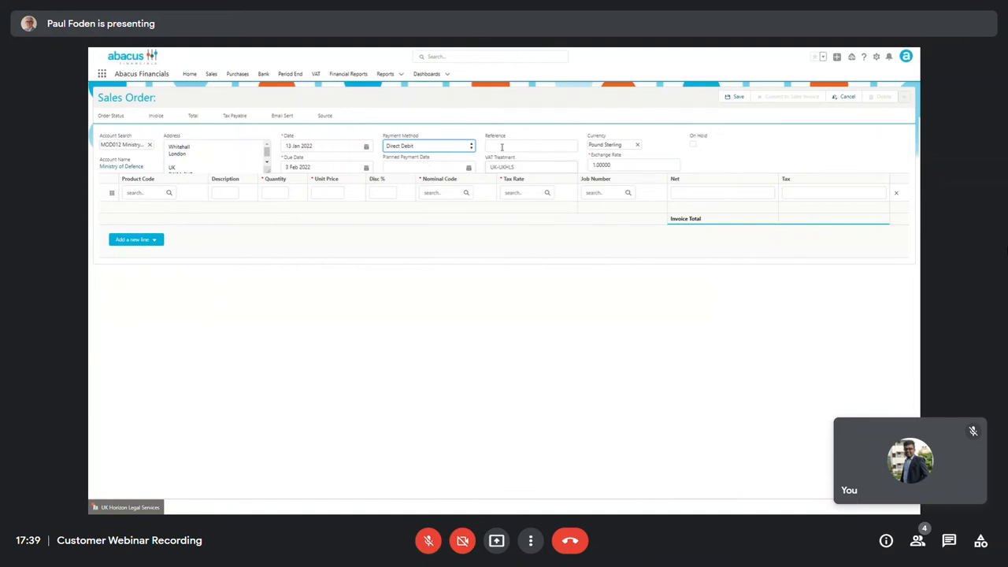
left_click(531, 145)
type("879-99878")
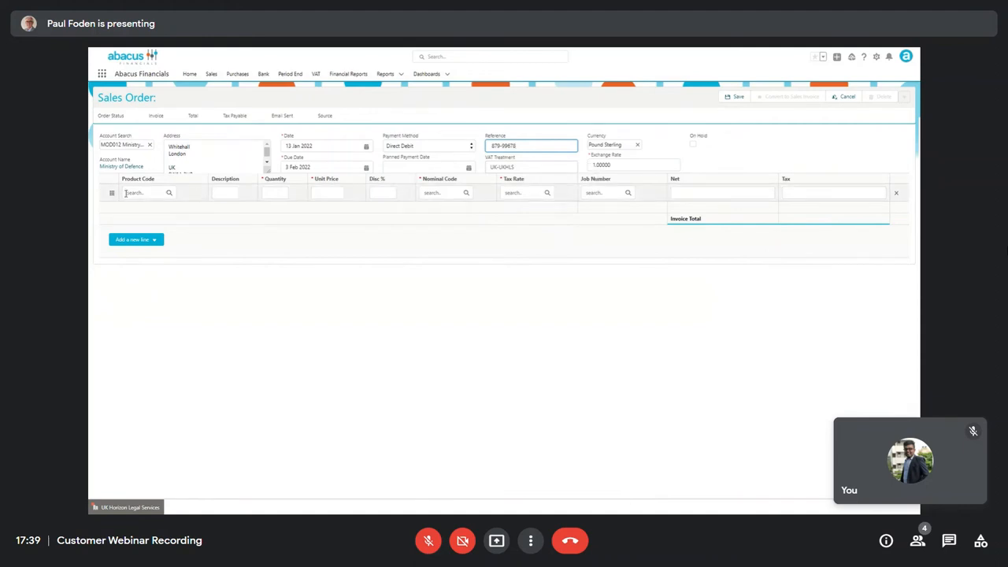
left_click(145, 192)
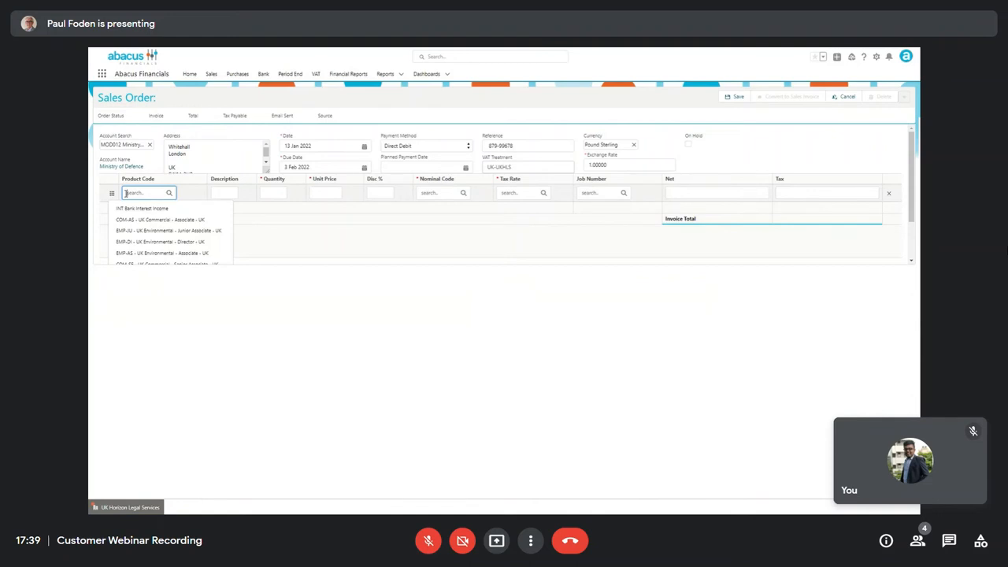
Add the first two commission product lines ('co', 'com-s') with their quantities and unit prices
type("co")
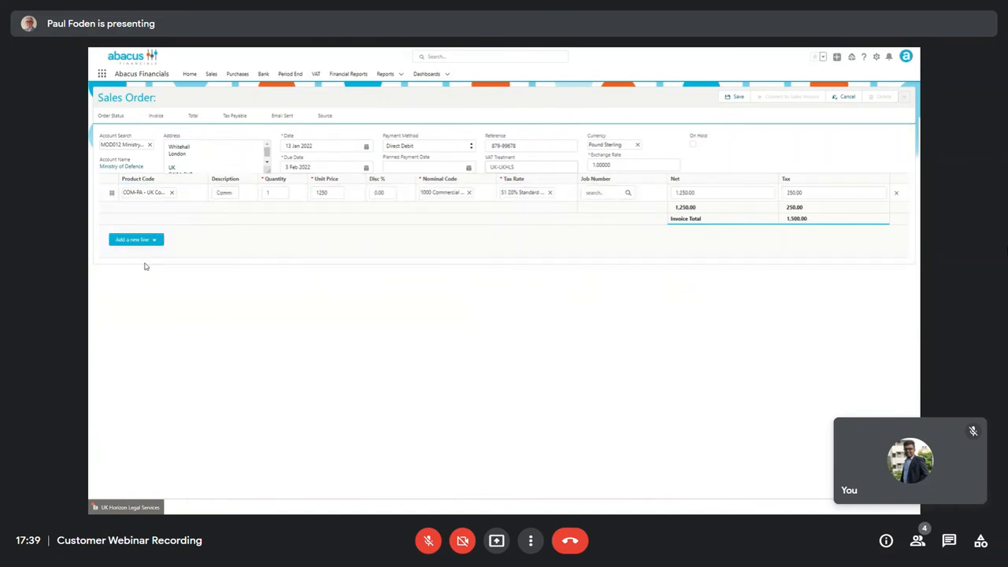
left_click(274, 192)
type("5")
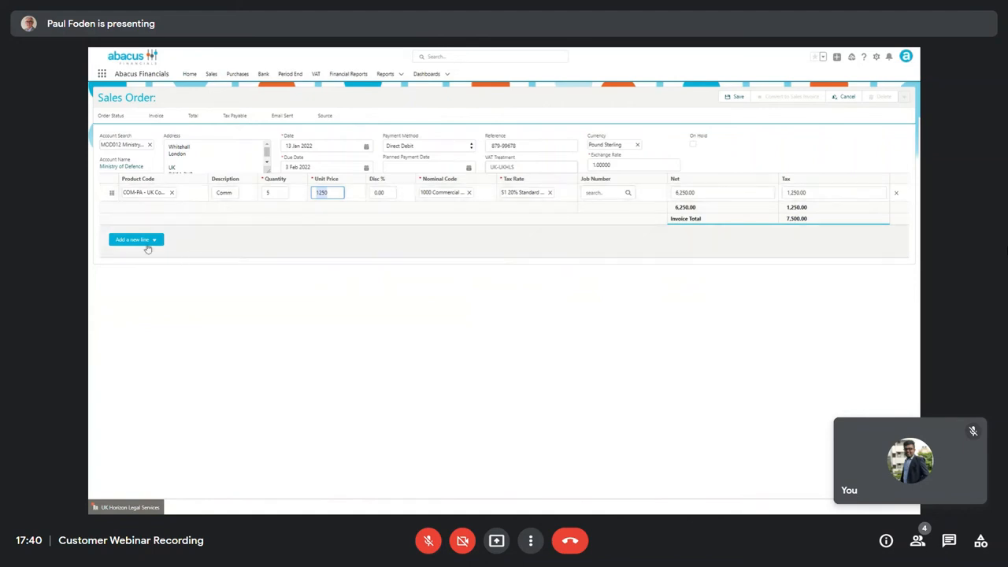
left_click(132, 239)
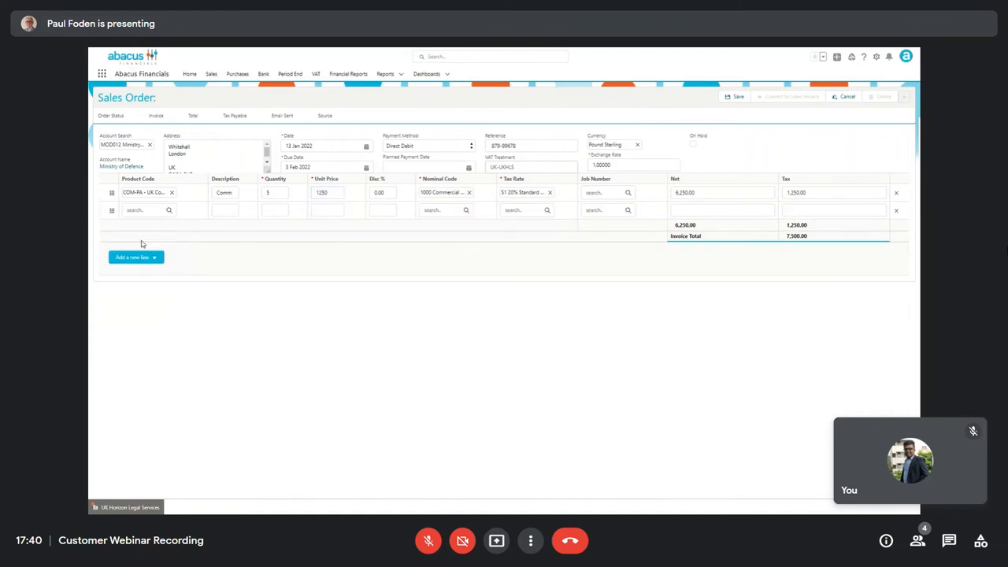
left_click(141, 210)
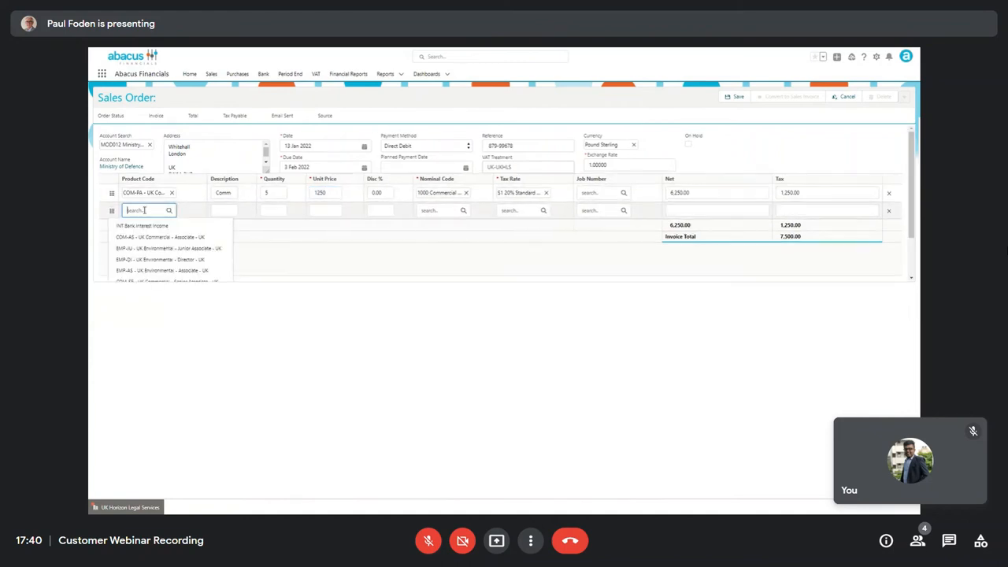
type("co")
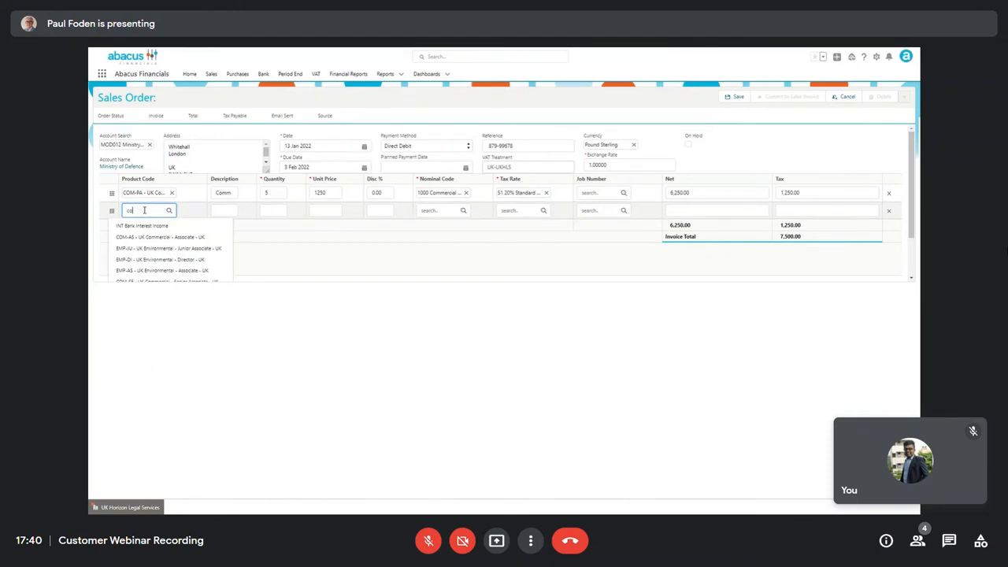
type("com-s")
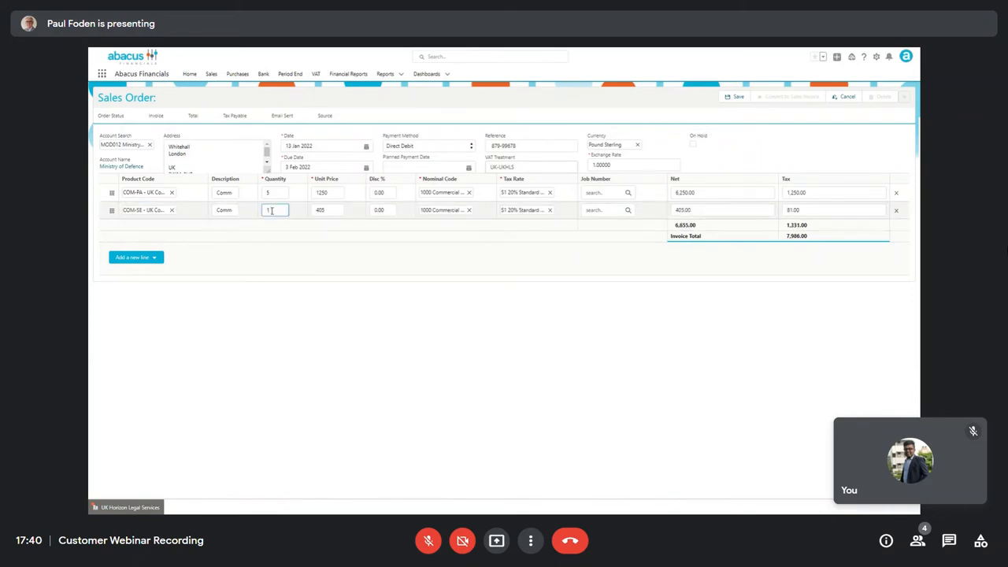
type("0")
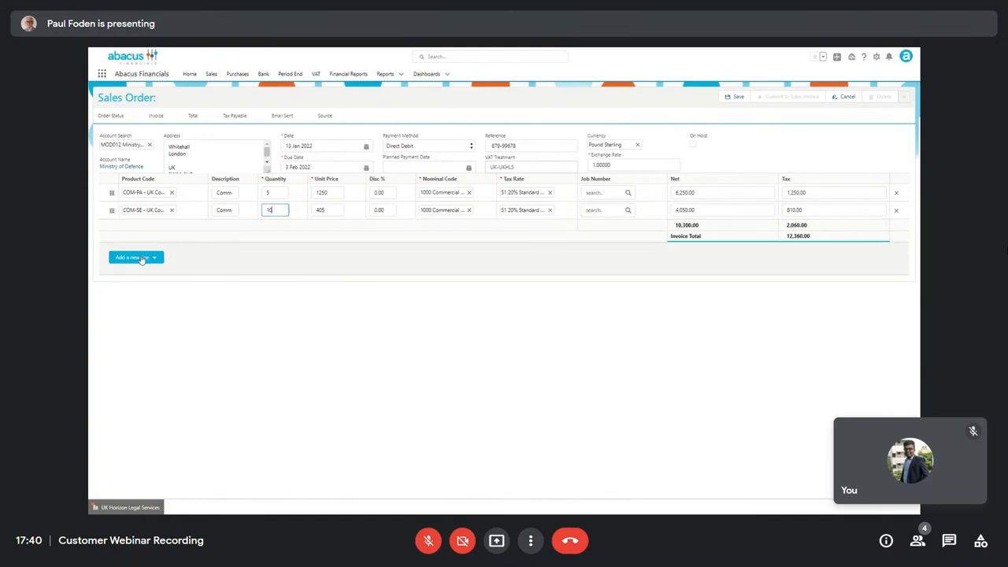
Add a third commission line with quantity 20 and assign job number JN44829 to the lines
left_click(132, 258)
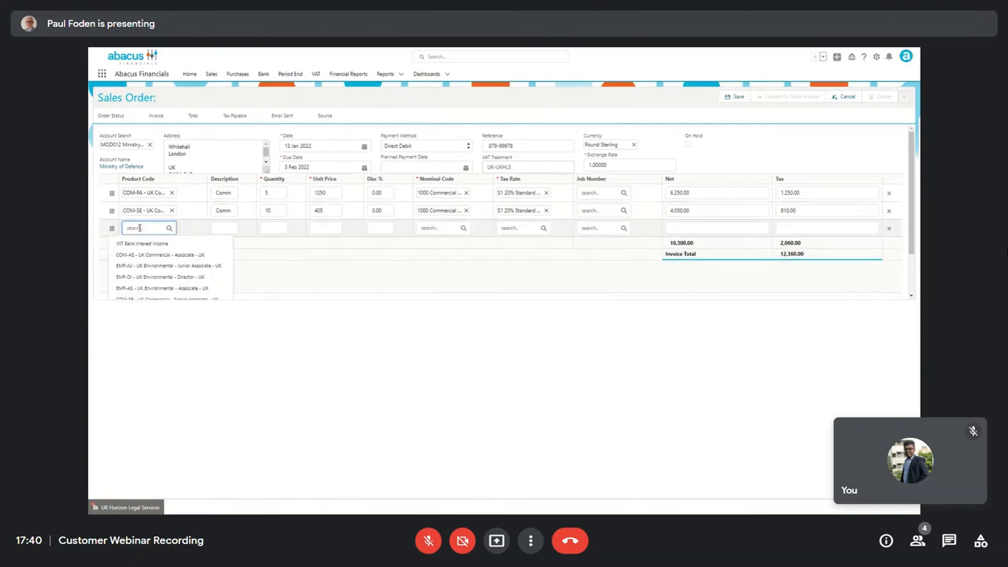
type("4")
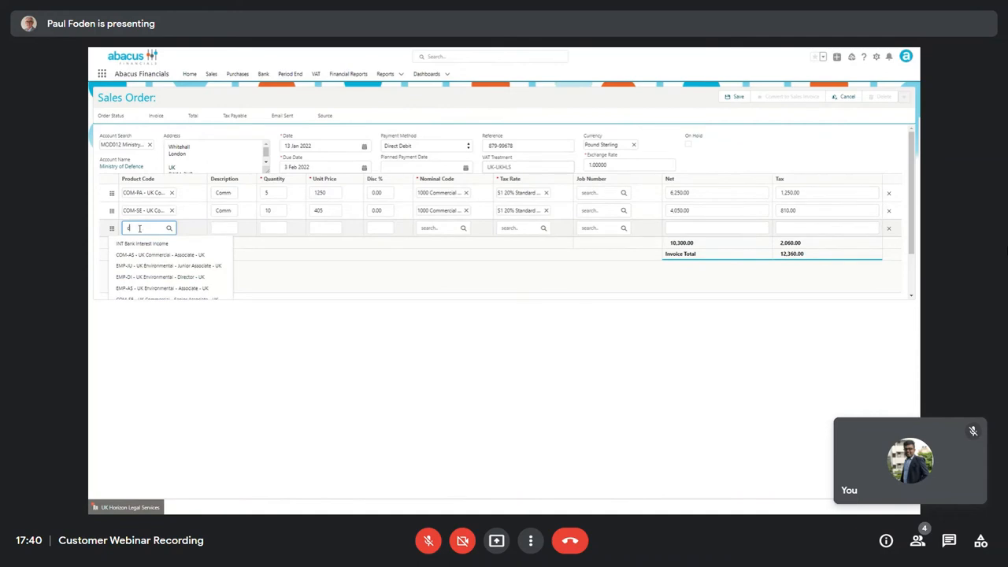
type("com-ju")
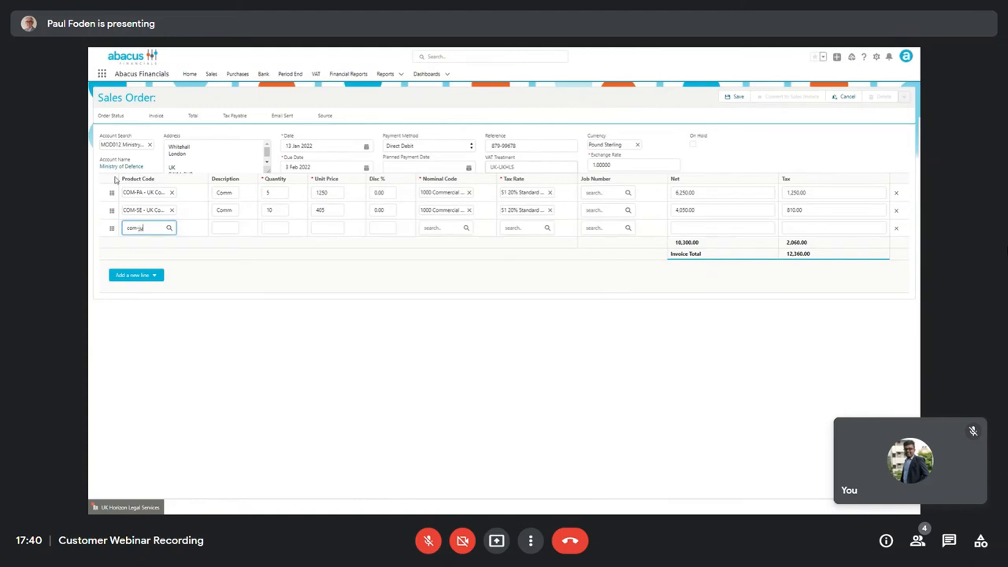
left_click(145, 226)
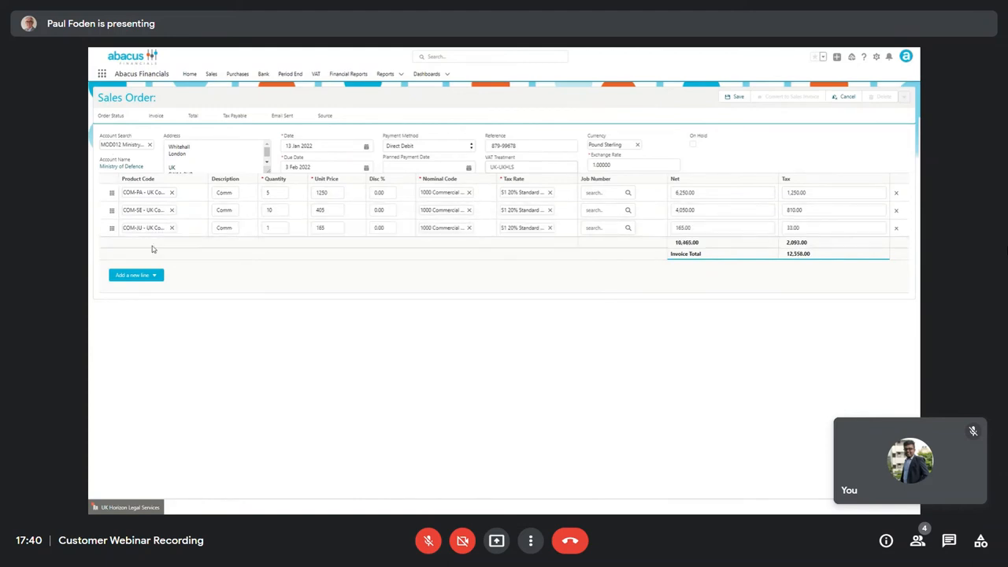
left_click(276, 227)
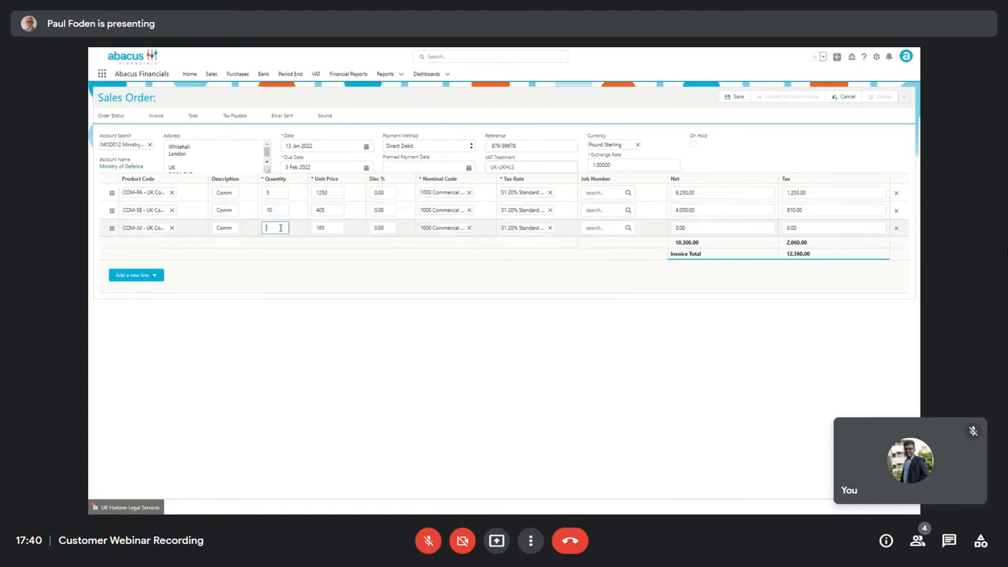
type("20")
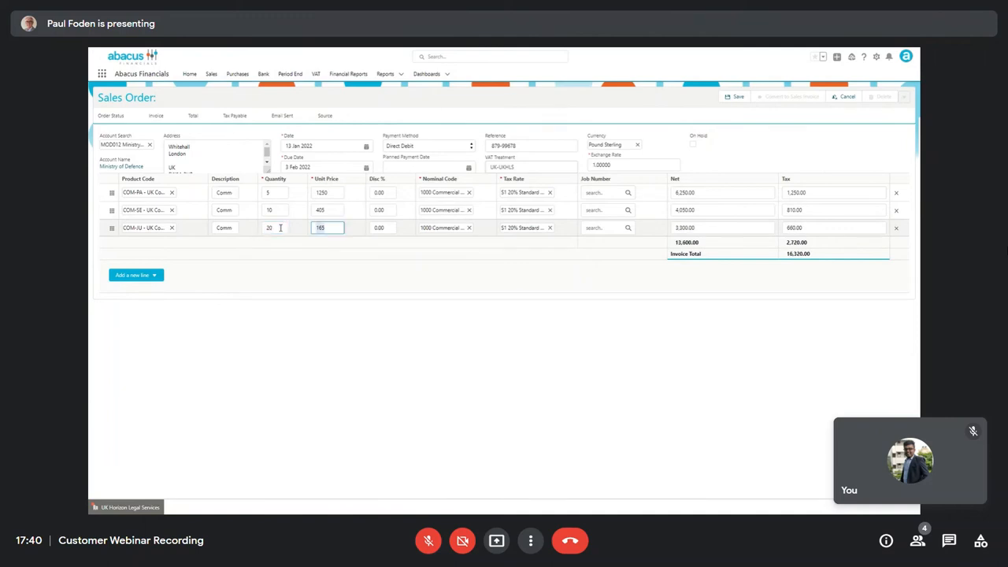
left_click(606, 192)
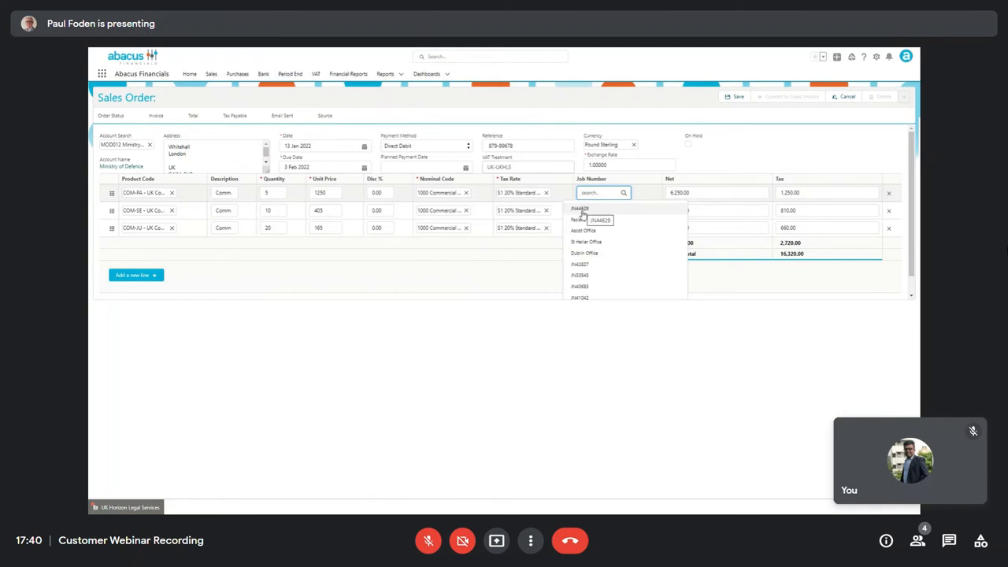
left_click(600, 221)
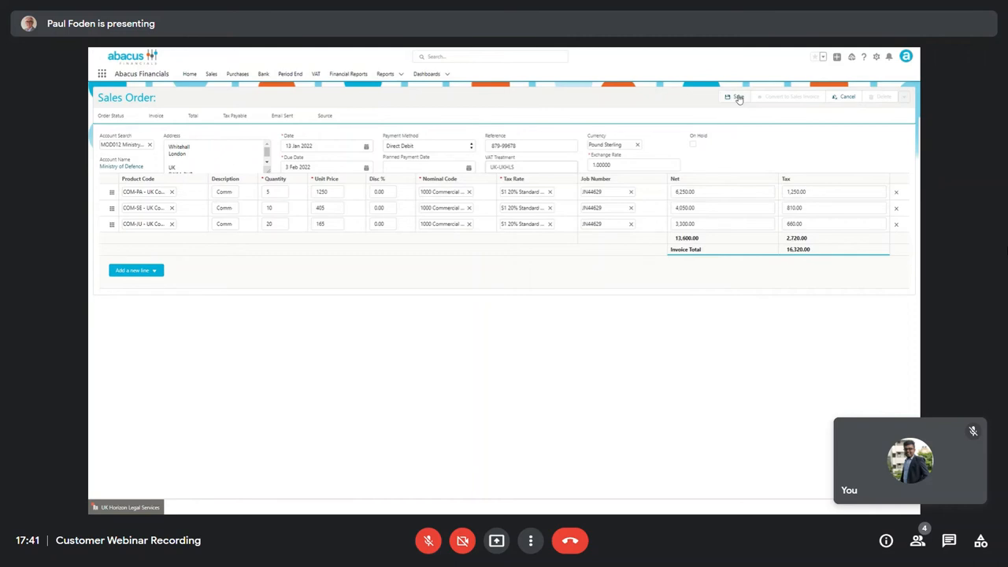
Save the sales order as draft SO-00011
left_click(737, 97)
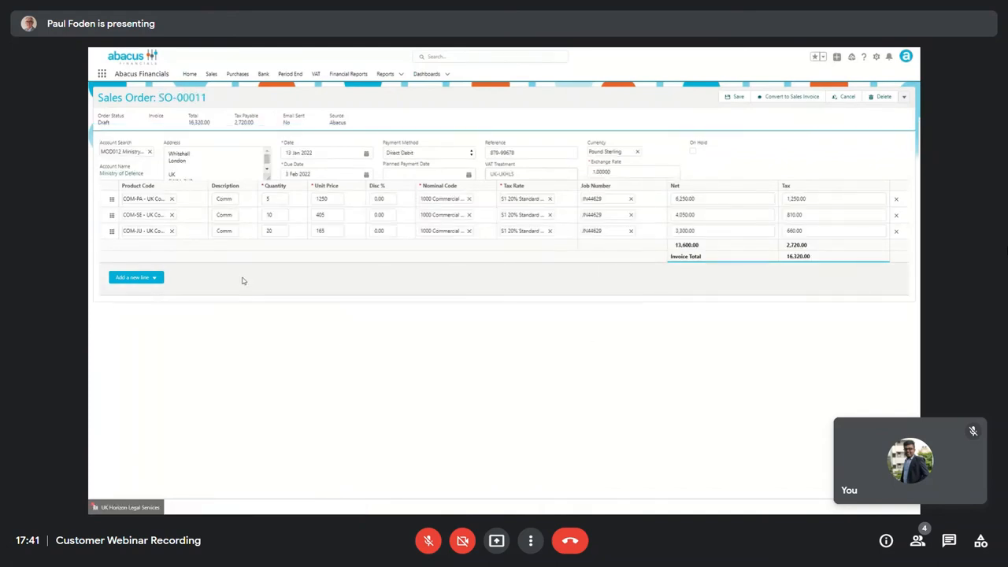
mouse_move(244, 287)
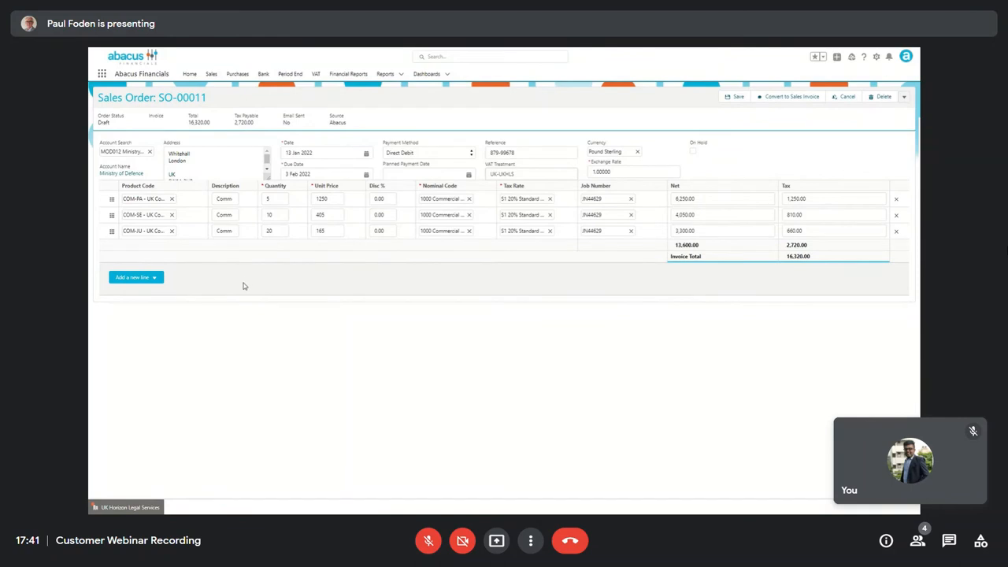
mouse_move(242, 287)
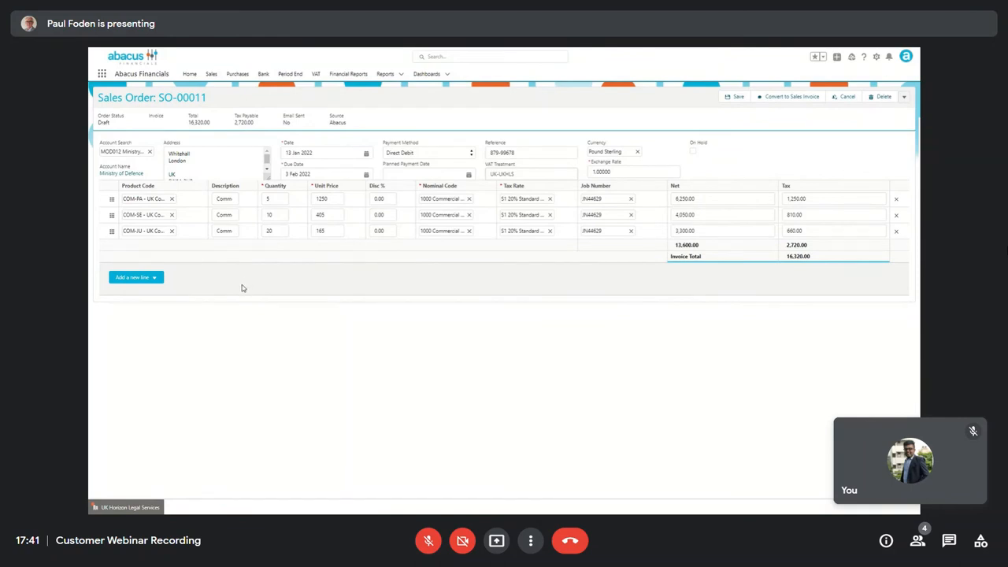
mouse_move(688, 110)
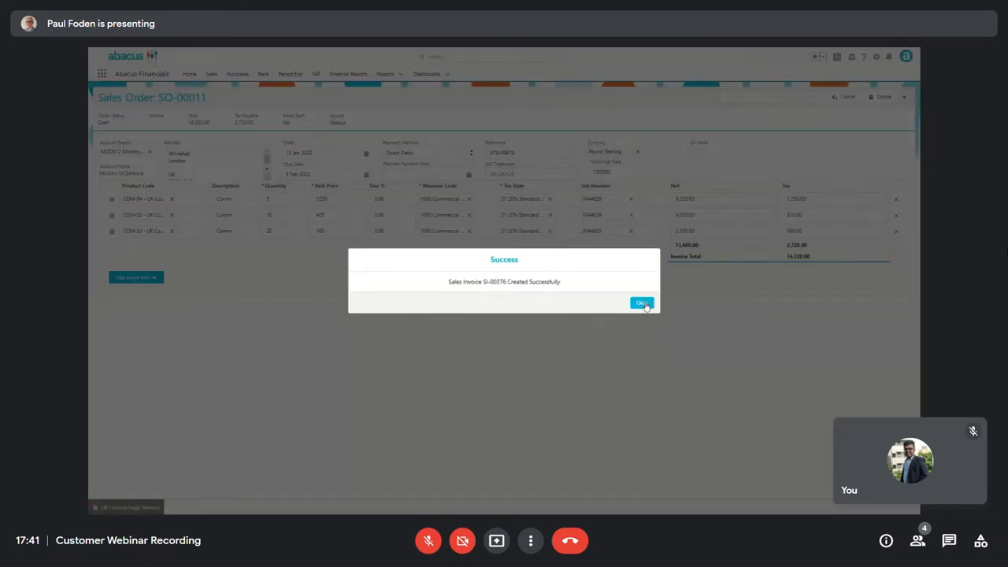
Dismiss the invoice-created confirmation for sales invoice SI-00376
left_click(643, 303)
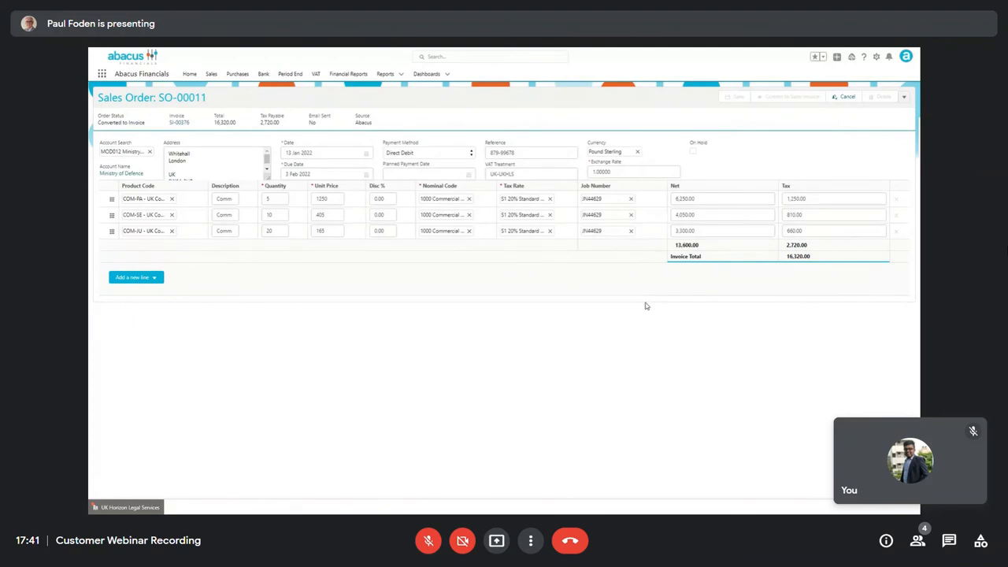
mouse_move(391, 299)
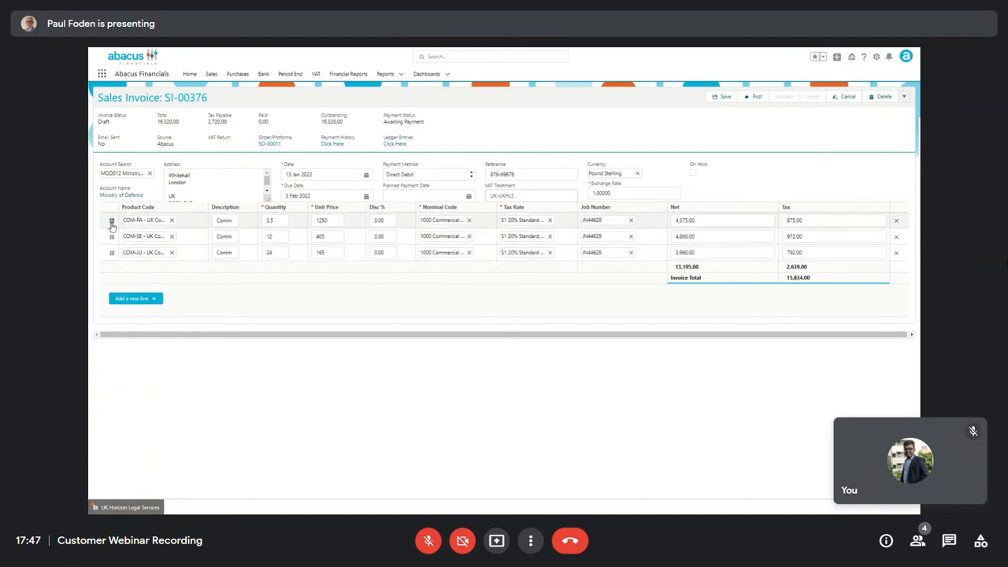
Review the first line's analysis codes, then post sales invoice SI-00376
left_click(111, 220)
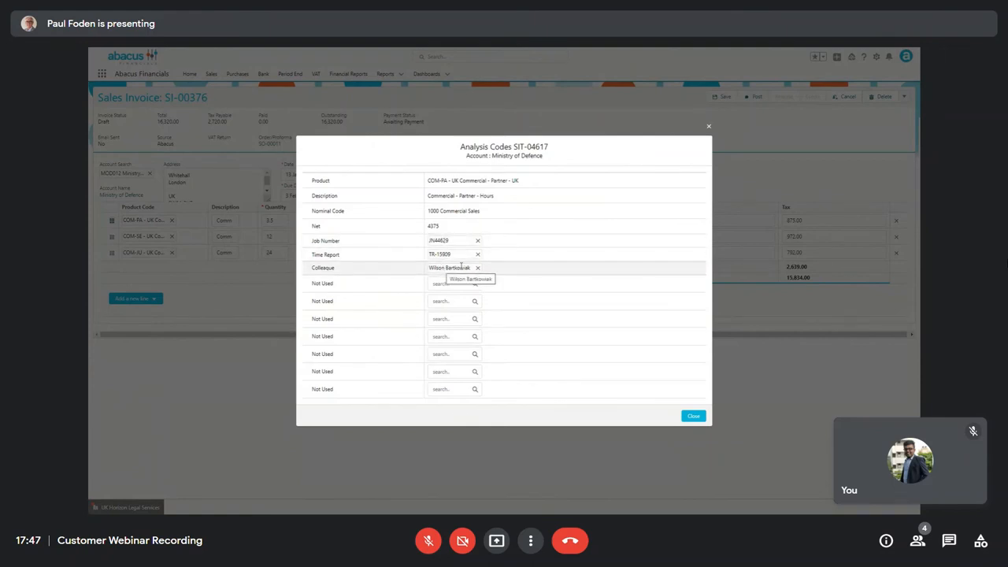
left_click(693, 415)
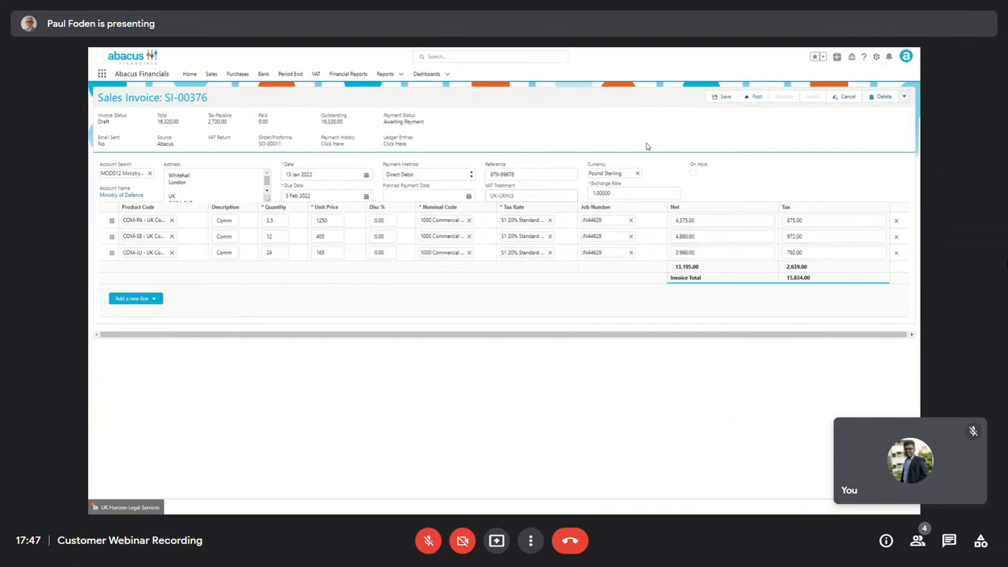
left_click(756, 96)
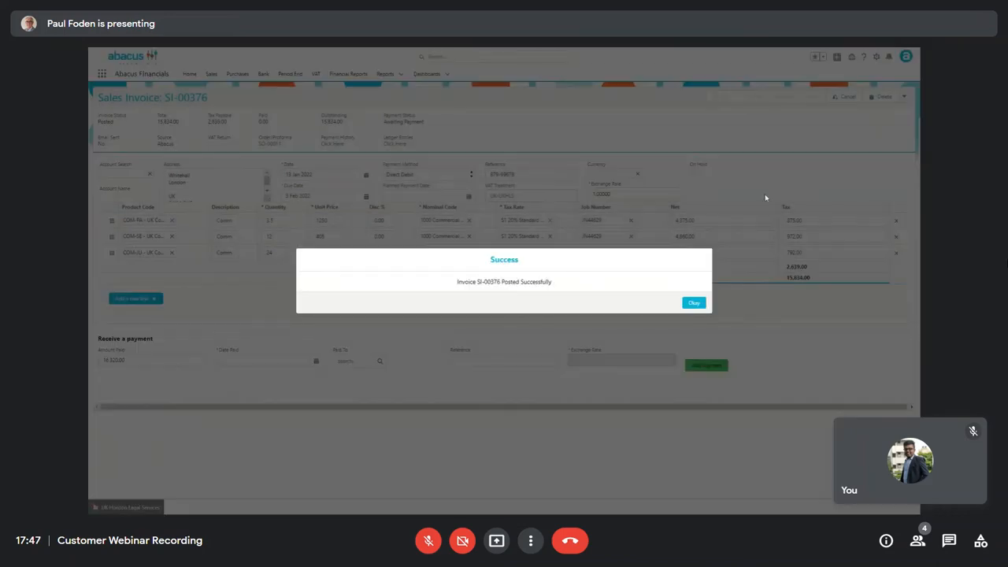
left_click(692, 303)
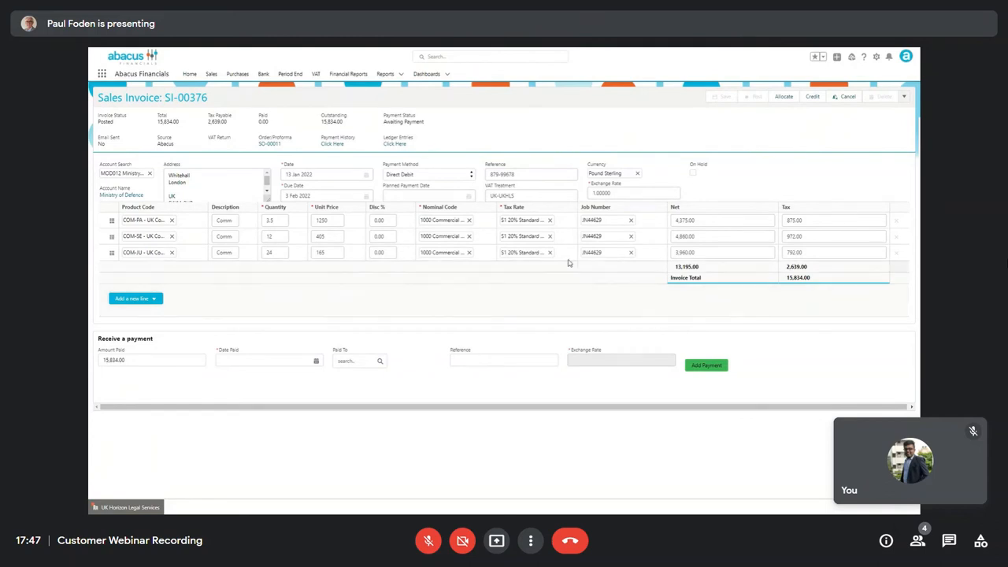
Enter the payment date, NatWest Paid To account and reference, then submit and hit a date error
left_click(268, 361)
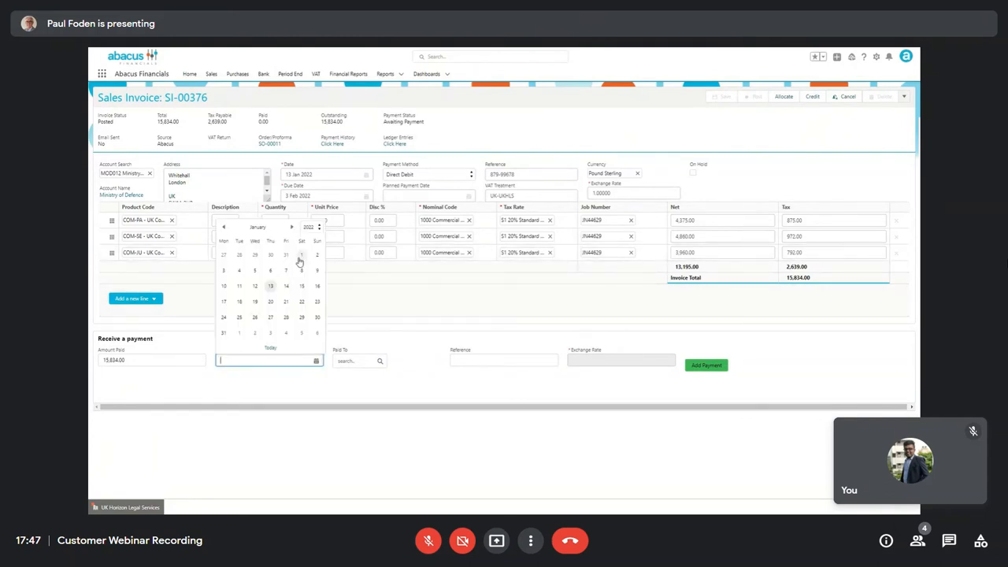
left_click(301, 255)
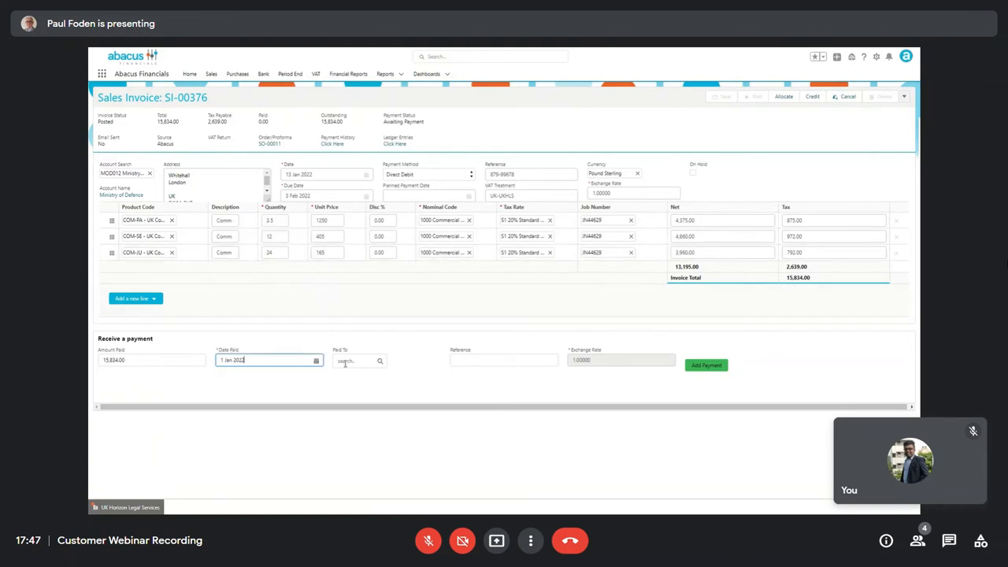
left_click(359, 361)
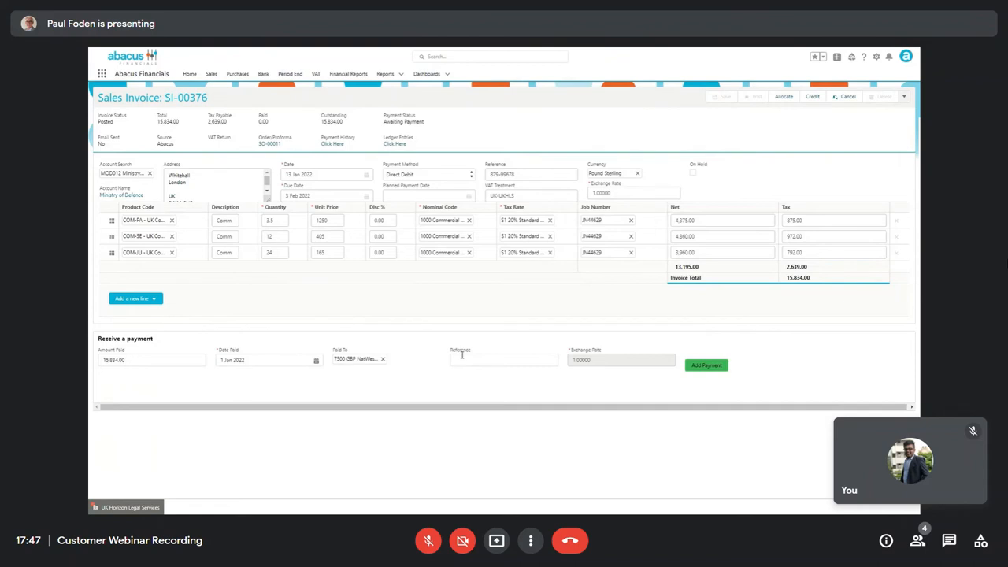
left_click(504, 359)
type("PIR 44586")
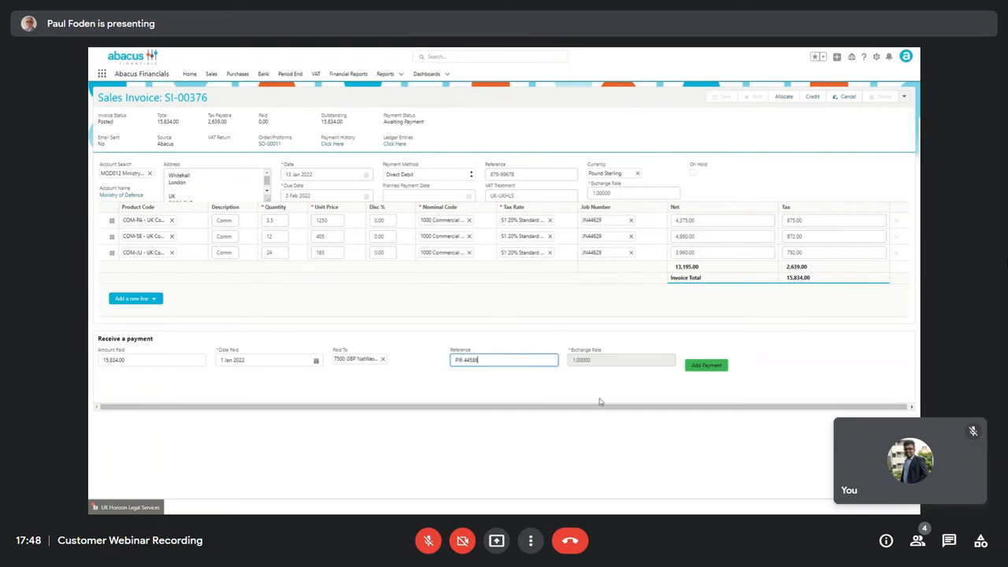
left_click(706, 365)
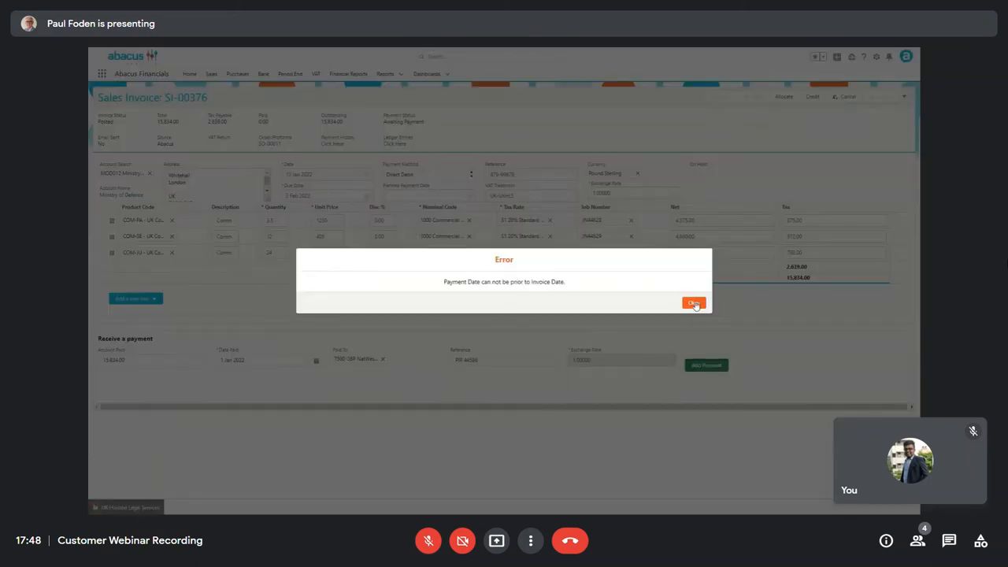
left_click(693, 303)
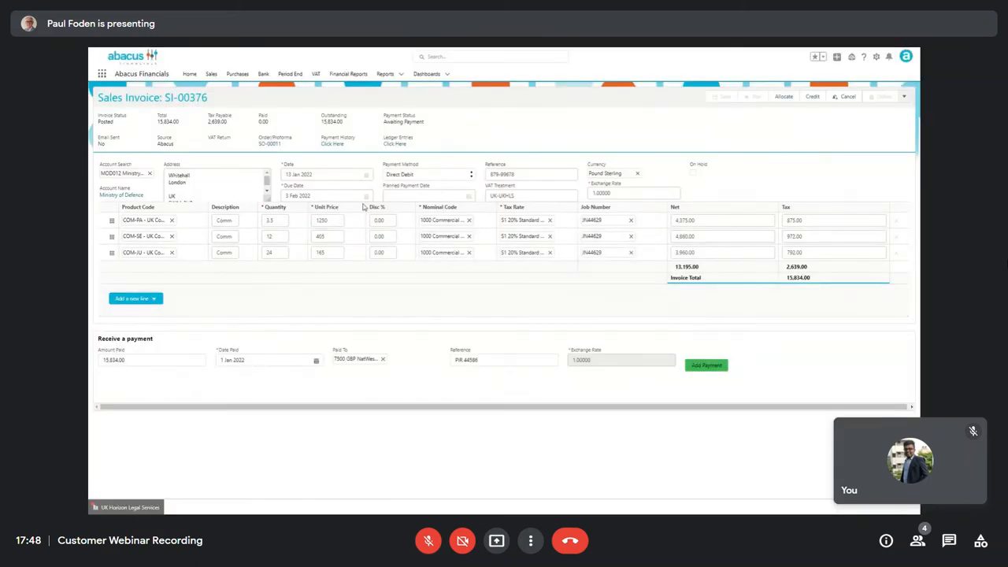
Correct the payment date to 12 Jan 2022 and record full payment of SI-00376
left_click(268, 359)
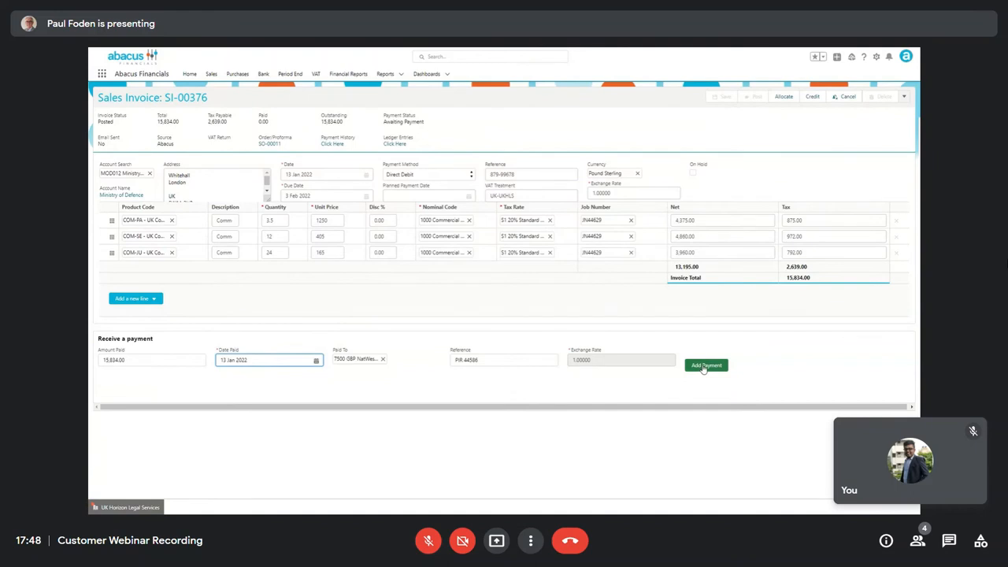
left_click(706, 365)
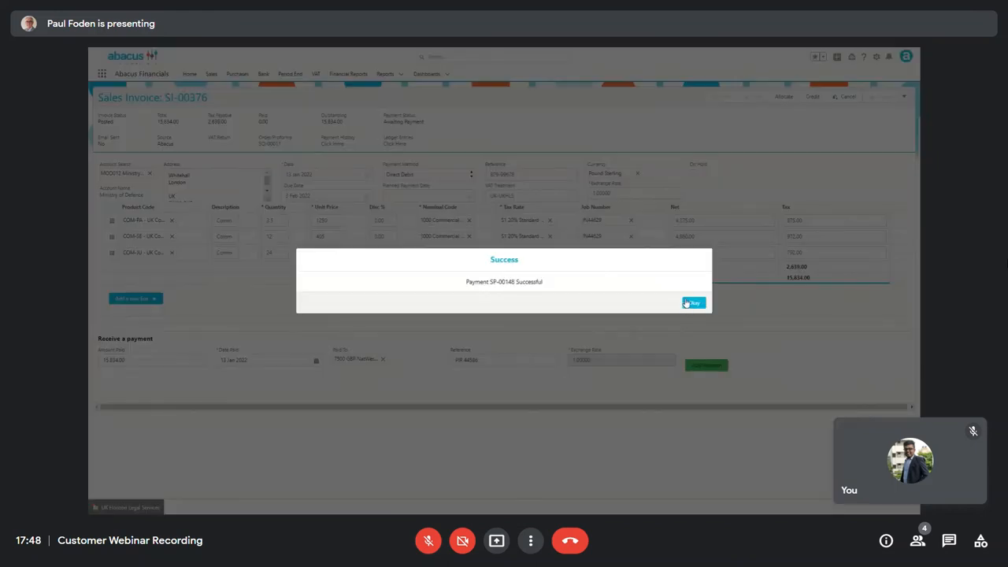
left_click(693, 302)
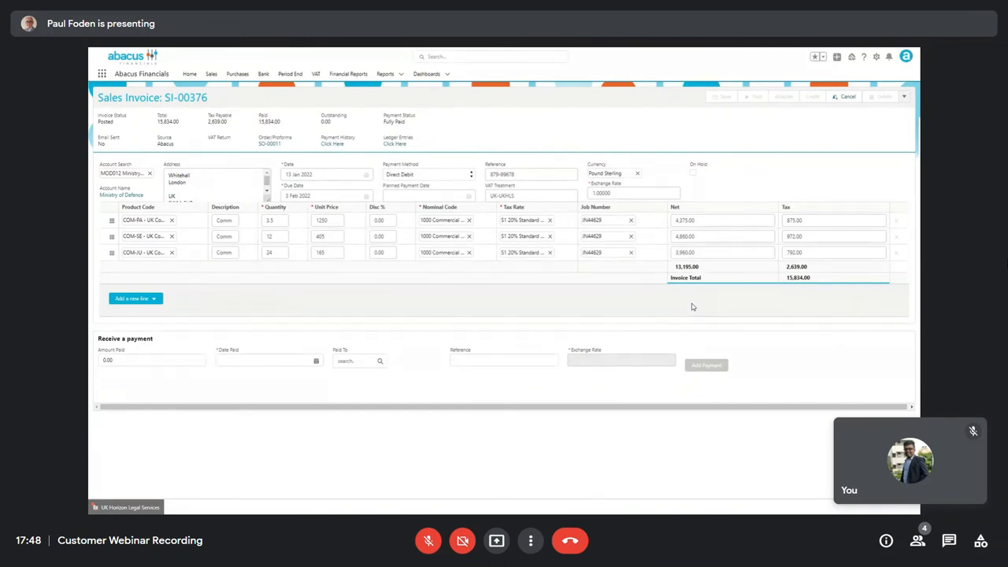
mouse_move(492, 299)
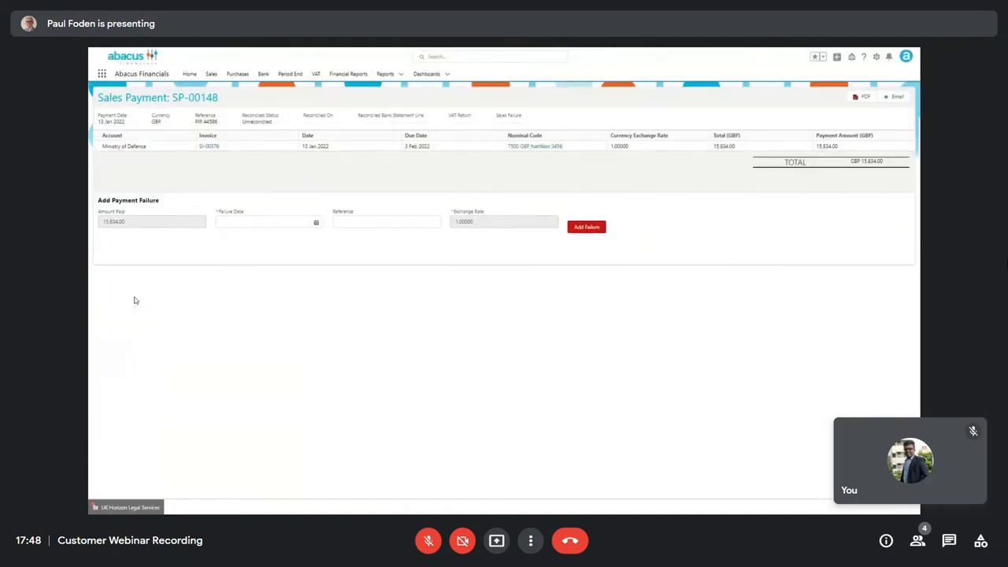
Record a payment failure dated 17 Jan 2022 with the 'Rude Bank Letter' reference against SP-00148
left_click(268, 221)
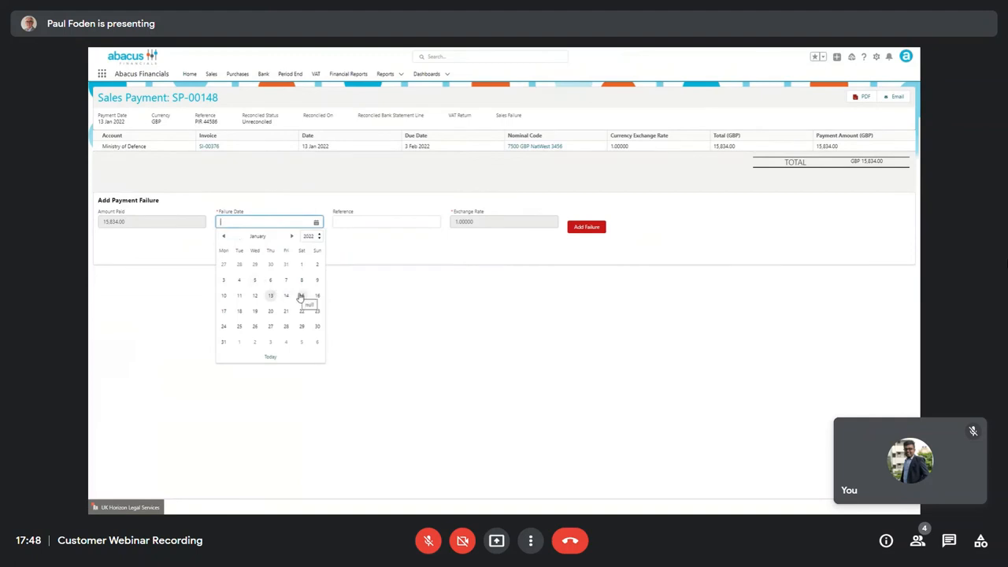
left_click(223, 312)
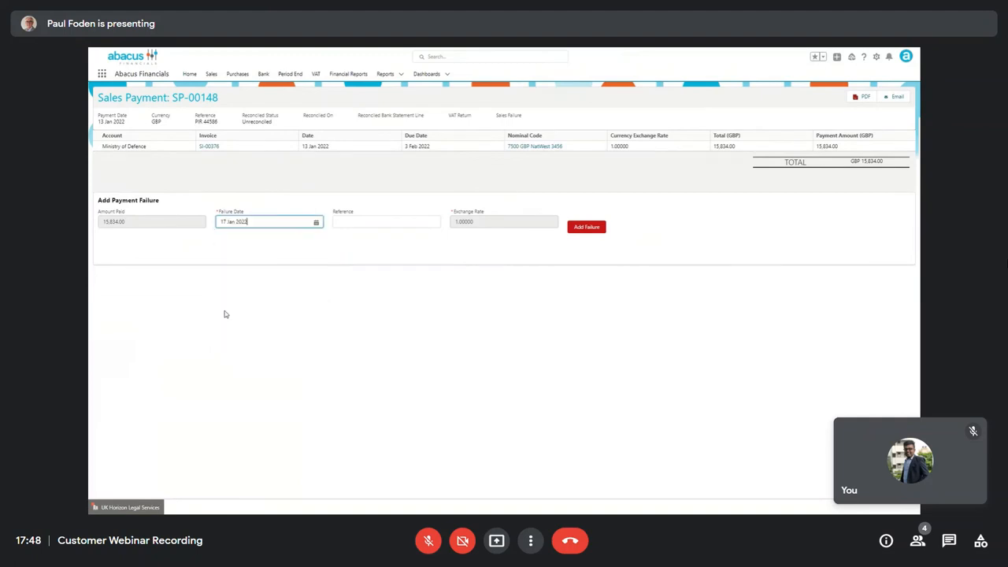
left_click(386, 221)
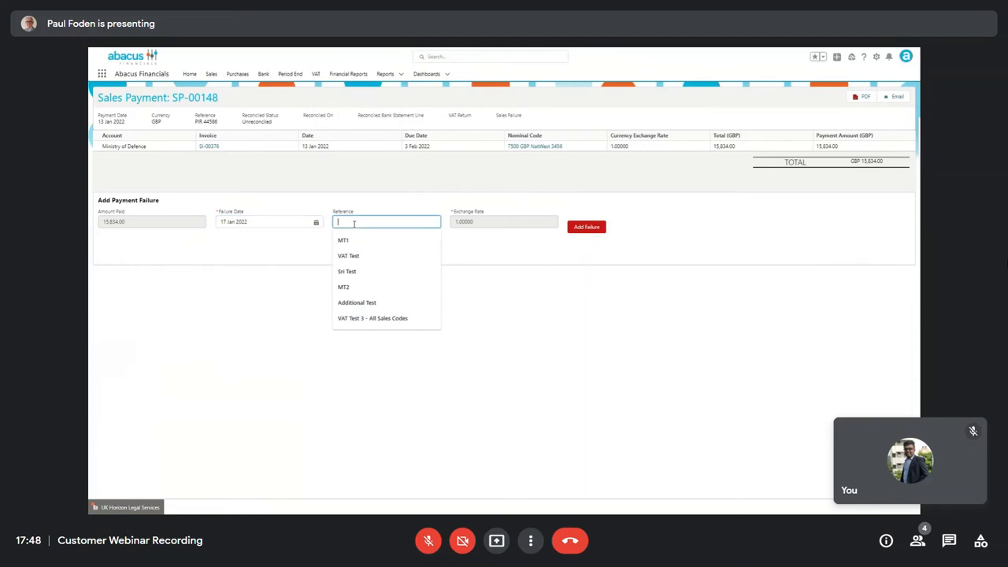
type("Rude Bank Letter")
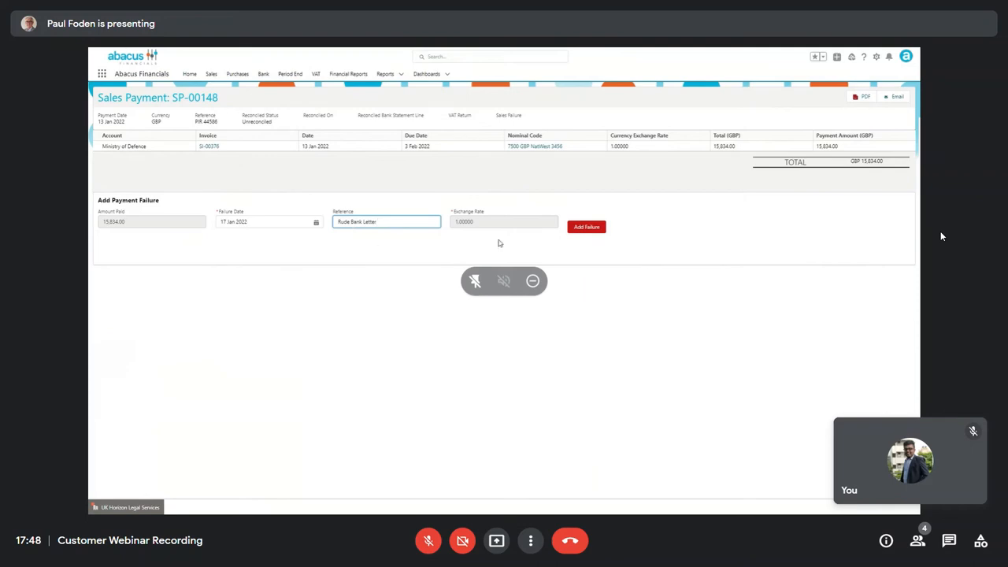
left_click(586, 227)
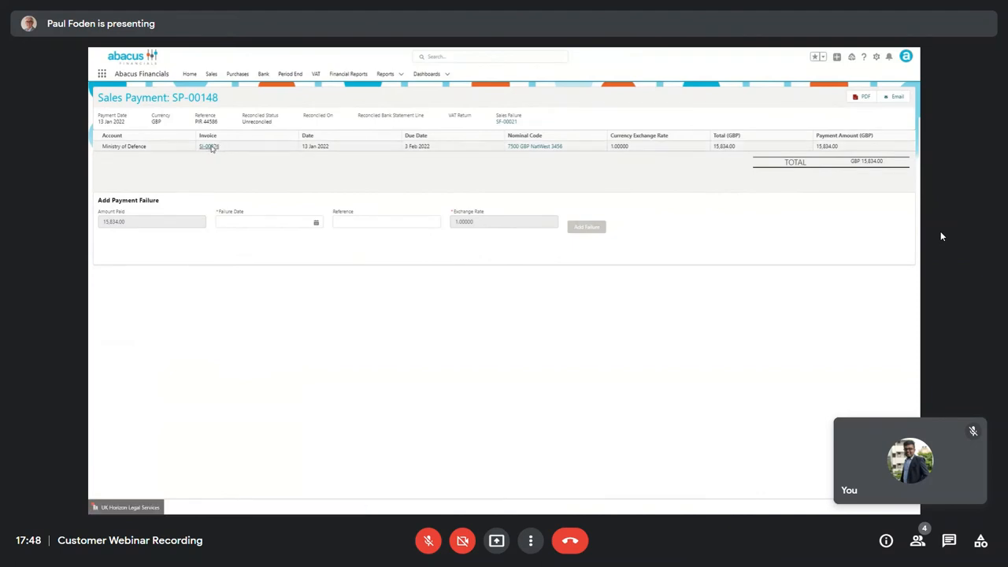
Return to invoice SI-00376 and review its payment history showing the original payment and failure
left_click(210, 146)
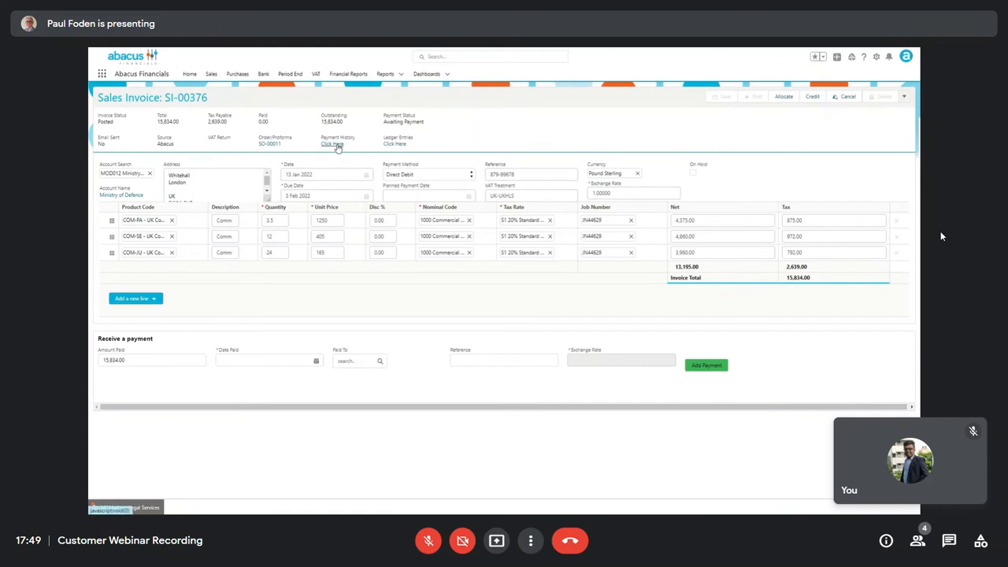
left_click(331, 145)
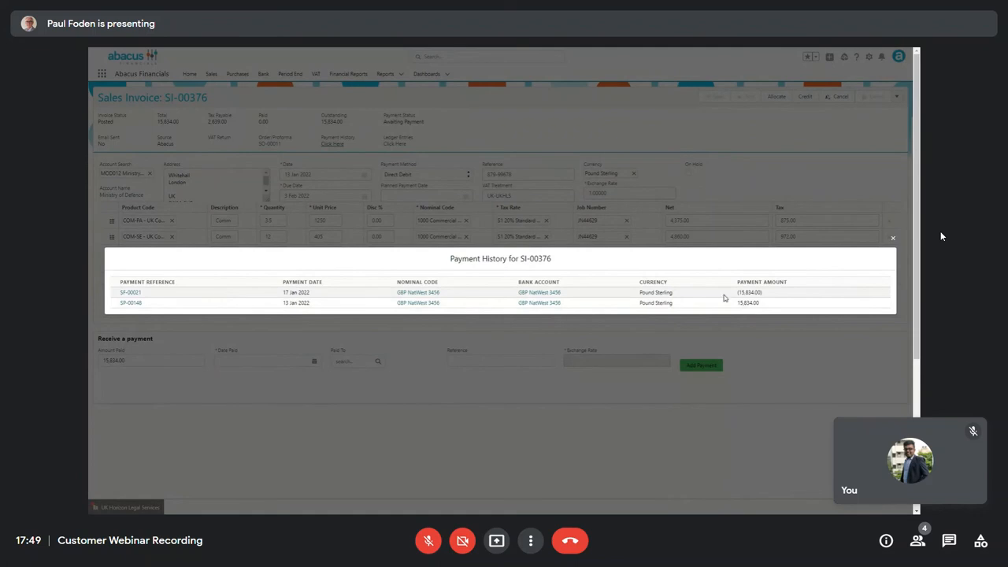
left_click(891, 236)
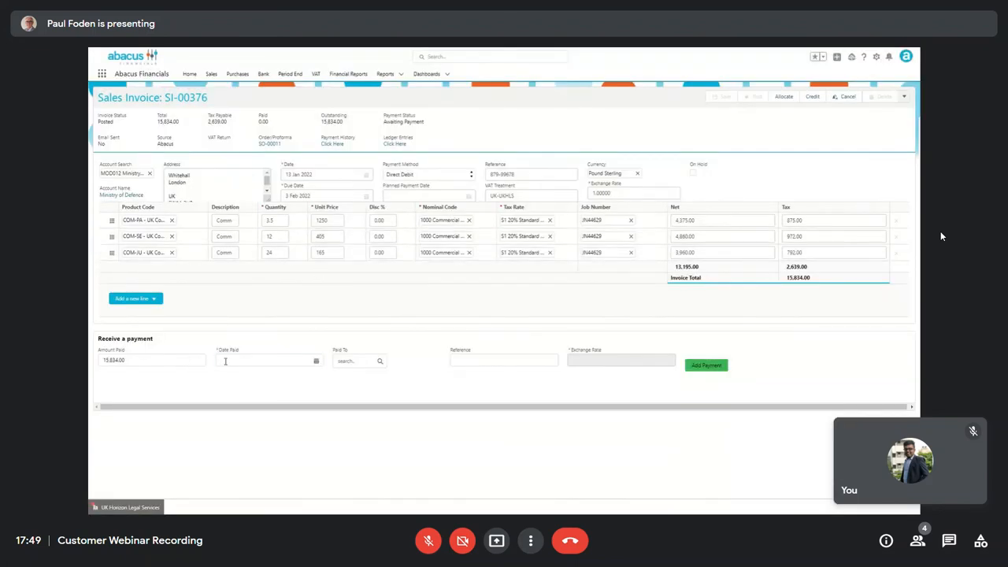
Add a payment dated 20 Jan 2022 to the GBP NatWest account with a second-attempt reference
left_click(267, 359)
type("na")
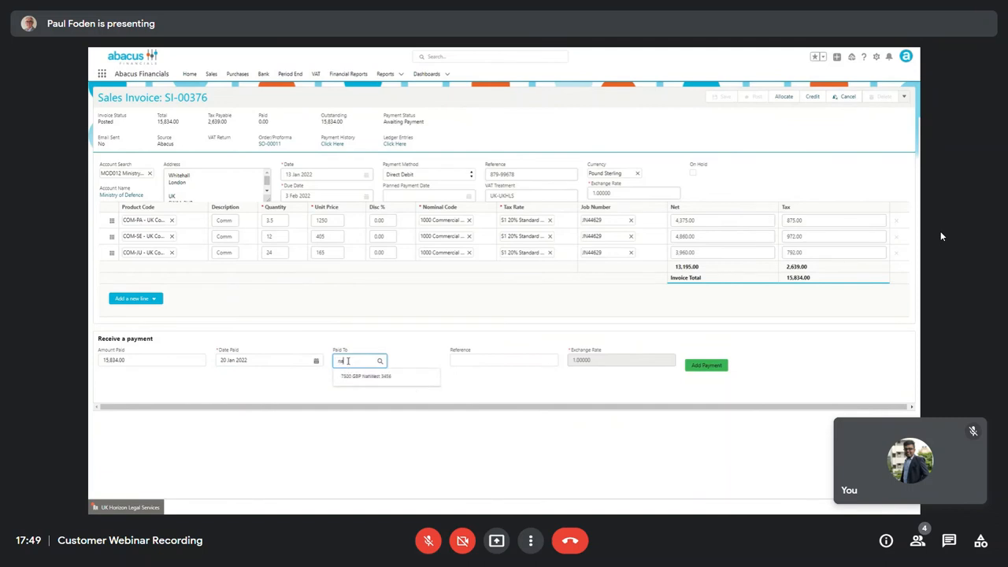
left_click(366, 375)
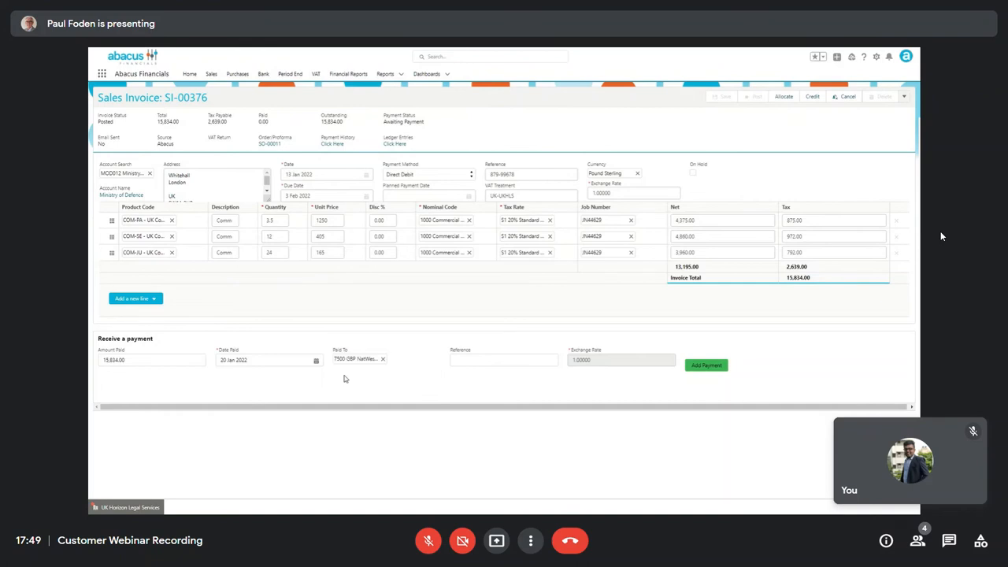
left_click(504, 359)
type("Second attempt")
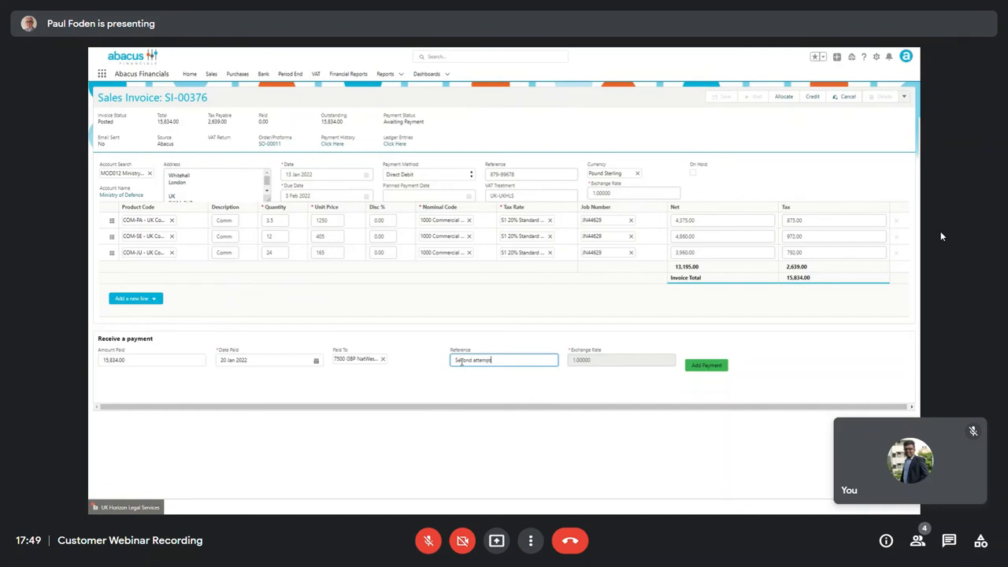
left_click(705, 366)
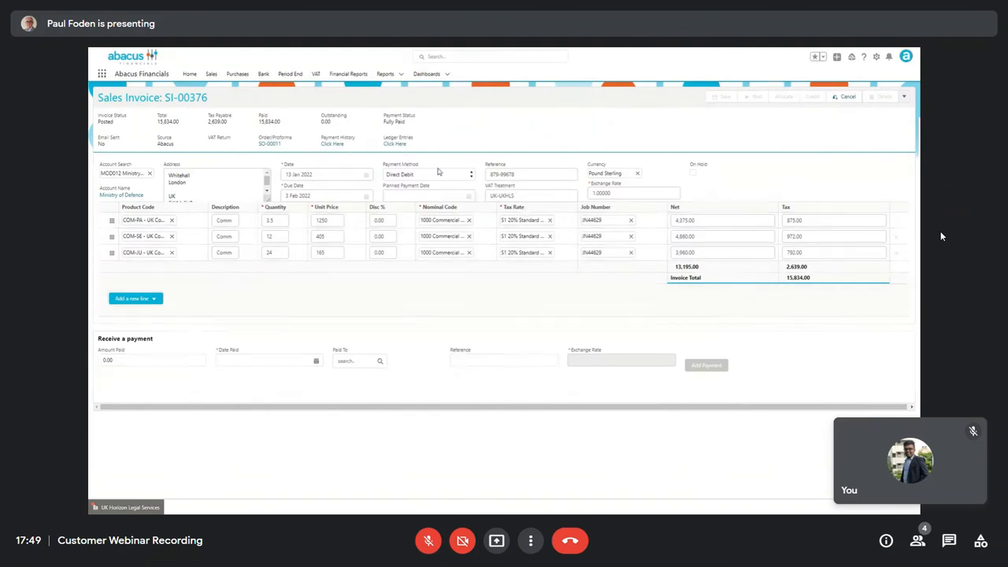
mouse_move(305, 147)
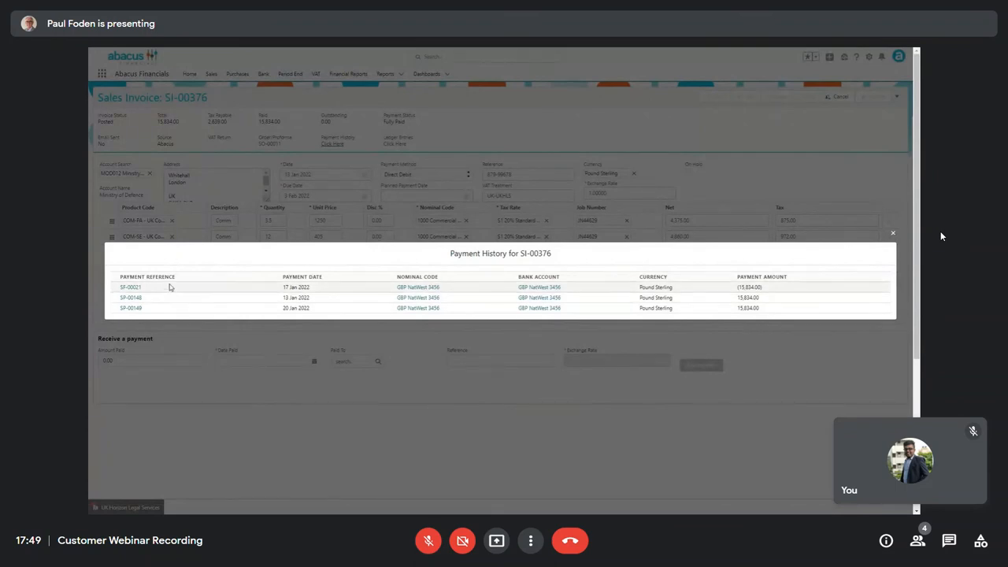
mouse_move(167, 311)
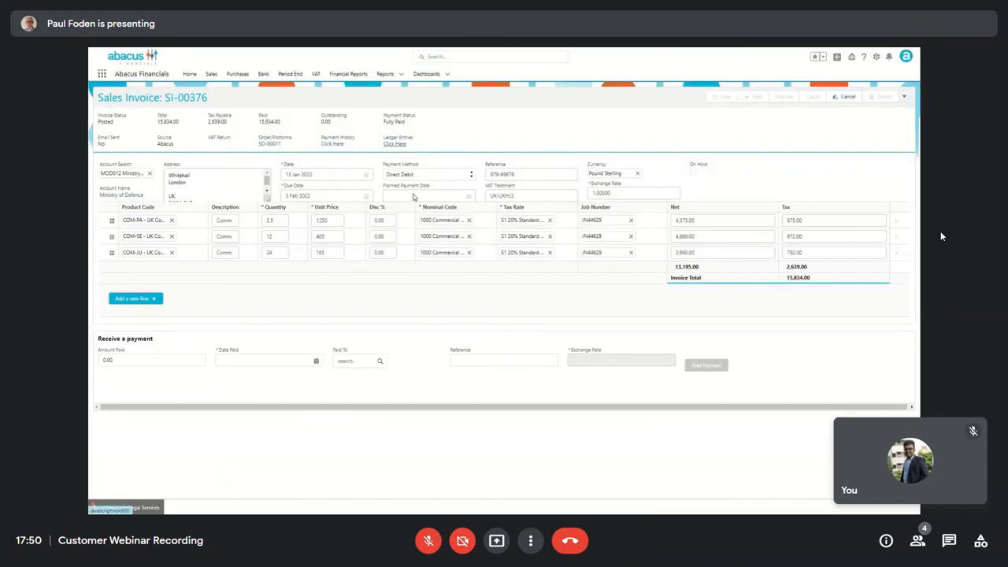
left_click(394, 145)
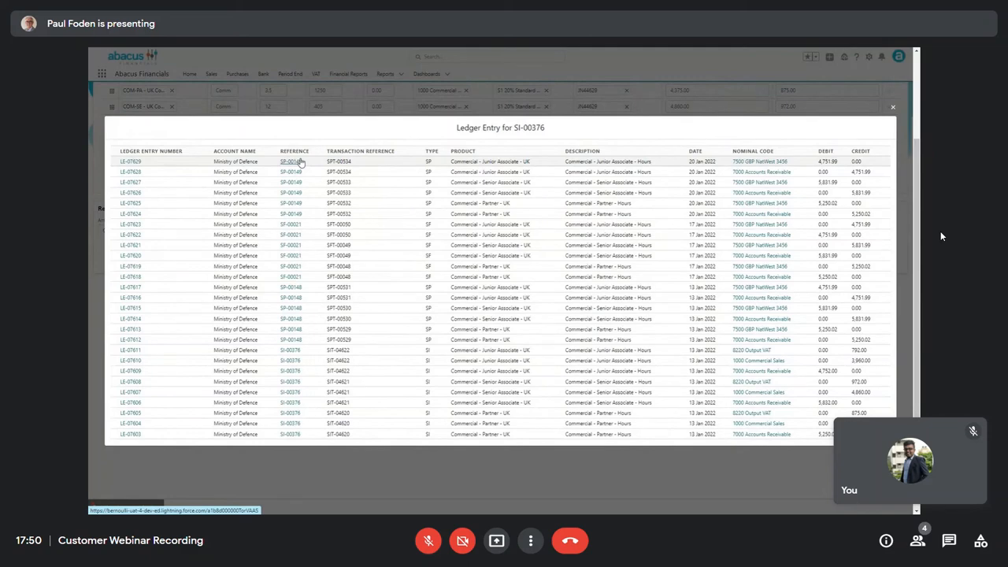
mouse_move(779, 162)
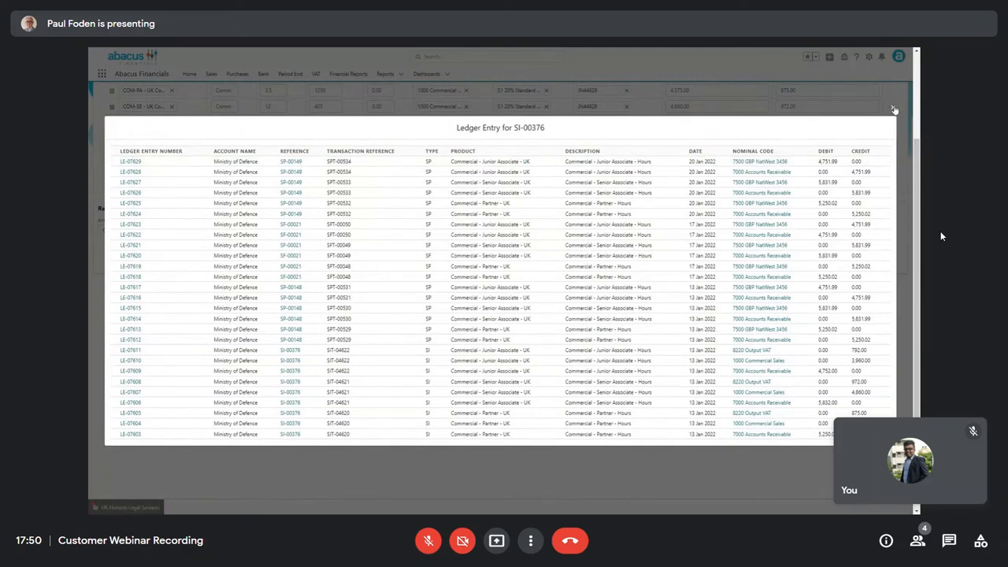
left_click(894, 108)
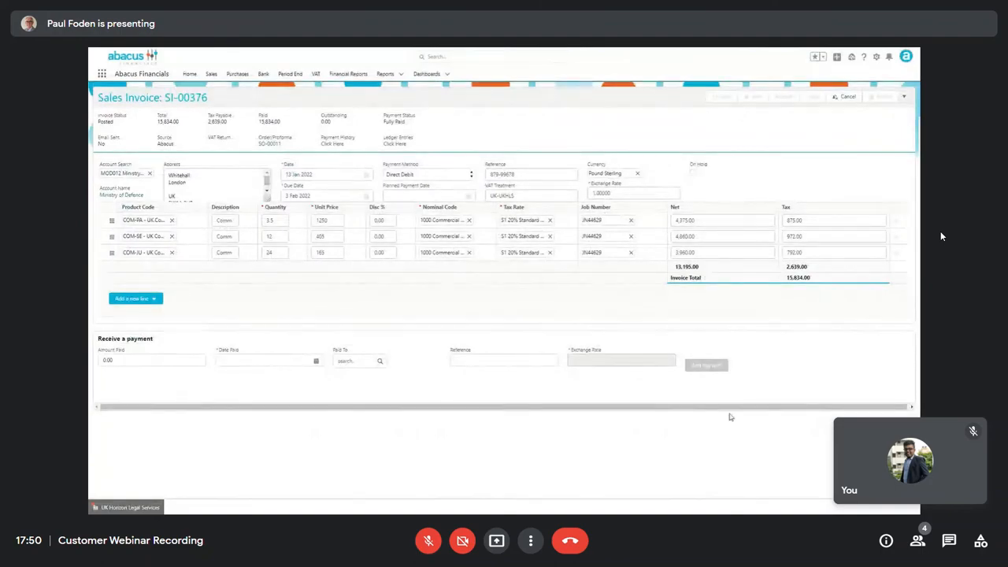
From the Bank Accounts list, open the NatWest bank account record showing its details
left_click(263, 74)
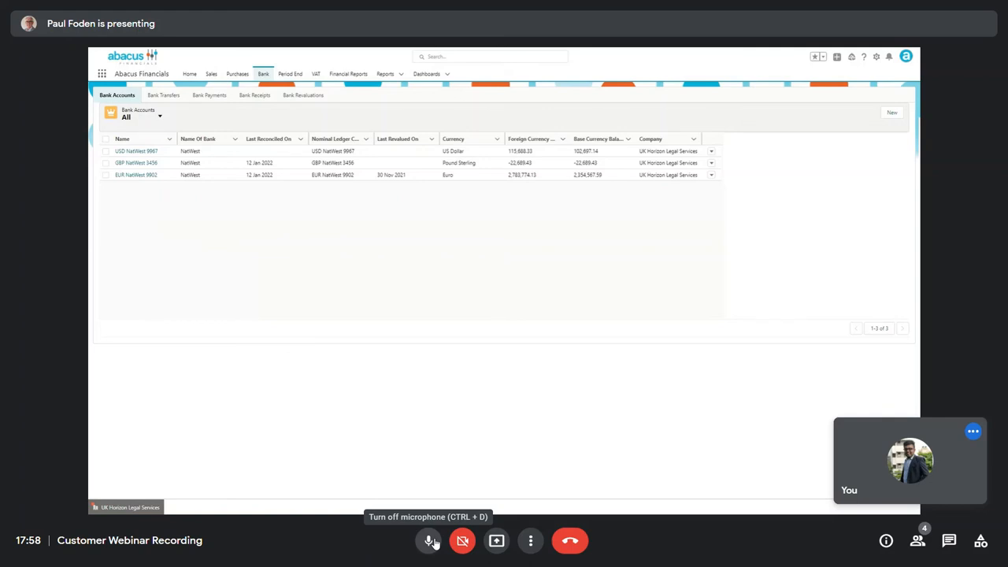
left_click(430, 540)
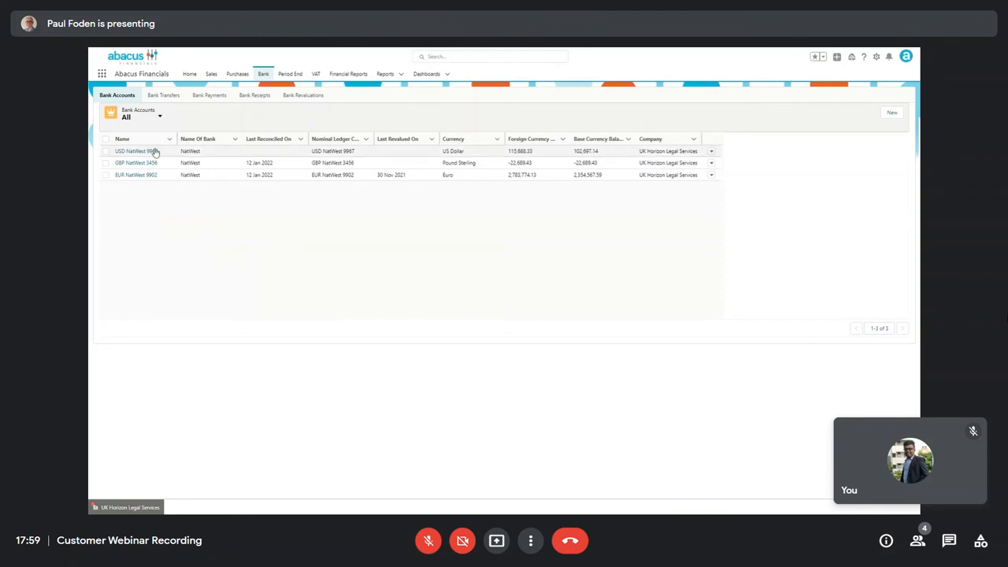
left_click(135, 162)
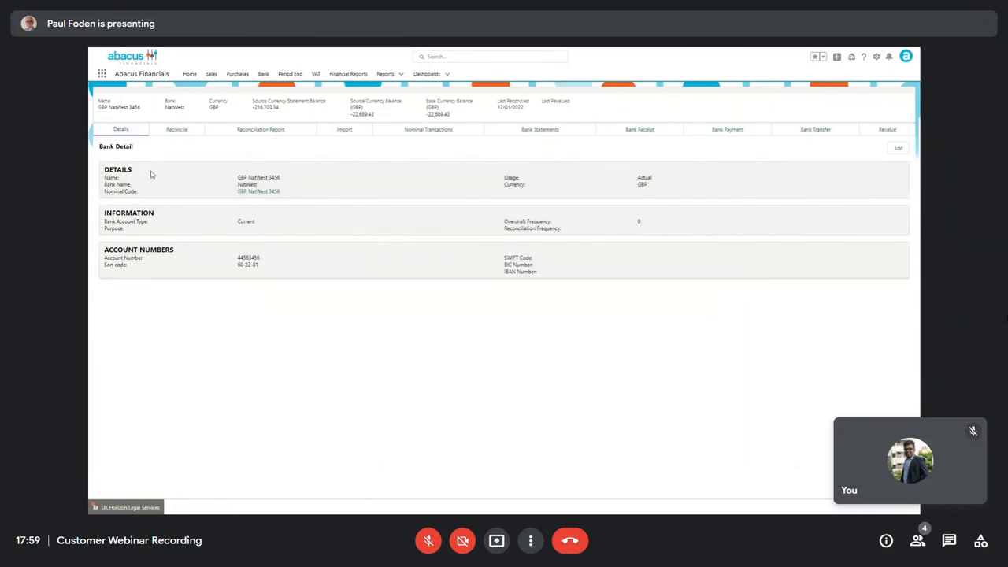
mouse_move(347, 136)
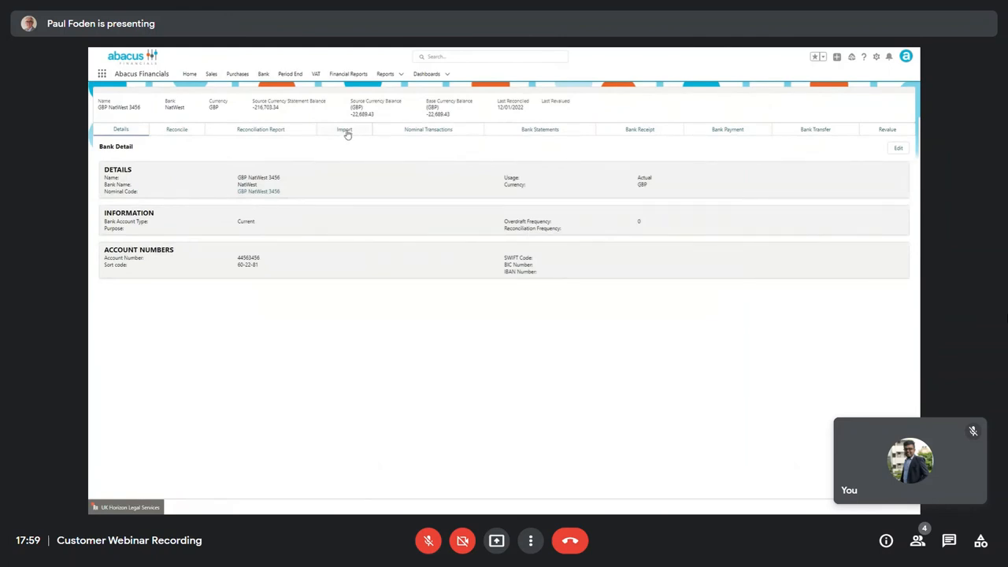
Import the bank statement file into the GBP NatWest 5456 account and go to reconciliation
left_click(343, 129)
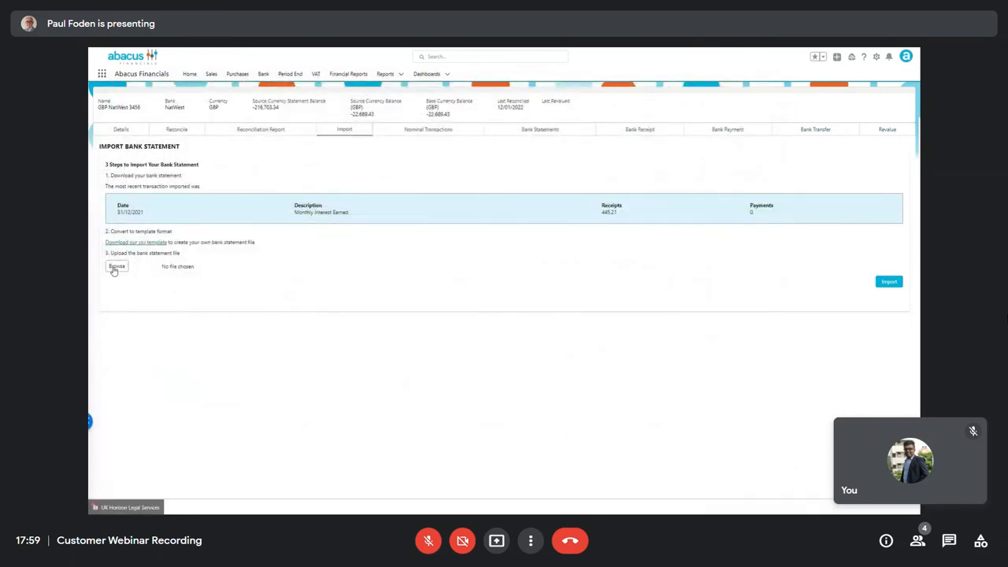
left_click(116, 266)
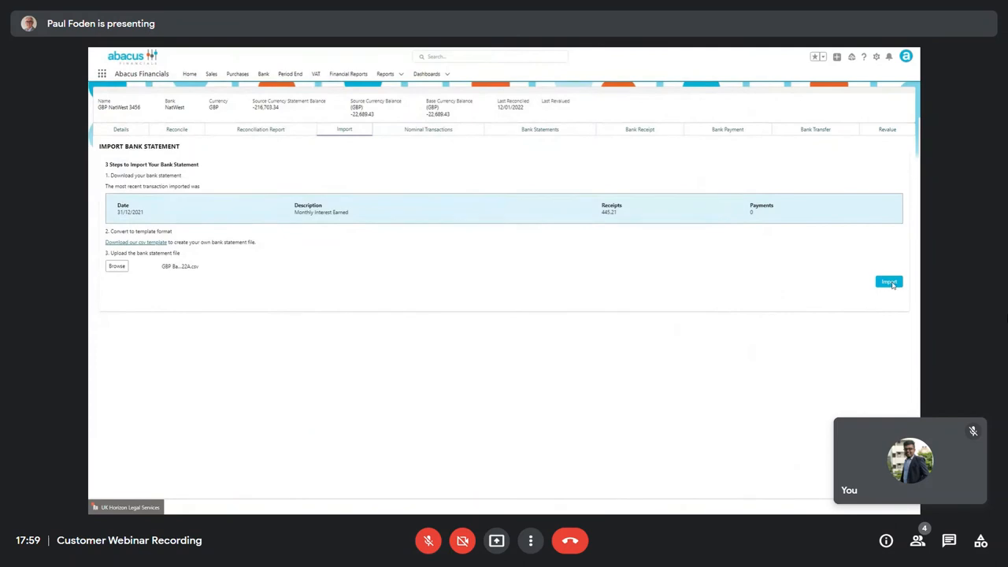
left_click(888, 282)
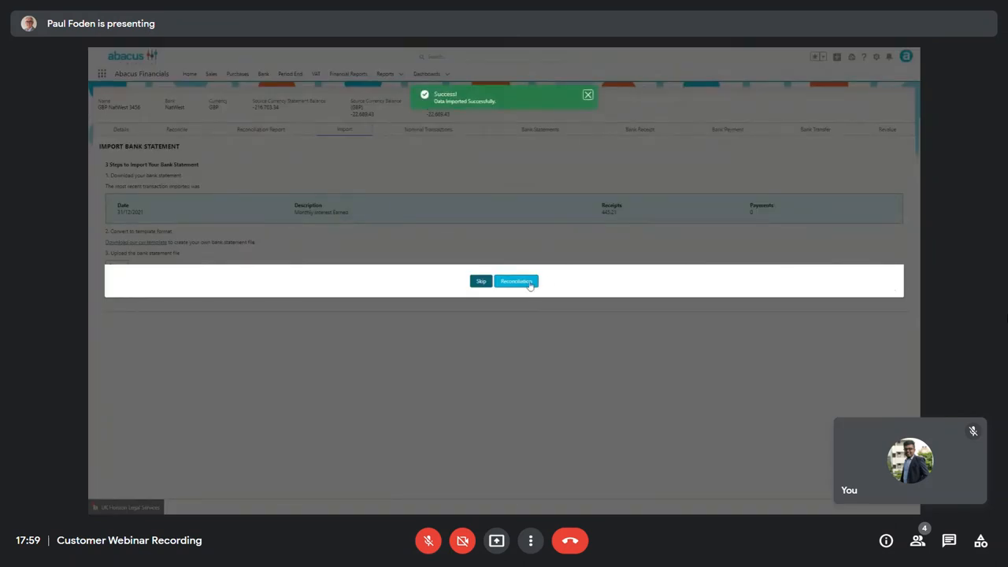
left_click(517, 281)
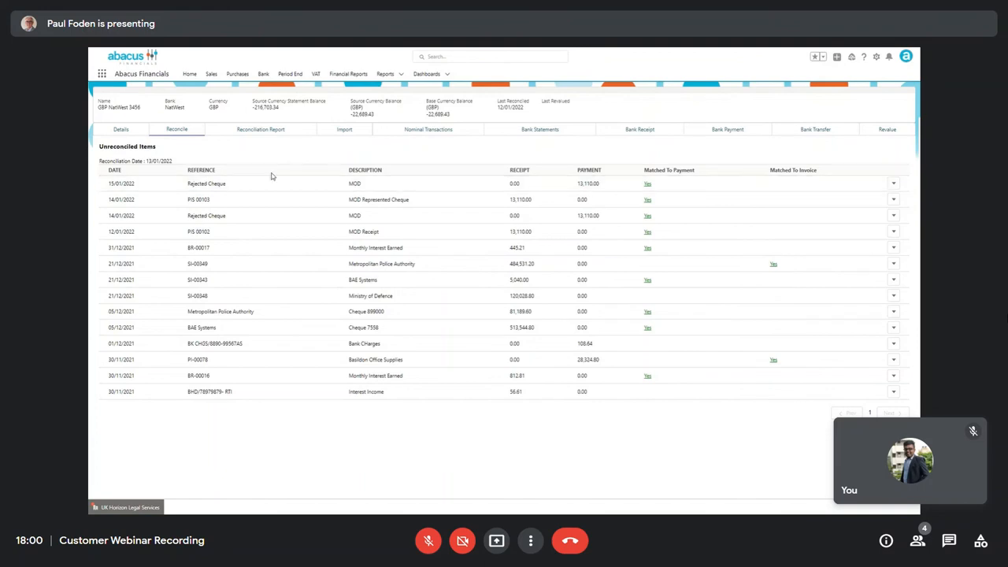
mouse_move(599, 170)
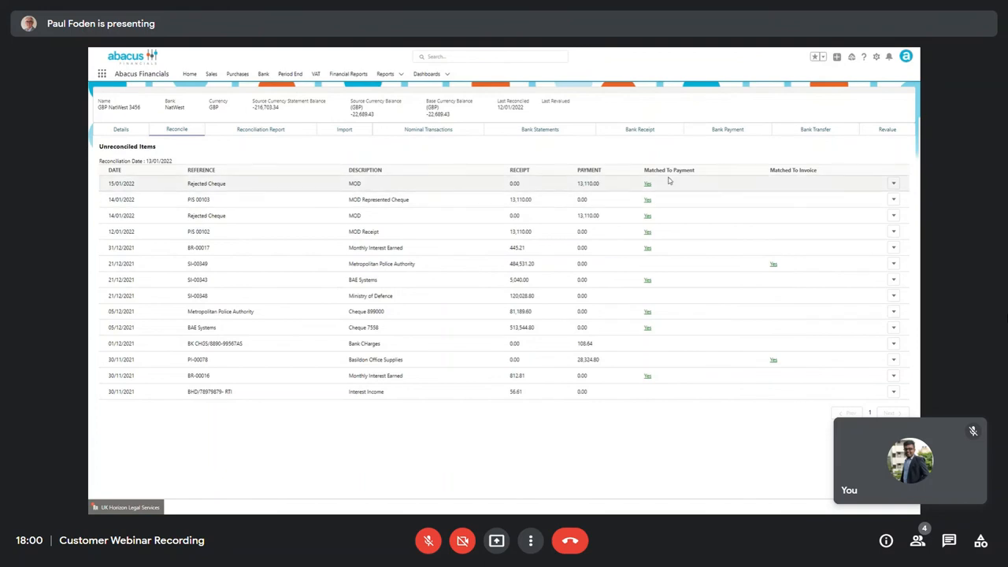
mouse_move(770, 186)
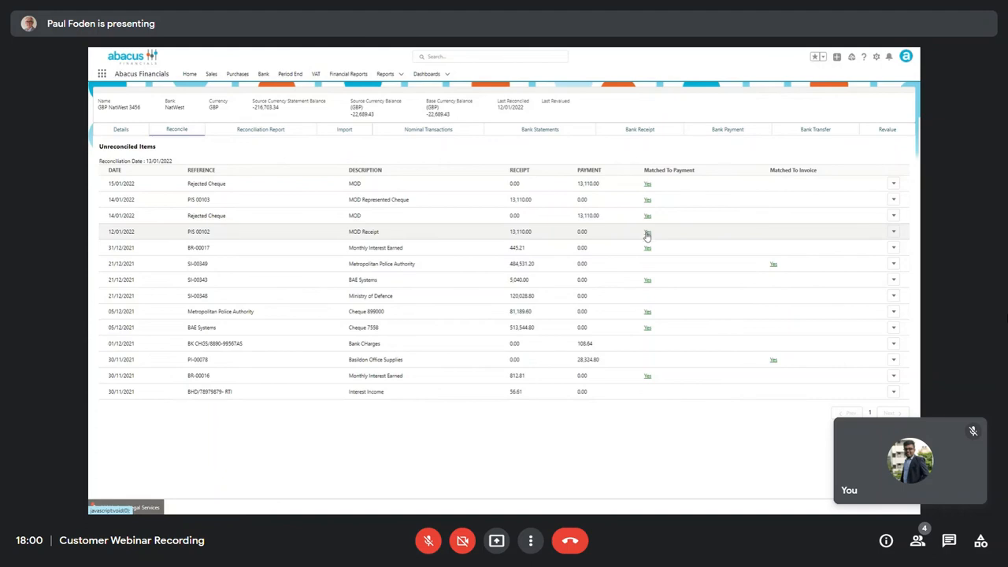
Reconcile the 12/01/2022 receipt line against its matching payment
left_click(647, 230)
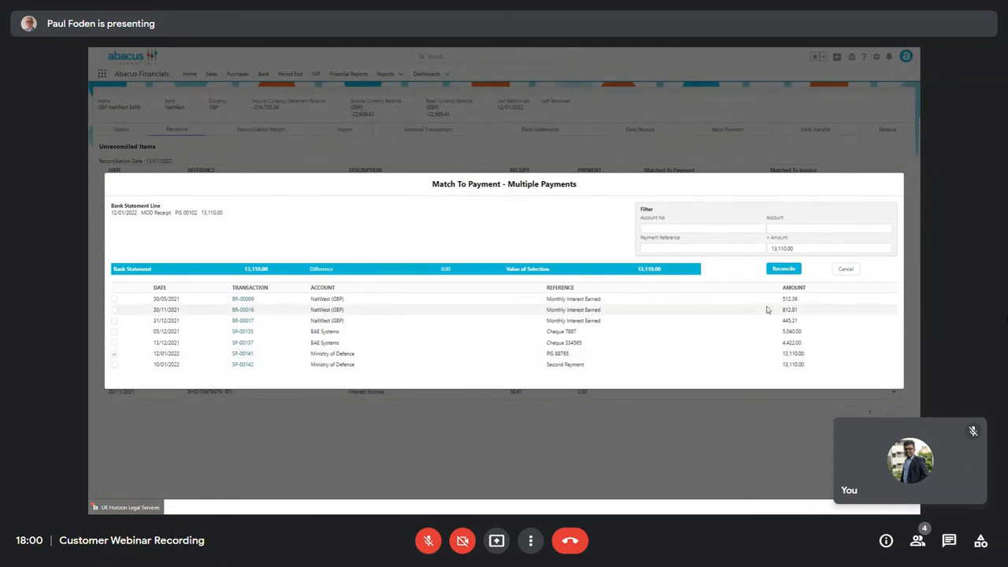
left_click(783, 268)
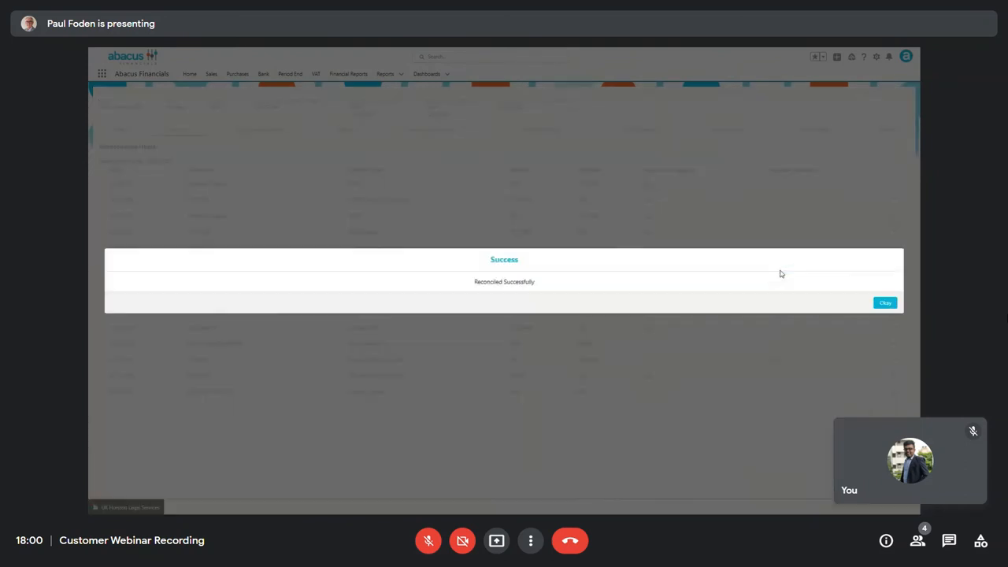
left_click(885, 302)
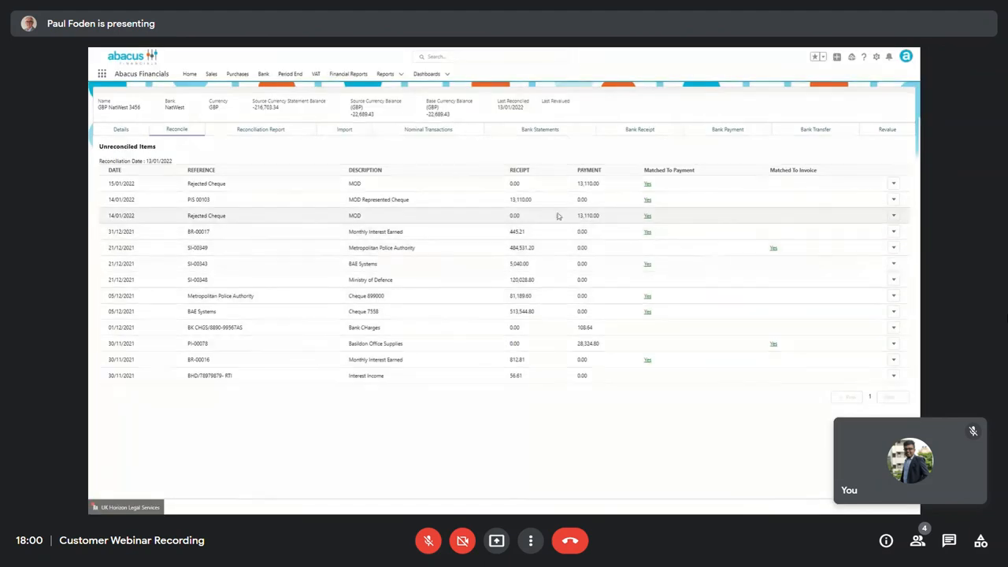
mouse_move(559, 217)
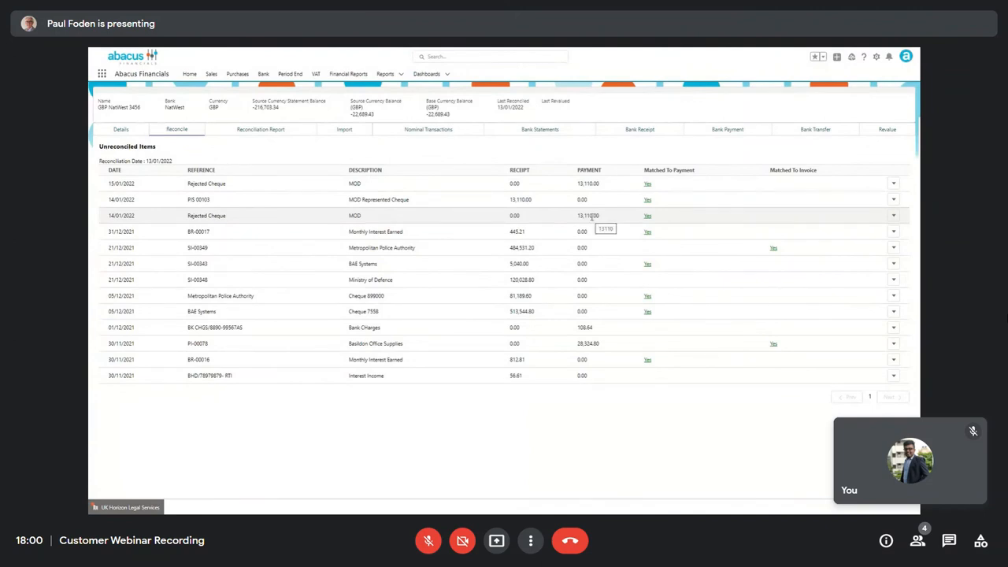
mouse_move(633, 221)
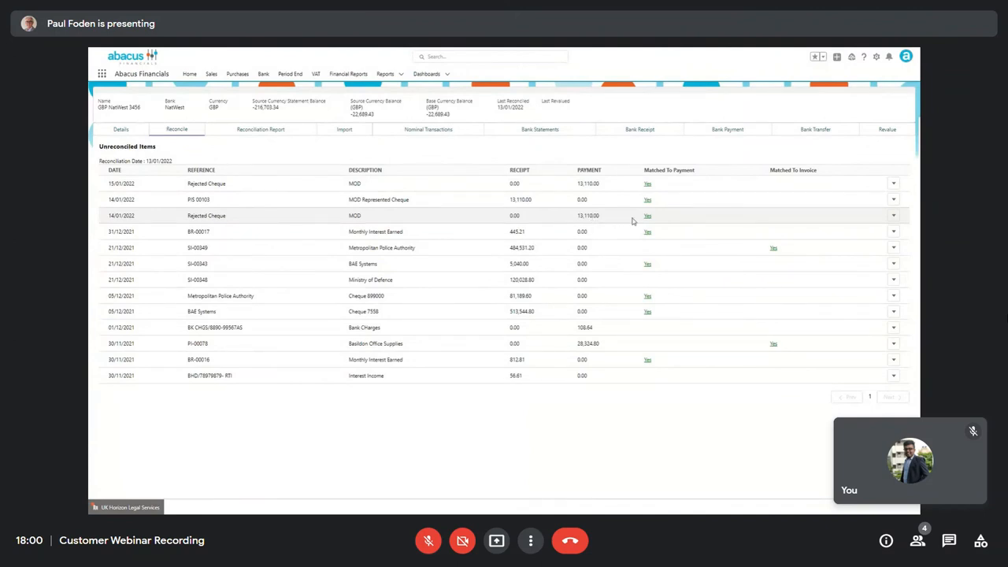
Match the 14/01/2022 rejected cheque line to its payment and reconcile it
left_click(647, 214)
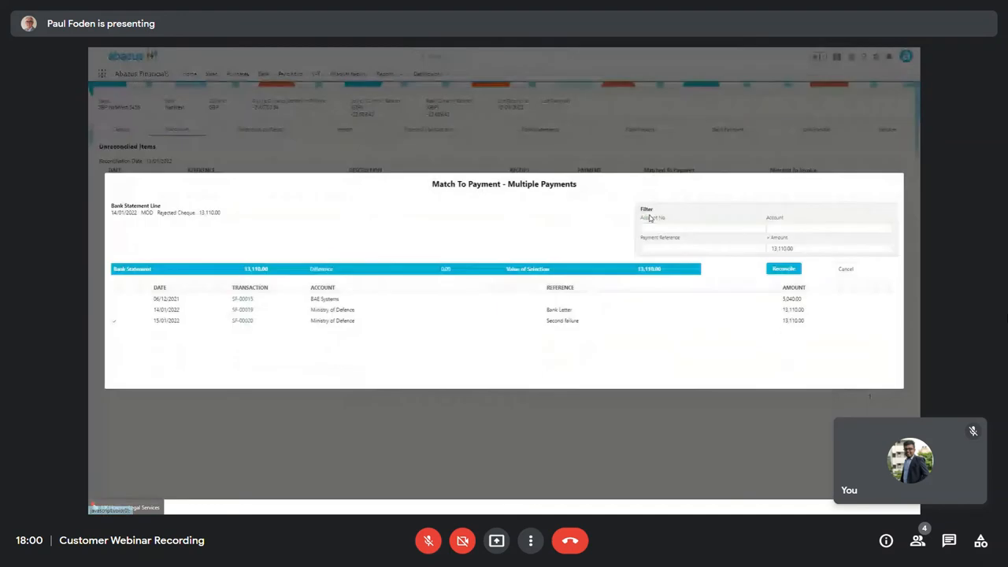
left_click(243, 322)
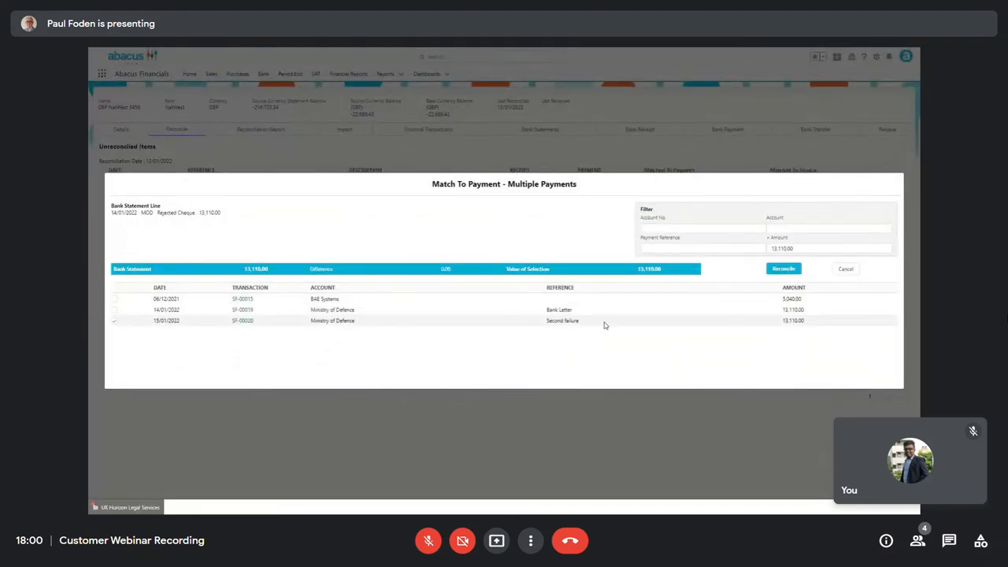
left_click(783, 267)
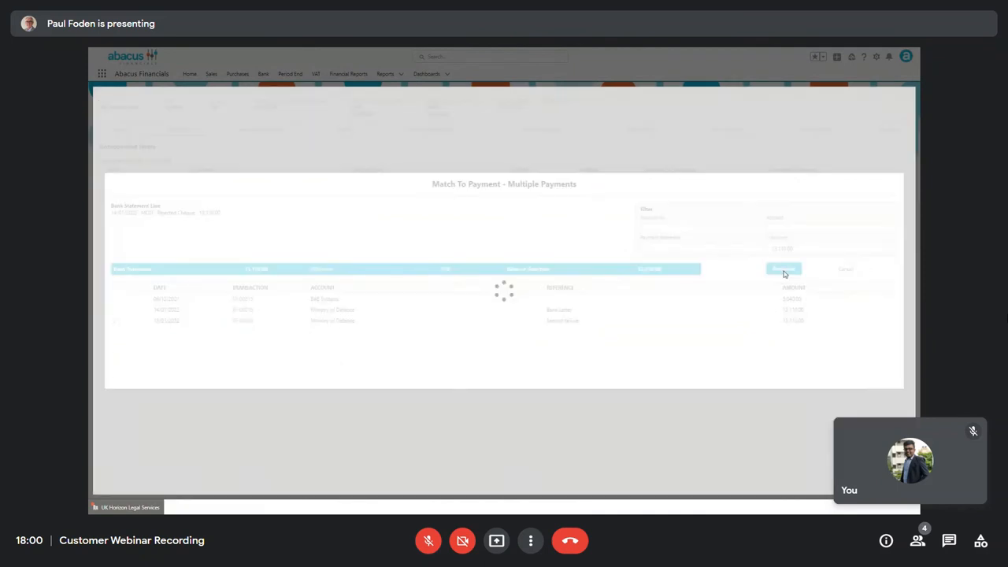
left_click(783, 268)
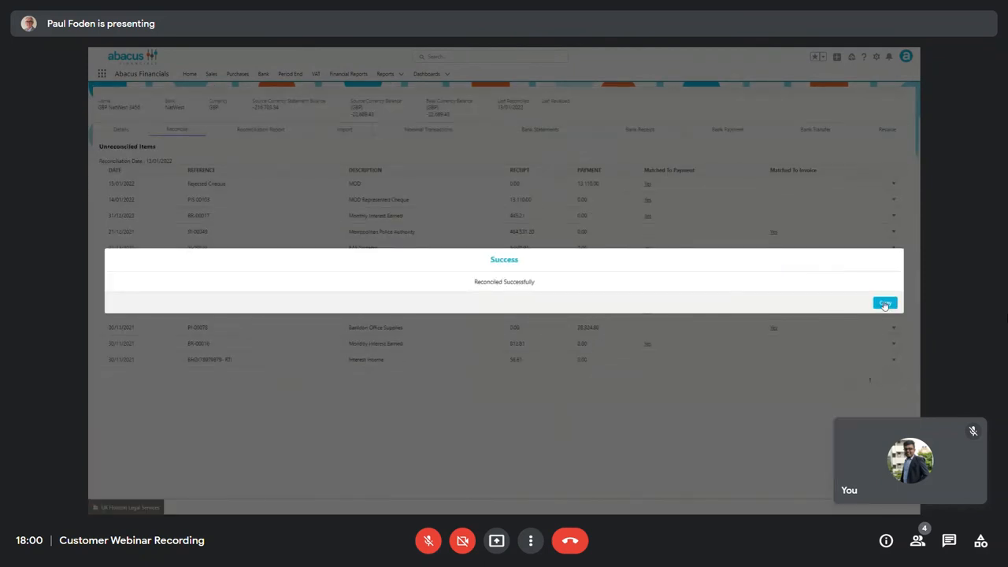
left_click(885, 304)
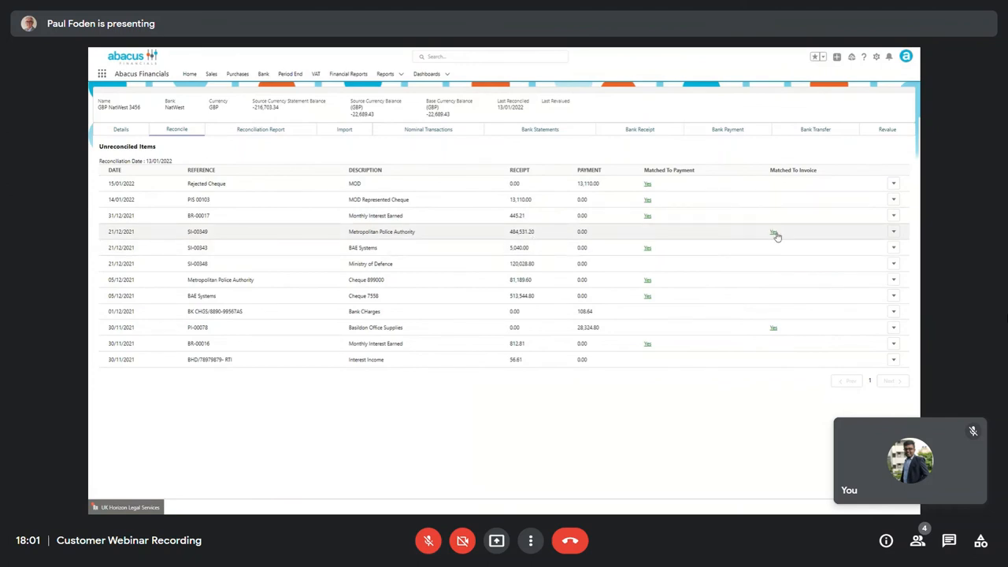
Match the 21/12/2021 Metropolitan Police Authority receipt to its invoices and reconcile it
left_click(773, 233)
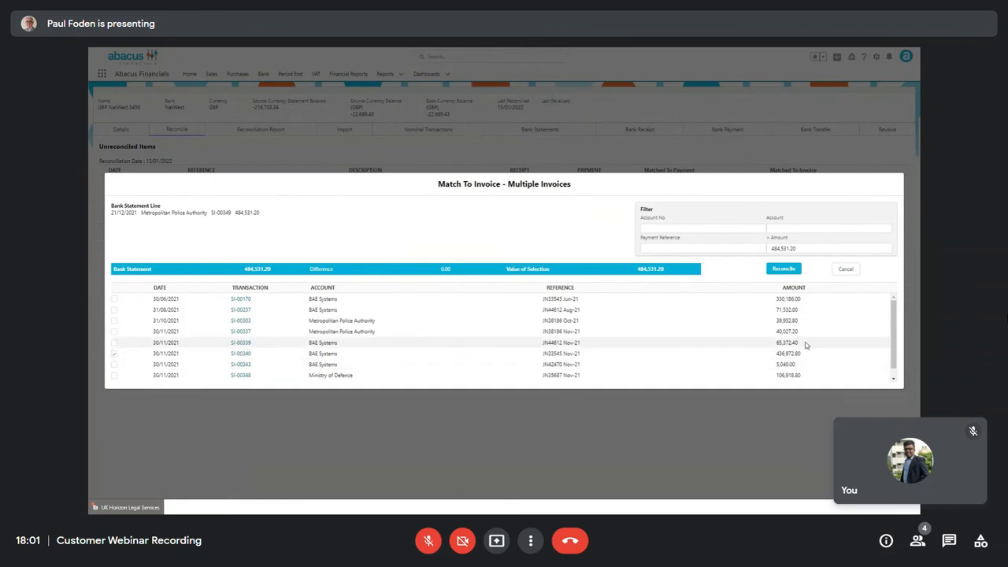
scroll("down", 3)
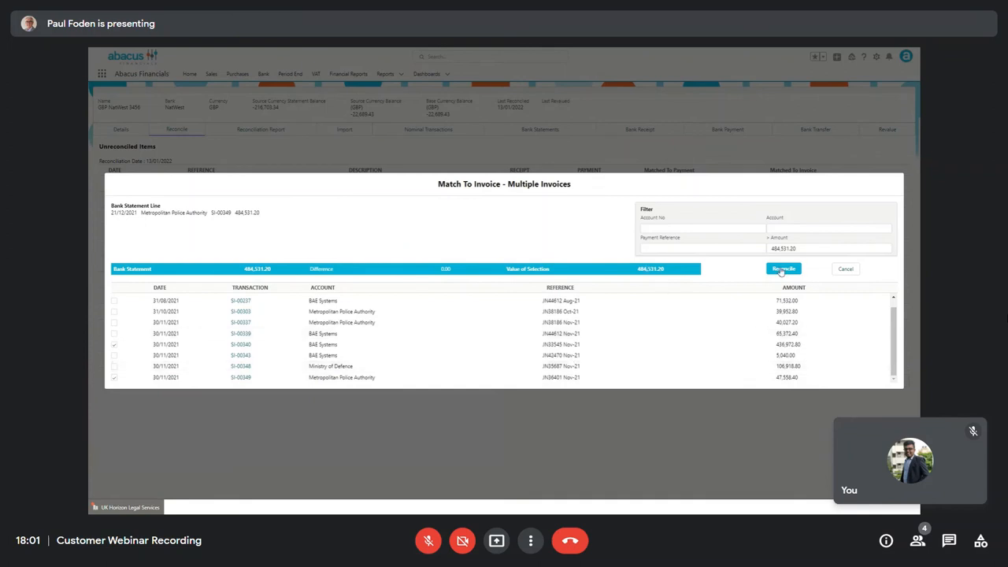
left_click(783, 268)
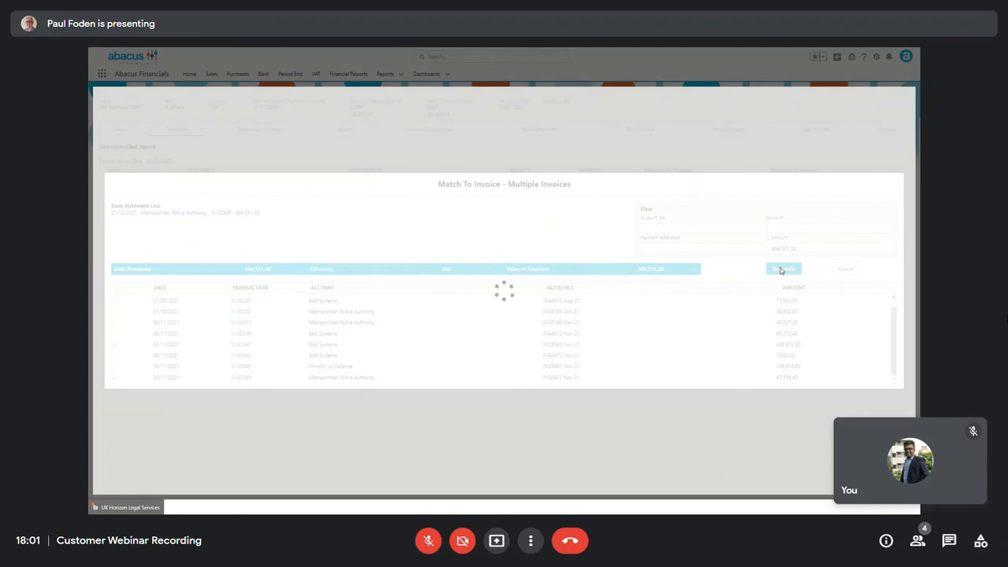
left_click(783, 268)
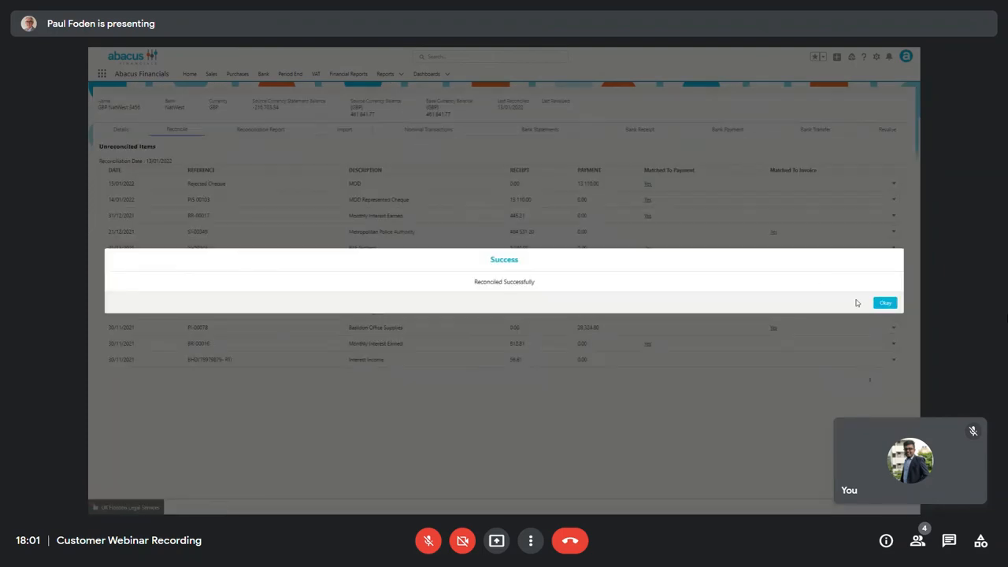
left_click(885, 303)
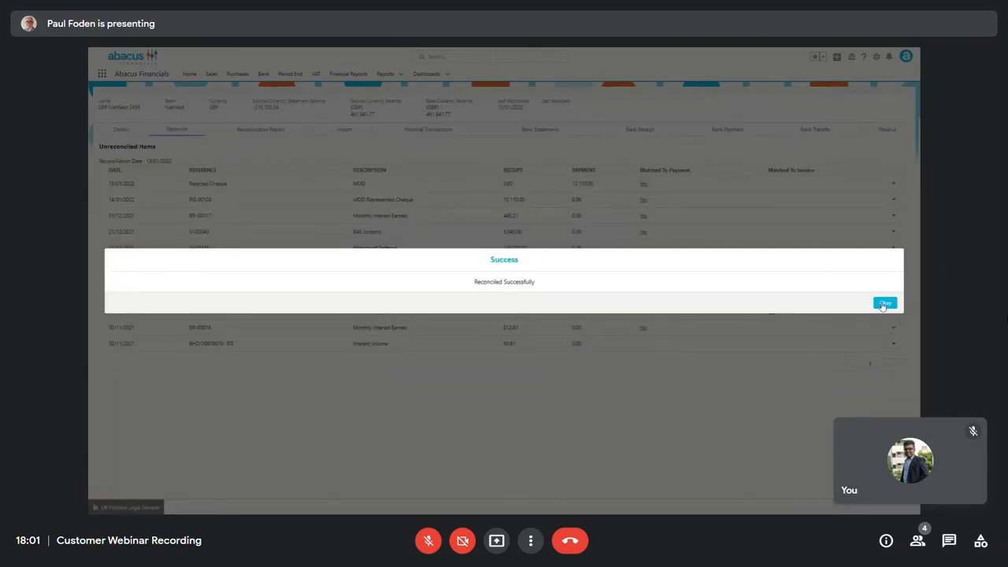
left_click(884, 304)
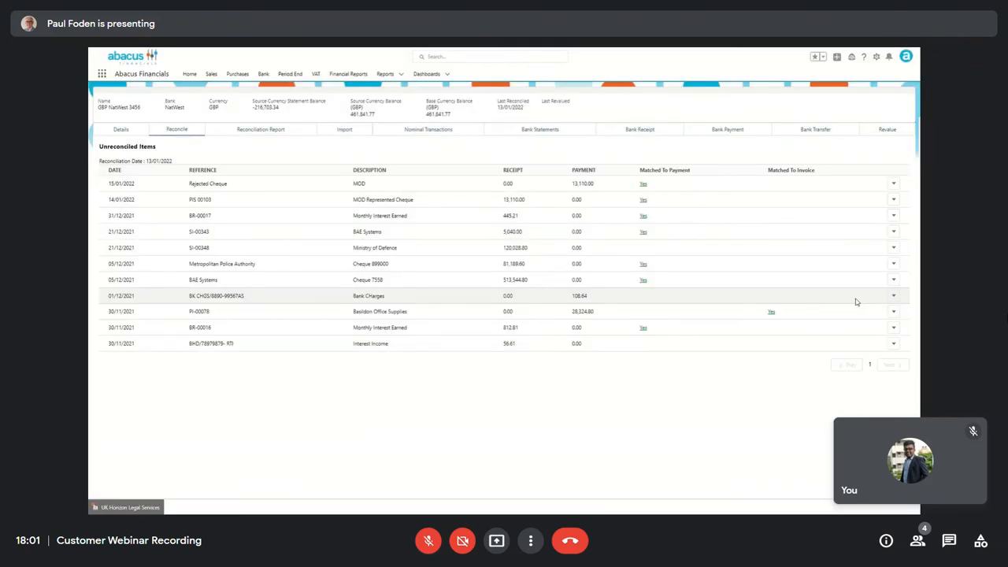
Search 'metrop' to find the Metropolitan Police Authority account and review its transactions
left_click(488, 57)
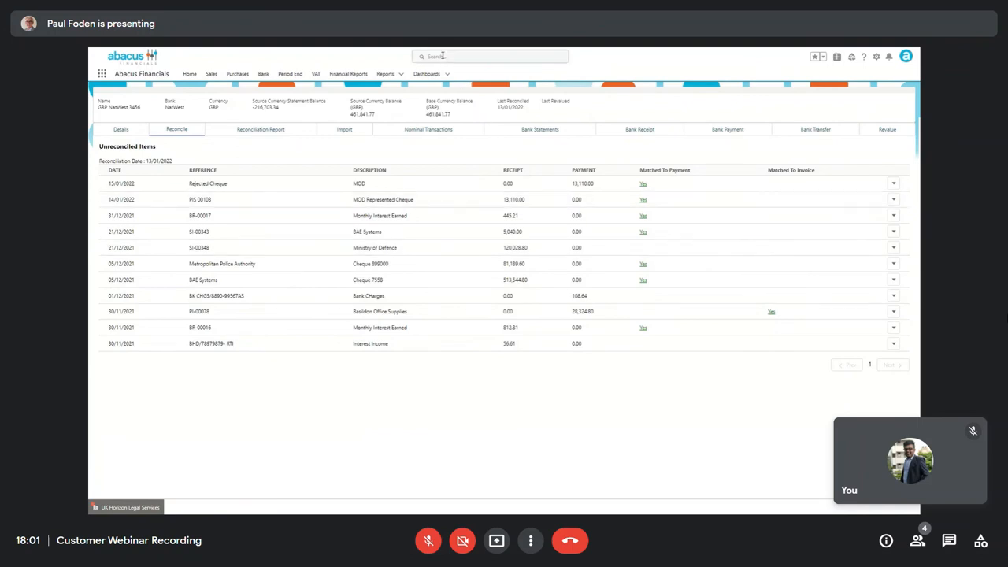
left_click(488, 57)
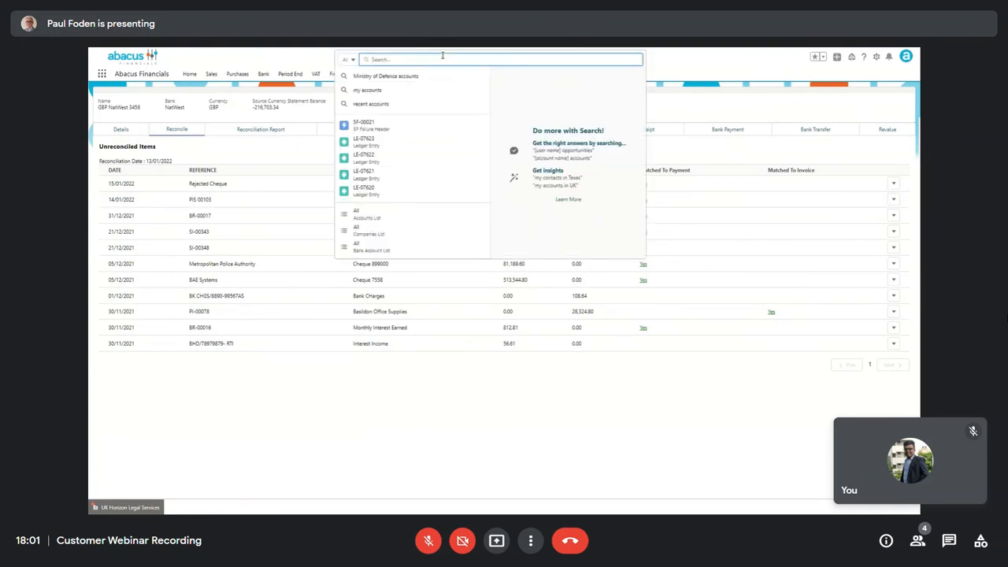
type("metrop")
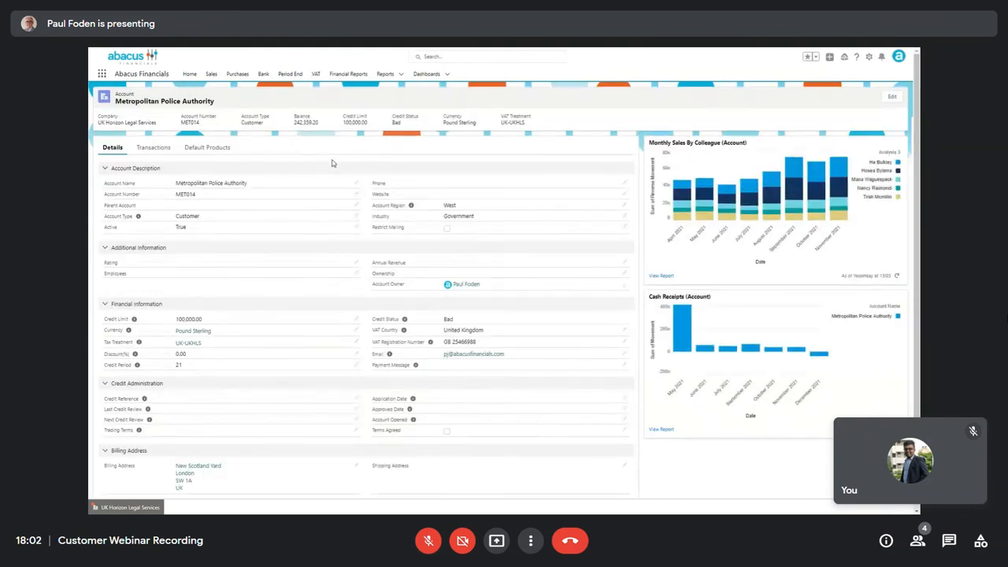
mouse_move(152, 148)
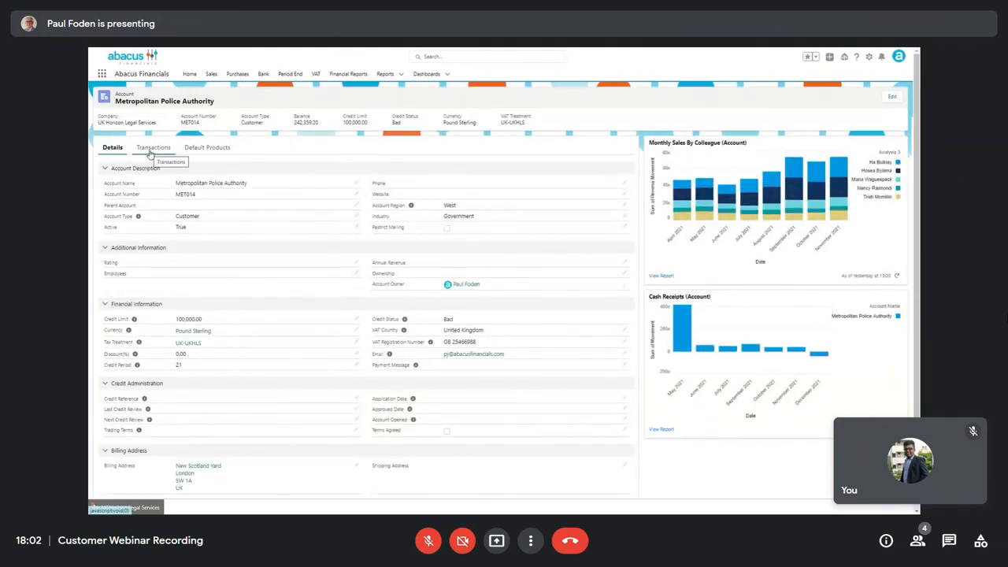
left_click(155, 148)
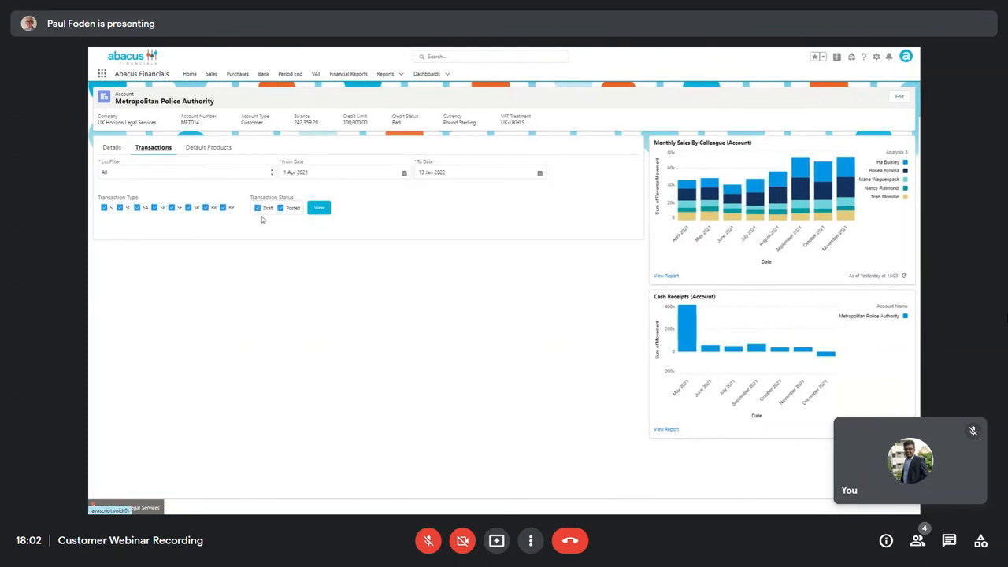
left_click(318, 208)
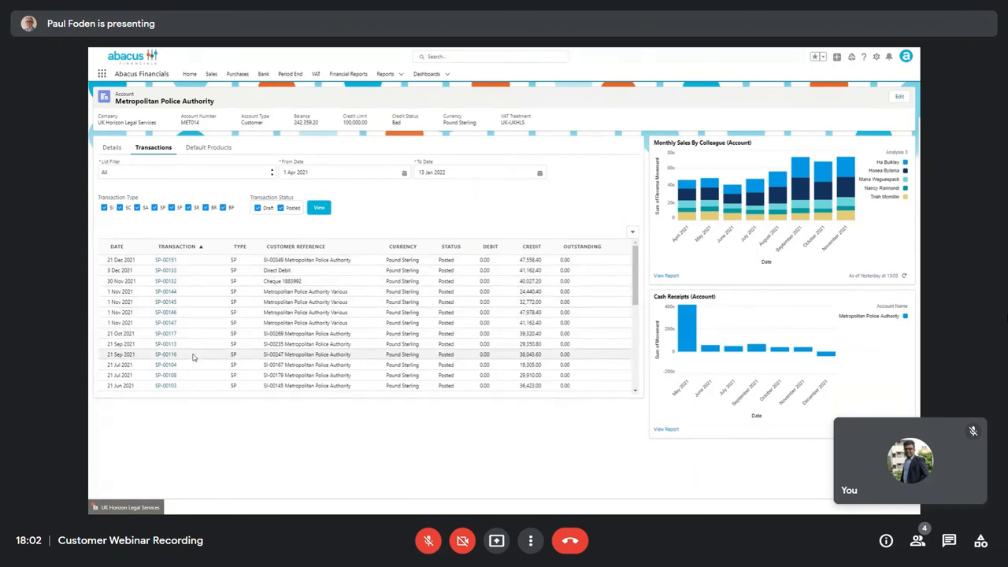
mouse_move(188, 386)
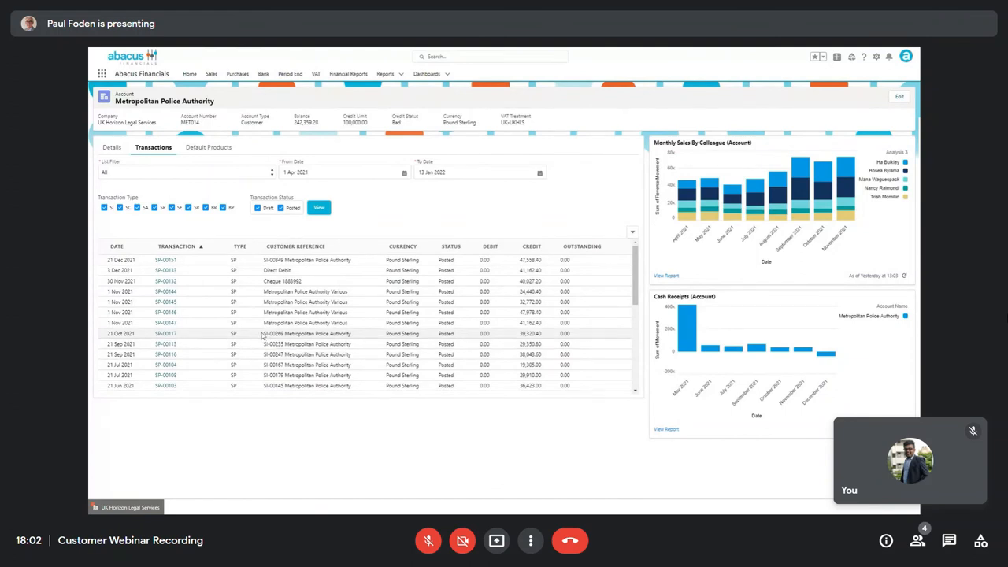
scroll("down", 3)
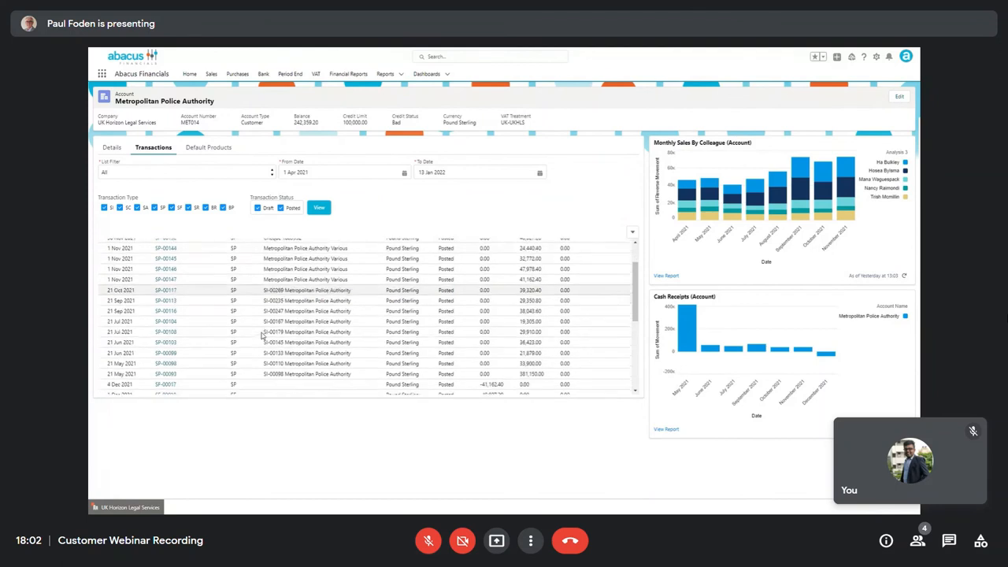
scroll("down", 3)
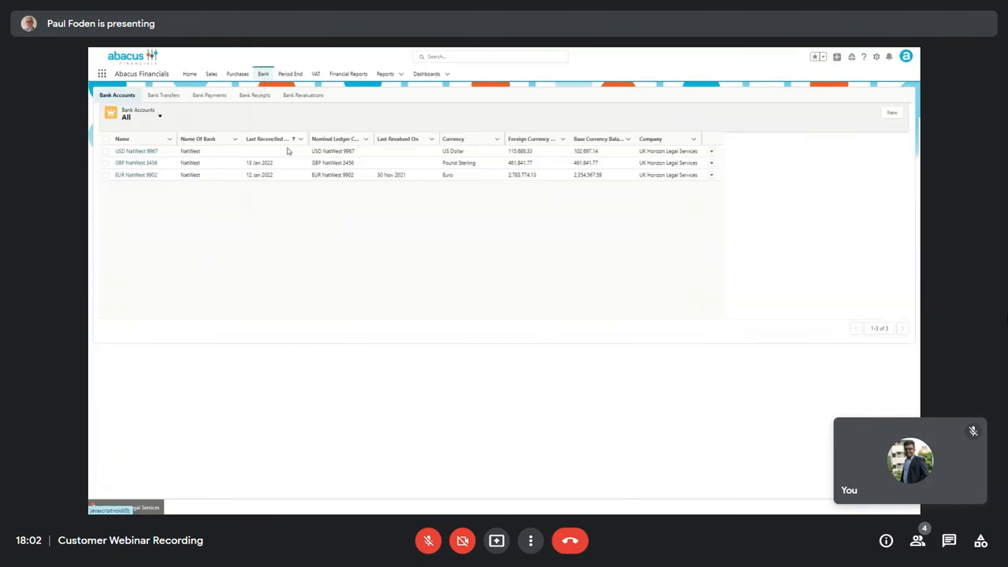
In GBP NatWest 5406, reconcile the Basildon Office Supplies line against its matching invoice
left_click(135, 162)
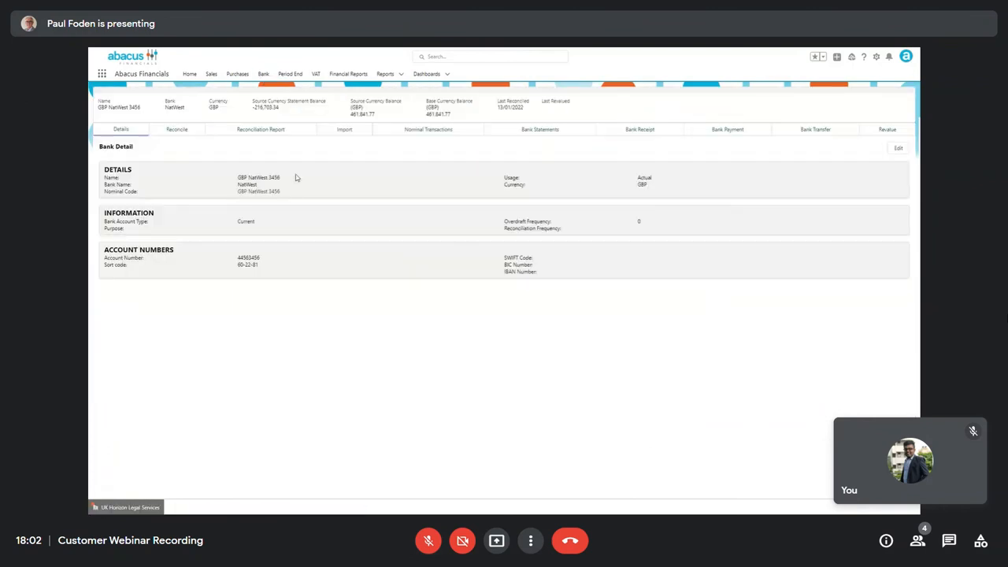
left_click(176, 130)
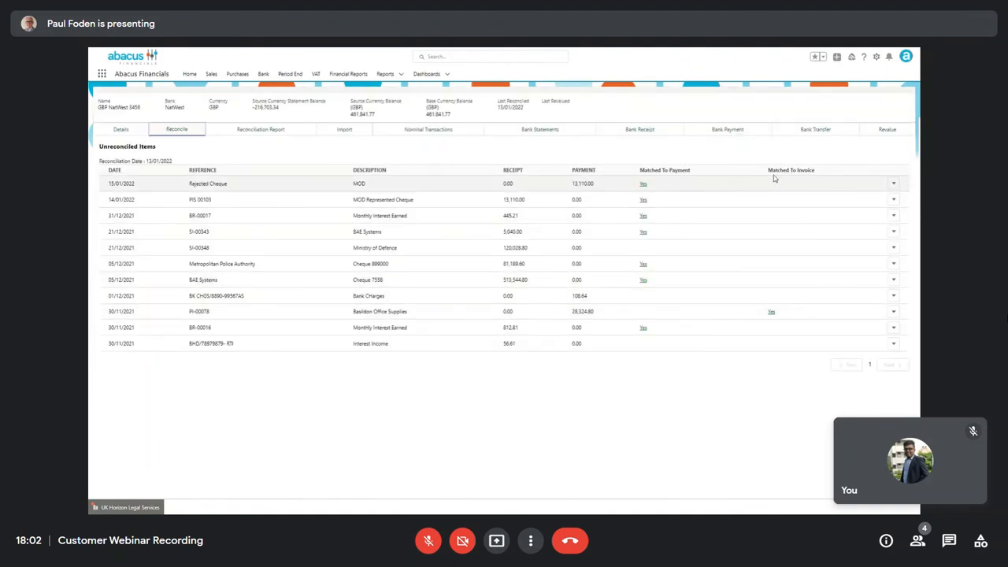
mouse_move(752, 191)
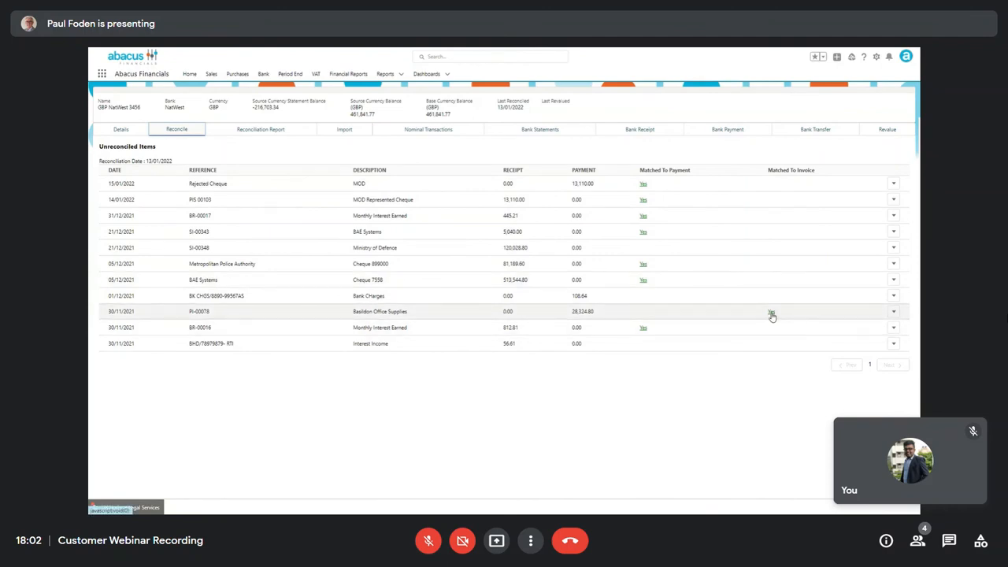
left_click(772, 314)
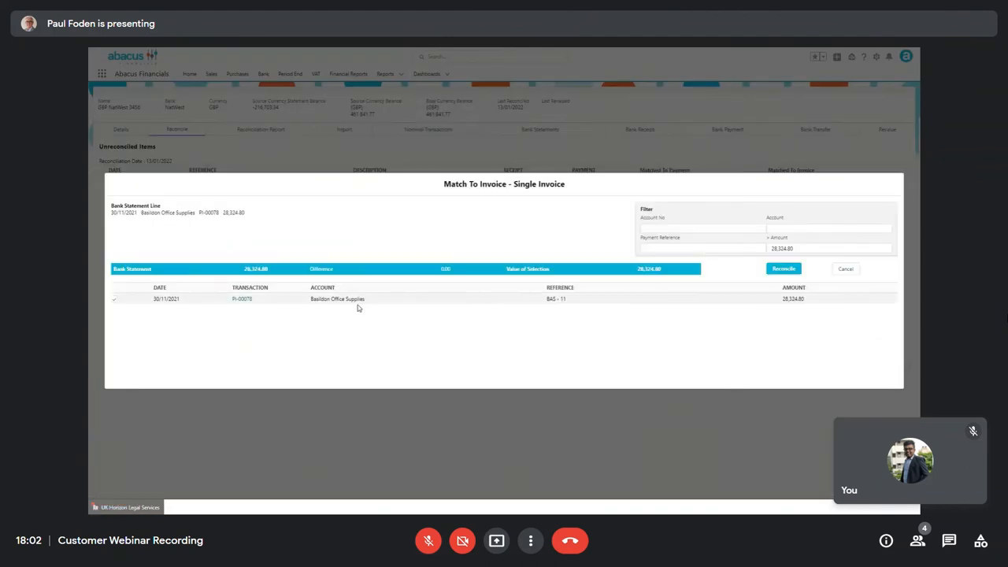
left_click(783, 267)
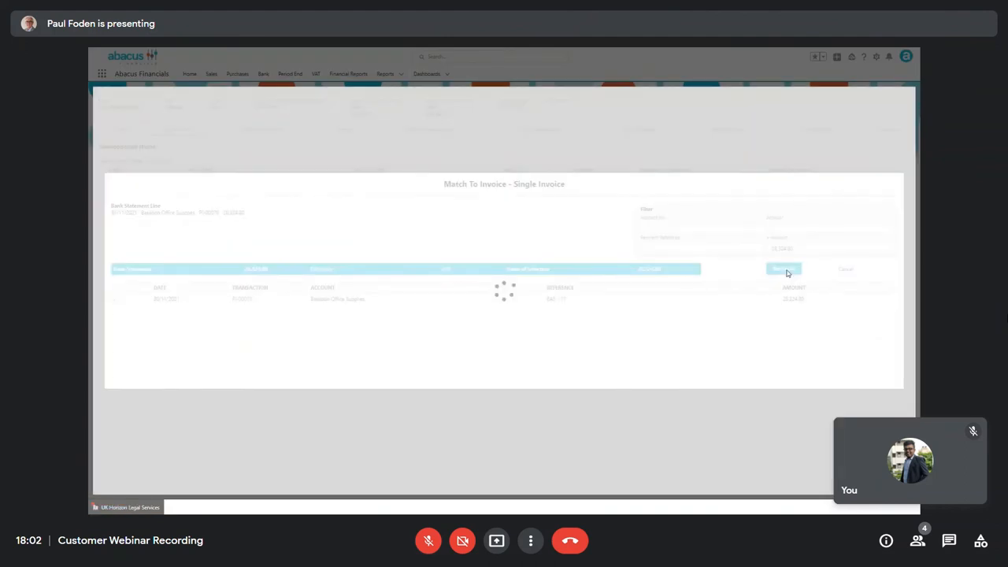
left_click(785, 268)
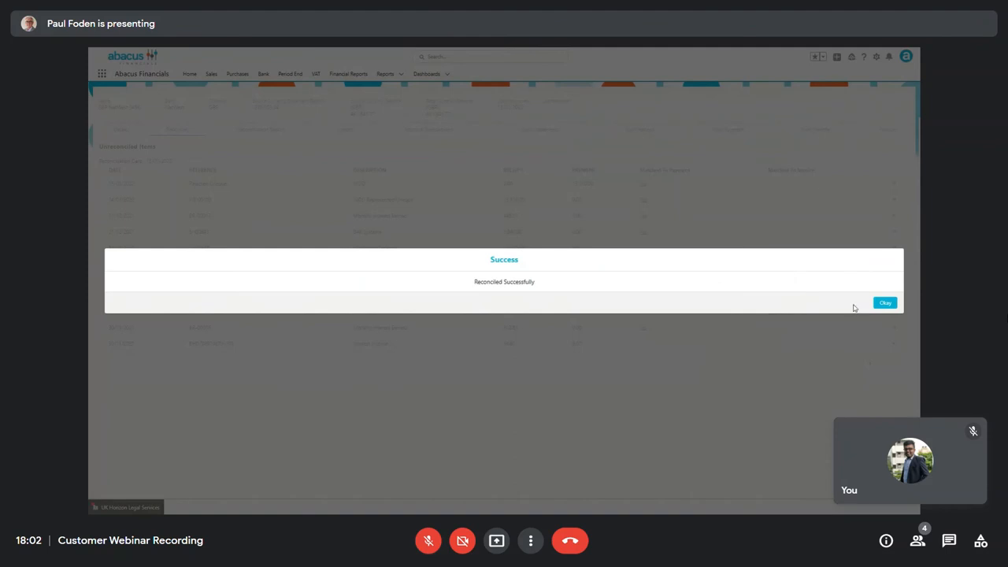
left_click(885, 302)
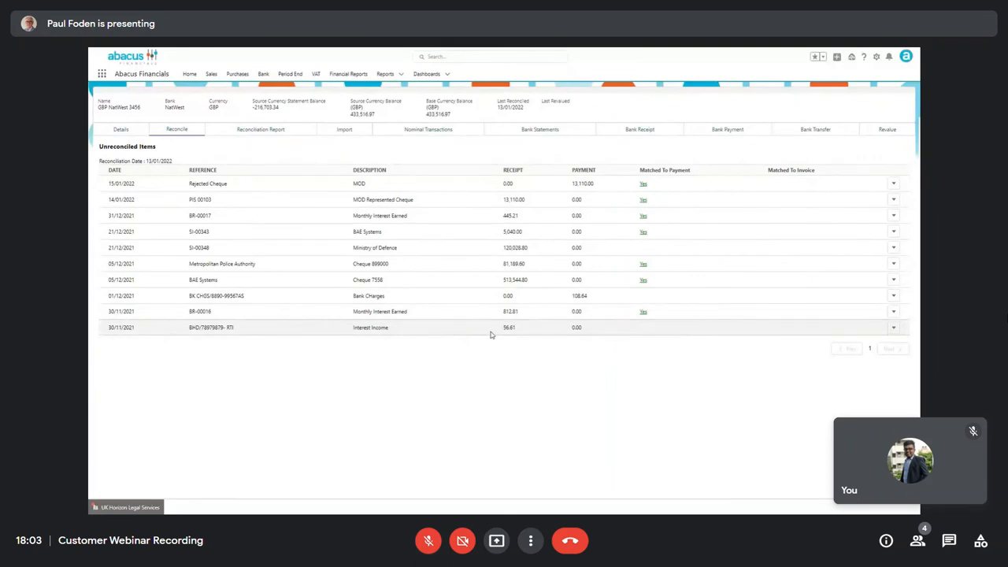
mouse_move(507, 329)
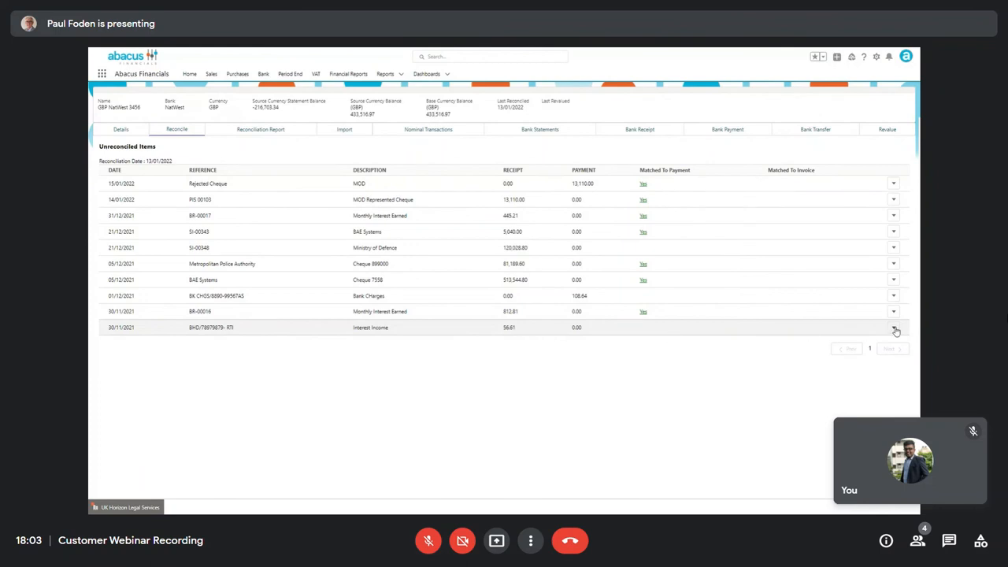
Create a Bank Receipt from the 30/11/2021 Interest Income statement line
left_click(893, 328)
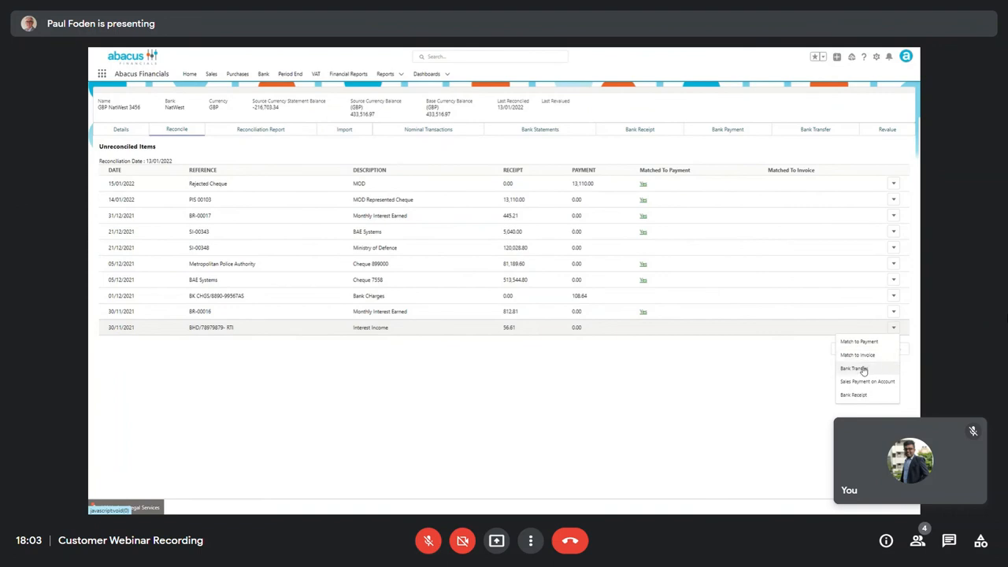
mouse_move(864, 382)
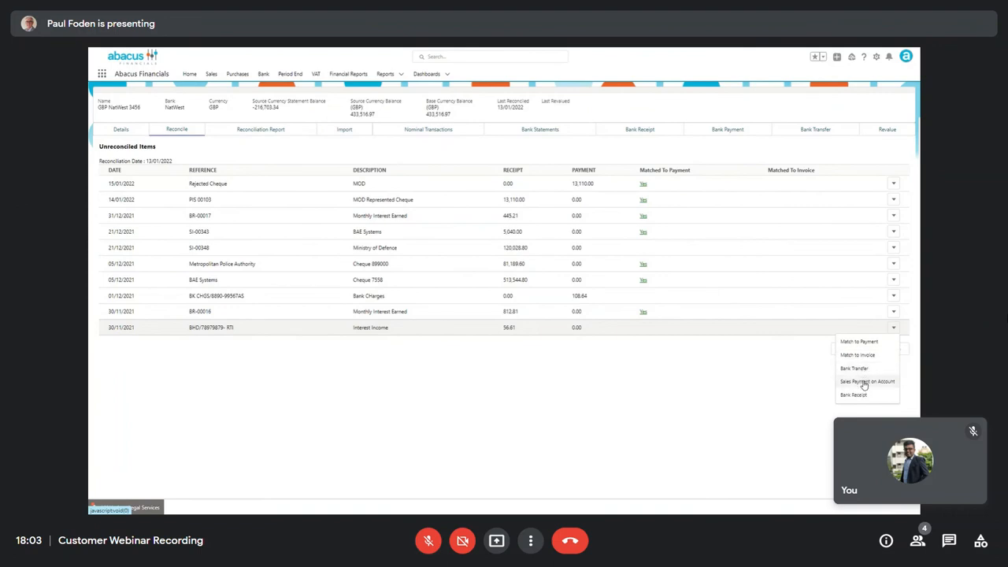
mouse_move(857, 395)
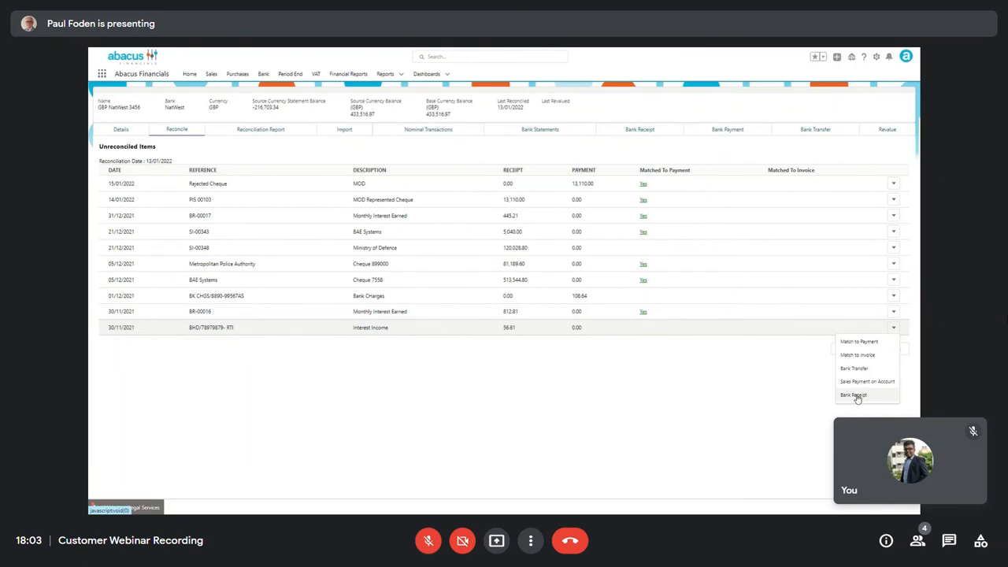
left_click(853, 393)
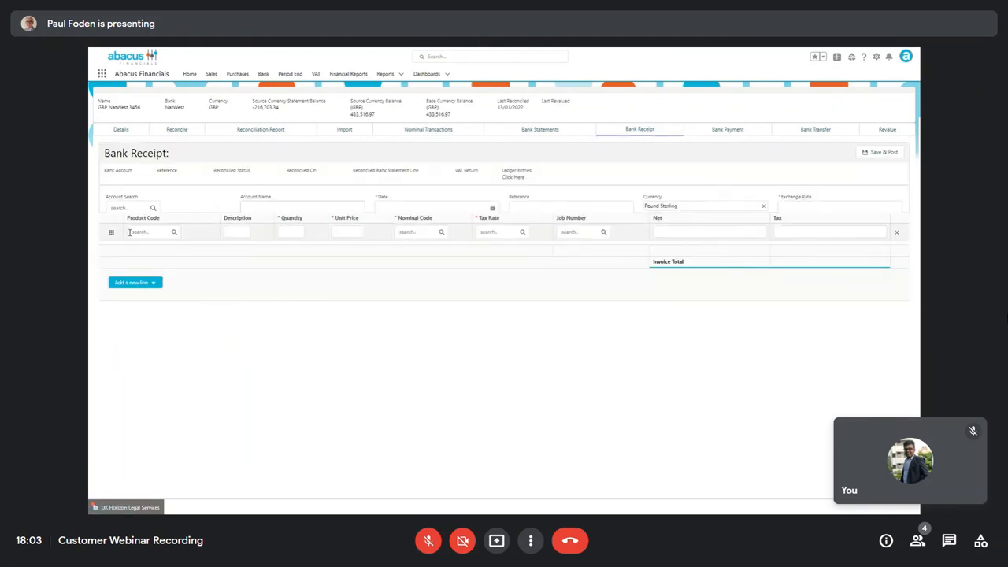
Enter description Interest and pick the NatWest (GBP) account for the receipt
left_click(145, 230)
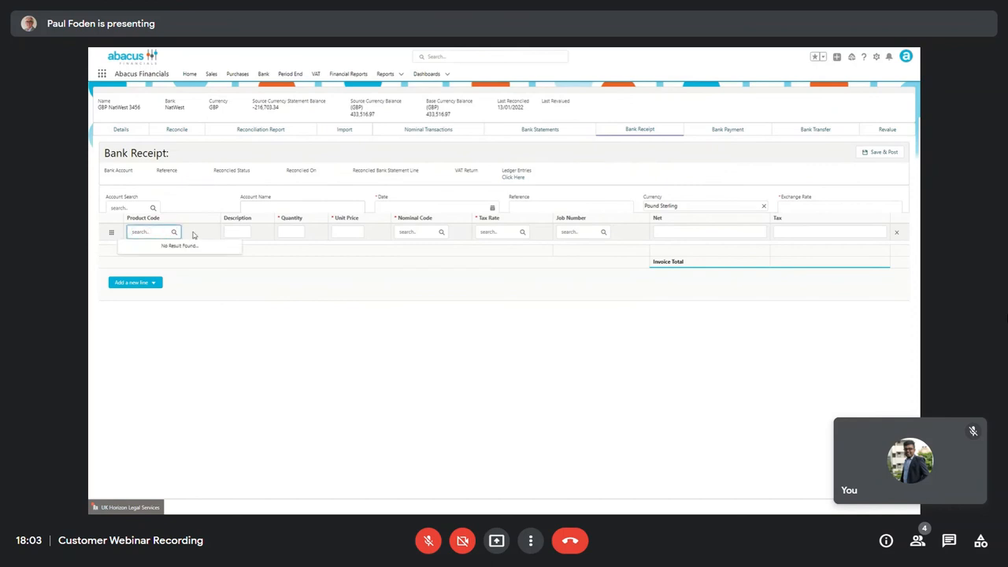
left_click(236, 230)
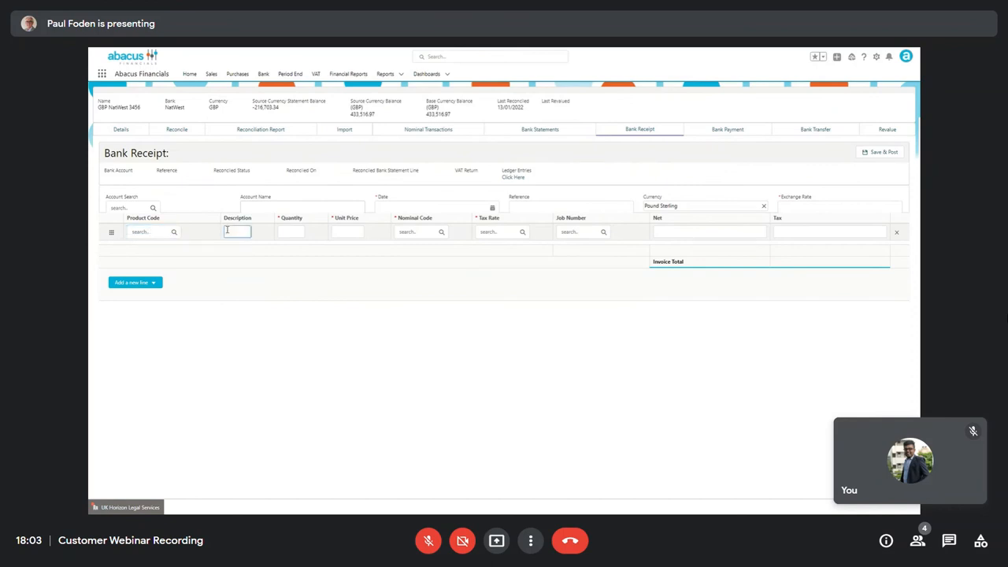
type("Inte")
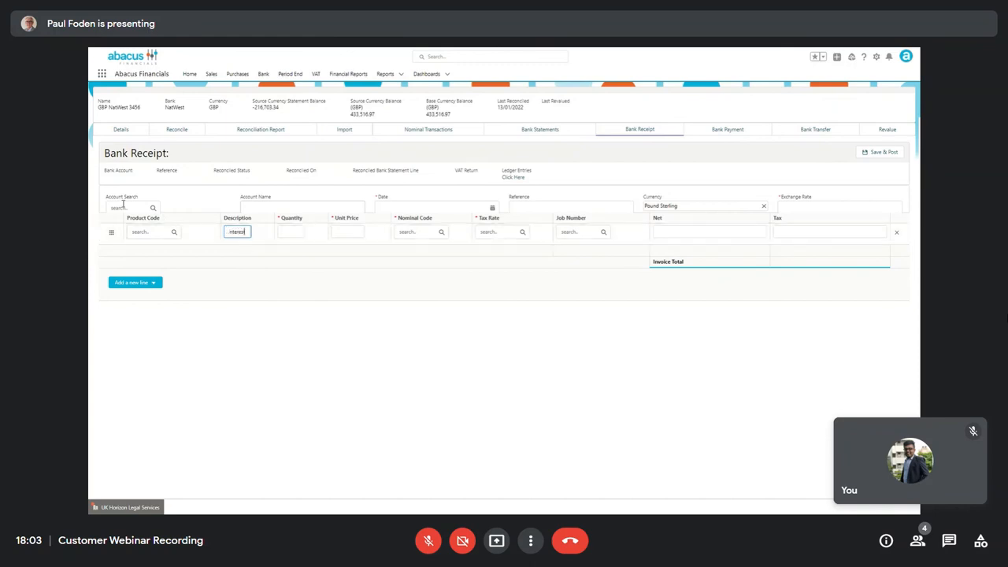
left_click(132, 208)
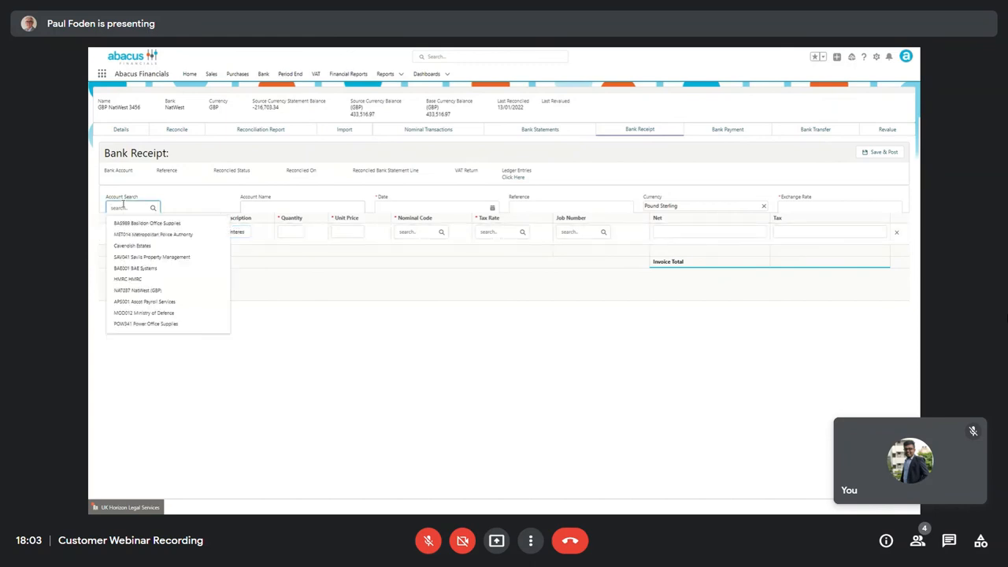
type("nat")
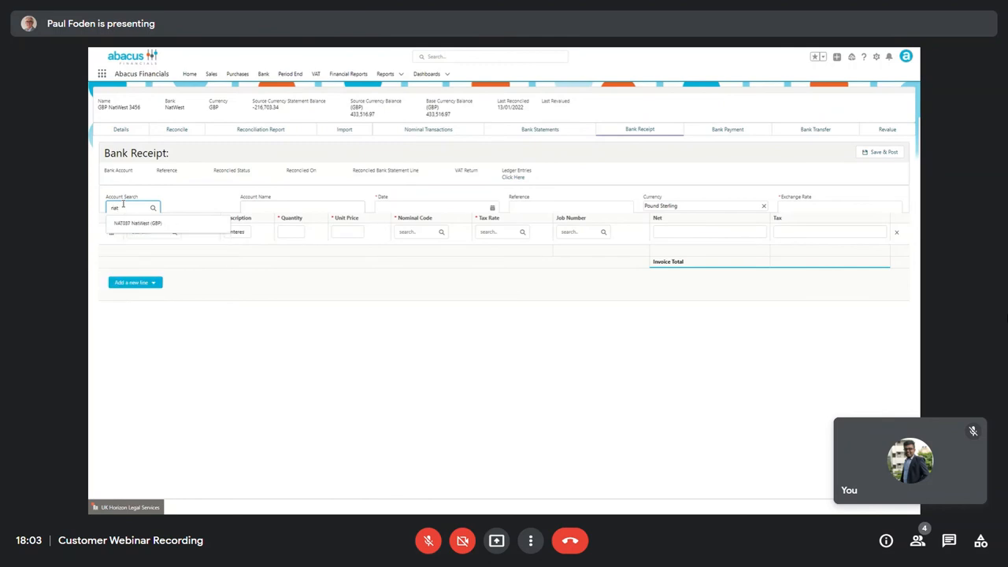
left_click(137, 224)
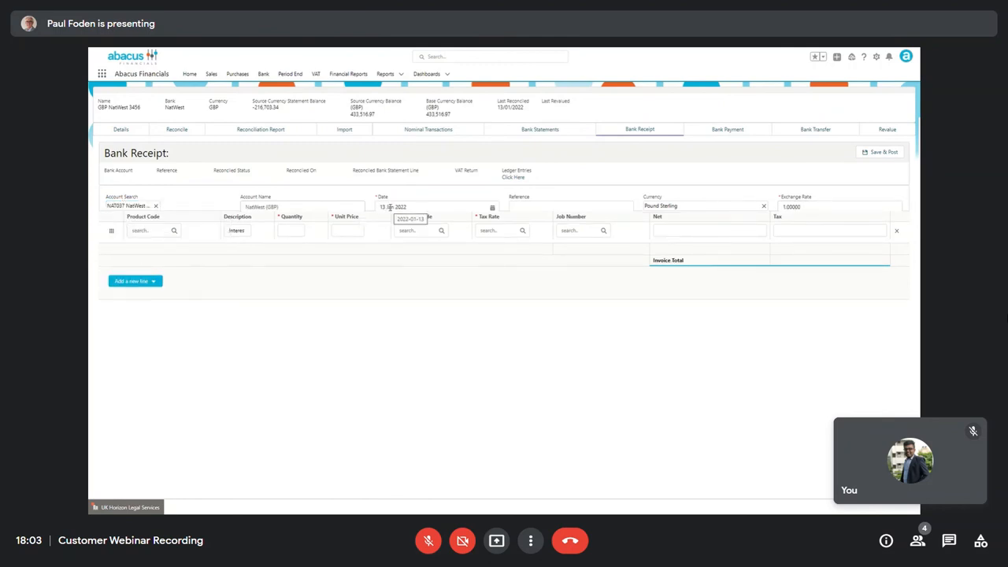
Date the receipt 6 January 2022 and give it the reference Statement
left_click(433, 207)
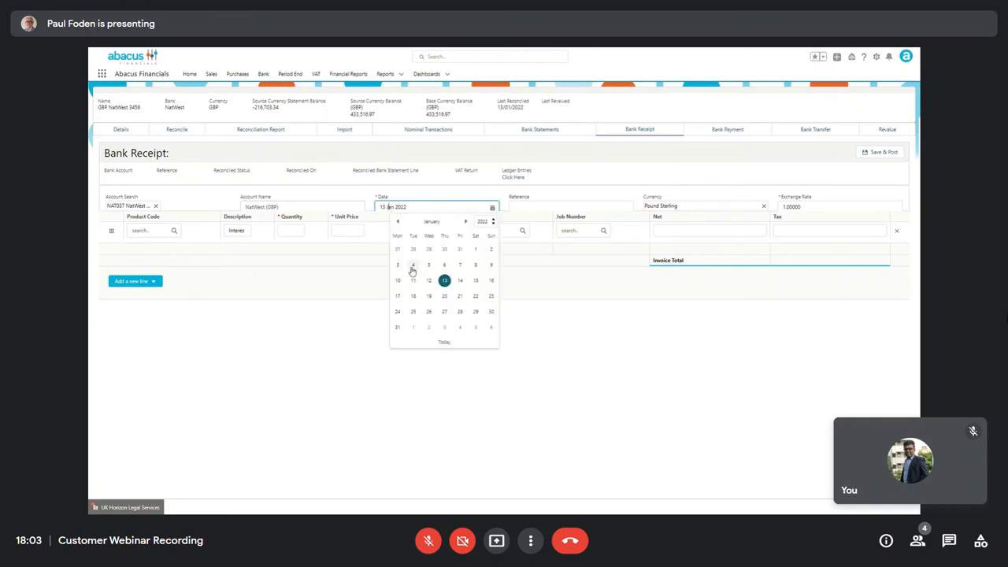
left_click(413, 265)
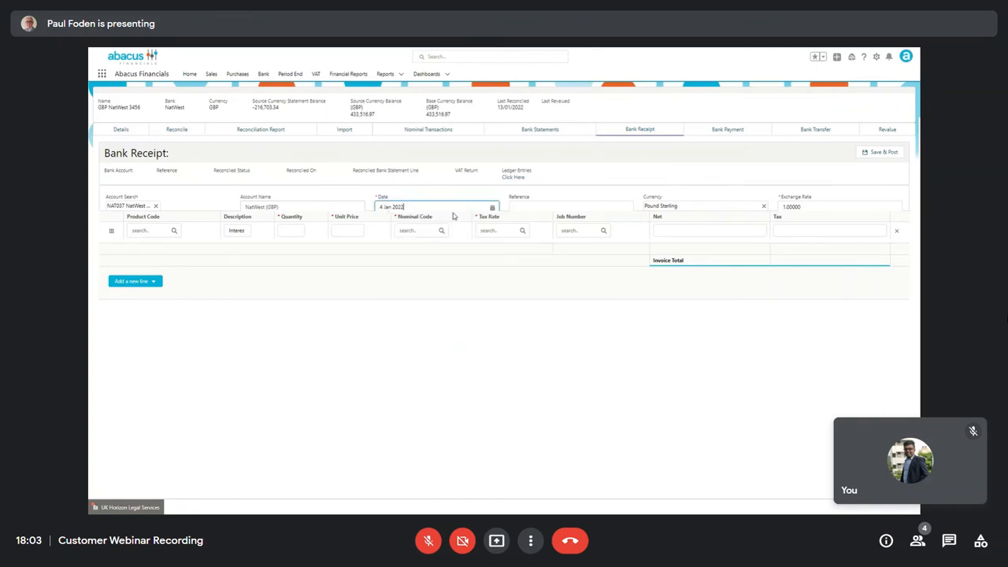
left_click(571, 206)
type("Statement")
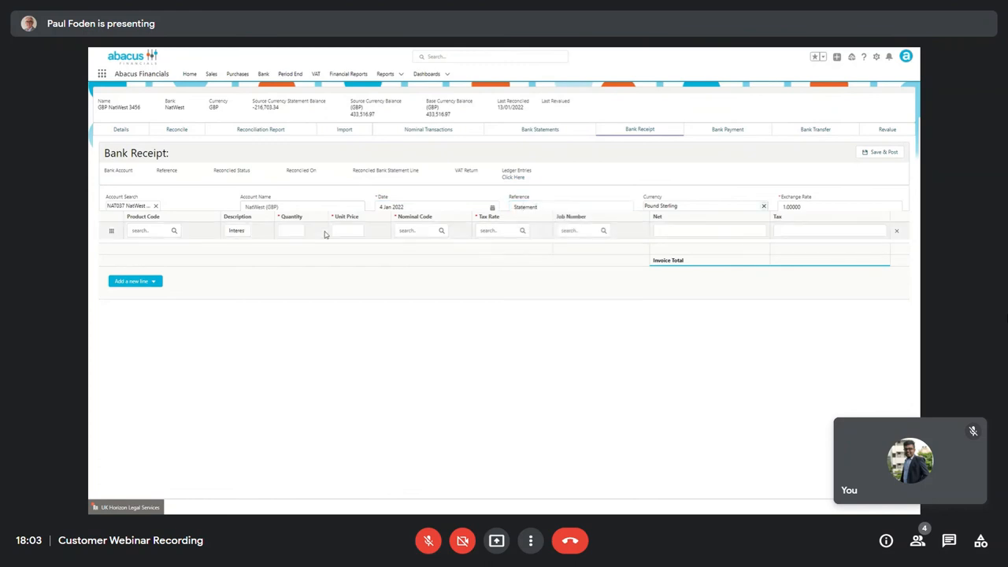
Fill the interest line with quantity, unit price 56.61 and the 'int' interest income code
left_click(290, 230)
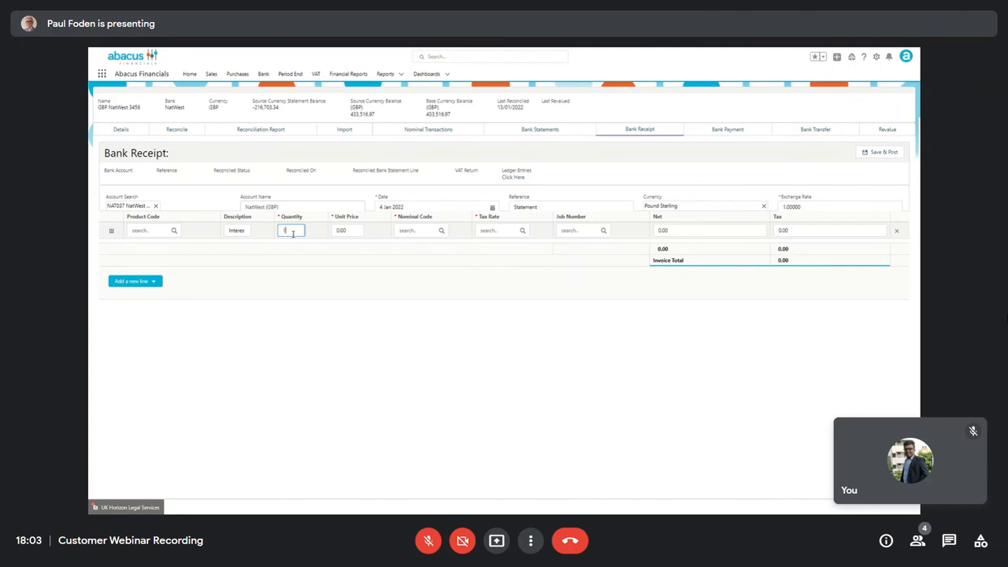
left_click(346, 230)
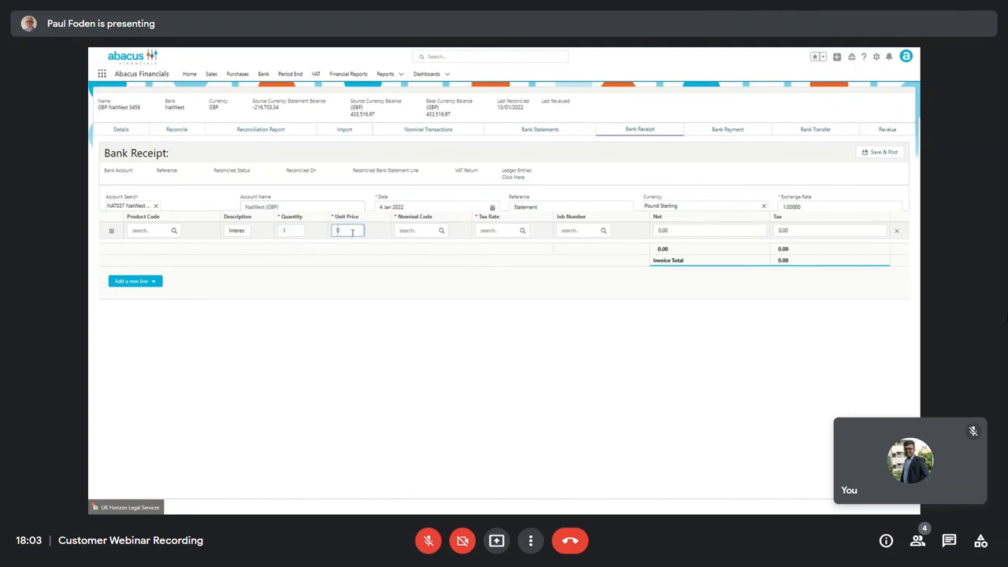
type("56.61")
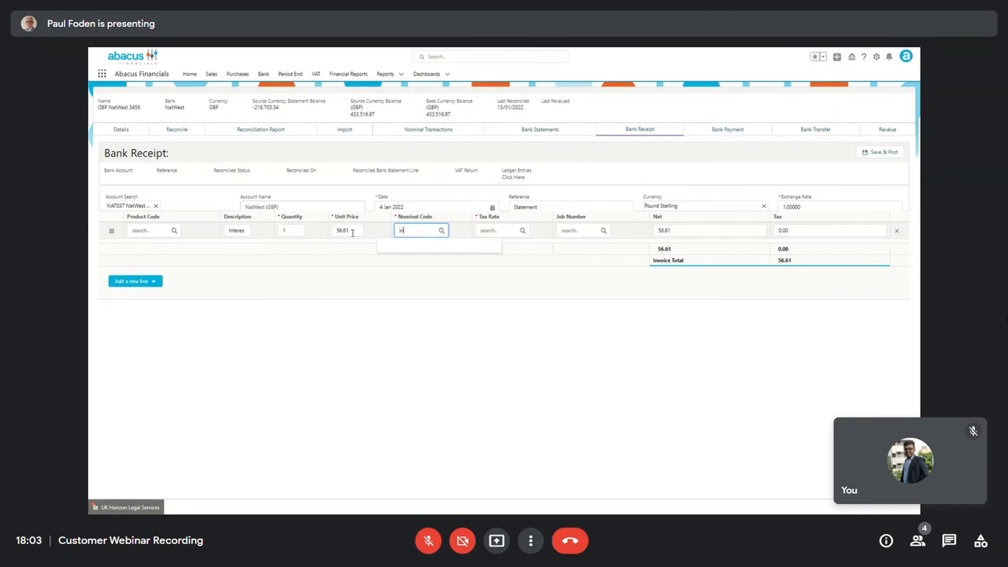
type("int")
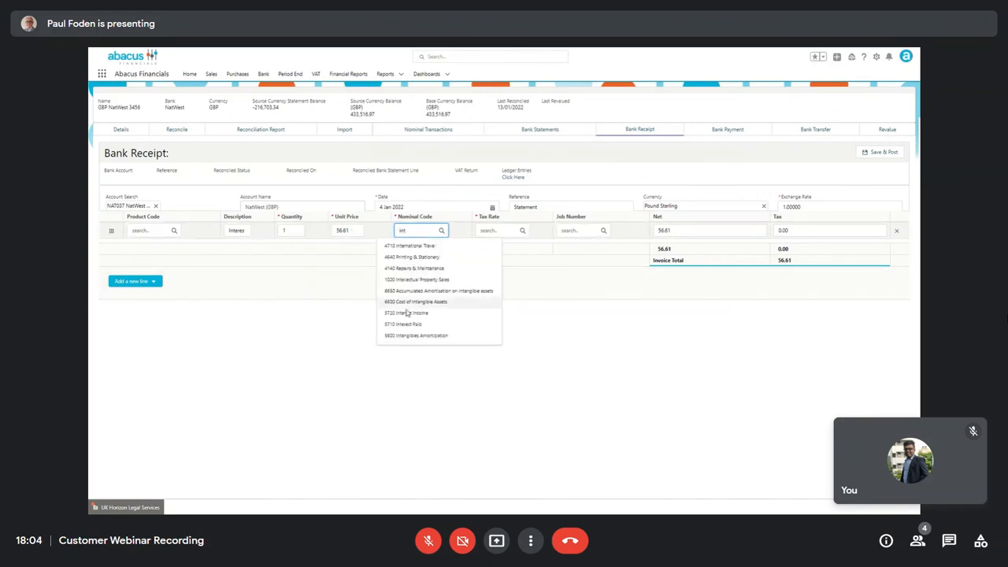
Set the line's tax rate to P9 Exempt UK Purchases and save & post the bank receipt
left_click(406, 312)
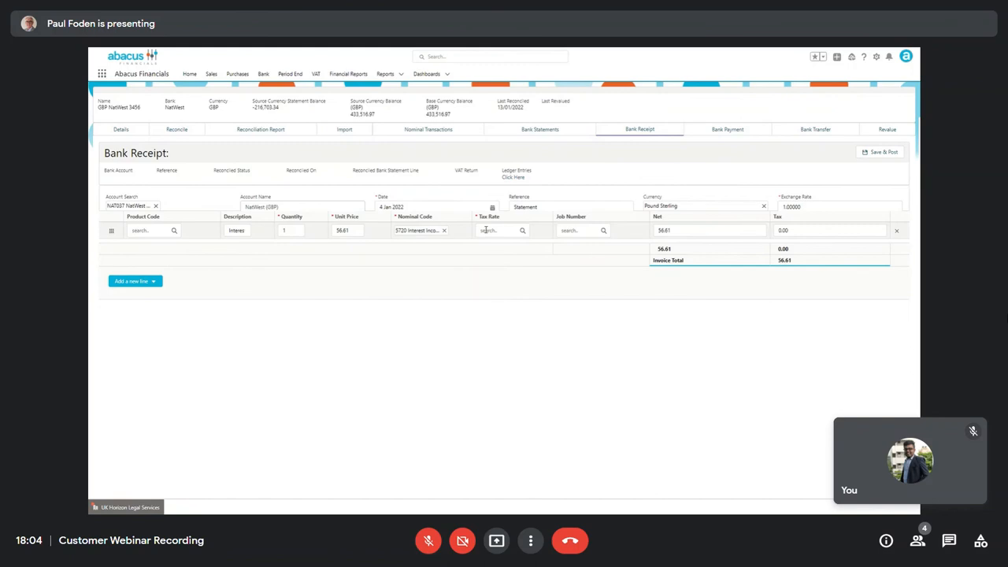
left_click(492, 230)
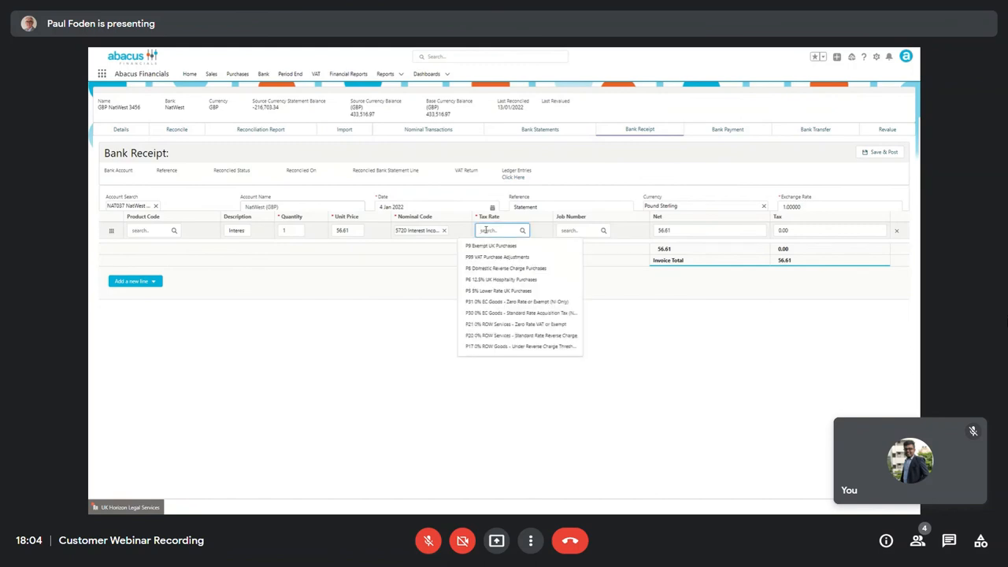
type("P2")
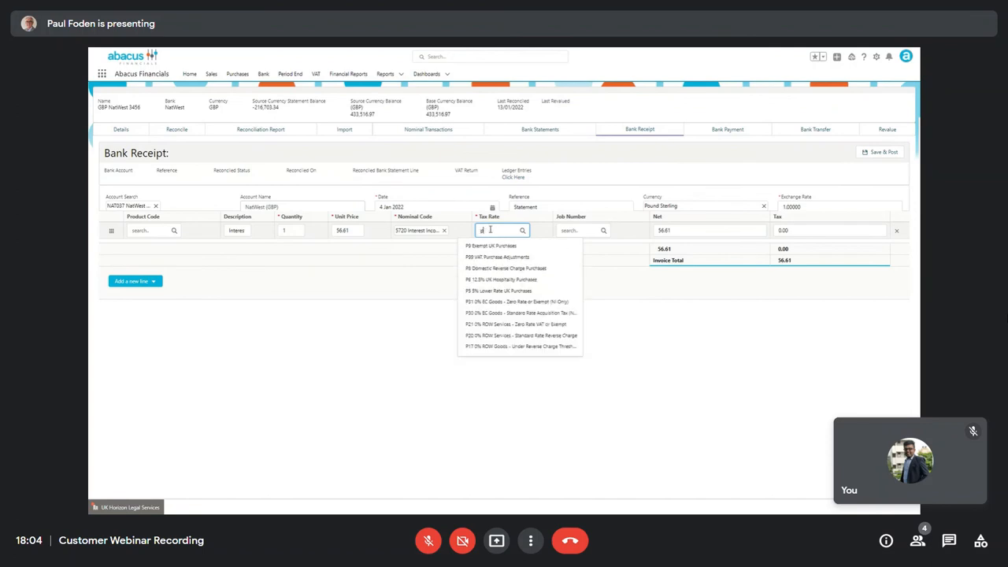
type("9")
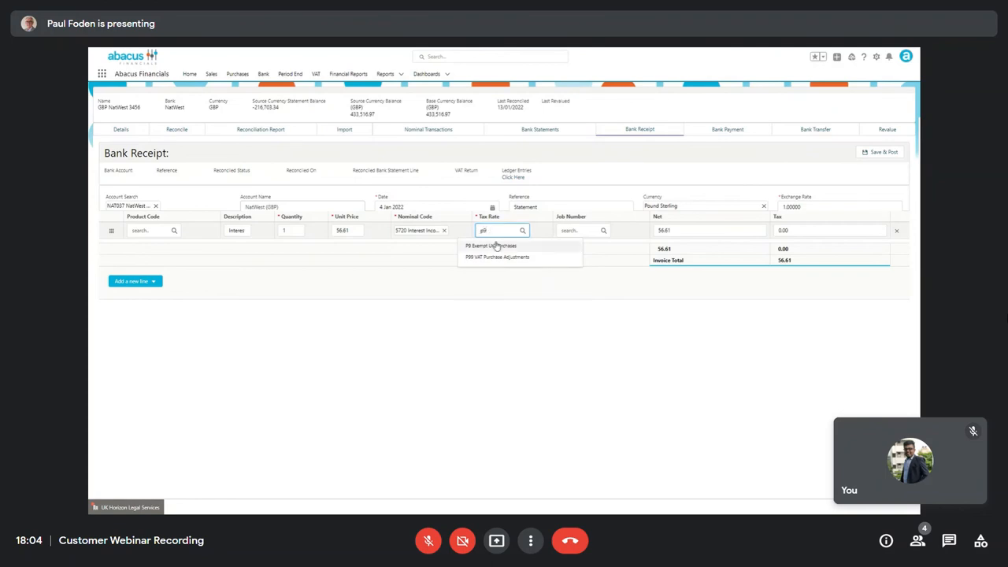
left_click(489, 246)
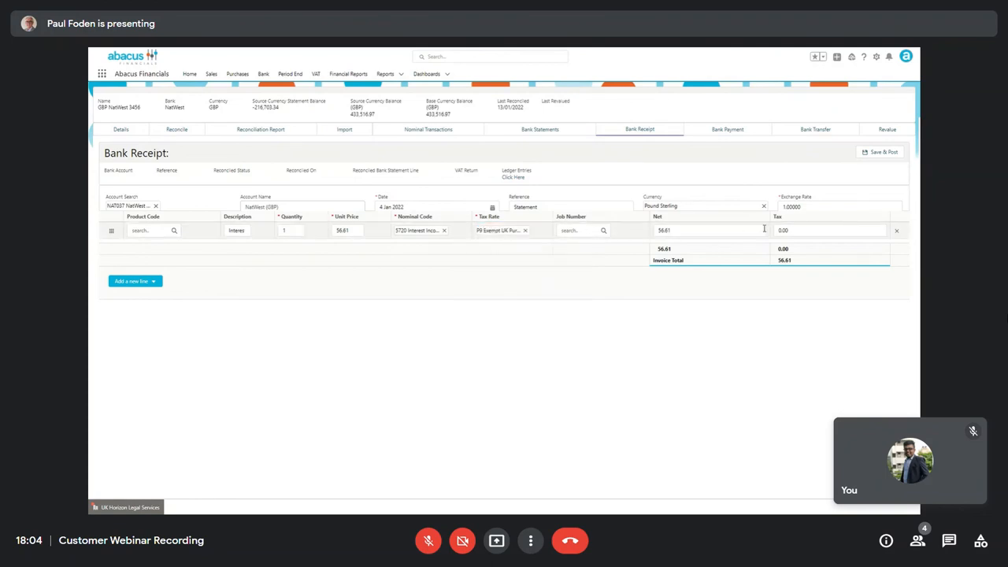
left_click(878, 151)
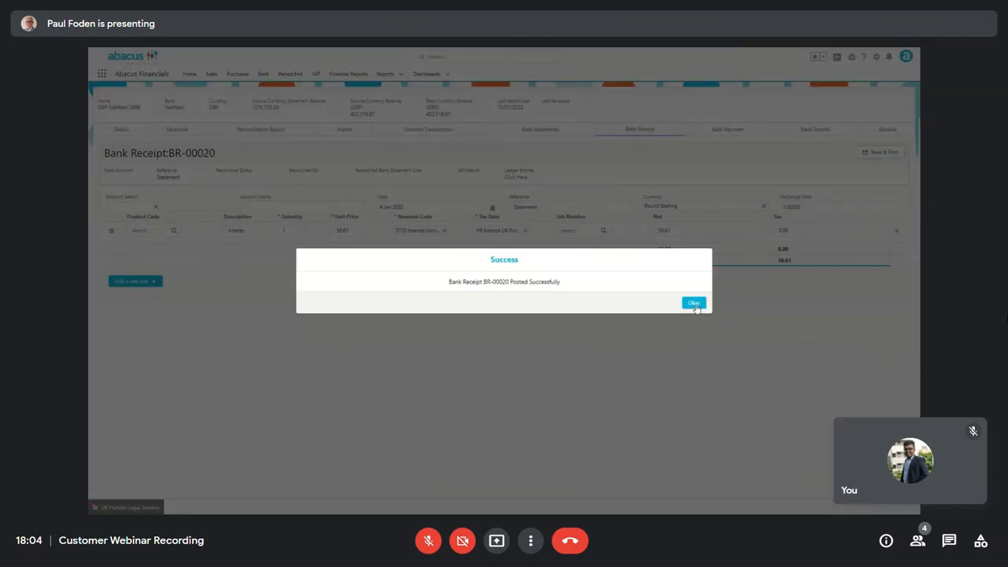
Go to the GBP NatWest 3456 bank account's unreconciled statement items
left_click(693, 302)
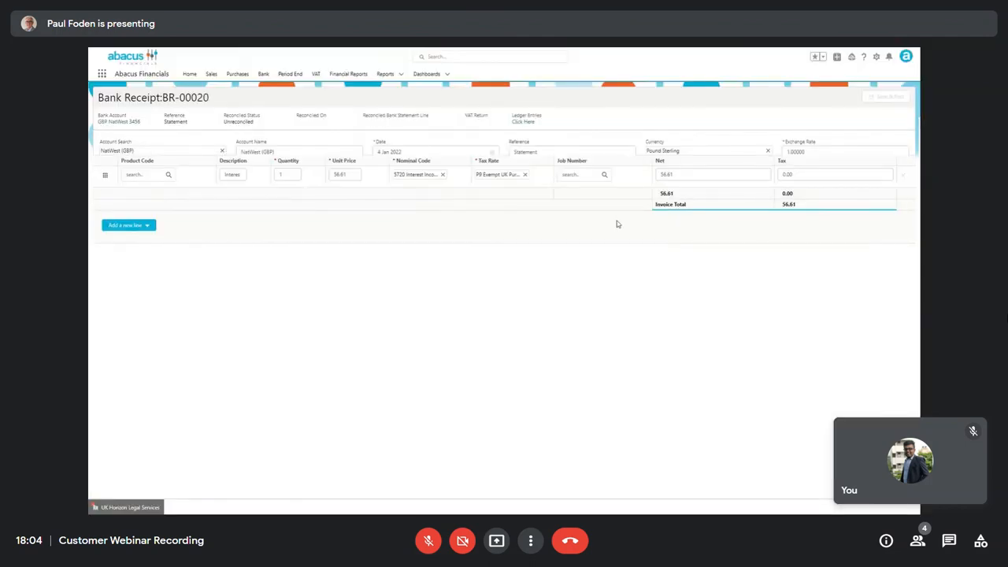
left_click(263, 74)
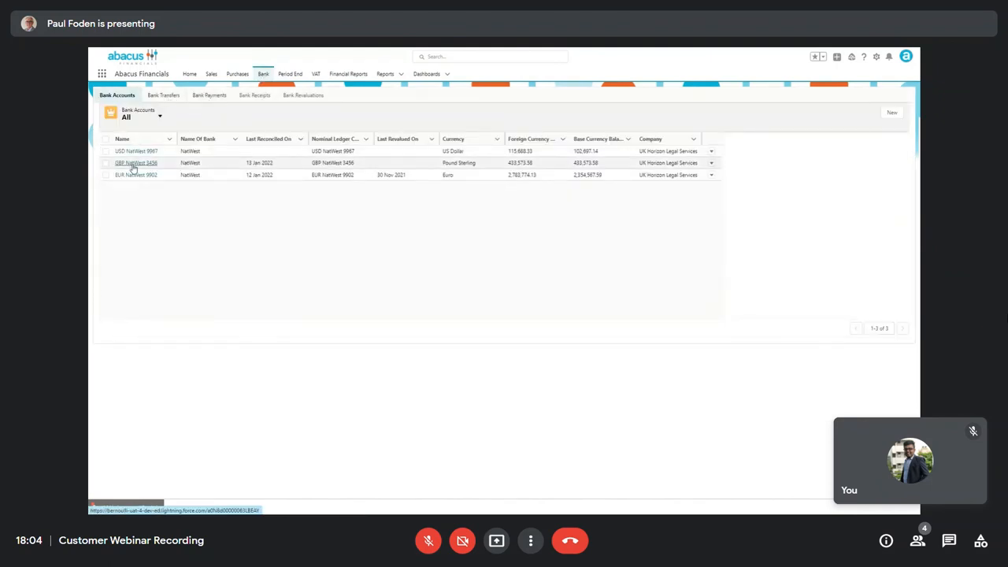
left_click(135, 163)
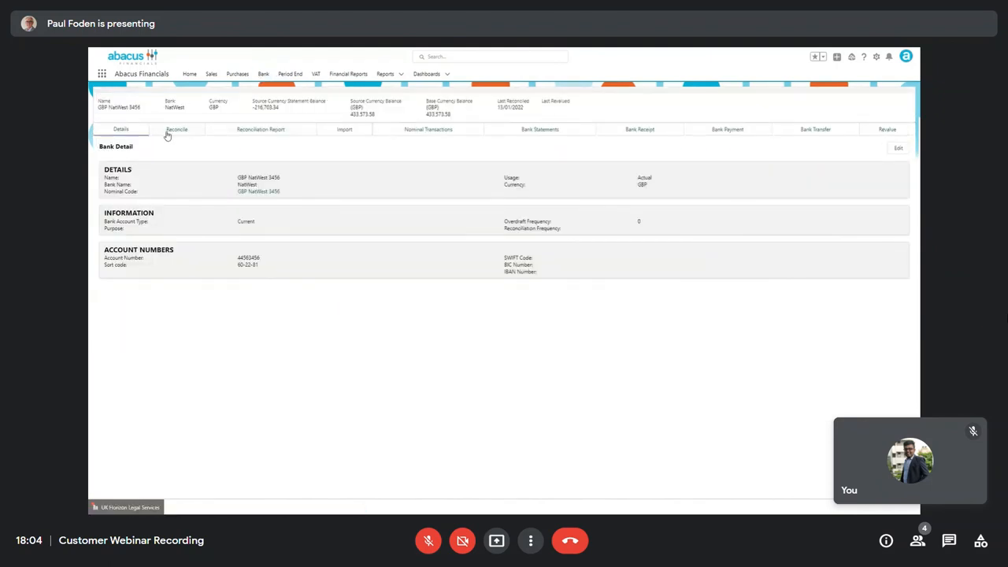
left_click(176, 129)
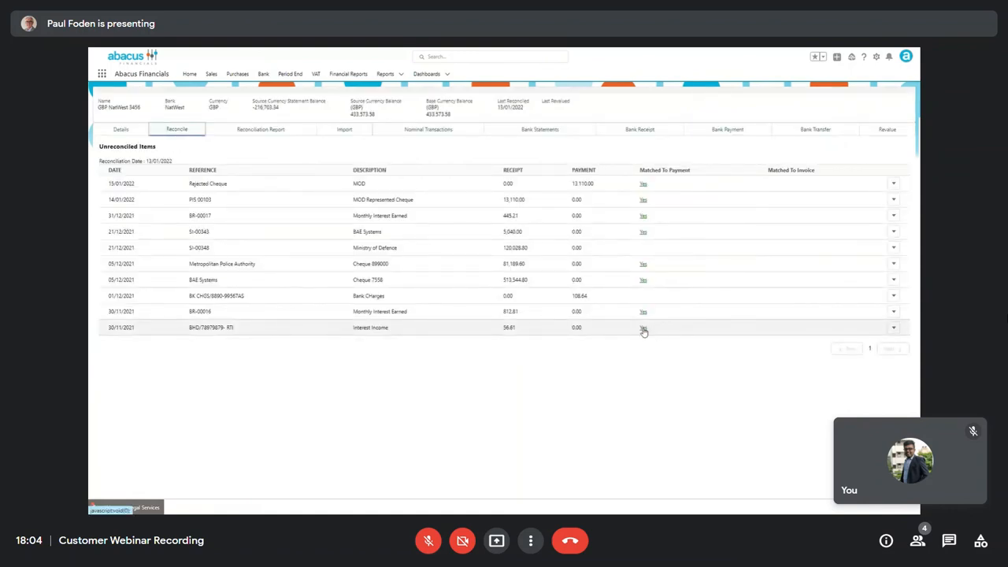
Reconcile the interest income statement line against the posted receipt and confirm
left_click(642, 327)
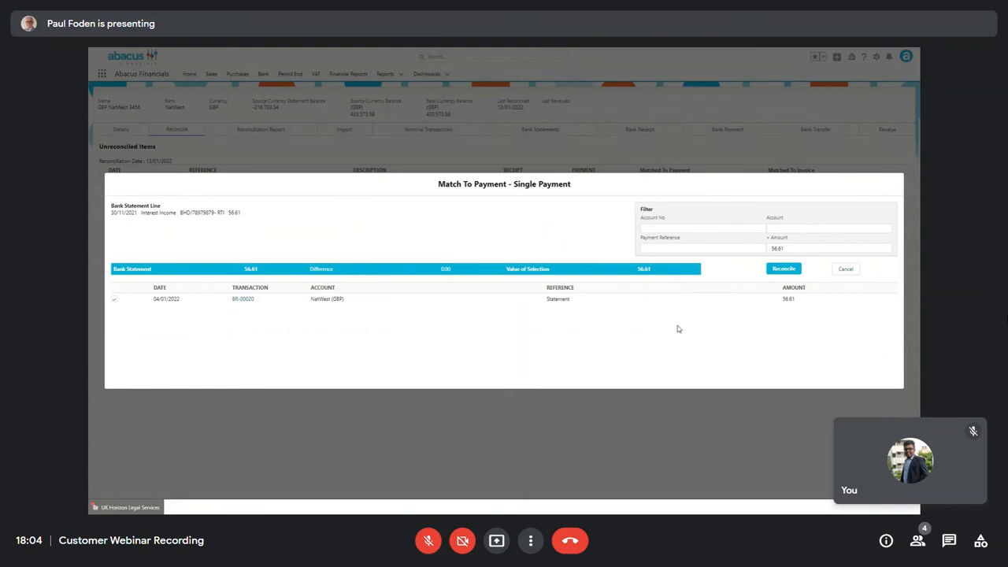
left_click(783, 268)
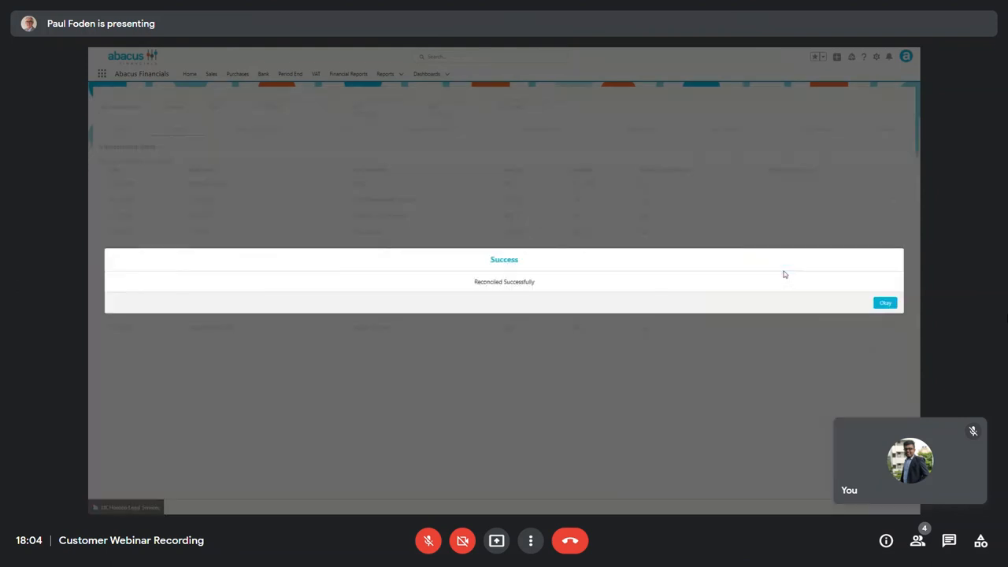
left_click(885, 302)
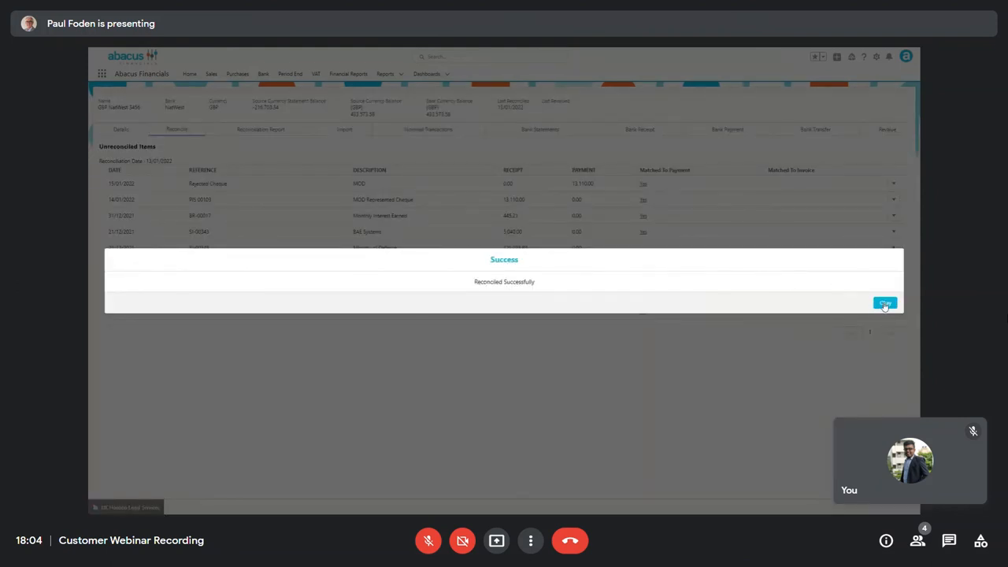
left_click(885, 304)
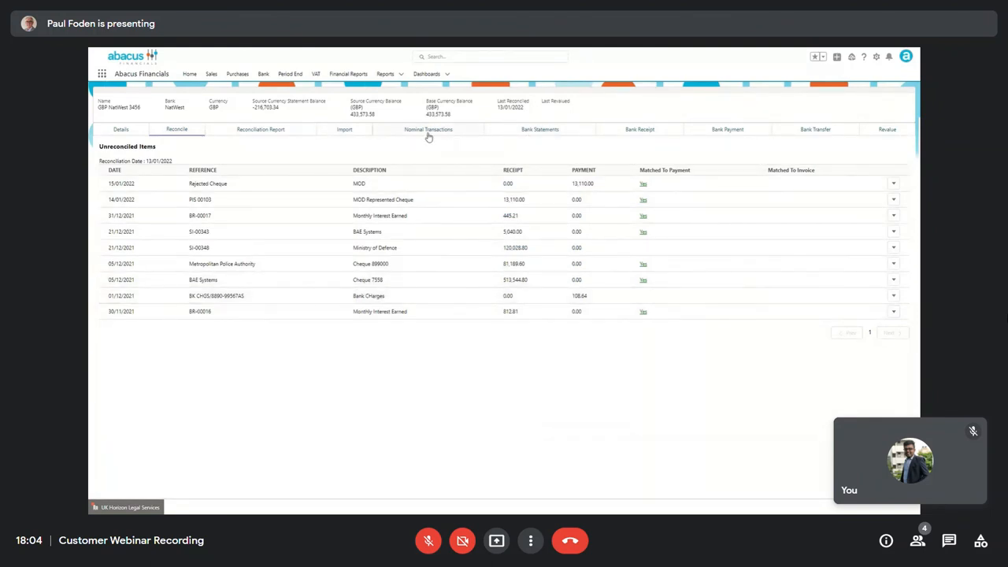
Generate and scroll through the GBP NatWest 3456 reconciliation summary, then return to Dashboards
left_click(260, 129)
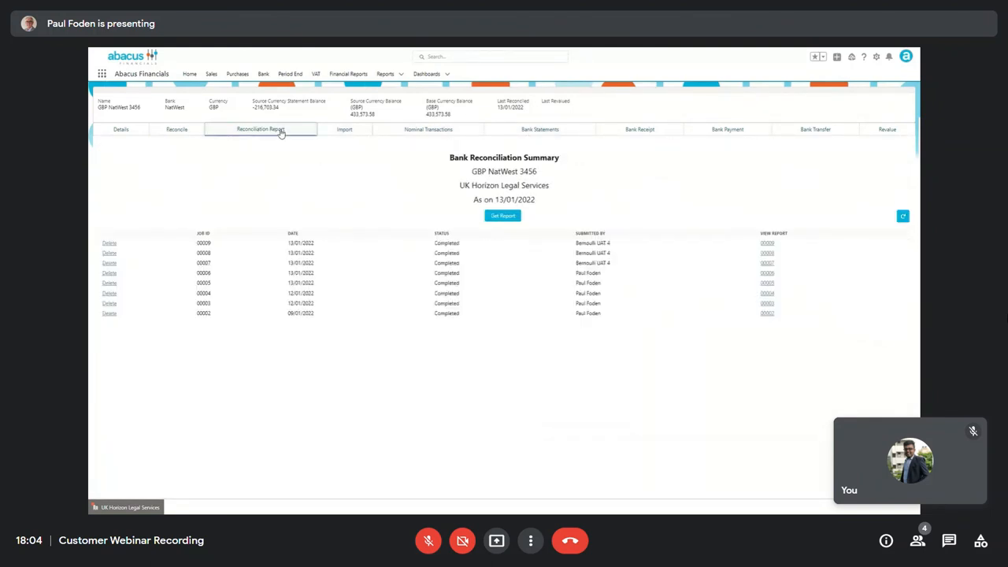
left_click(502, 216)
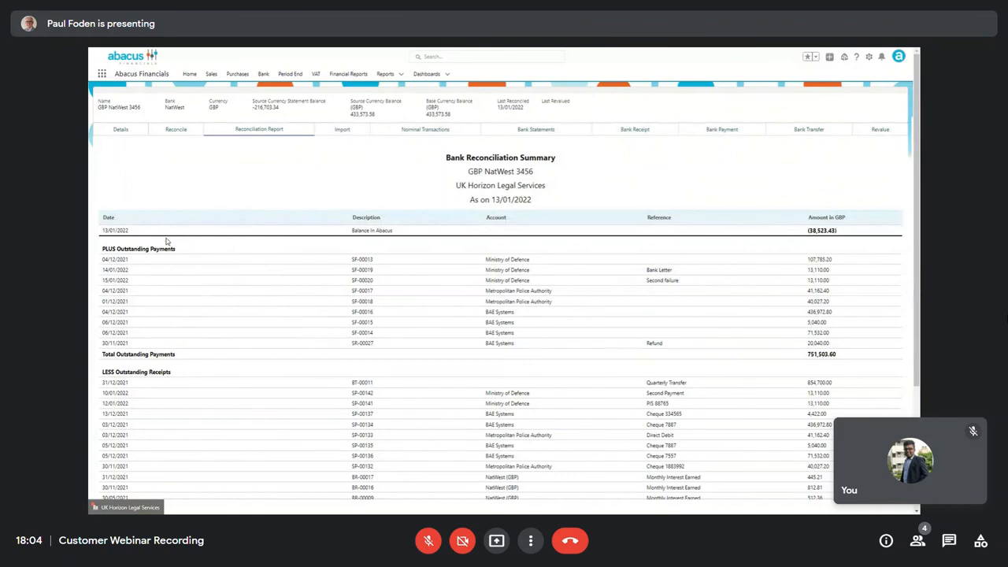
scroll("down", 3)
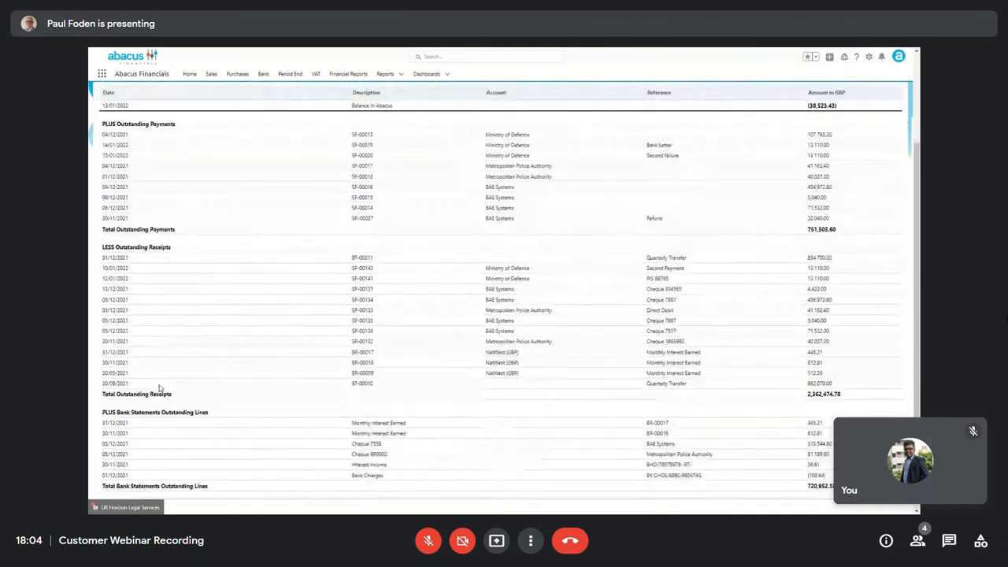
scroll("down", 3)
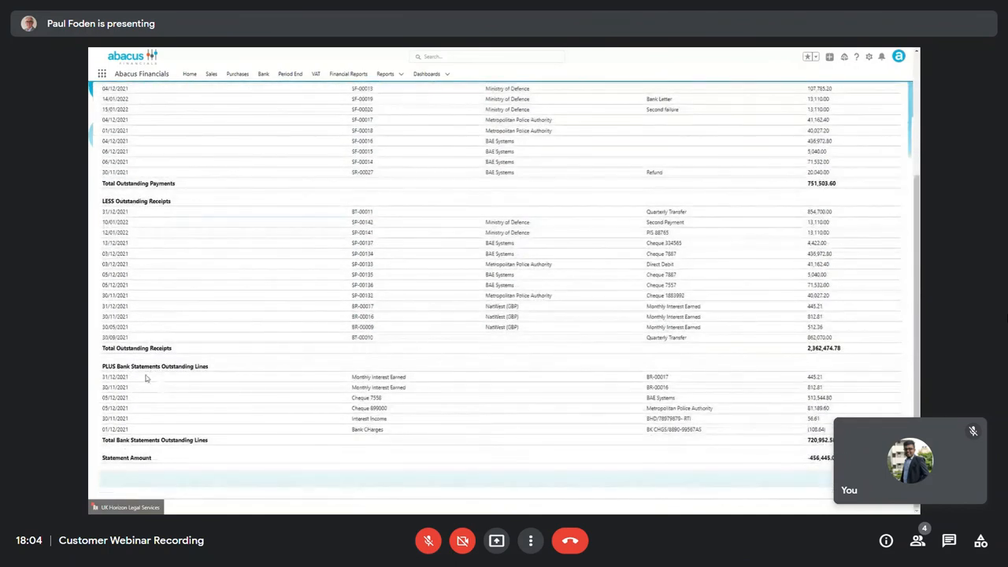
mouse_move(620, 429)
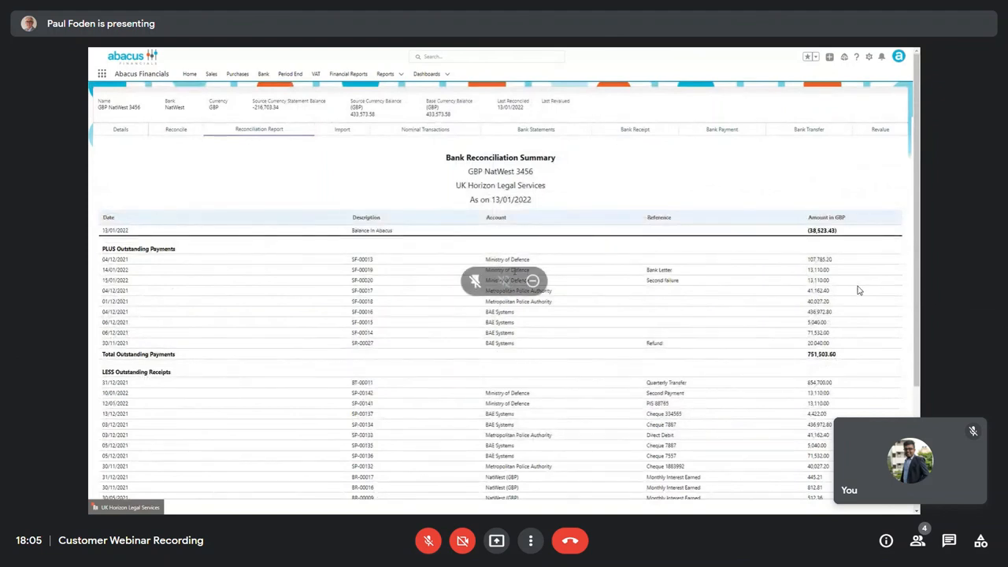
mouse_move(564, 167)
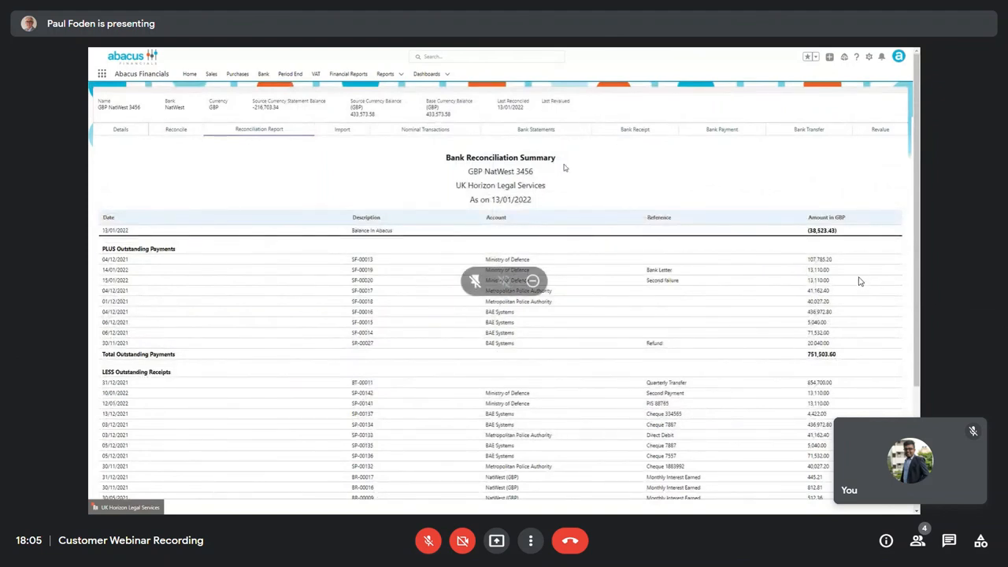
left_click(427, 74)
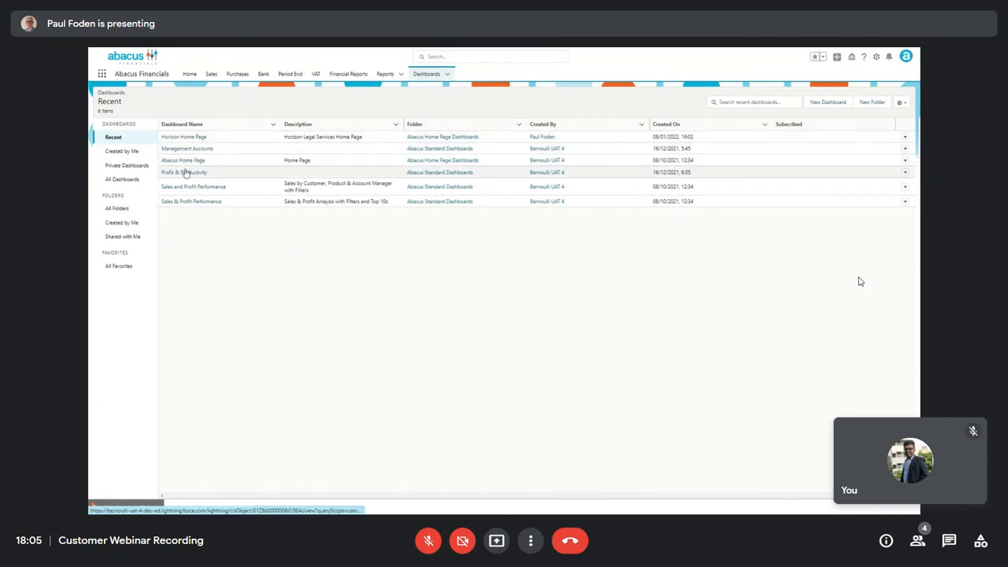
Open the Profit & Productivity dashboard from the recent dashboards list
left_click(183, 171)
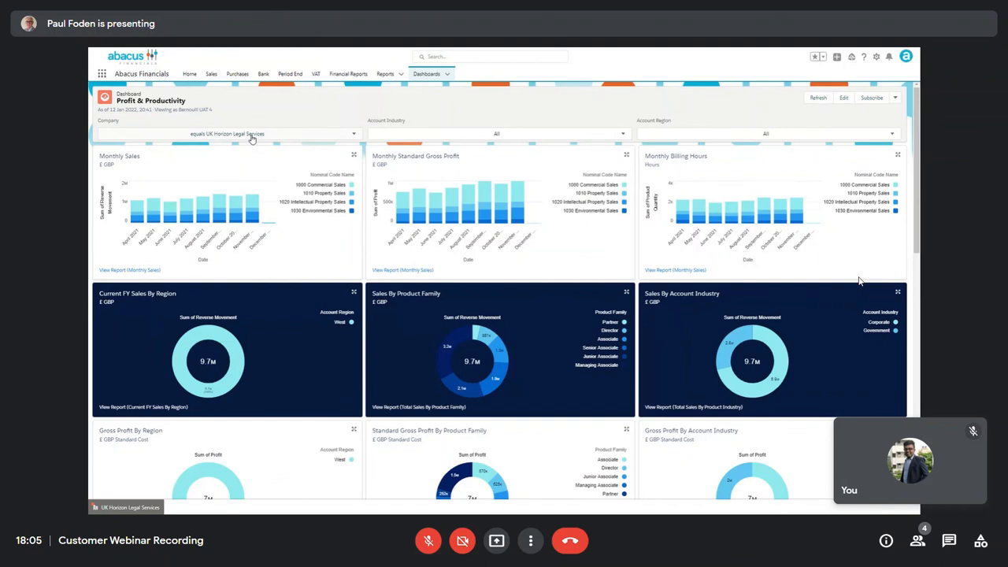
Set the dashboard's Company filter to All companies
left_click(227, 132)
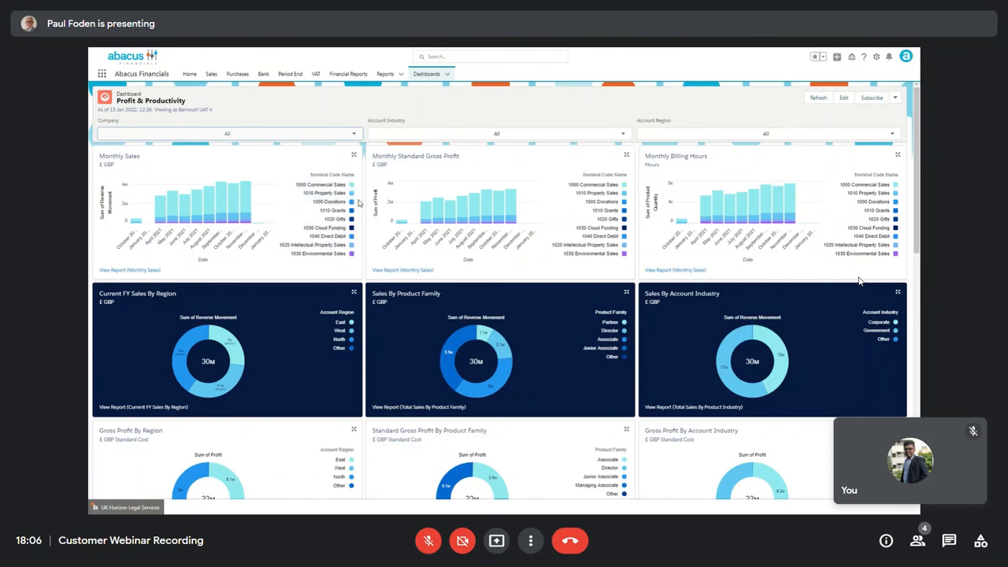
mouse_move(486, 205)
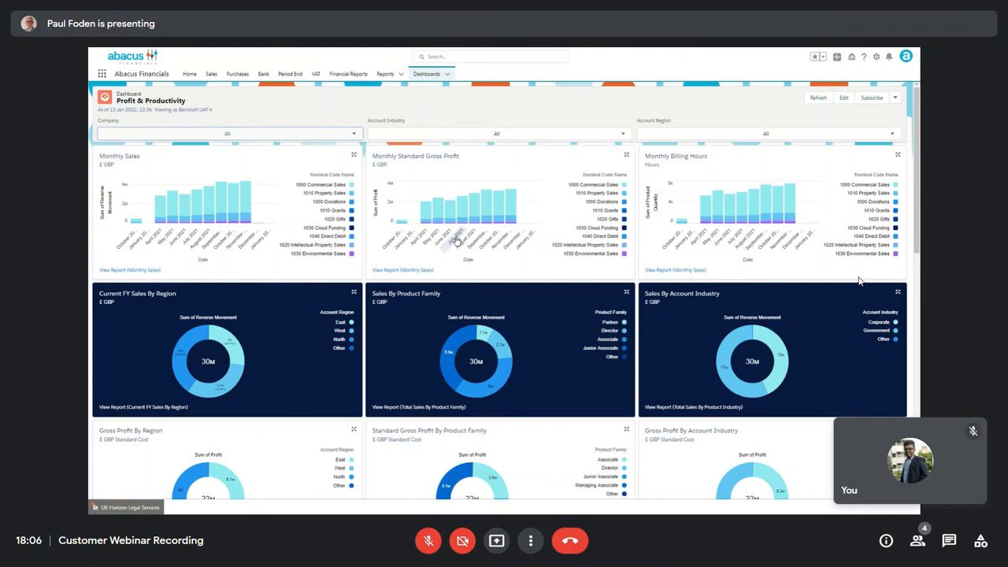
mouse_move(674, 244)
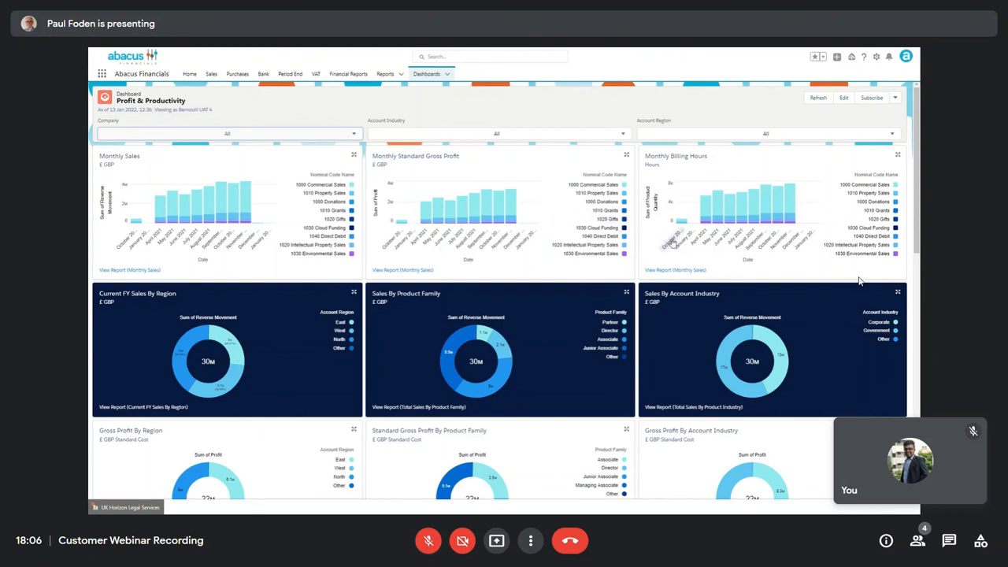
mouse_move(707, 243)
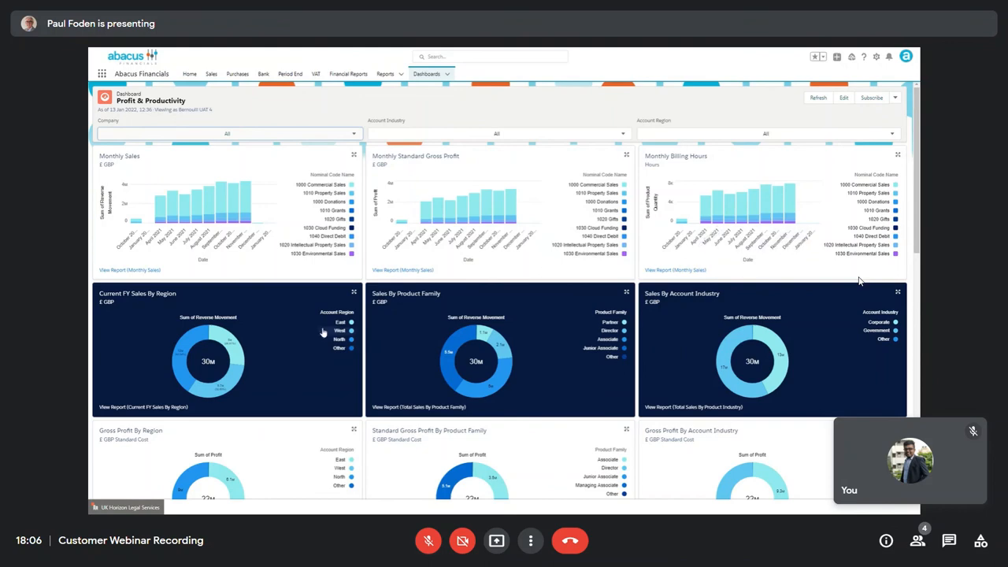
Scroll the dashboard down to the Top 10 Customers and Total by Seniority charts
scroll("down", 3)
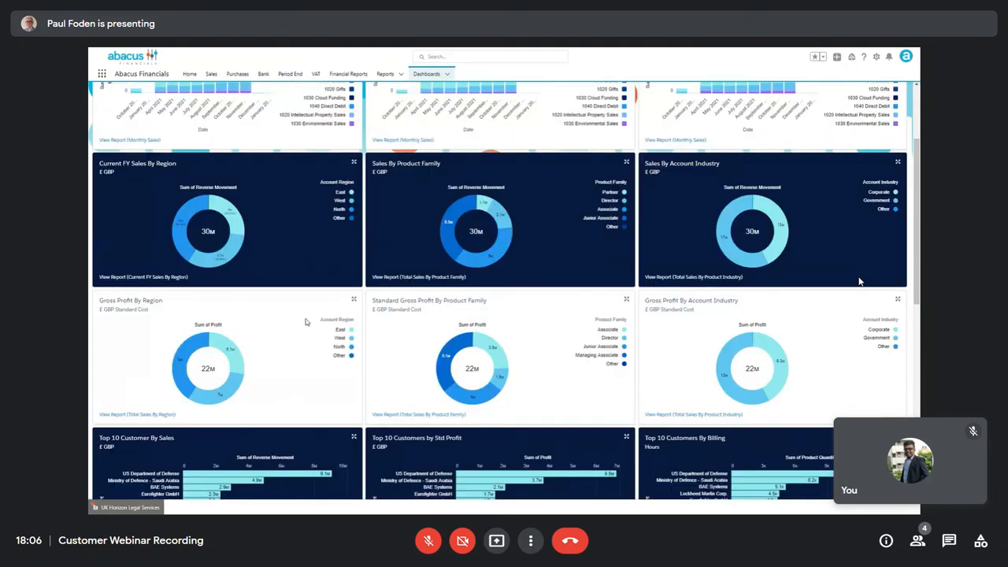
scroll("down", 3)
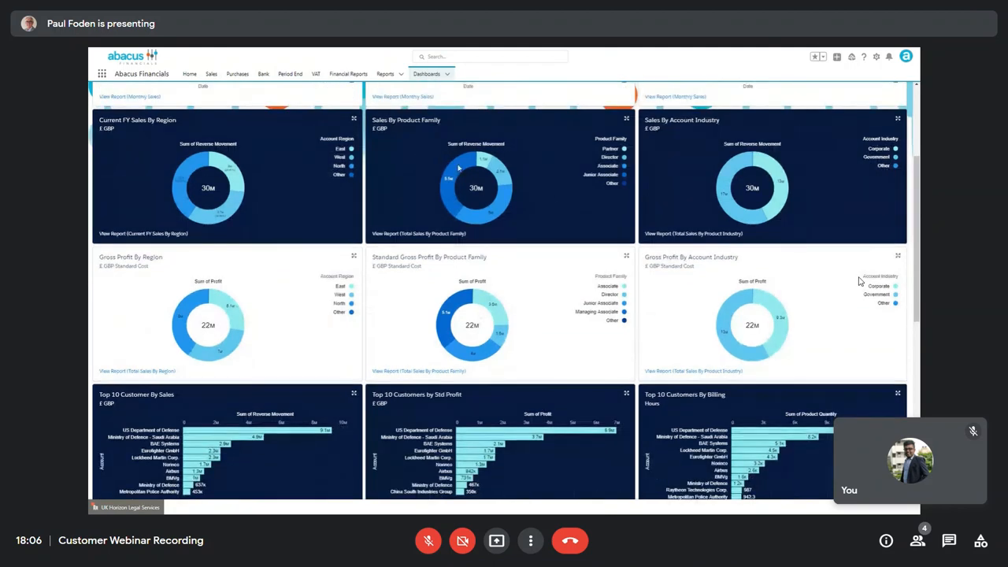
mouse_move(827, 201)
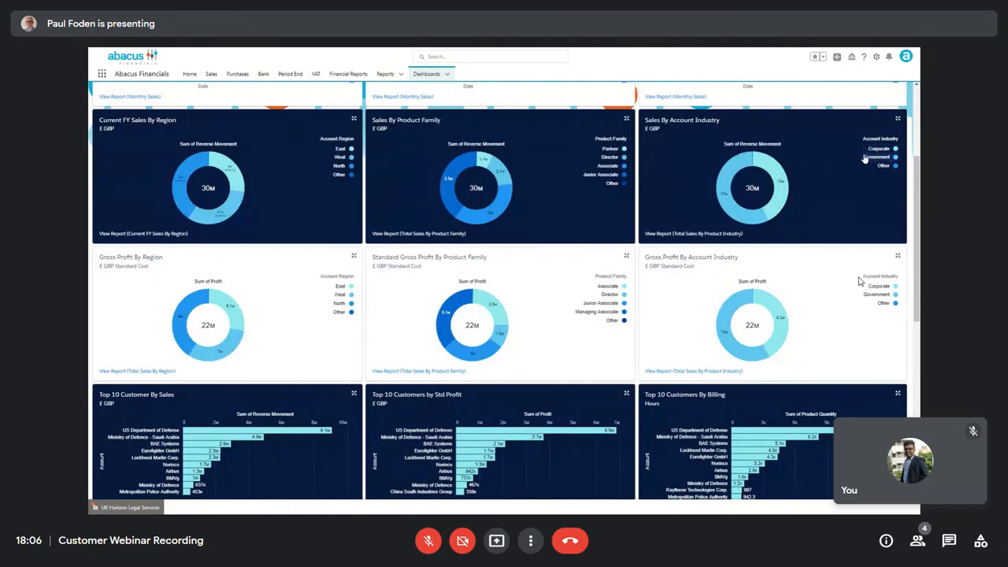
mouse_move(248, 330)
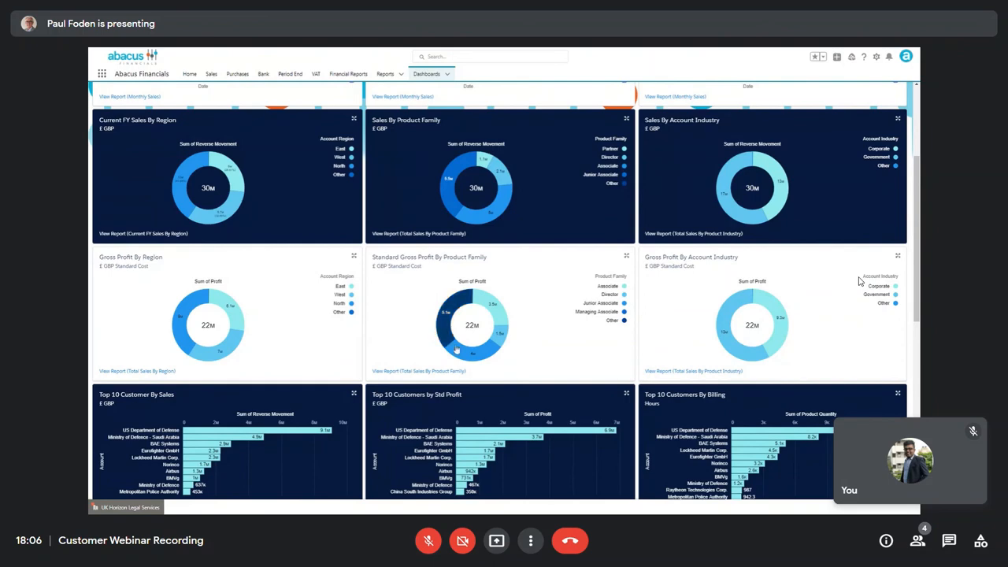
mouse_move(722, 326)
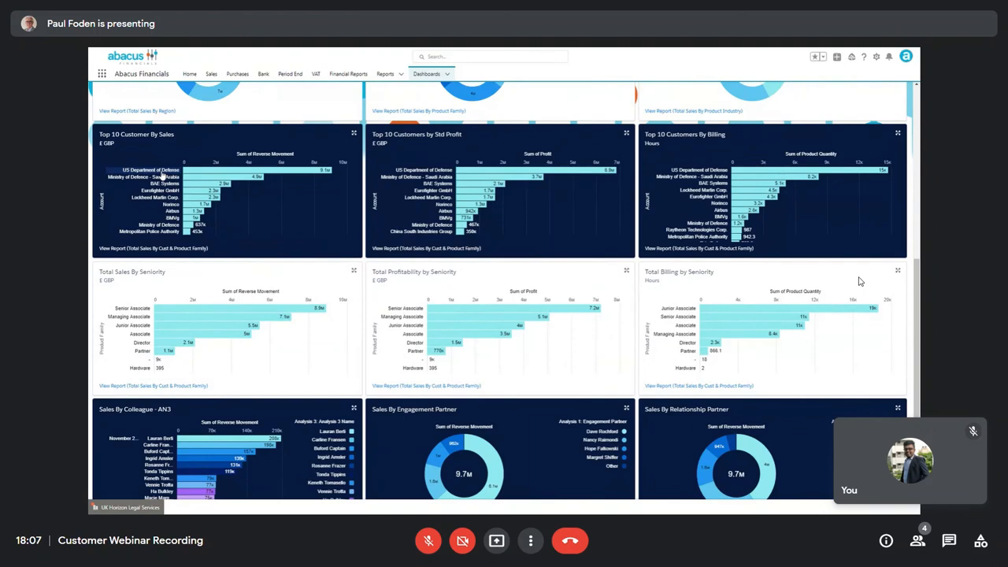
mouse_move(183, 290)
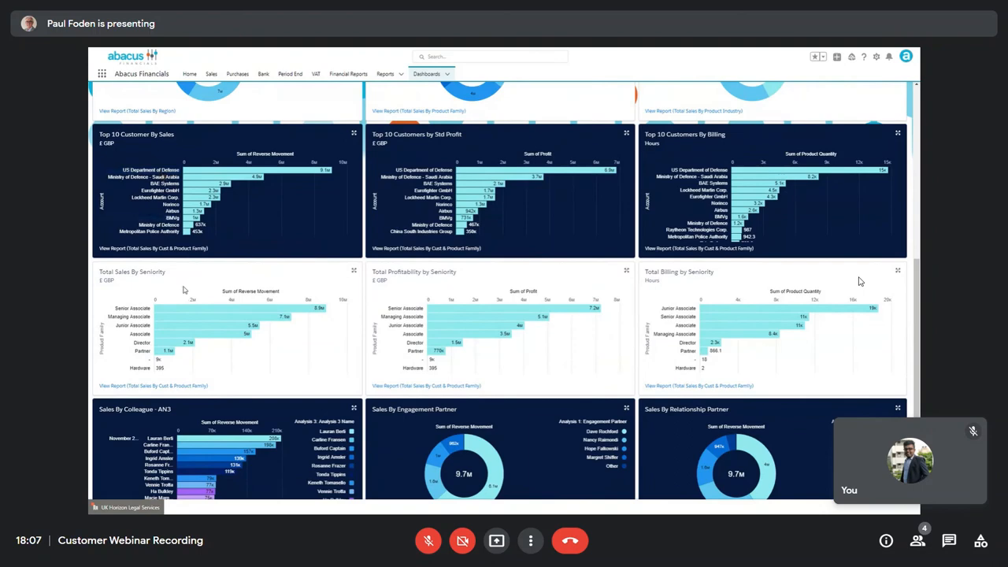
mouse_move(172, 307)
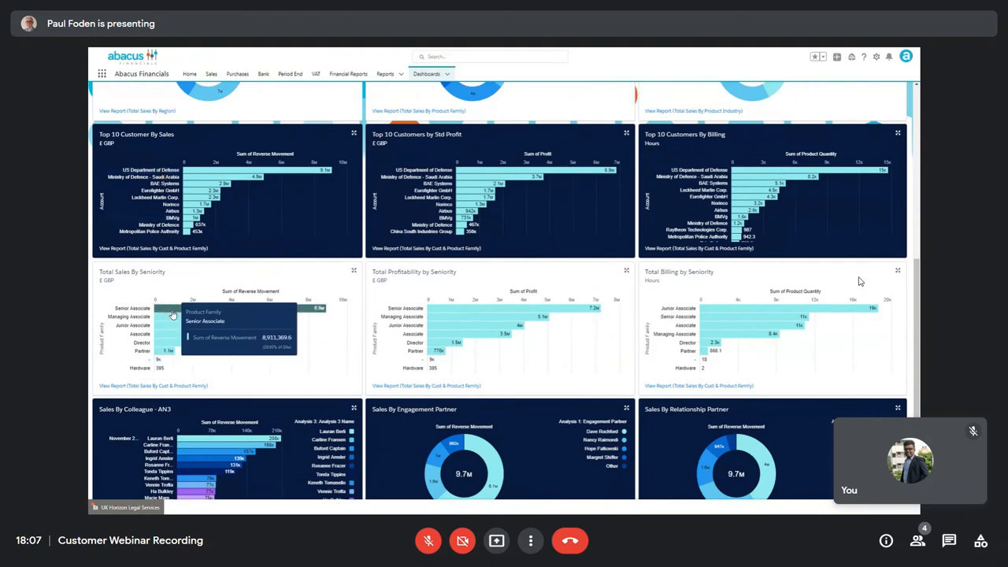
mouse_move(283, 377)
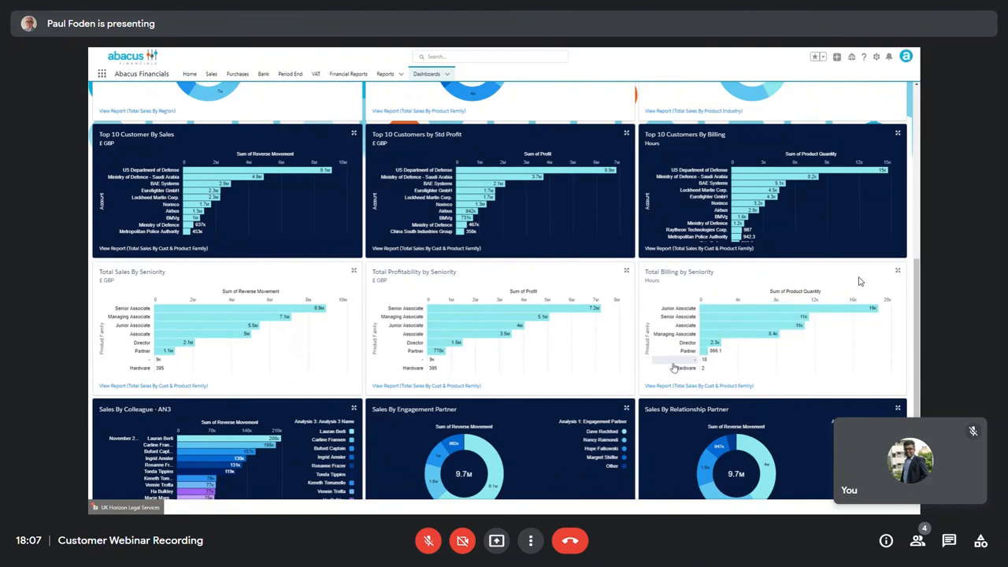
Scroll on to the sales by colleague, partner, sales lead and office charts
scroll("down", 3)
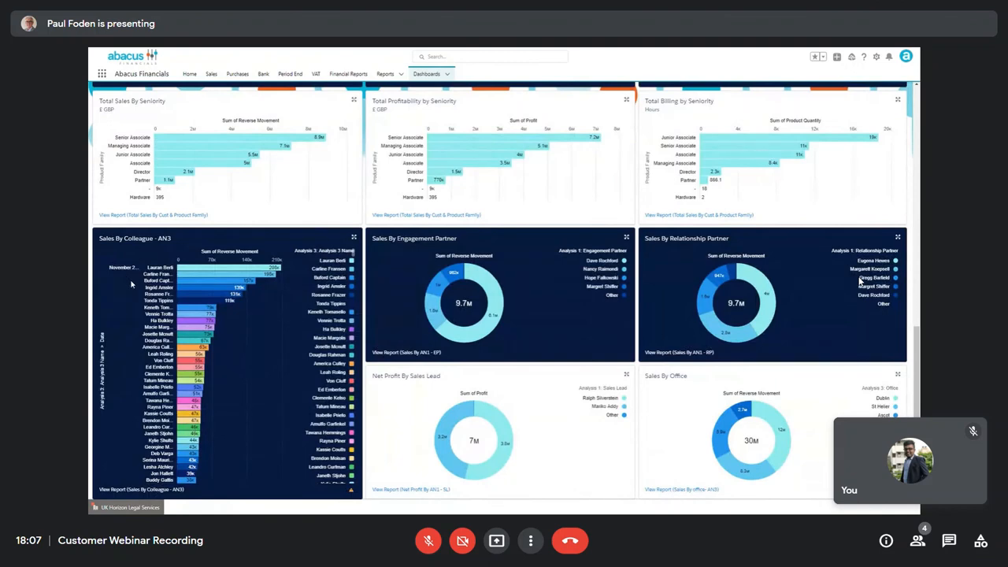
mouse_move(431, 321)
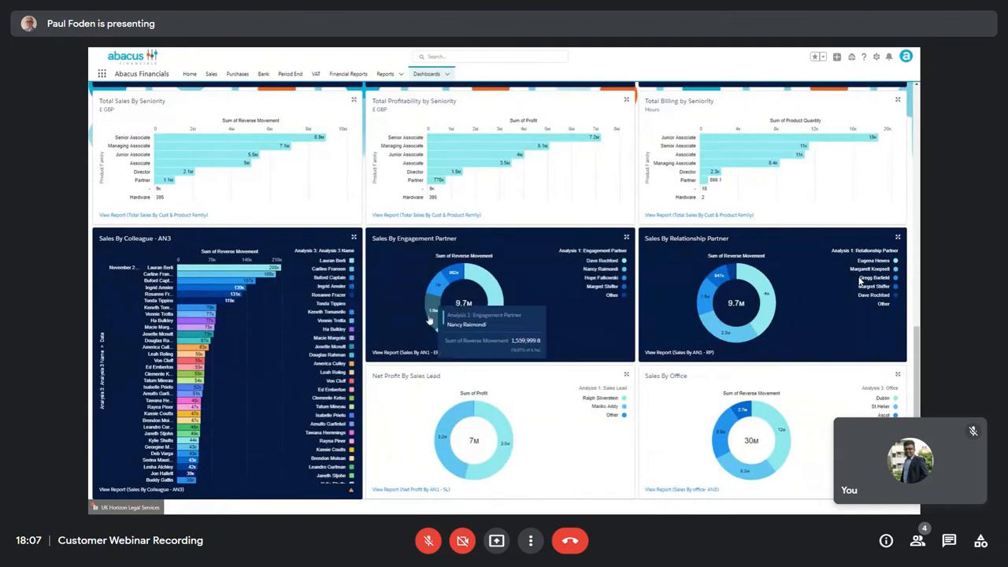
mouse_move(411, 328)
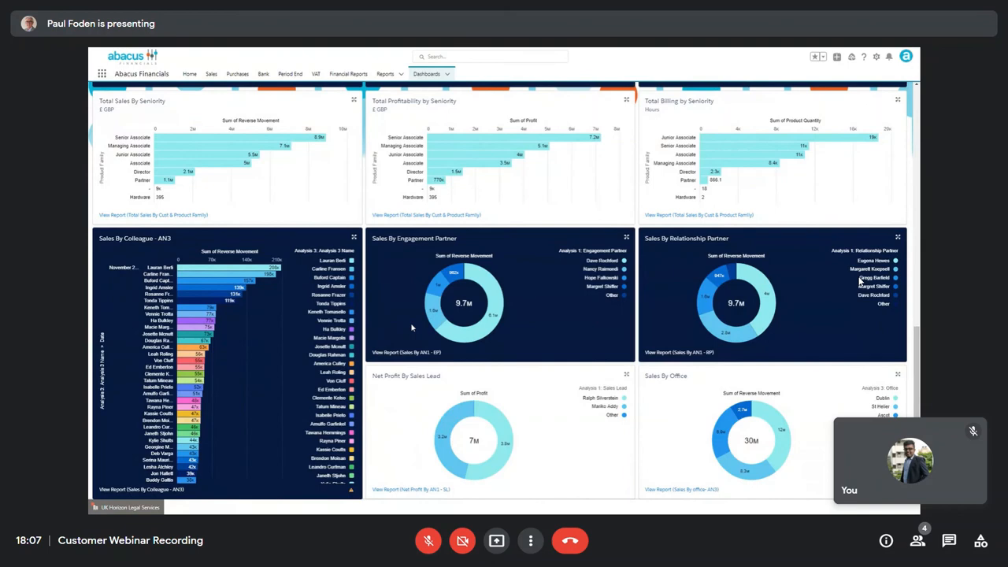
mouse_move(613, 265)
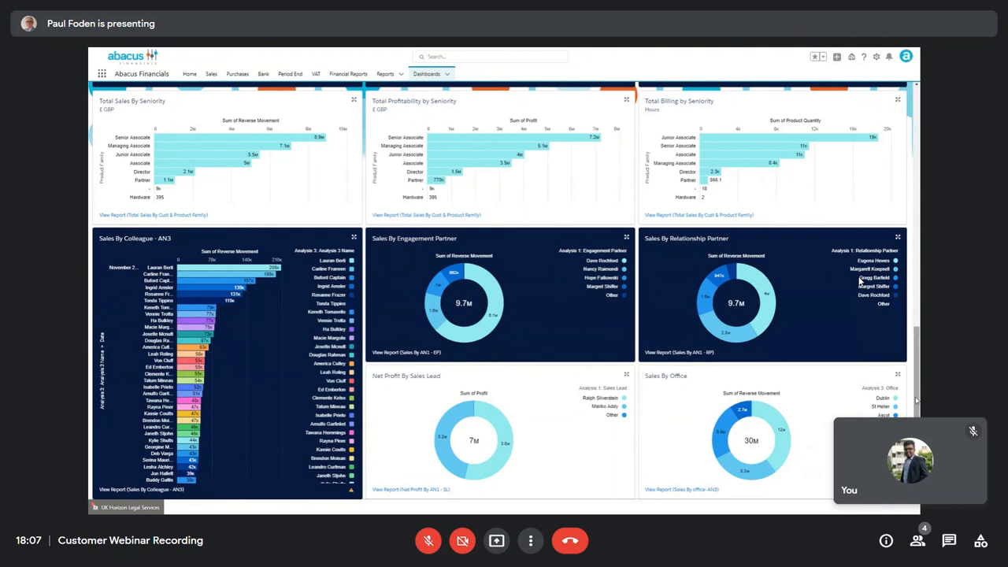
Scroll the dashboard further before moving to the Period End Manual Journals list
scroll("down", 3)
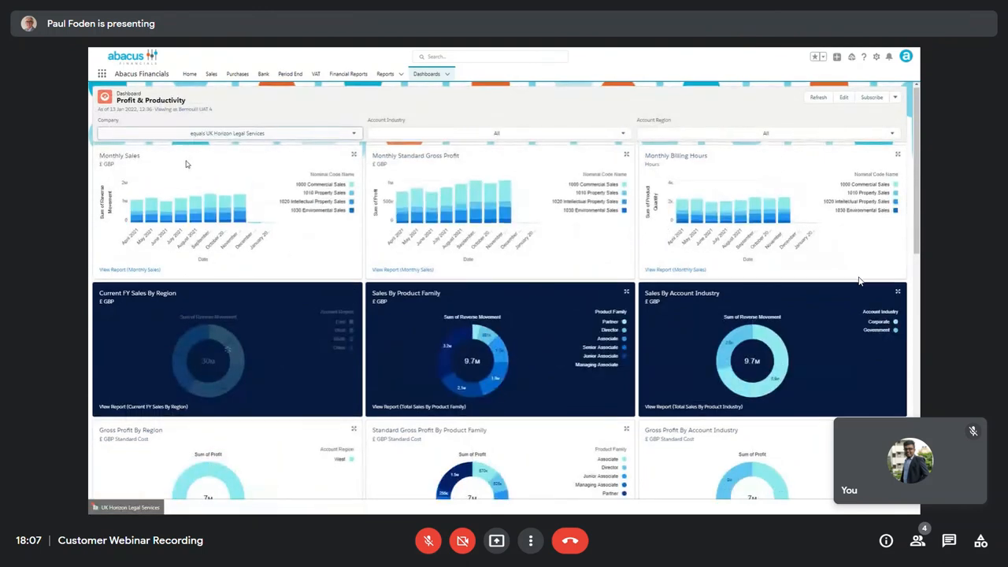
scroll("down", 3)
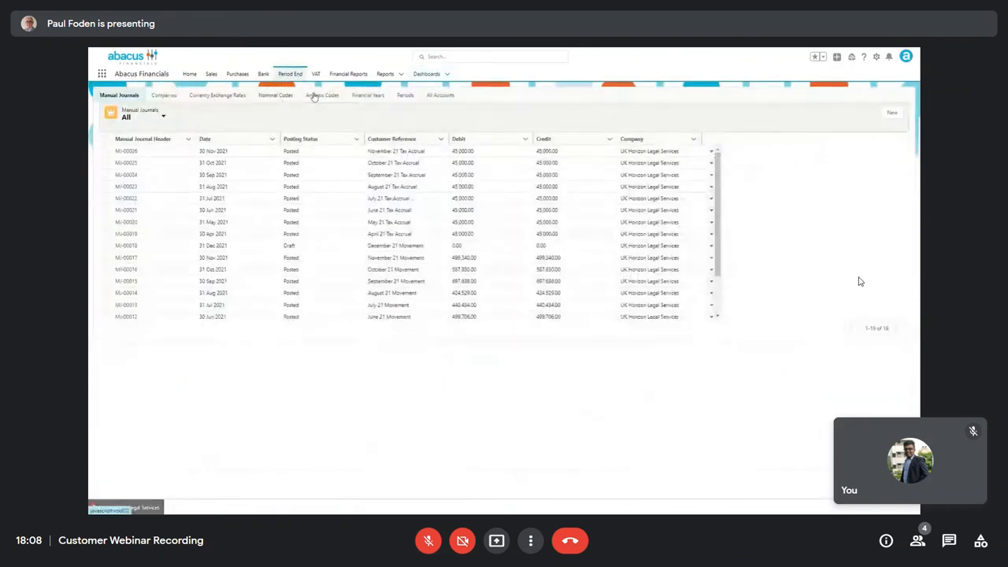
Show the Colleague analysis codes list with names and job descriptions
left_click(322, 96)
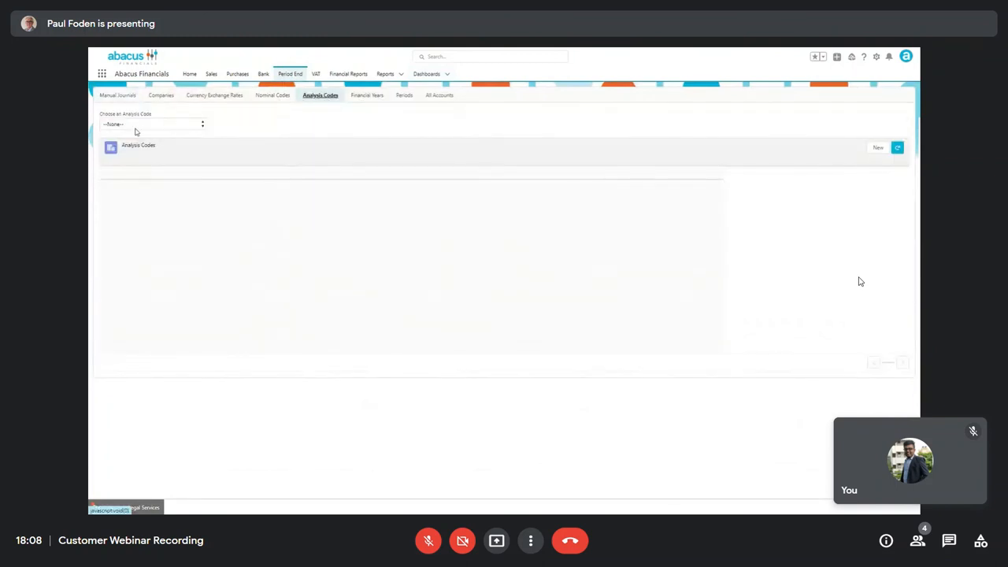
left_click(154, 124)
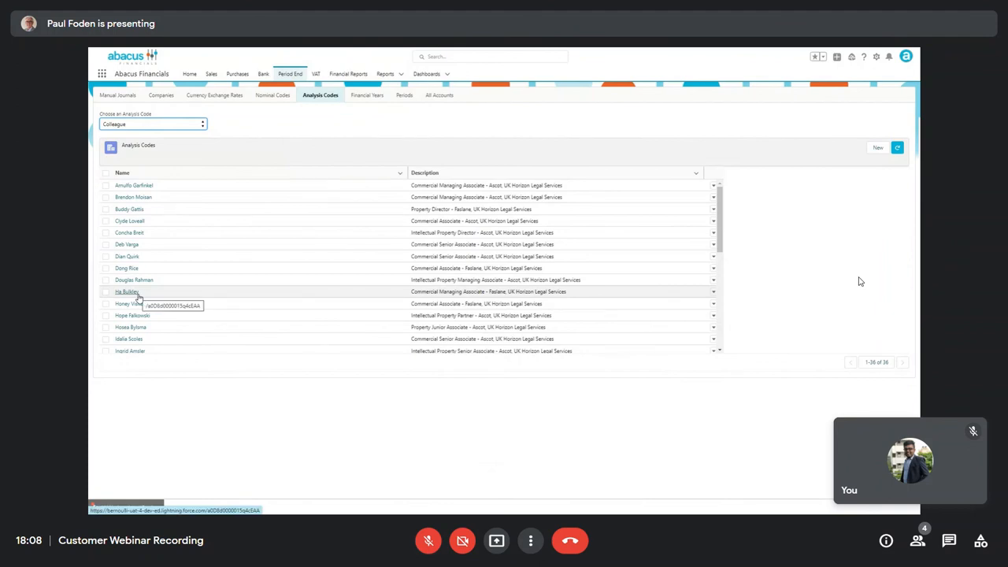
scroll("down", 3)
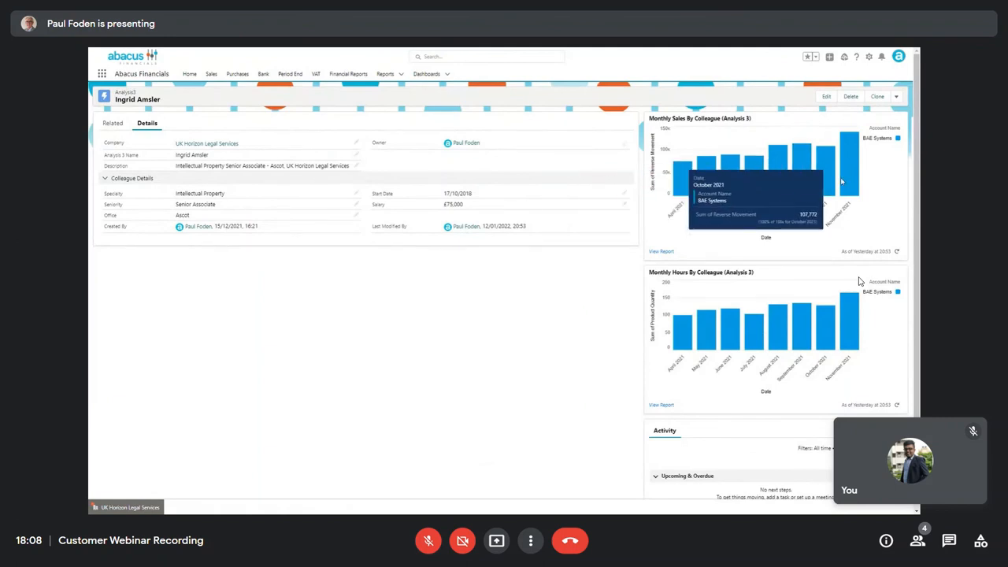
mouse_move(737, 228)
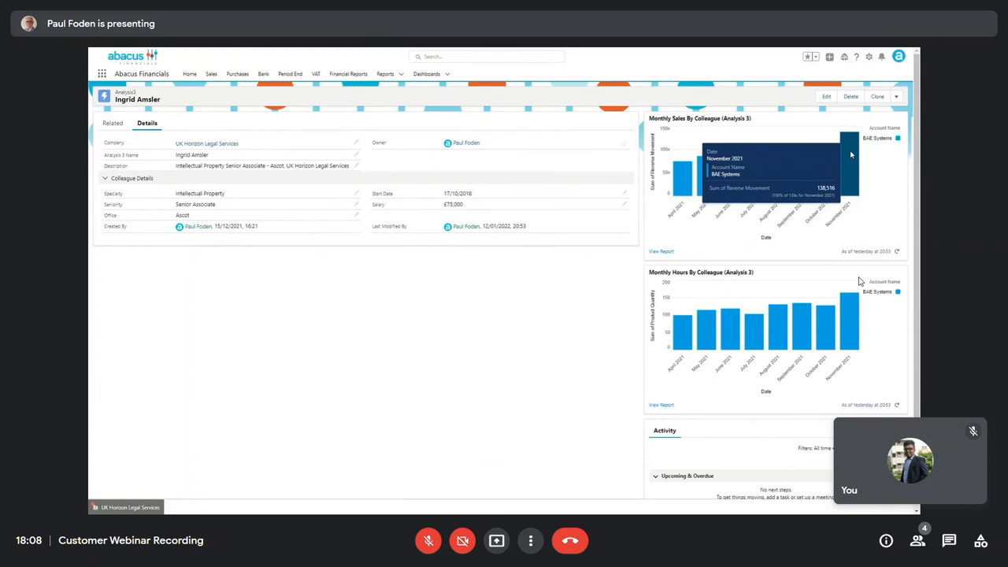
mouse_move(898, 182)
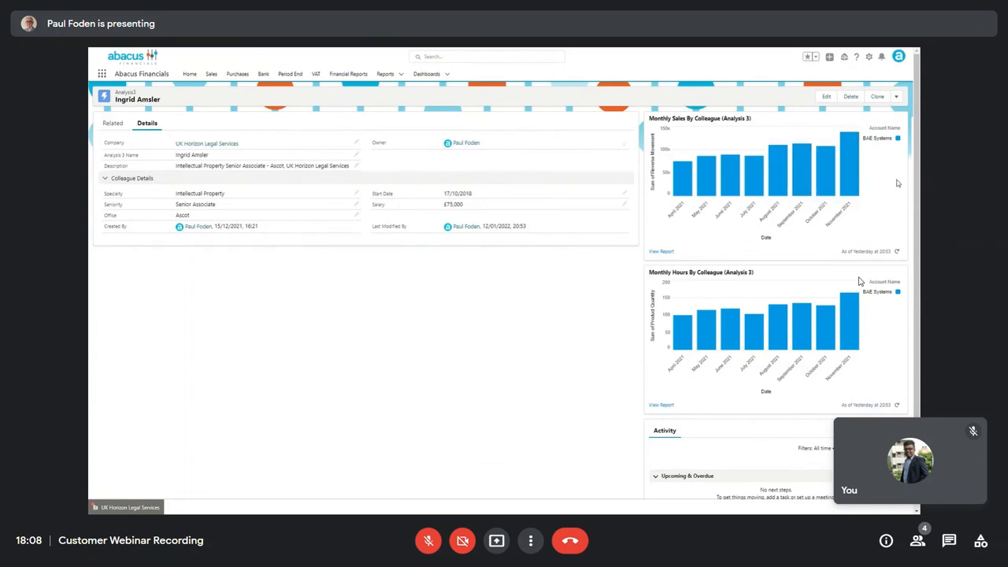
mouse_move(706, 383)
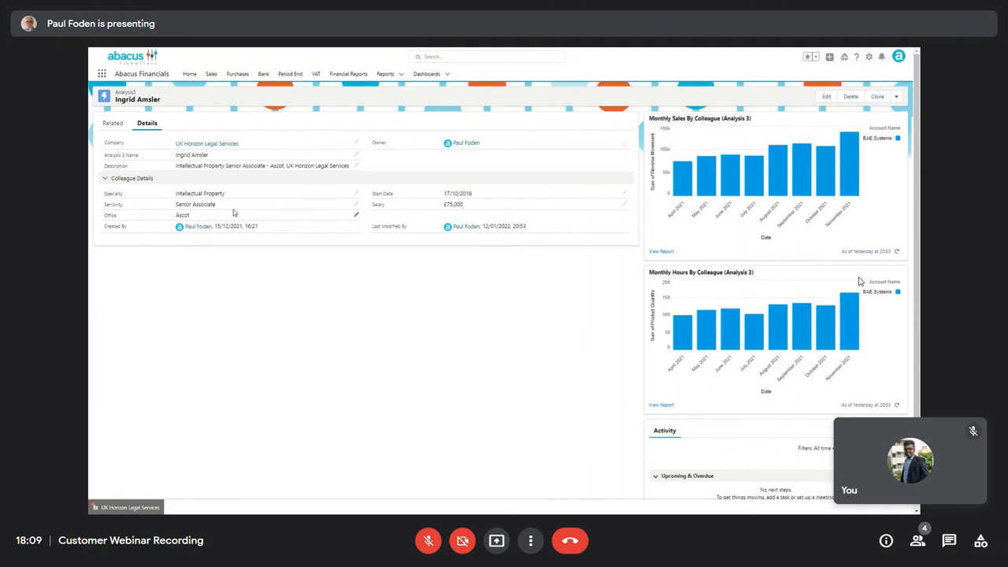
mouse_move(227, 205)
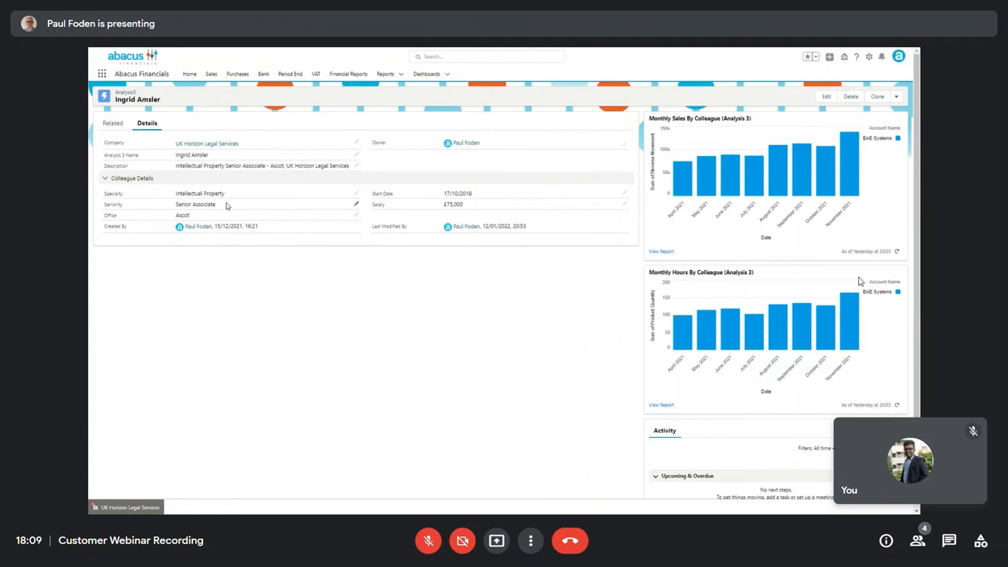
mouse_move(189, 186)
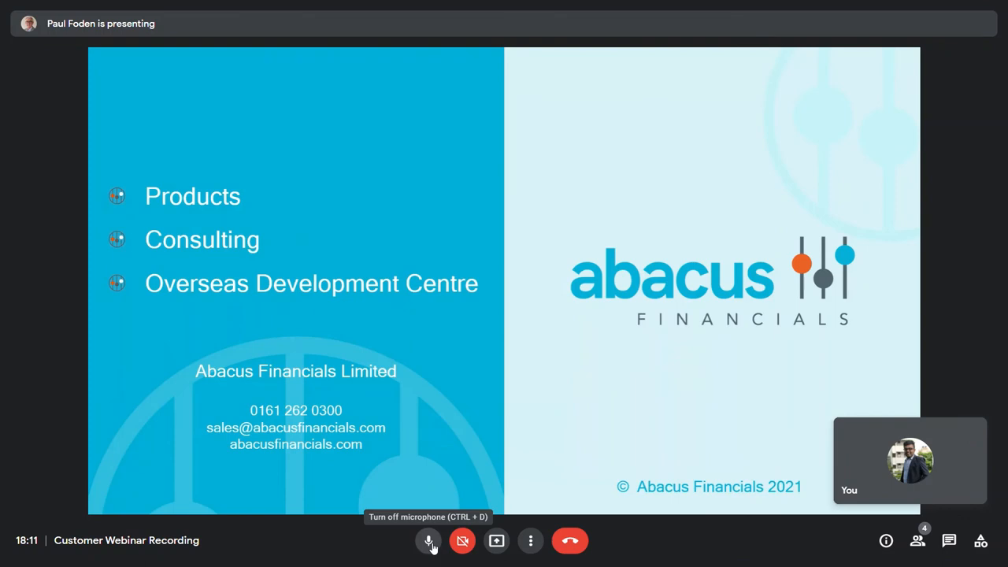
Mute own microphone on the closing contact slide
left_click(428, 540)
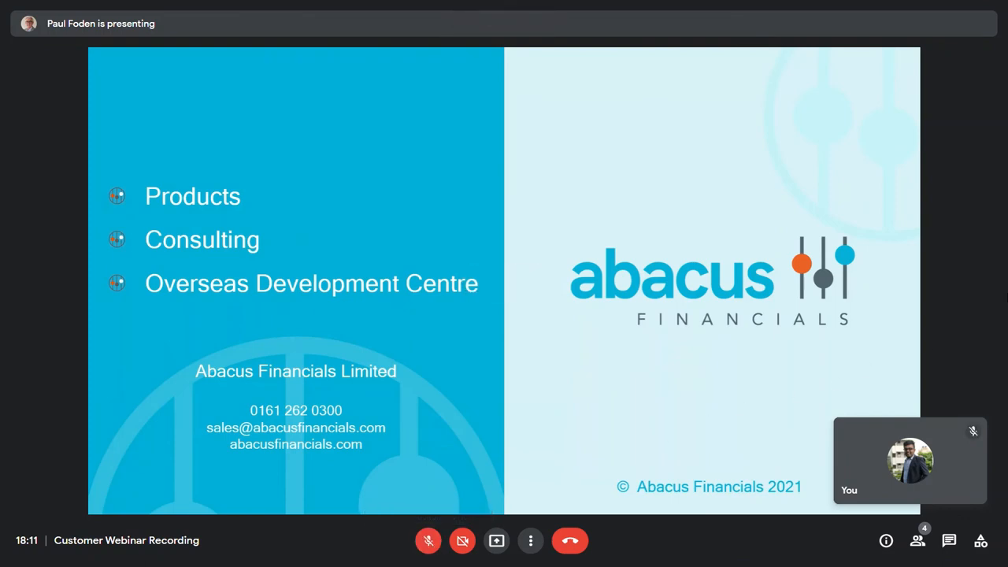